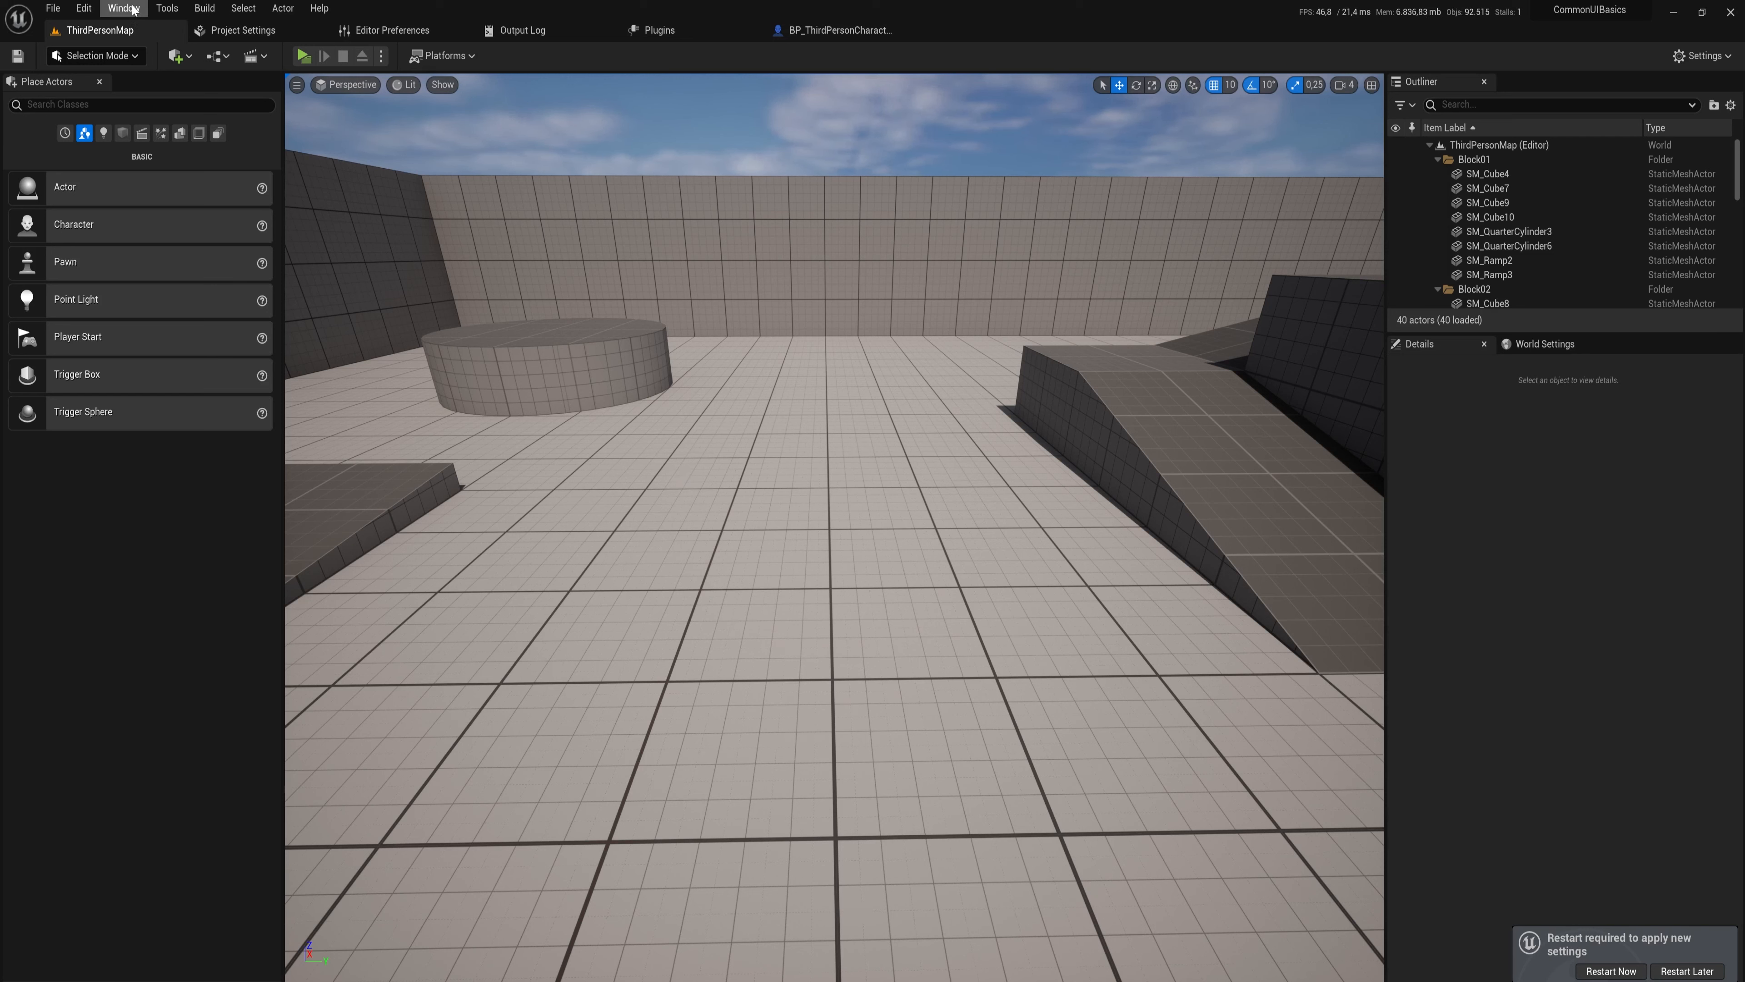
Open the Plugins browser from the Edit menu.
{"action": "left_click", "coordinate": [83, 9]}
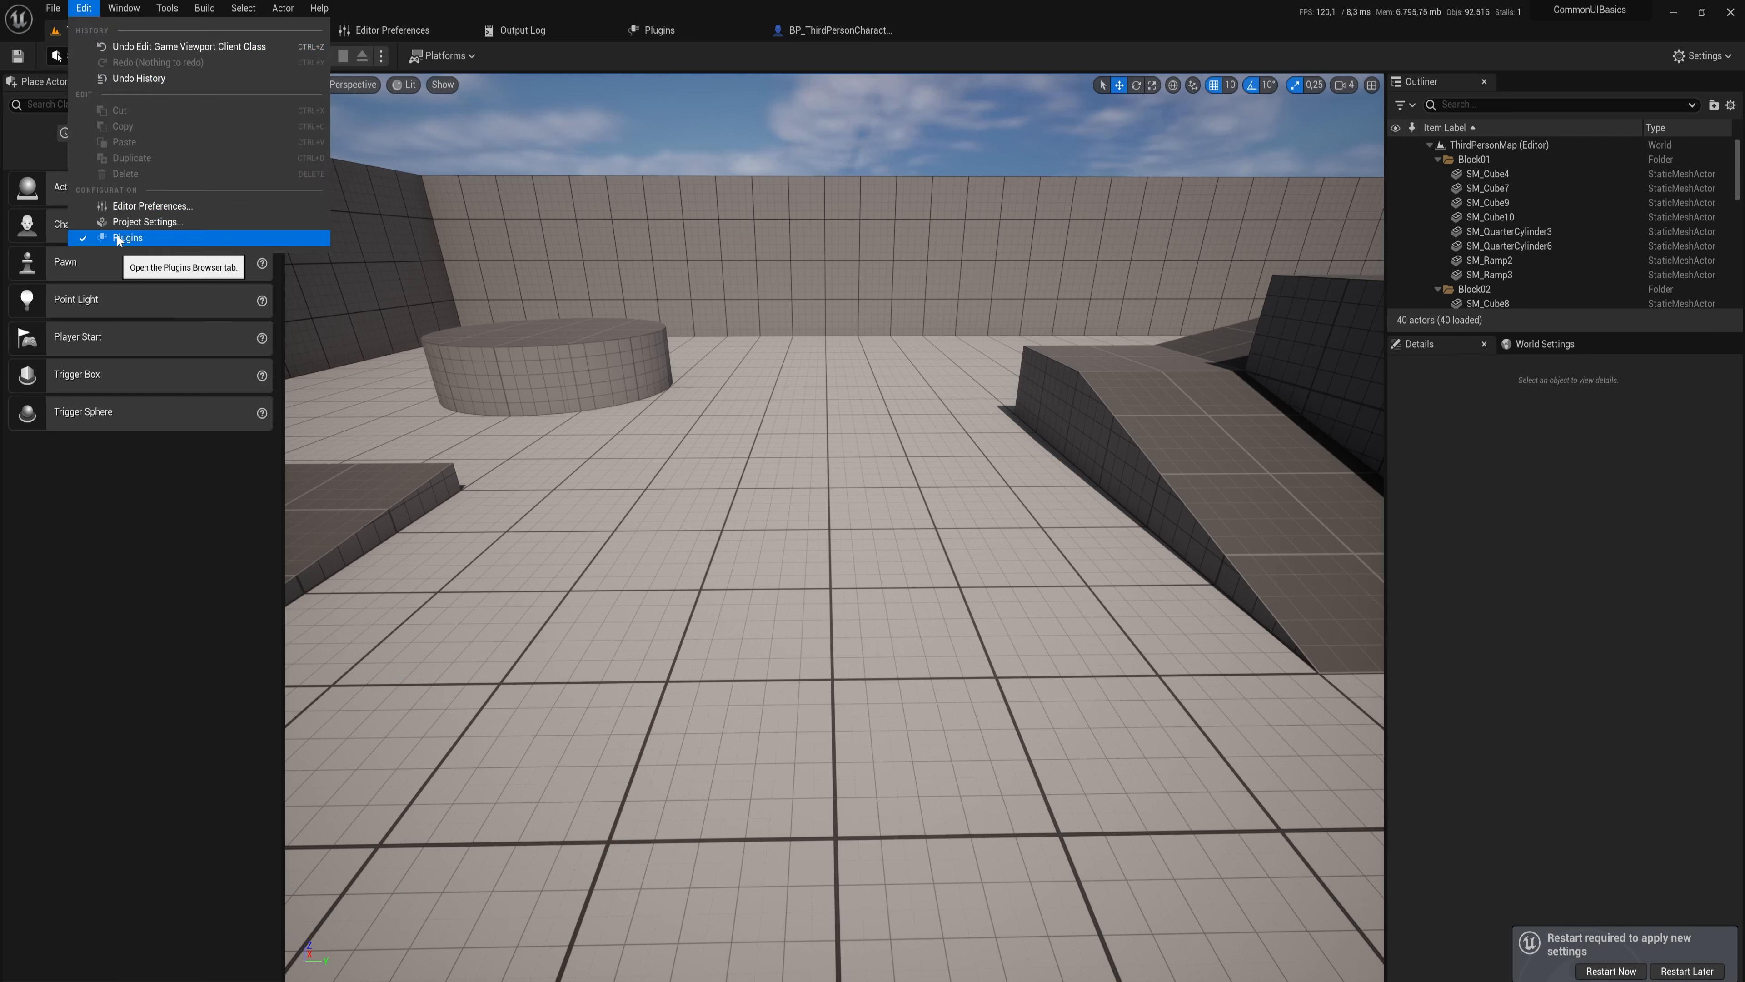
{"action": "left_click", "coordinate": [128, 238]}
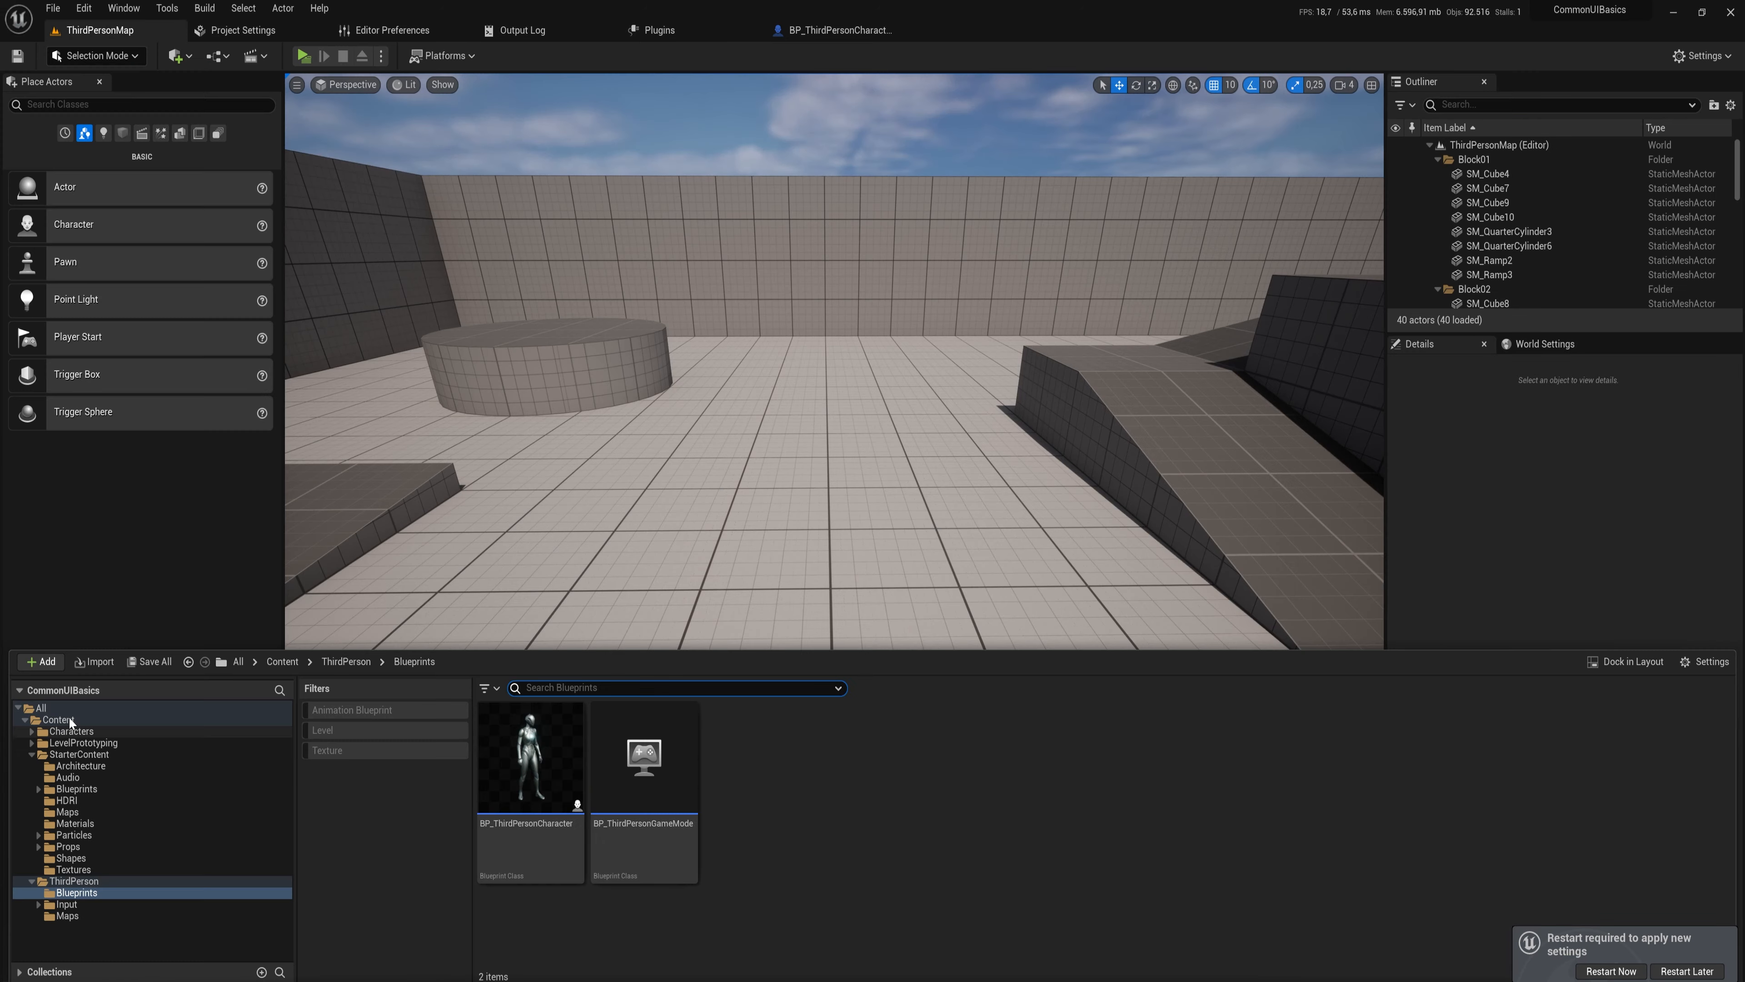
Go to the root Content folder and start creating the new UI_input folder.
{"action": "left_click", "coordinate": [40, 661]}
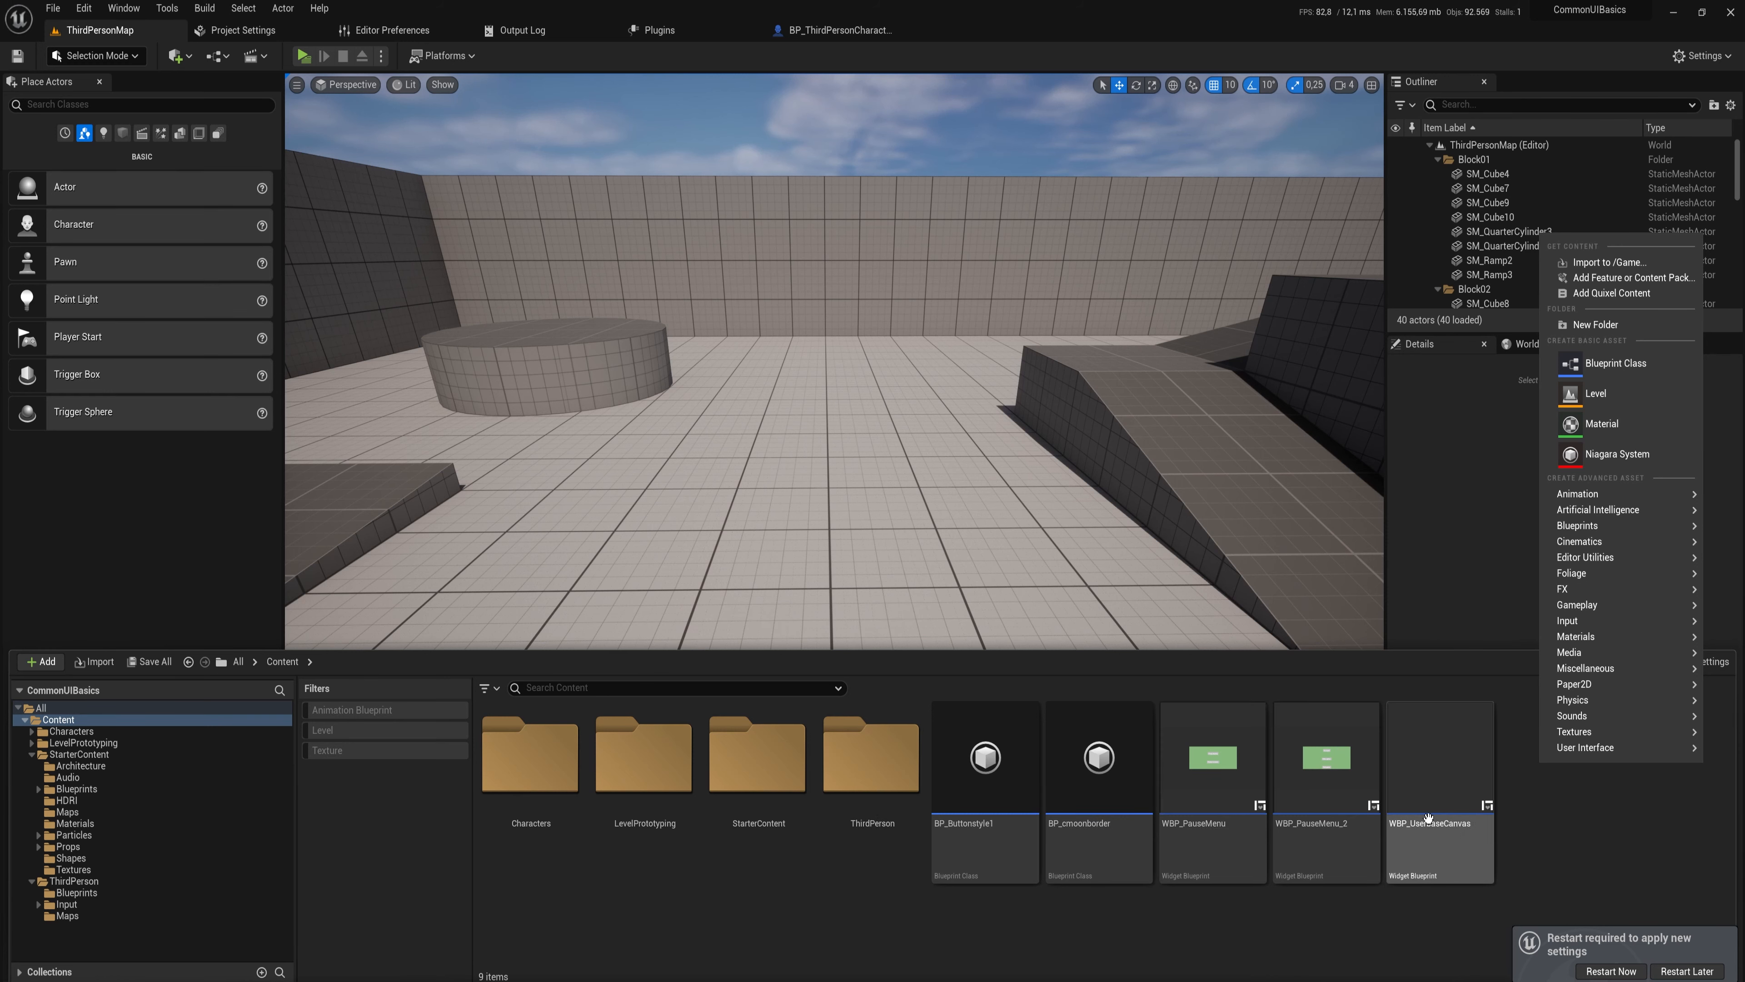
{"action": "left_click", "coordinate": [871, 754]}
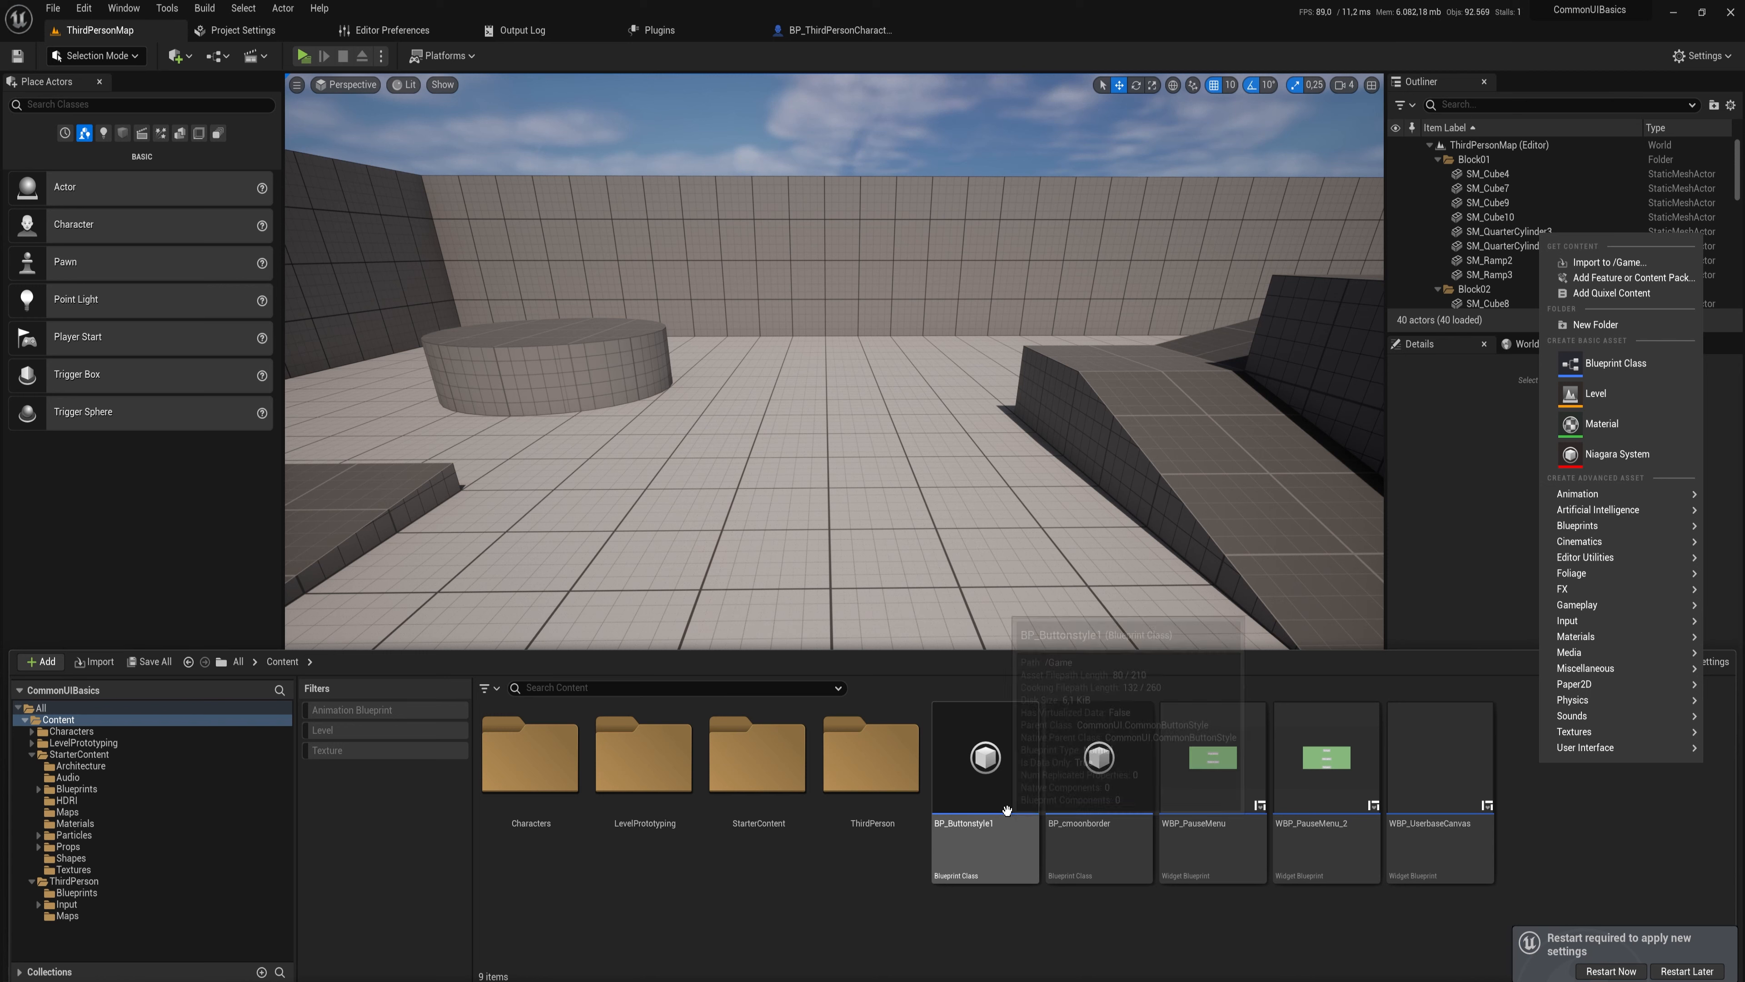
{"action": "mouse_move", "coordinate": [1581, 572]}
{"action": "type", "text": "UI_input"}
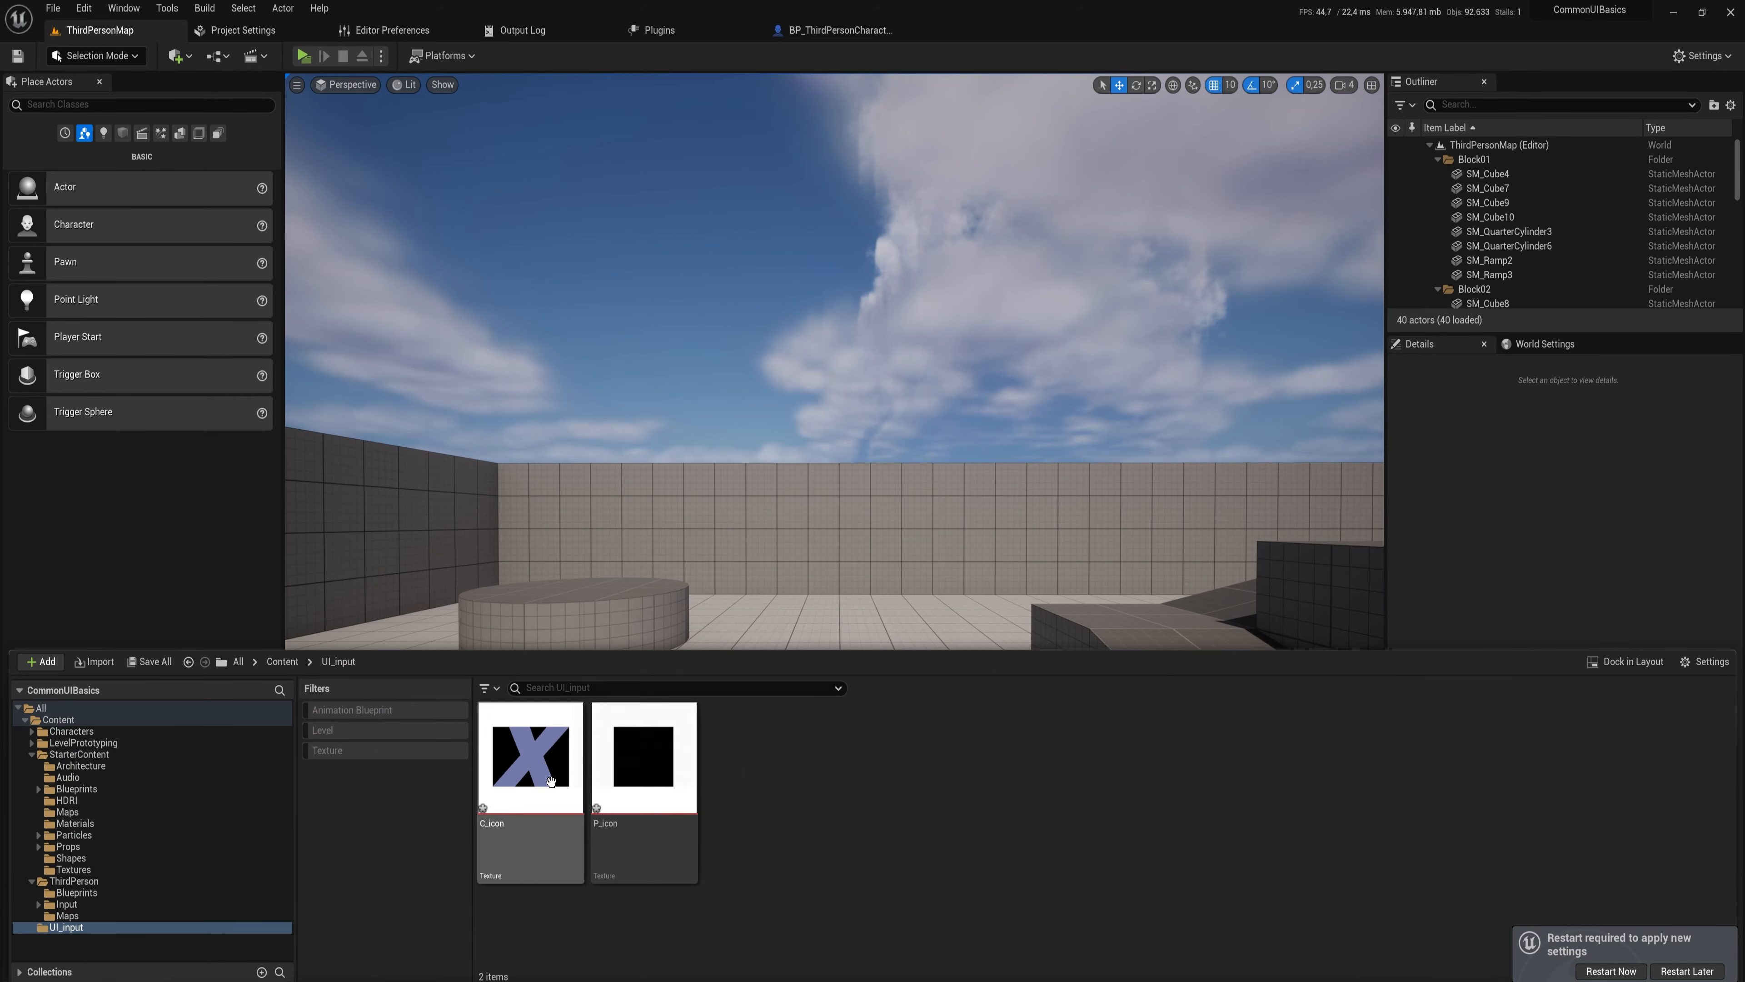
{"action": "mouse_move", "coordinate": [531, 757]}
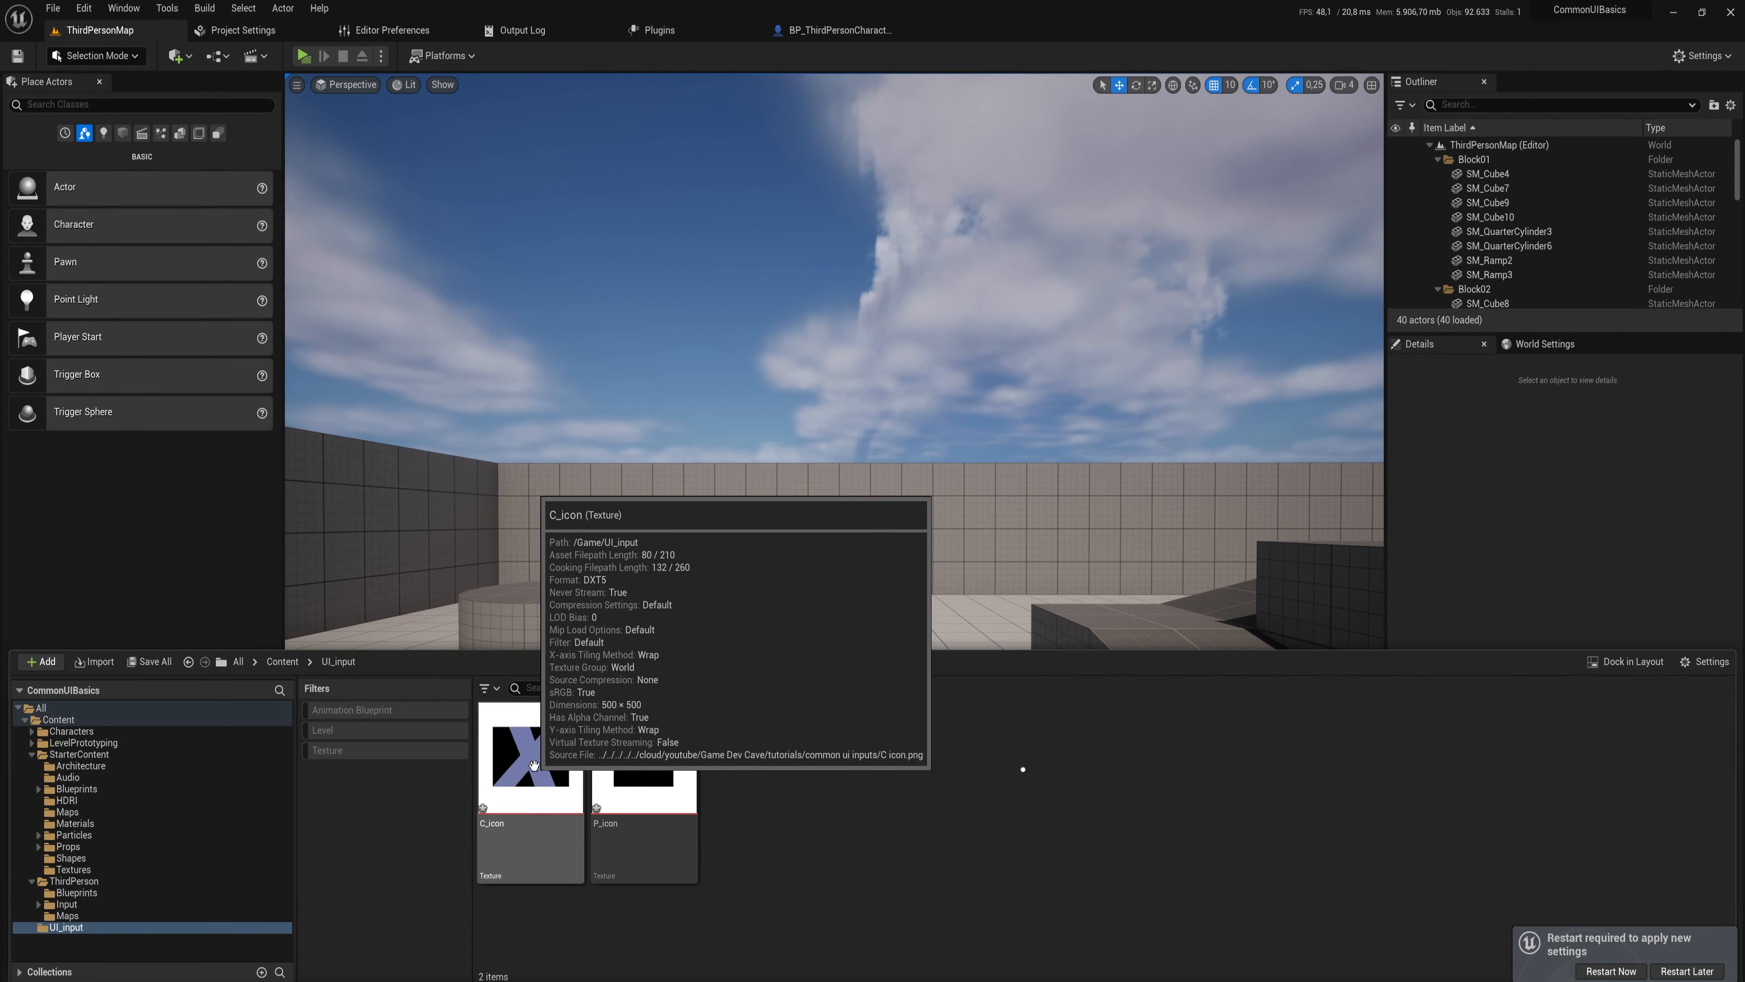
Rename C_icon to X_icon and set its Texture Group so the background shows transparent.
{"action": "left_click", "coordinate": [531, 757]}
{"action": "type", "text": "X"}
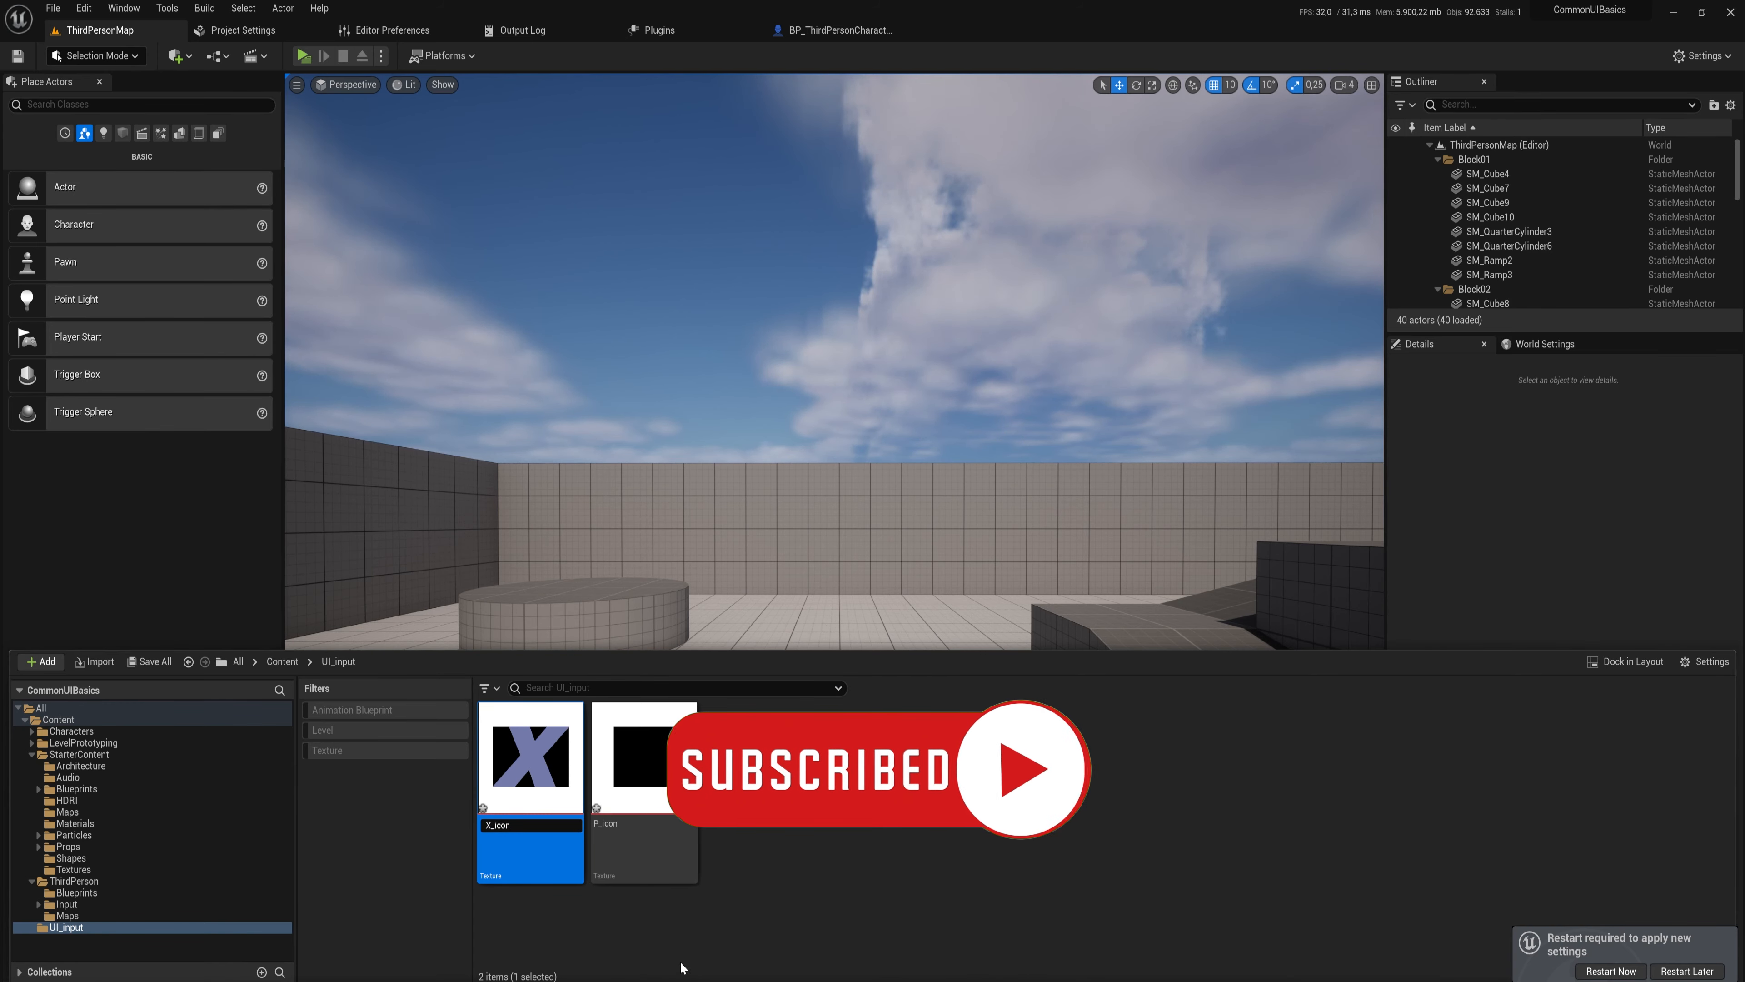
{"action": "double_click", "coordinate": [530, 759]}
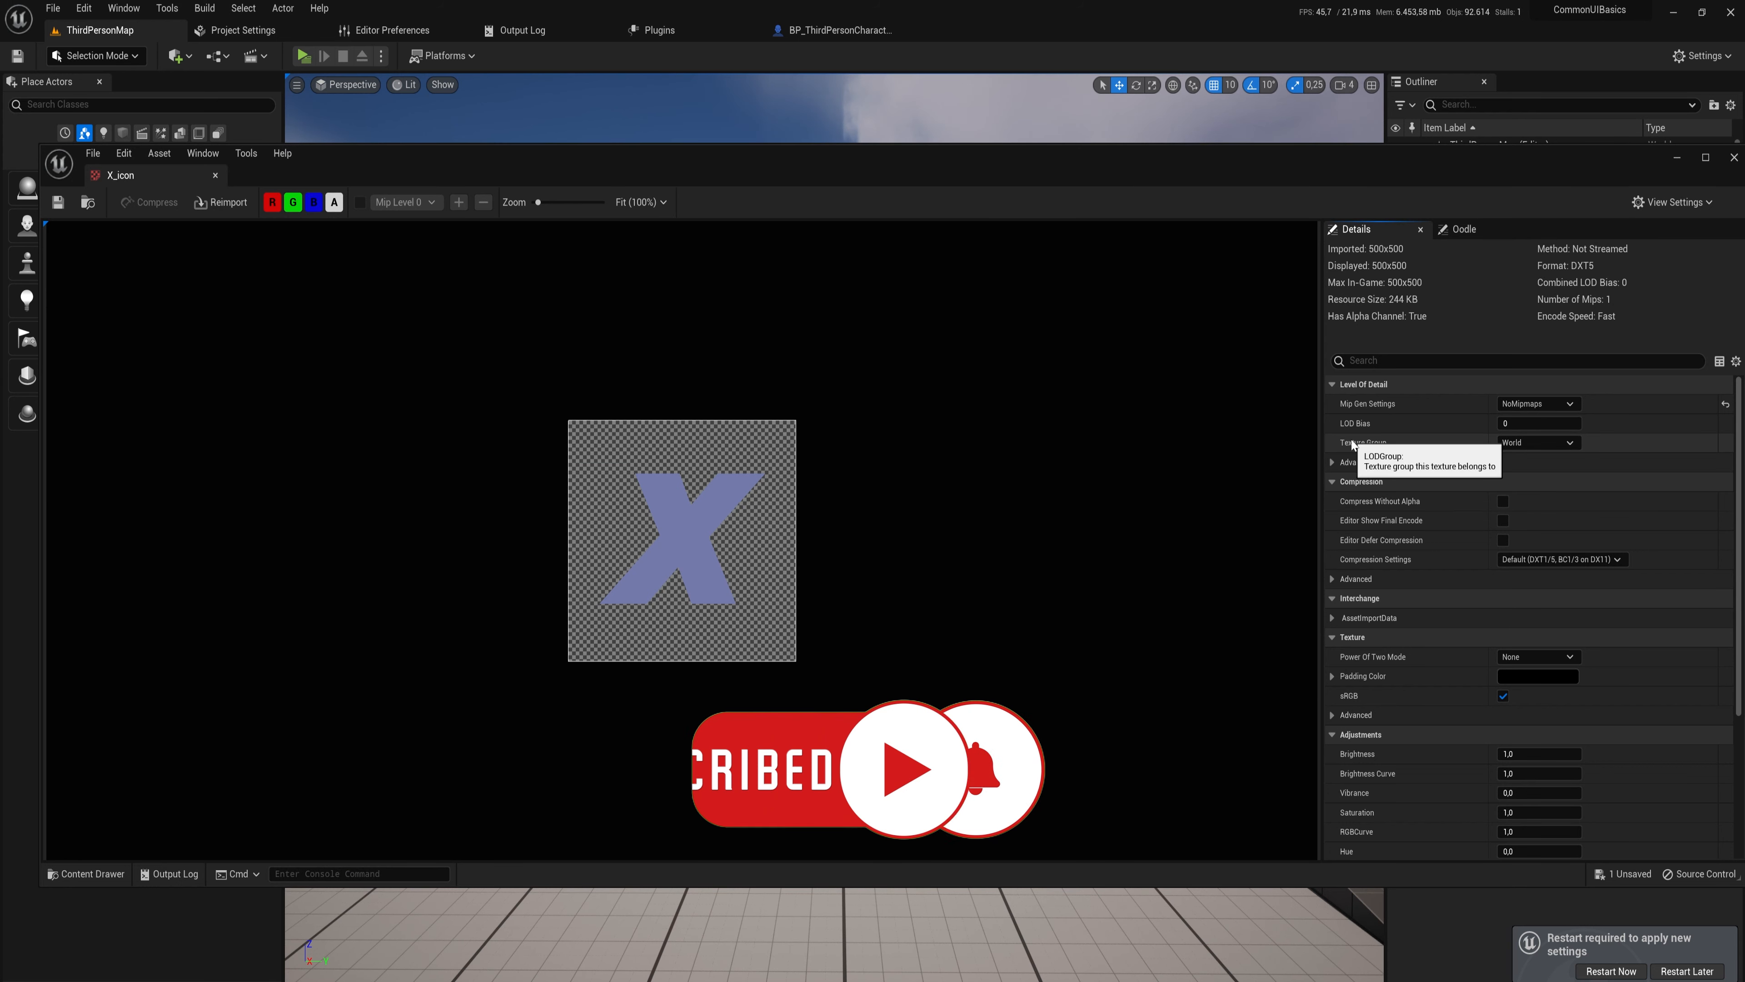
{"action": "left_click", "coordinate": [1539, 441]}
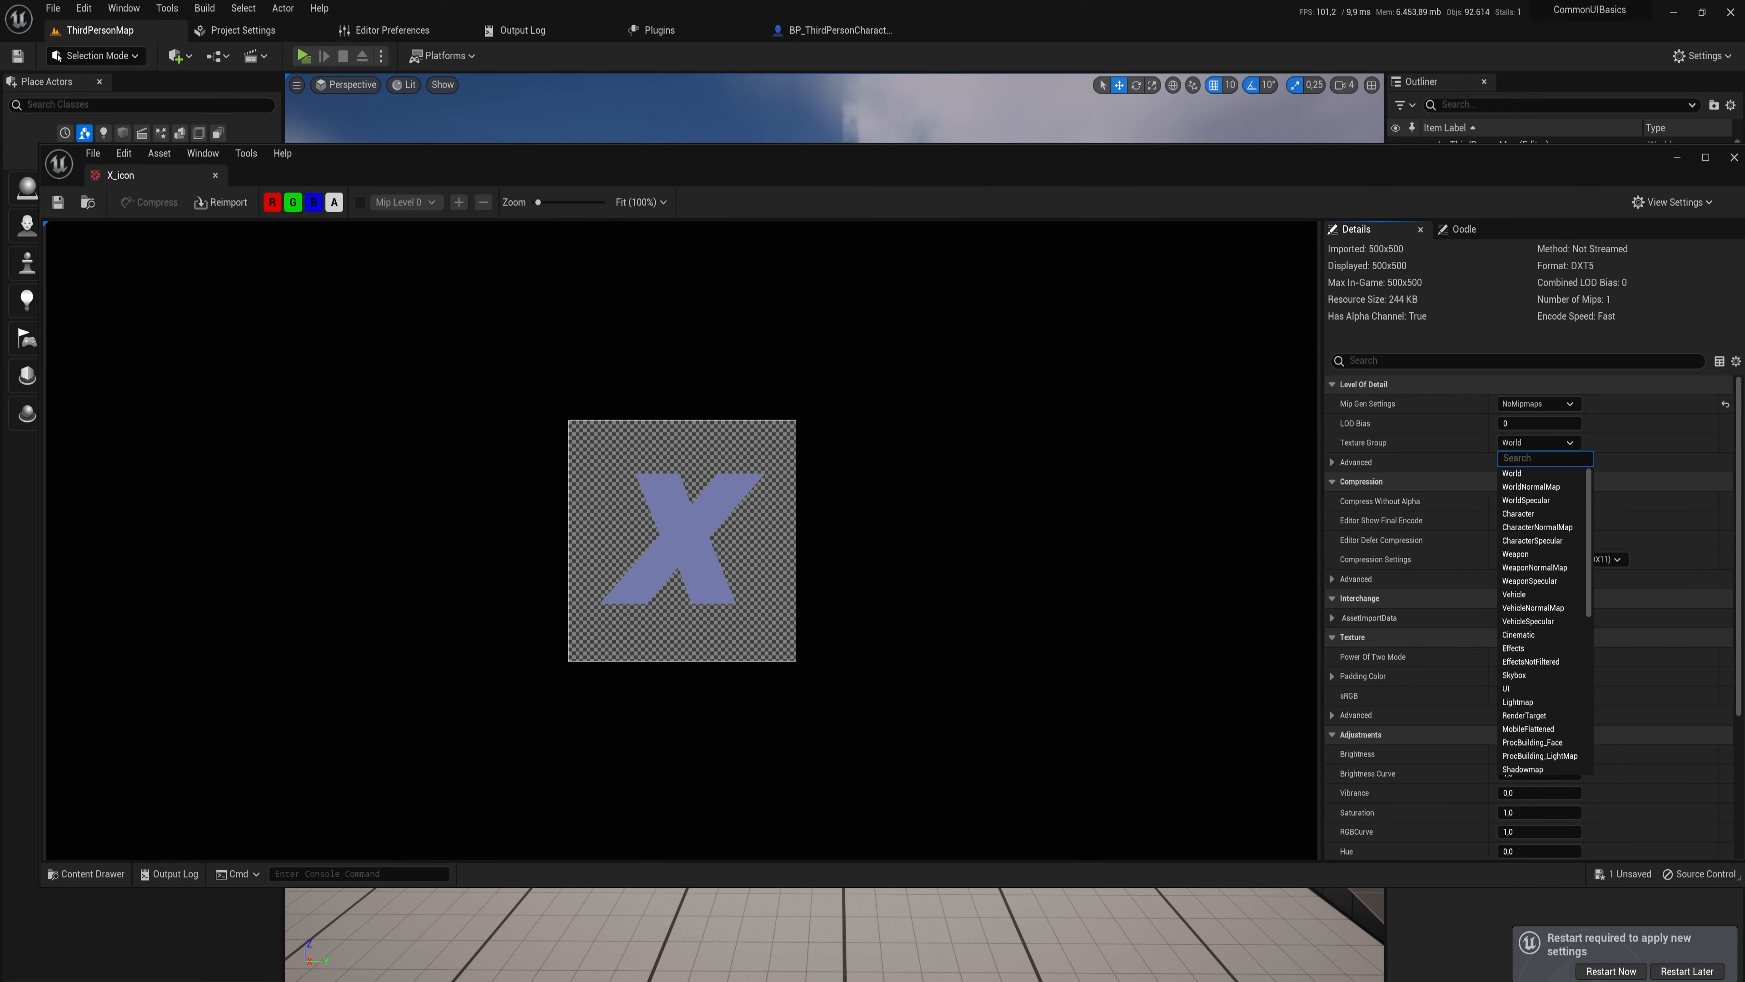
{"action": "left_click", "coordinate": [1506, 688]}
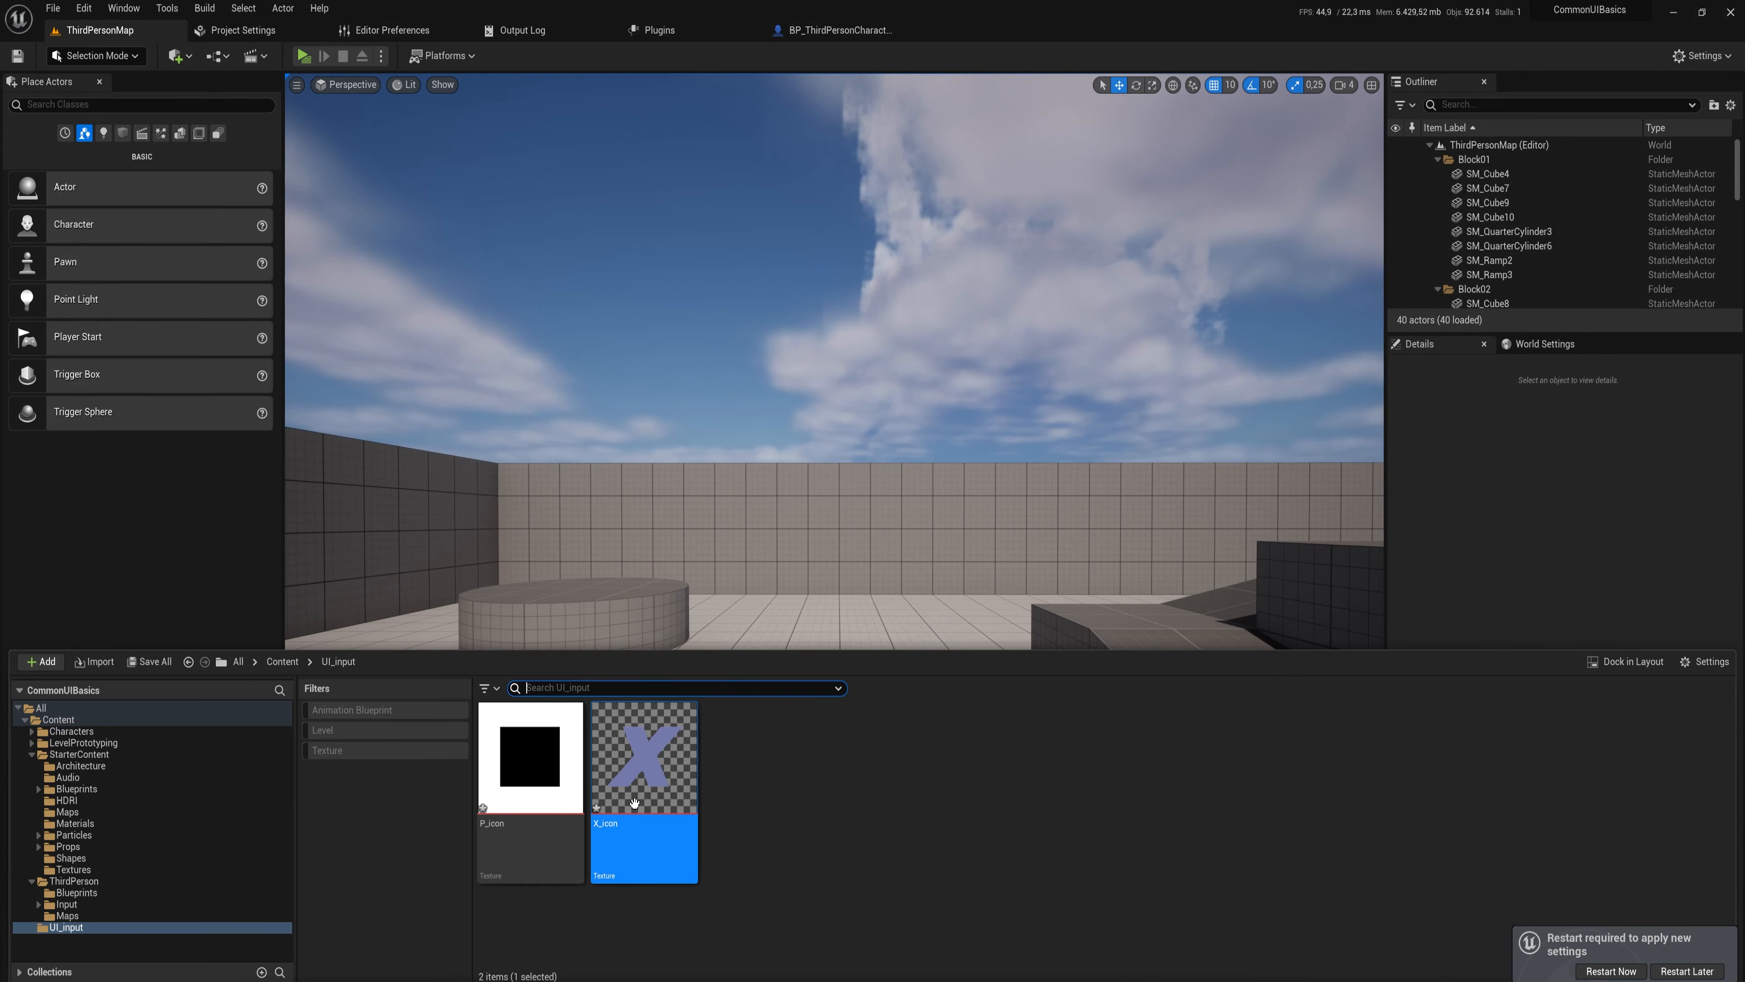
Give P_icon the same Texture Group so it also shows a transparent background.
{"action": "double_click", "coordinate": [529, 758]}
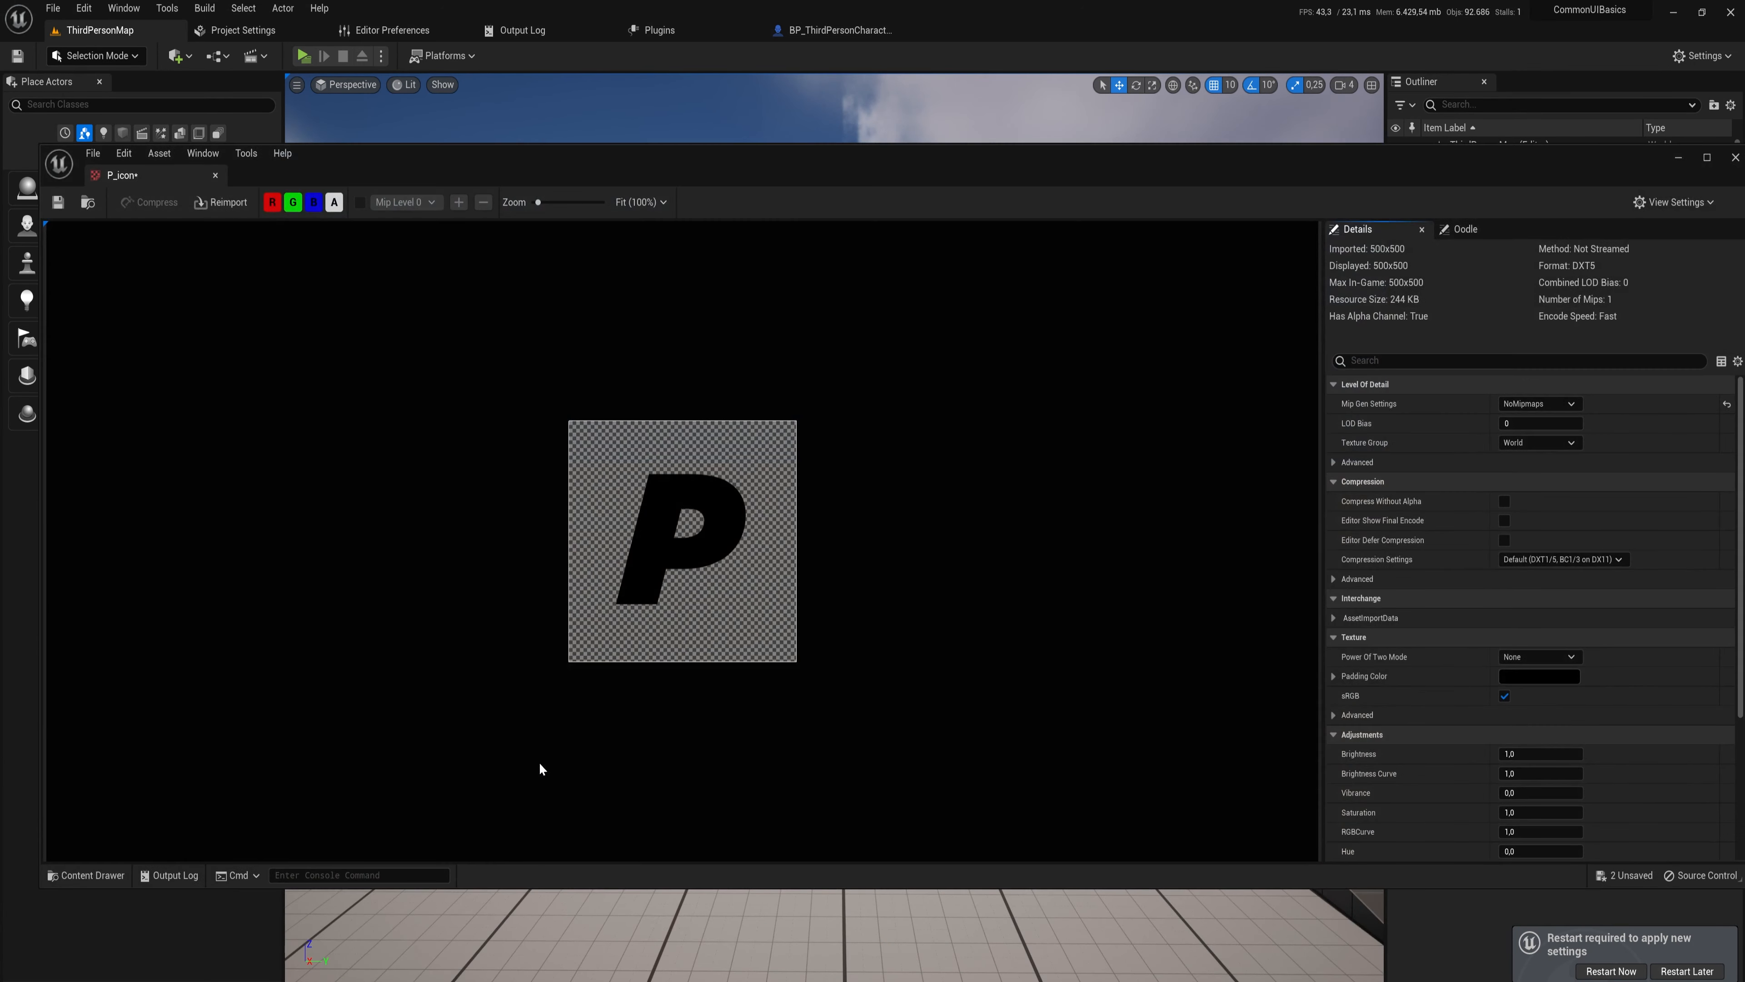
{"action": "left_click", "coordinate": [1541, 442]}
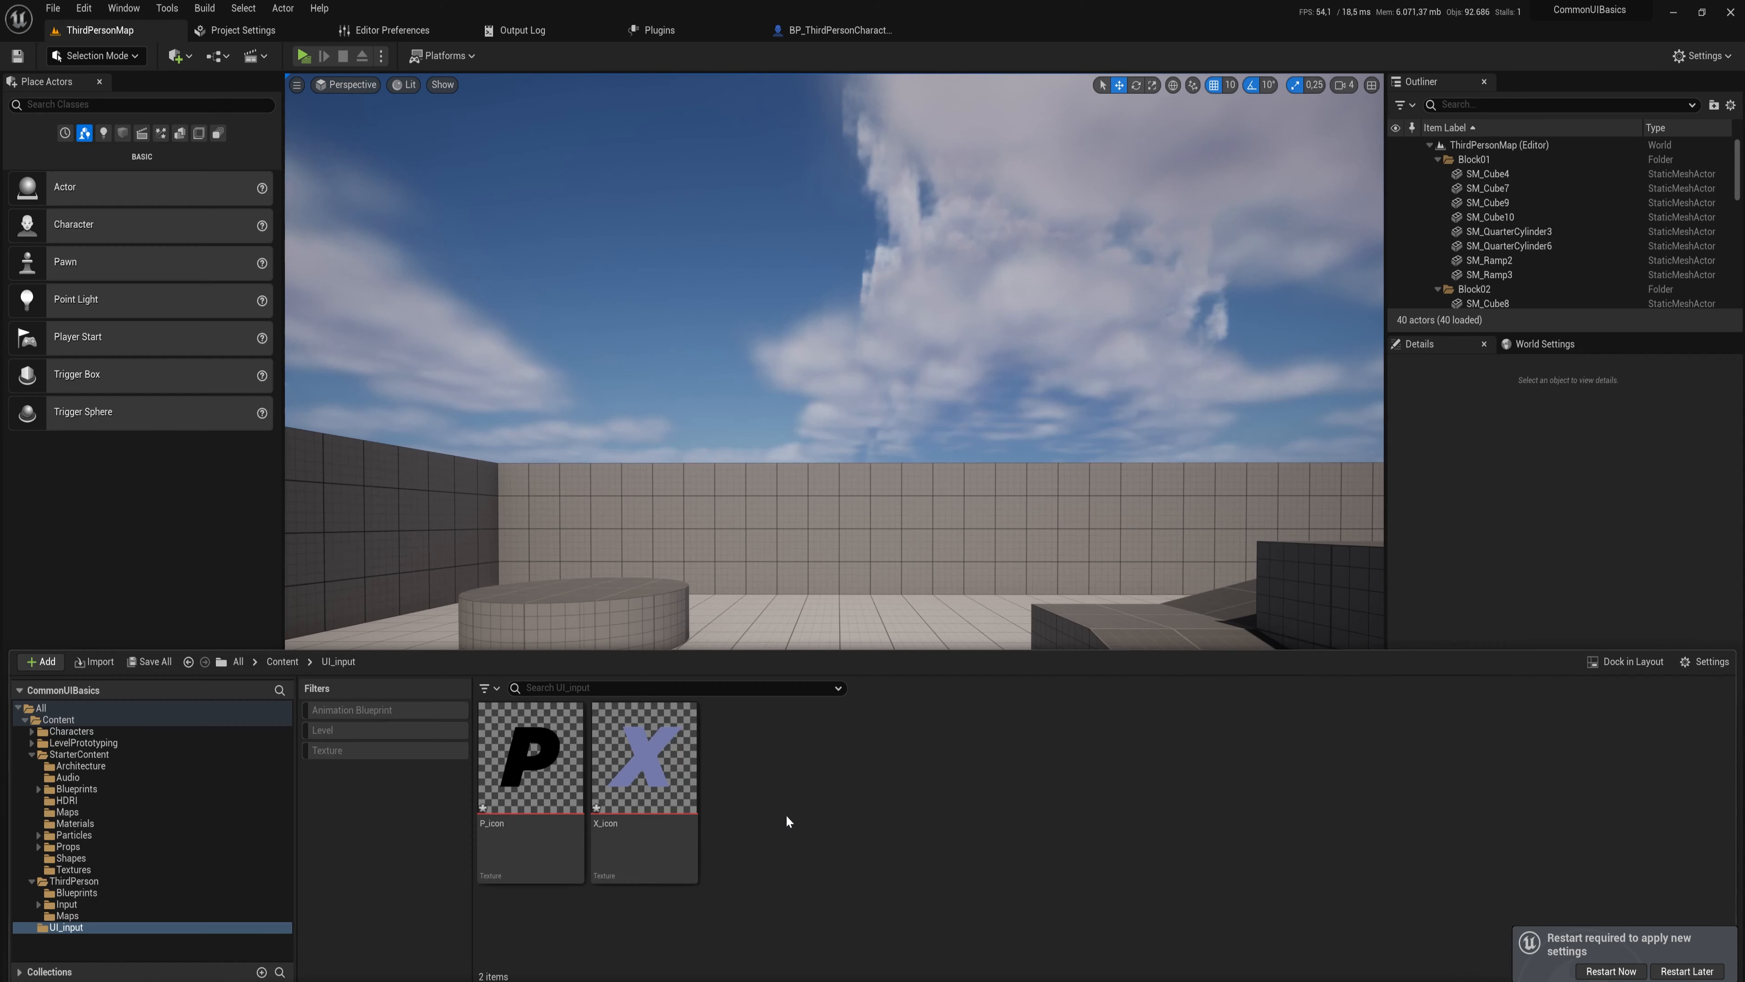
Create a Common UI InputActionDataTable named InputDataTable in UI_input and open it.
{"action": "right_click", "coordinate": [787, 822]}
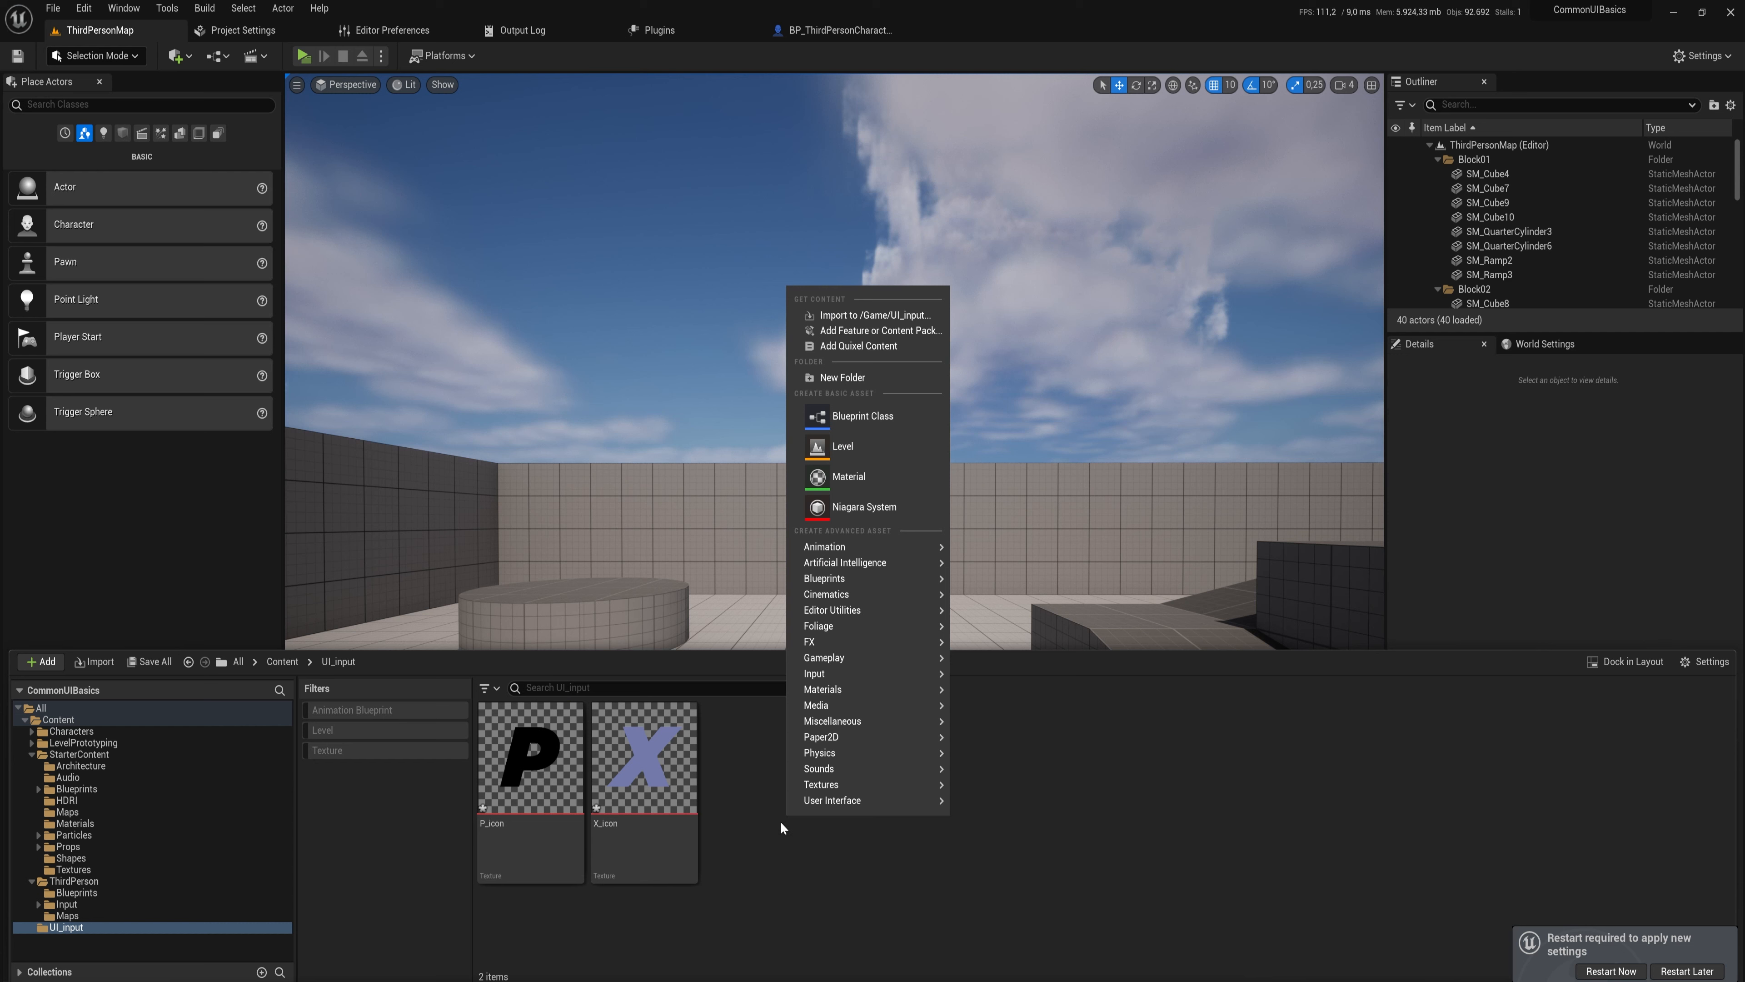
{"action": "left_click", "coordinate": [832, 720]}
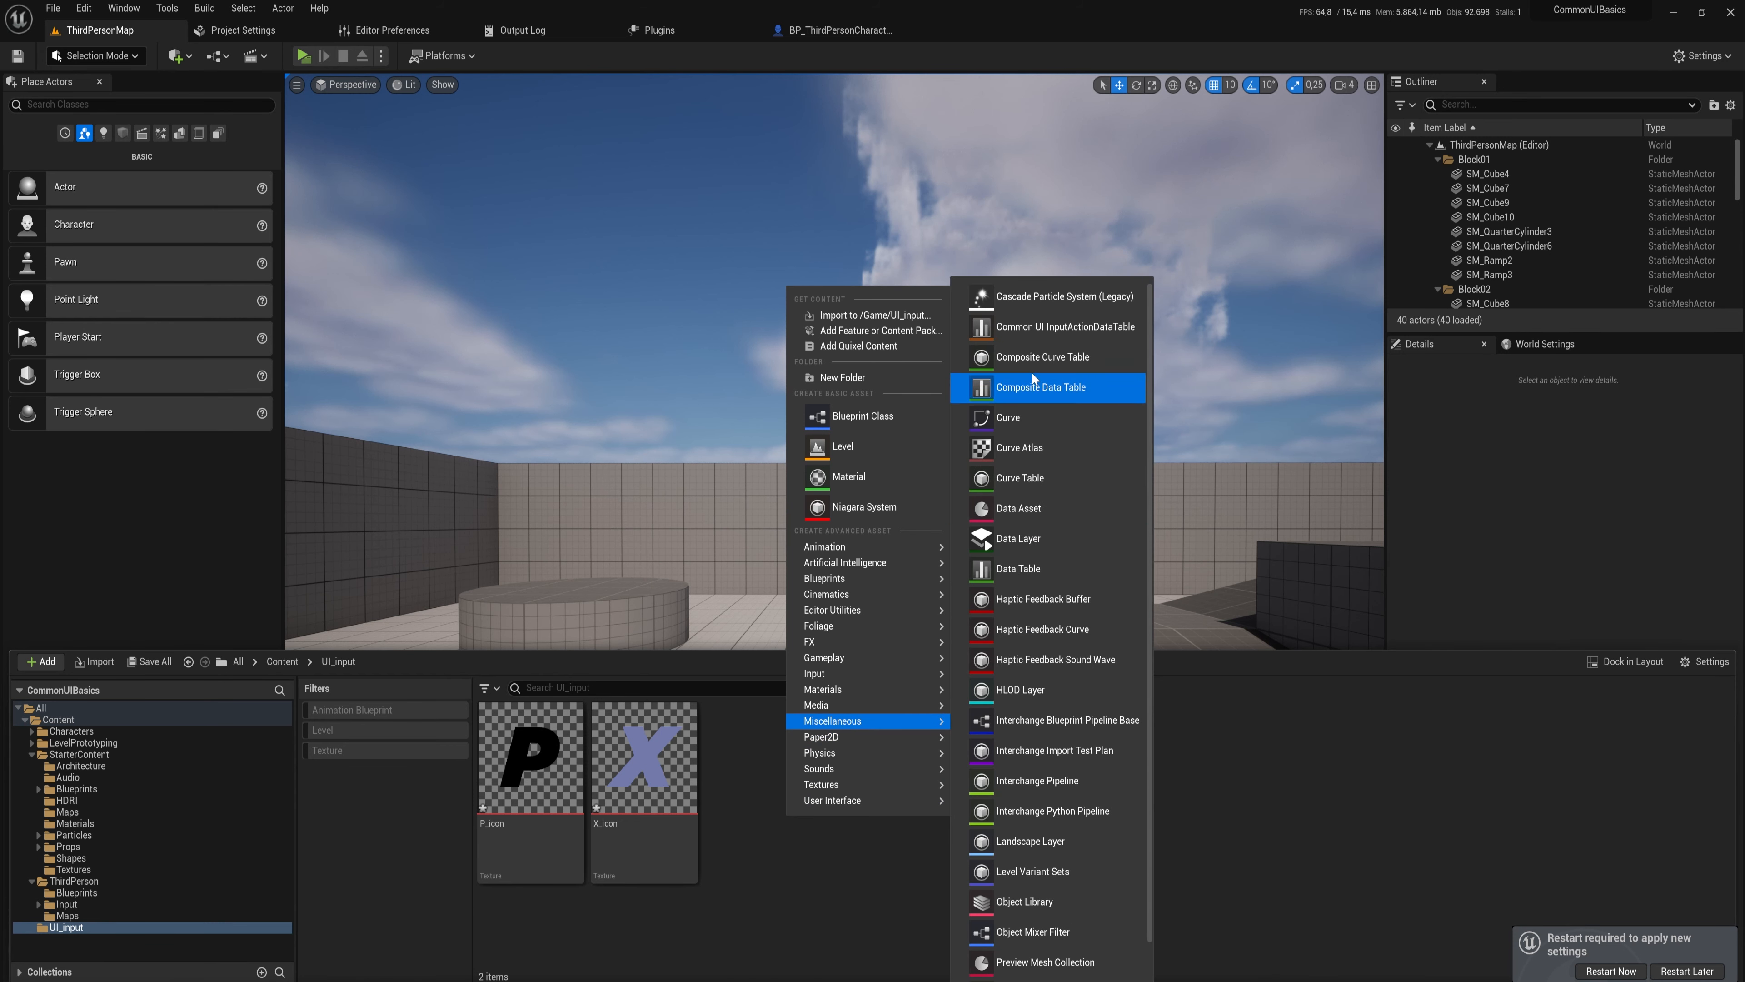
{"action": "mouse_move", "coordinate": [1056, 326]}
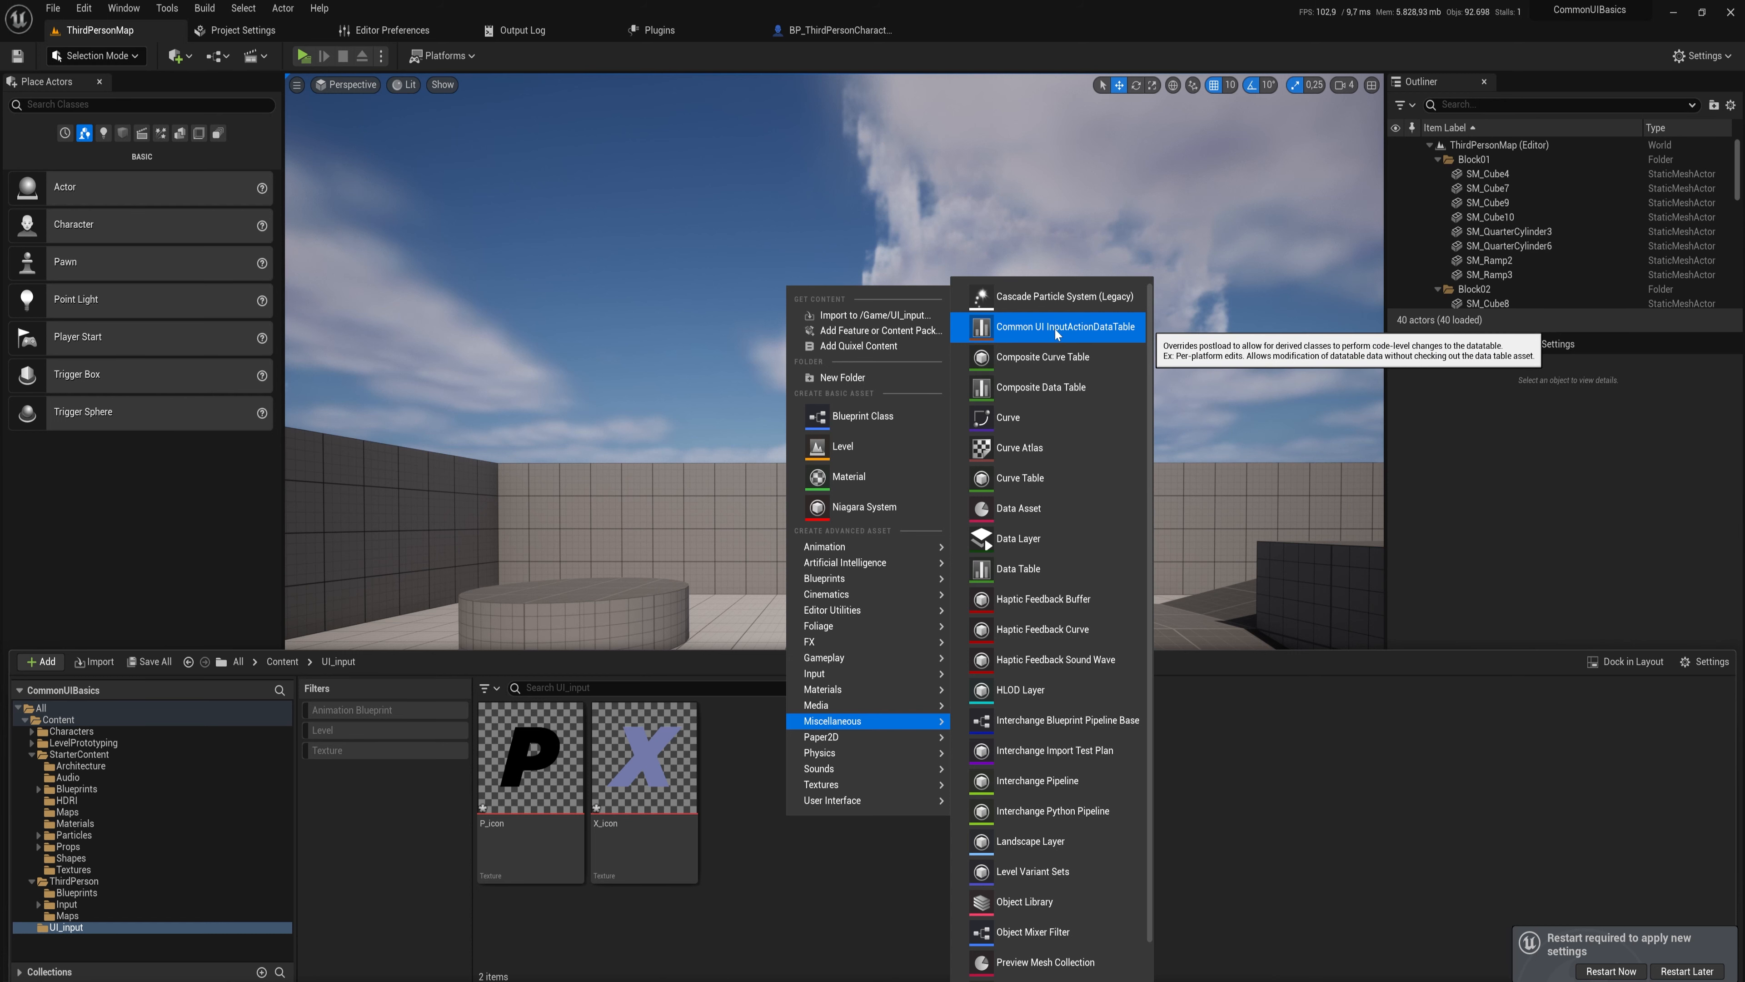
{"action": "mouse_move", "coordinate": [1085, 338]}
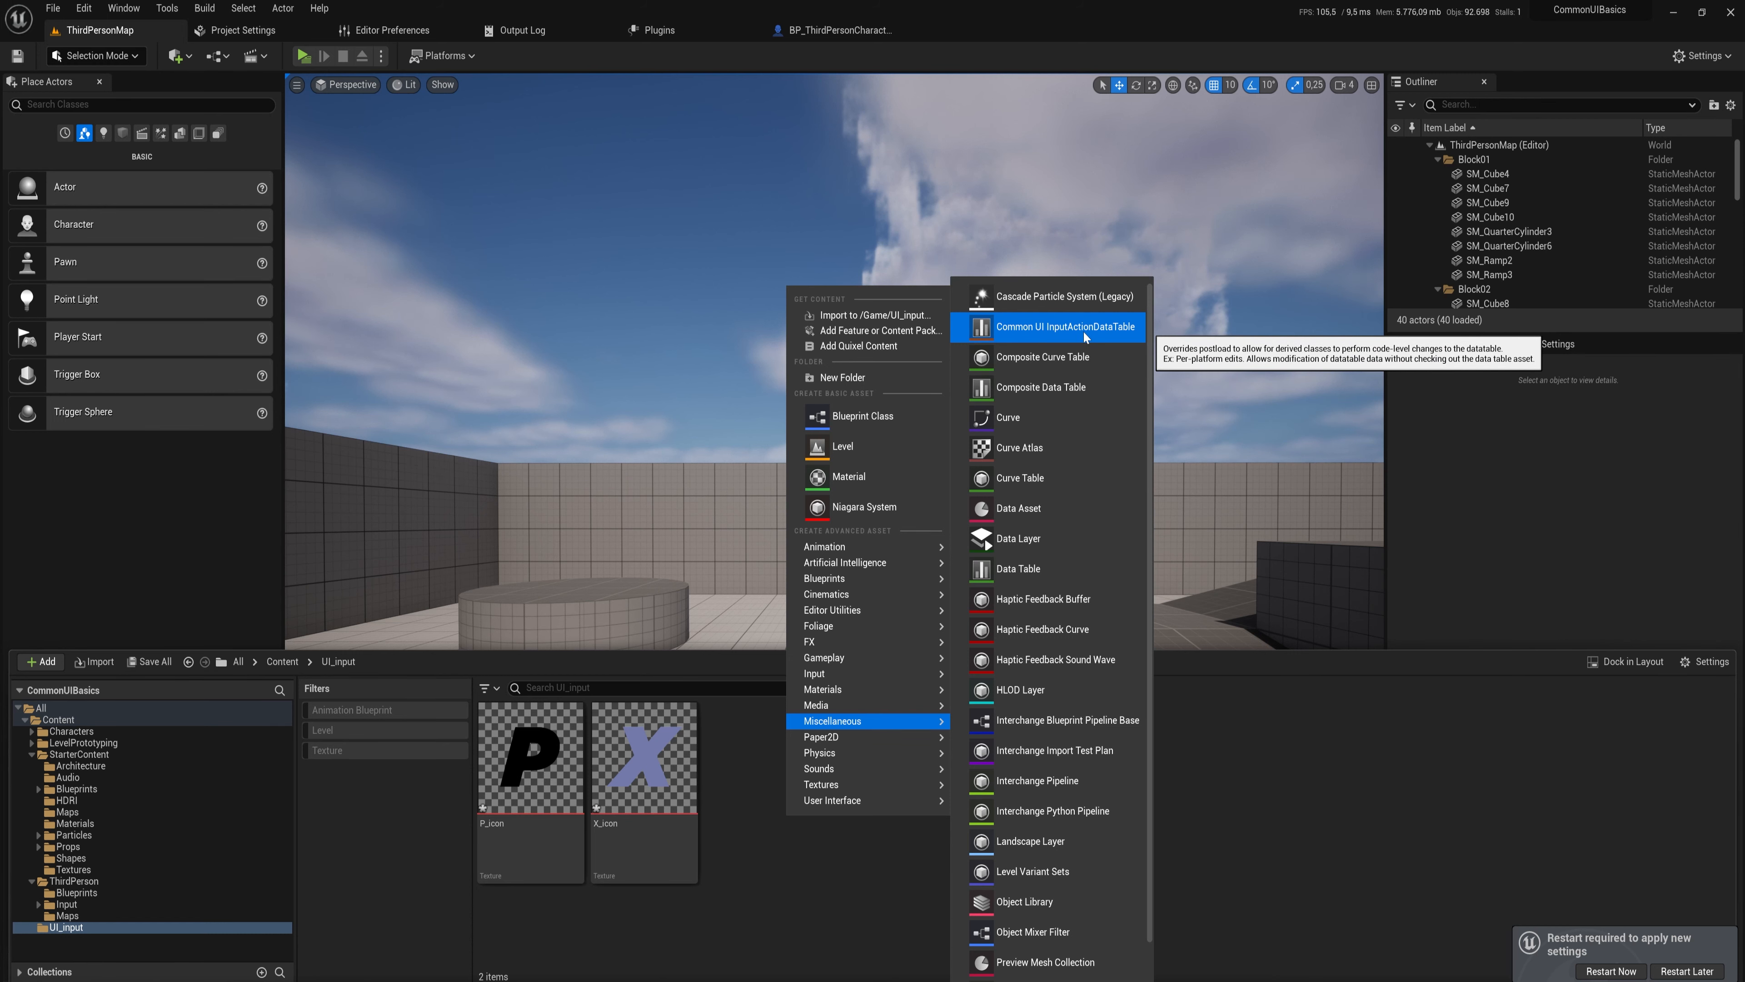
{"action": "left_click", "coordinate": [1067, 326]}
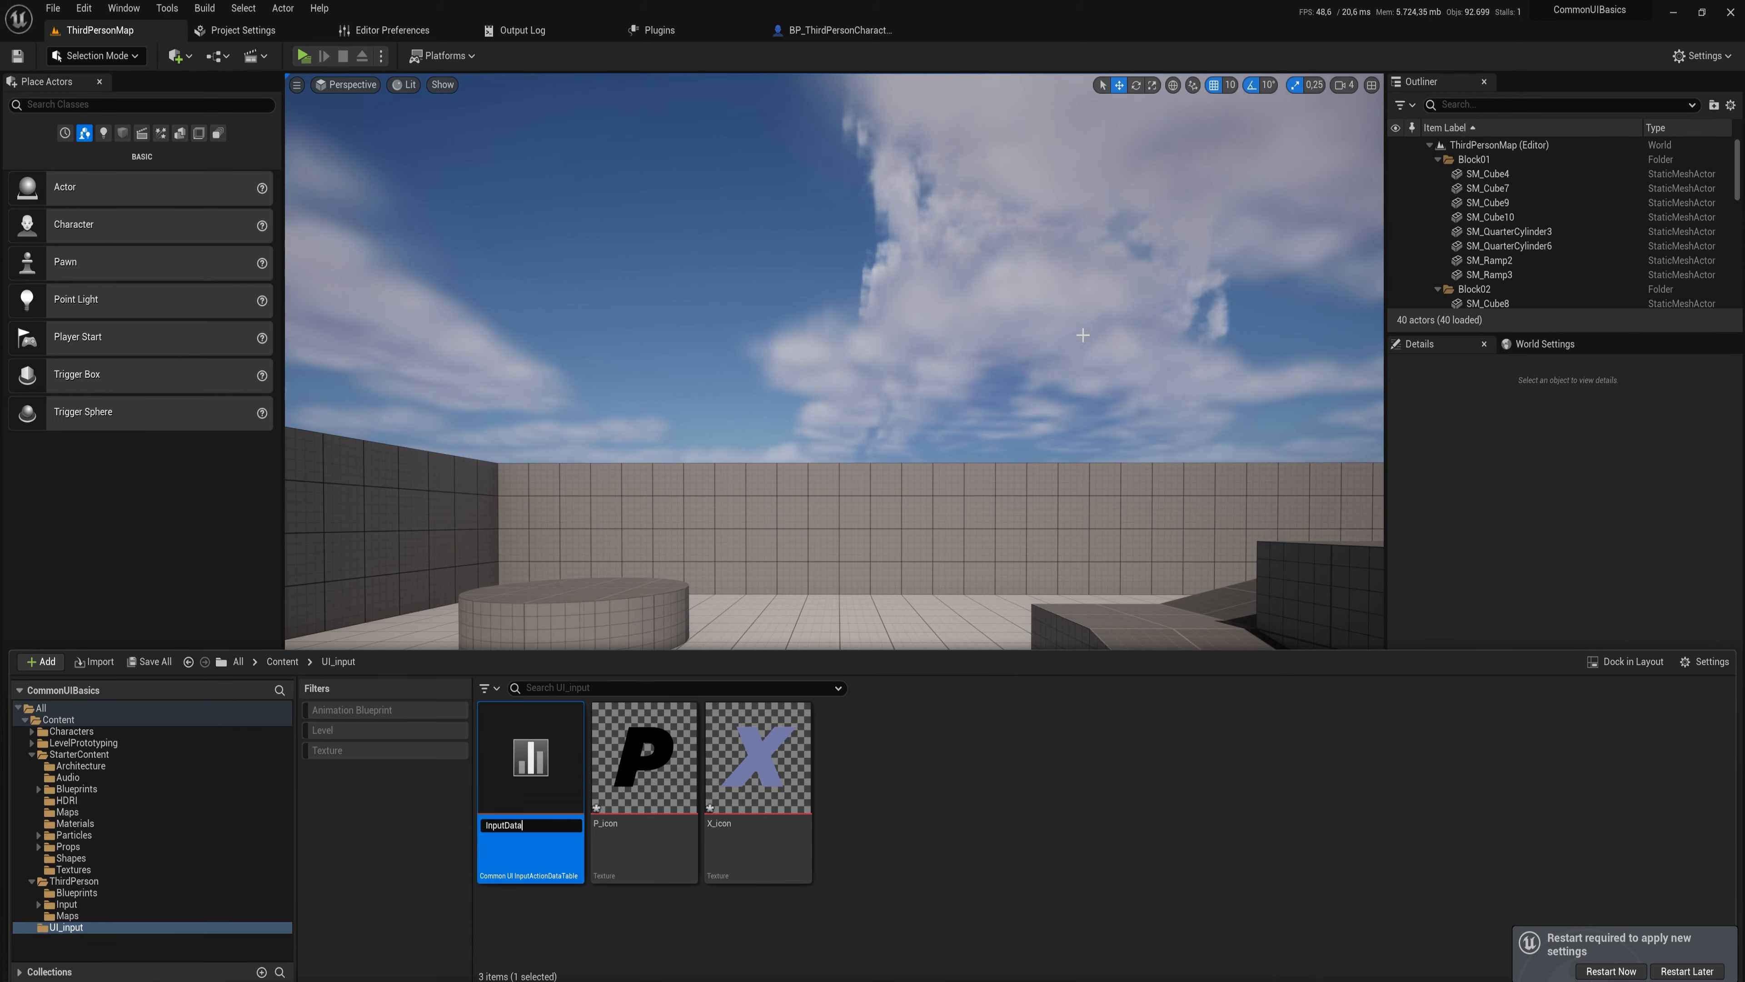
{"action": "double_click", "coordinate": [530, 757]}
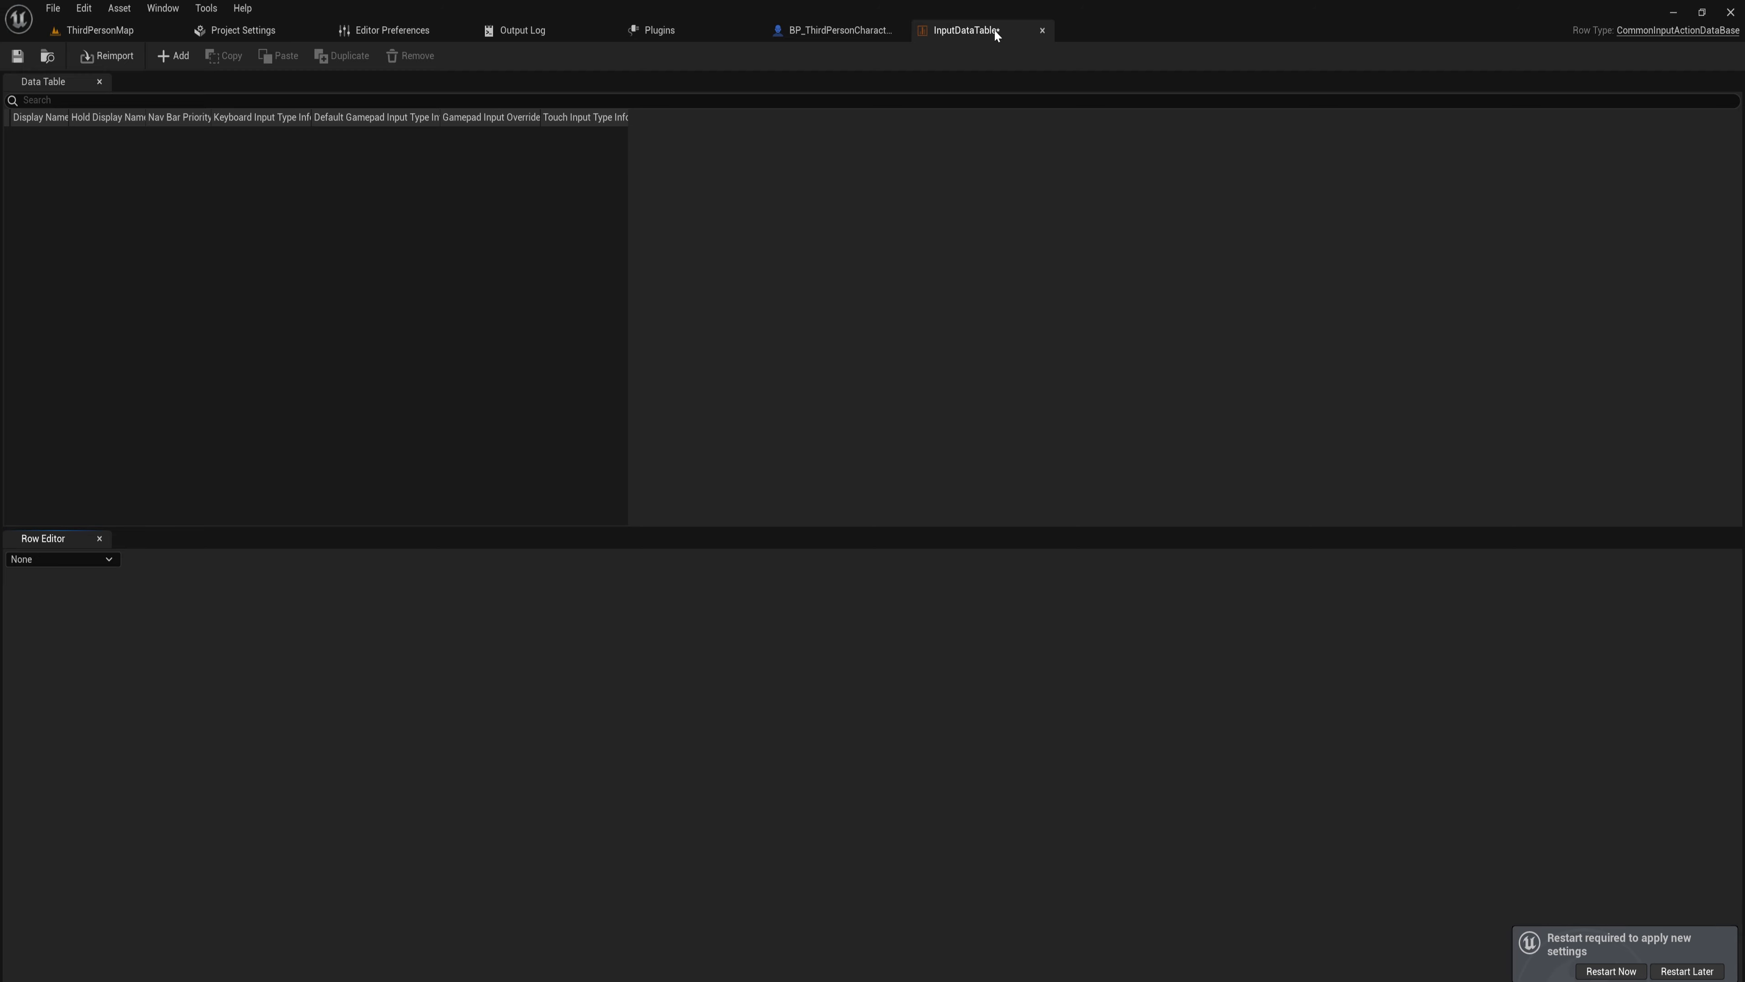
Add a row to InputDataTable and rename it InputtestAction, display name ItsATest.
{"action": "left_click", "coordinate": [174, 55]}
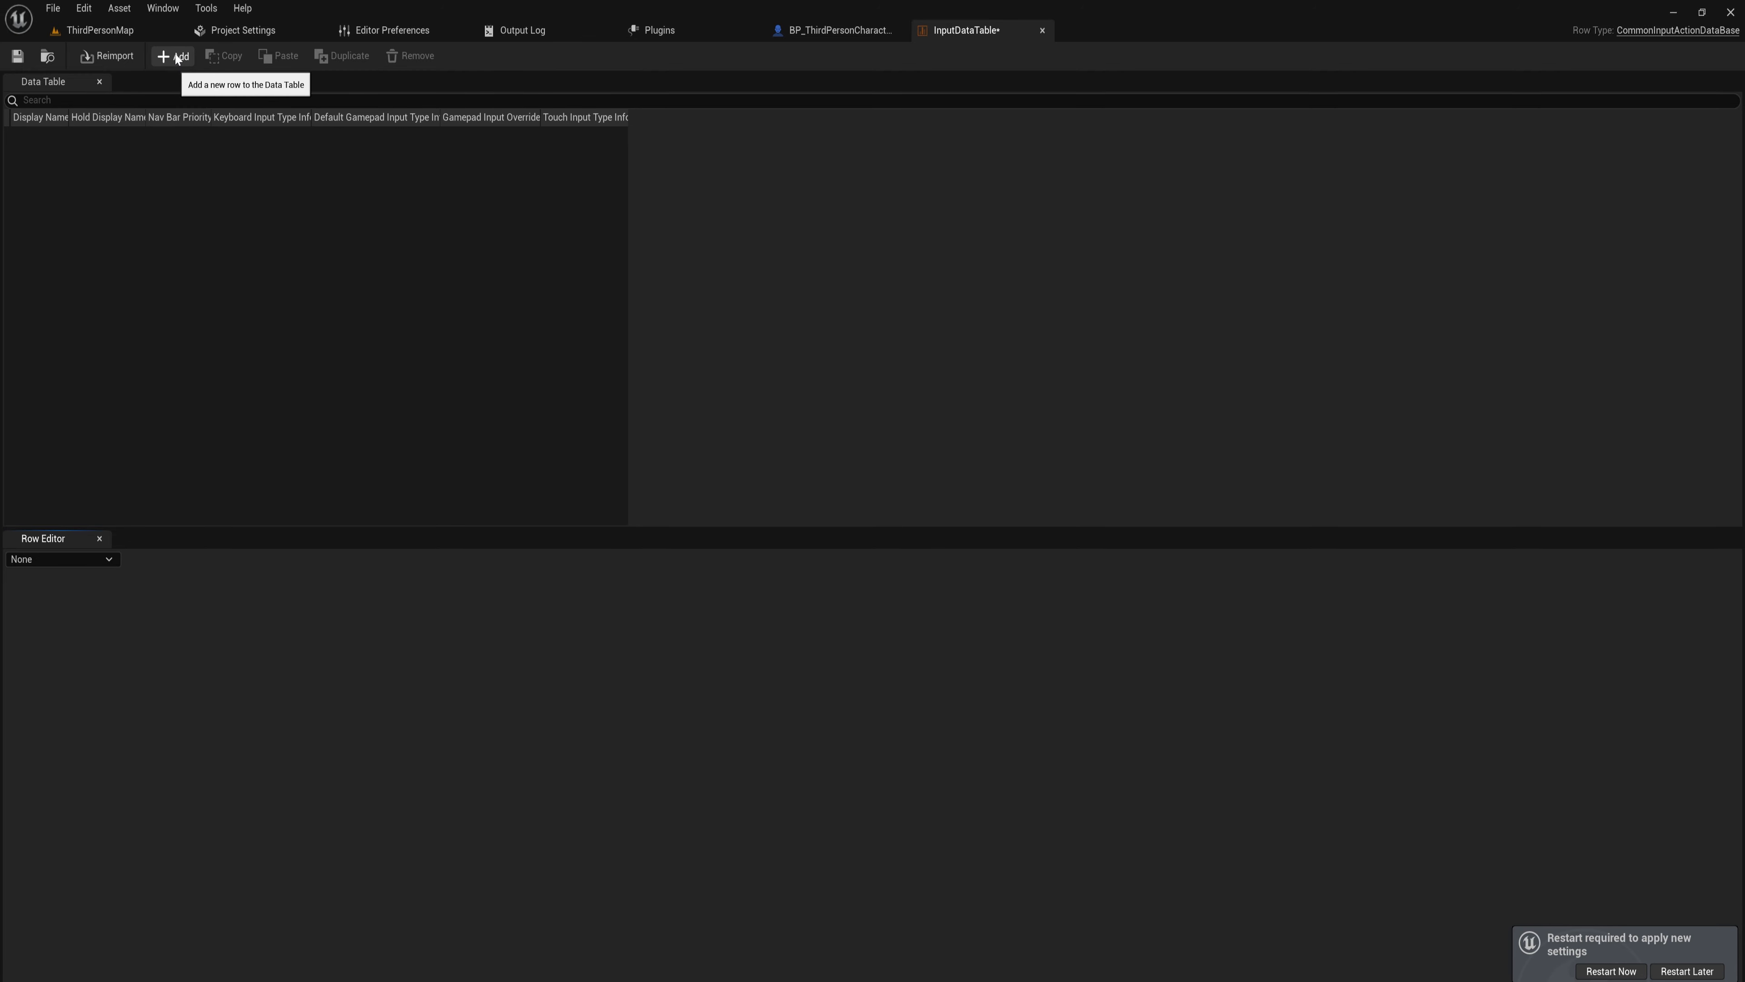
{"action": "left_click", "coordinate": [173, 55]}
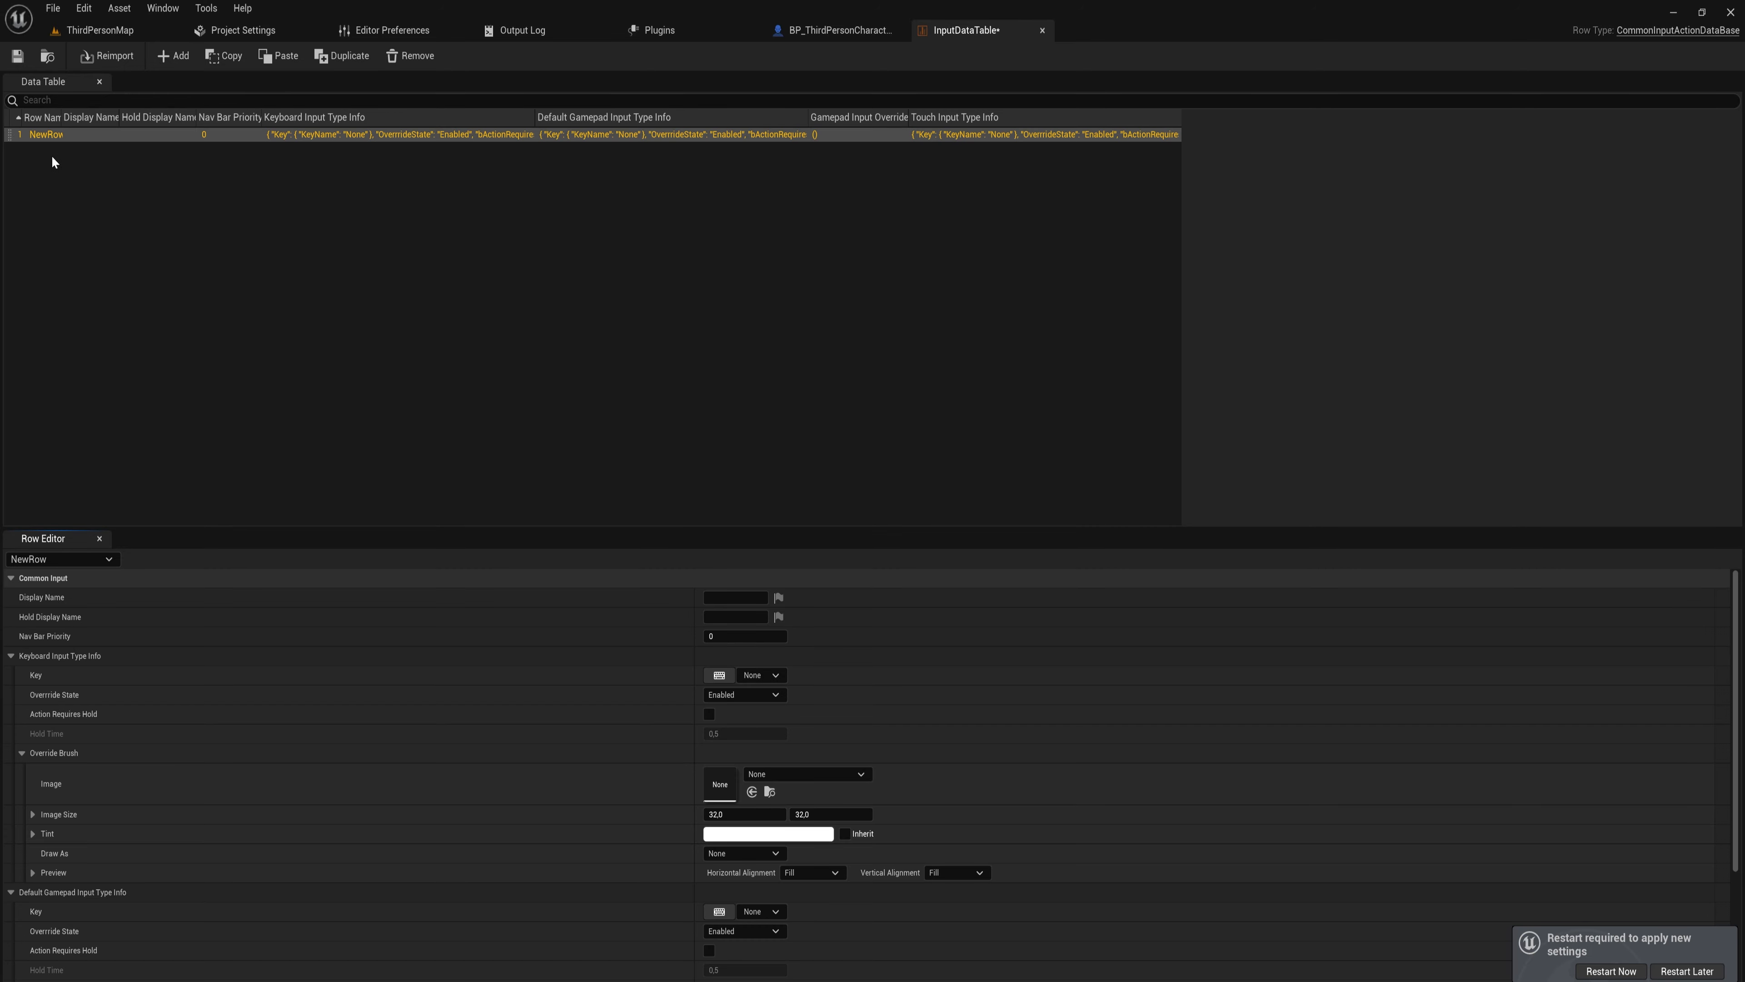
{"action": "double_click", "coordinate": [44, 133]}
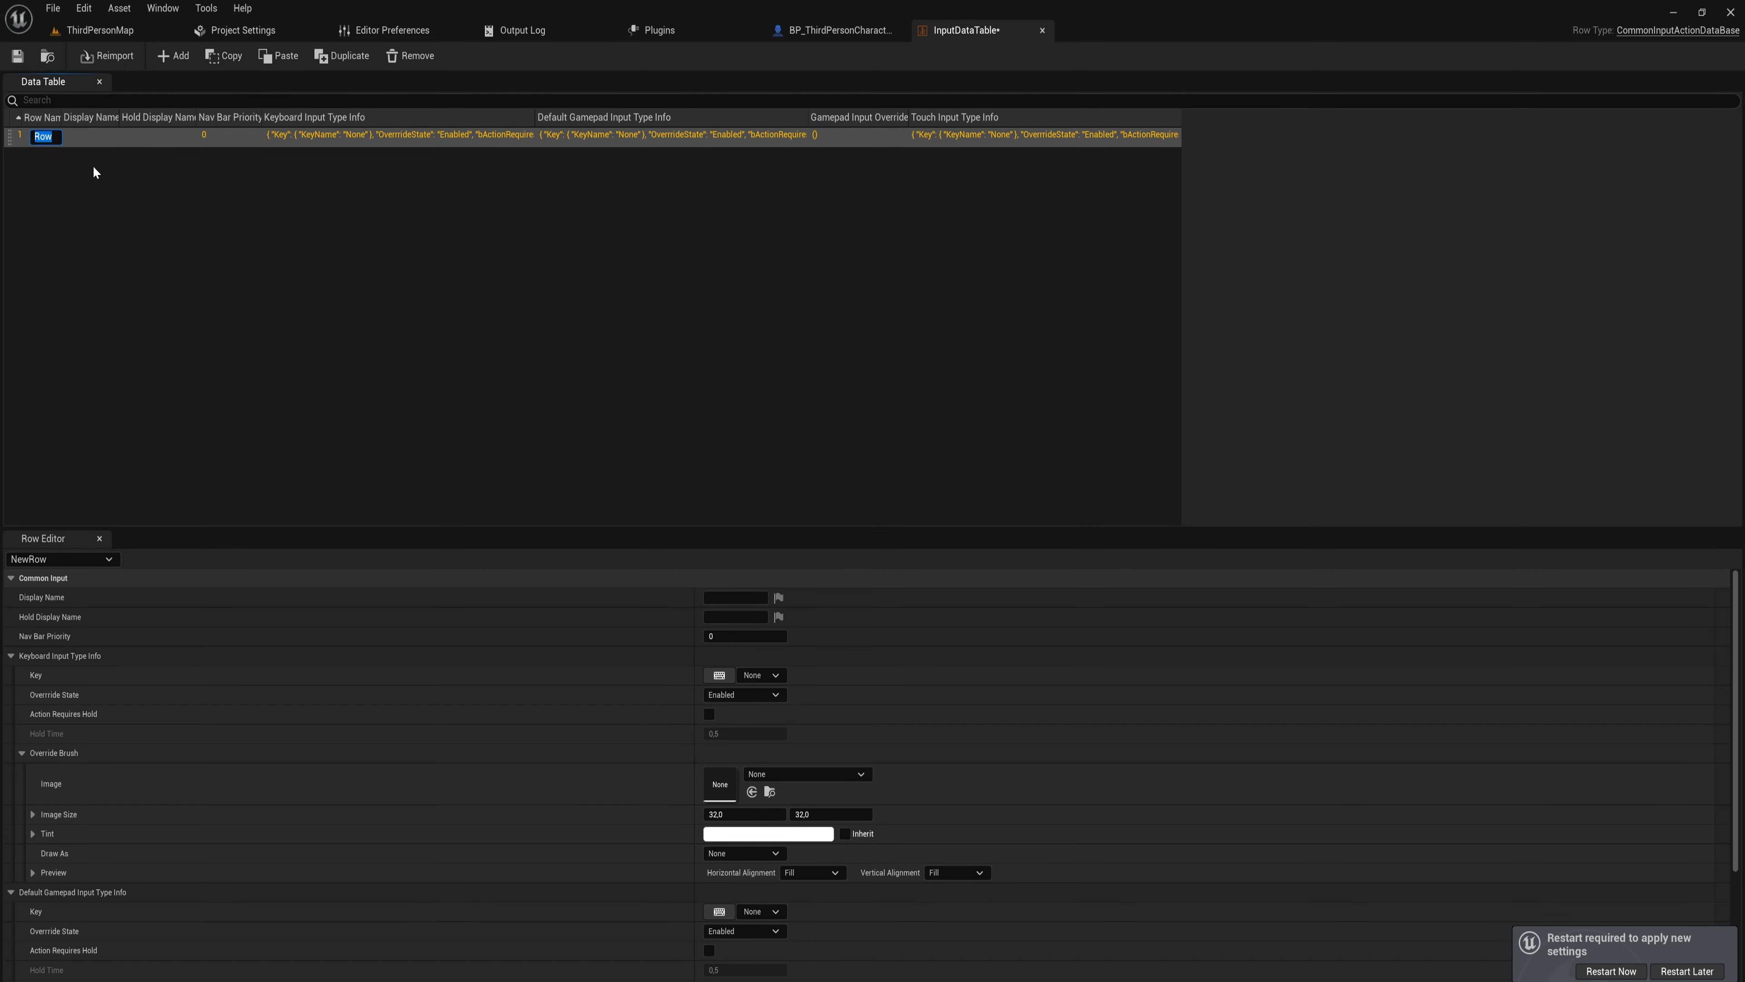
{"action": "type", "text": "testAction"}
{"action": "left_click", "coordinate": [737, 597]}
{"action": "type", "text": "ItsATest"}
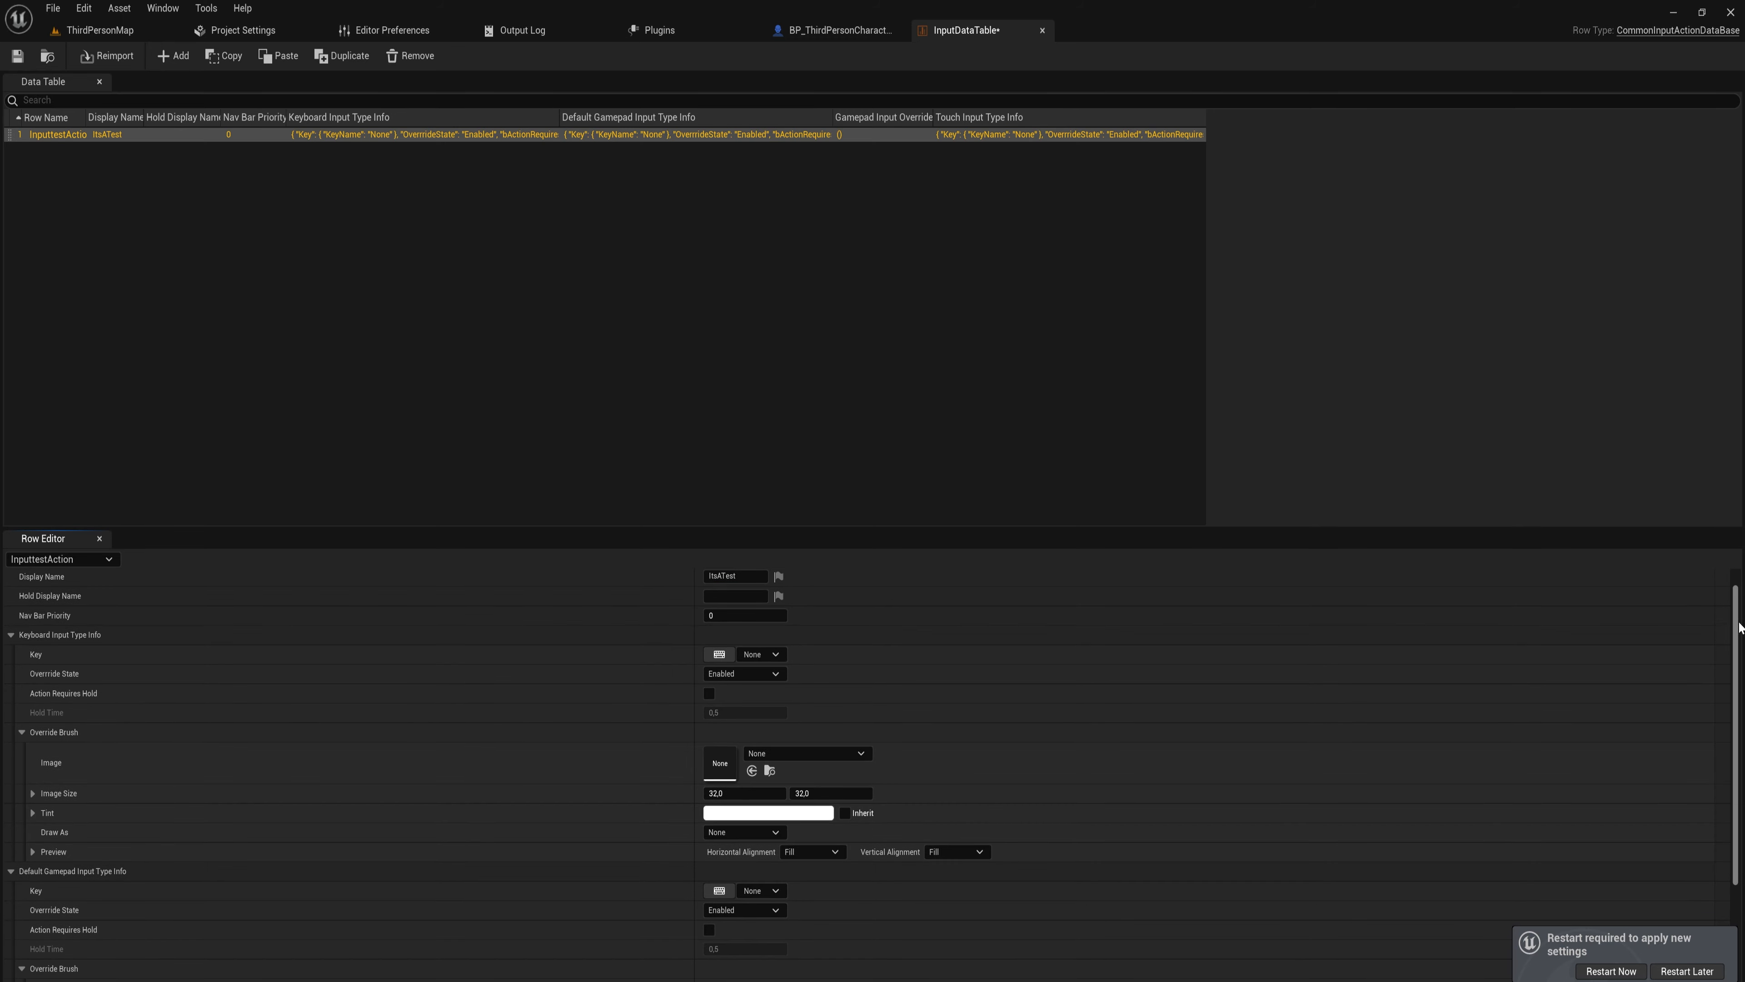
Assign keyboard key P and Gamepad Face Button Bottom to the InputtestAction row.
{"action": "scroll", "scroll_direction": "down", "scroll_amount": 3}
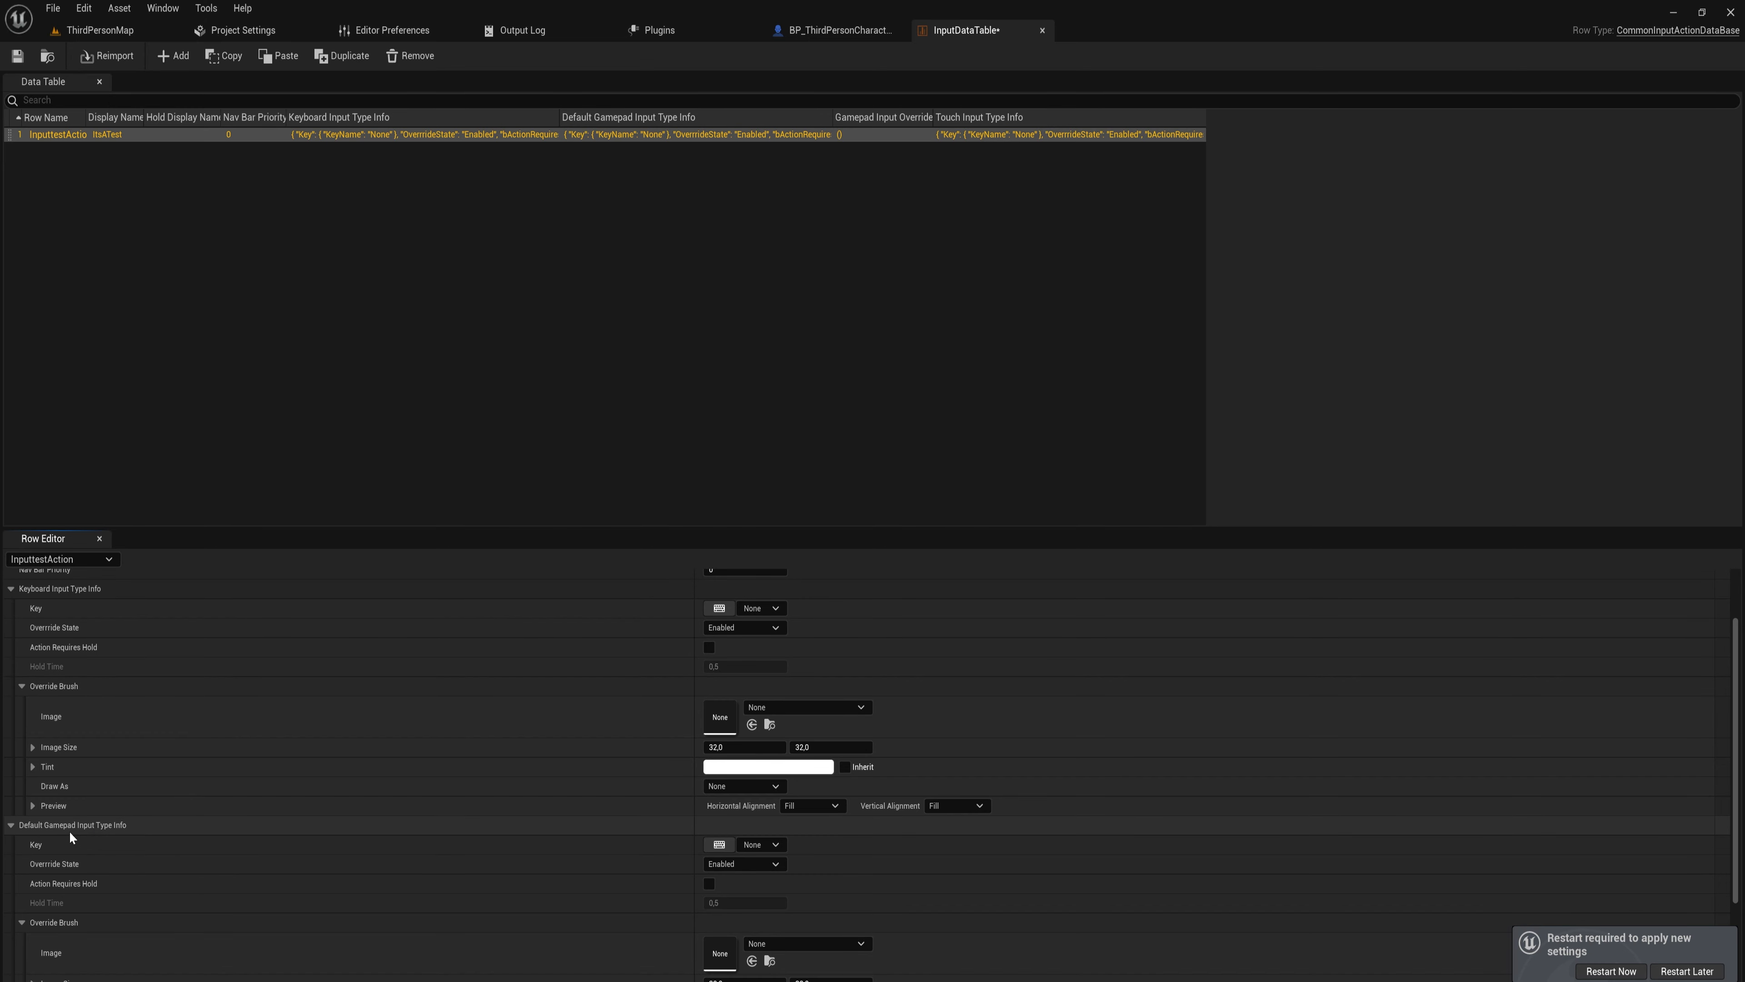
{"action": "mouse_move", "coordinate": [641, 813]}
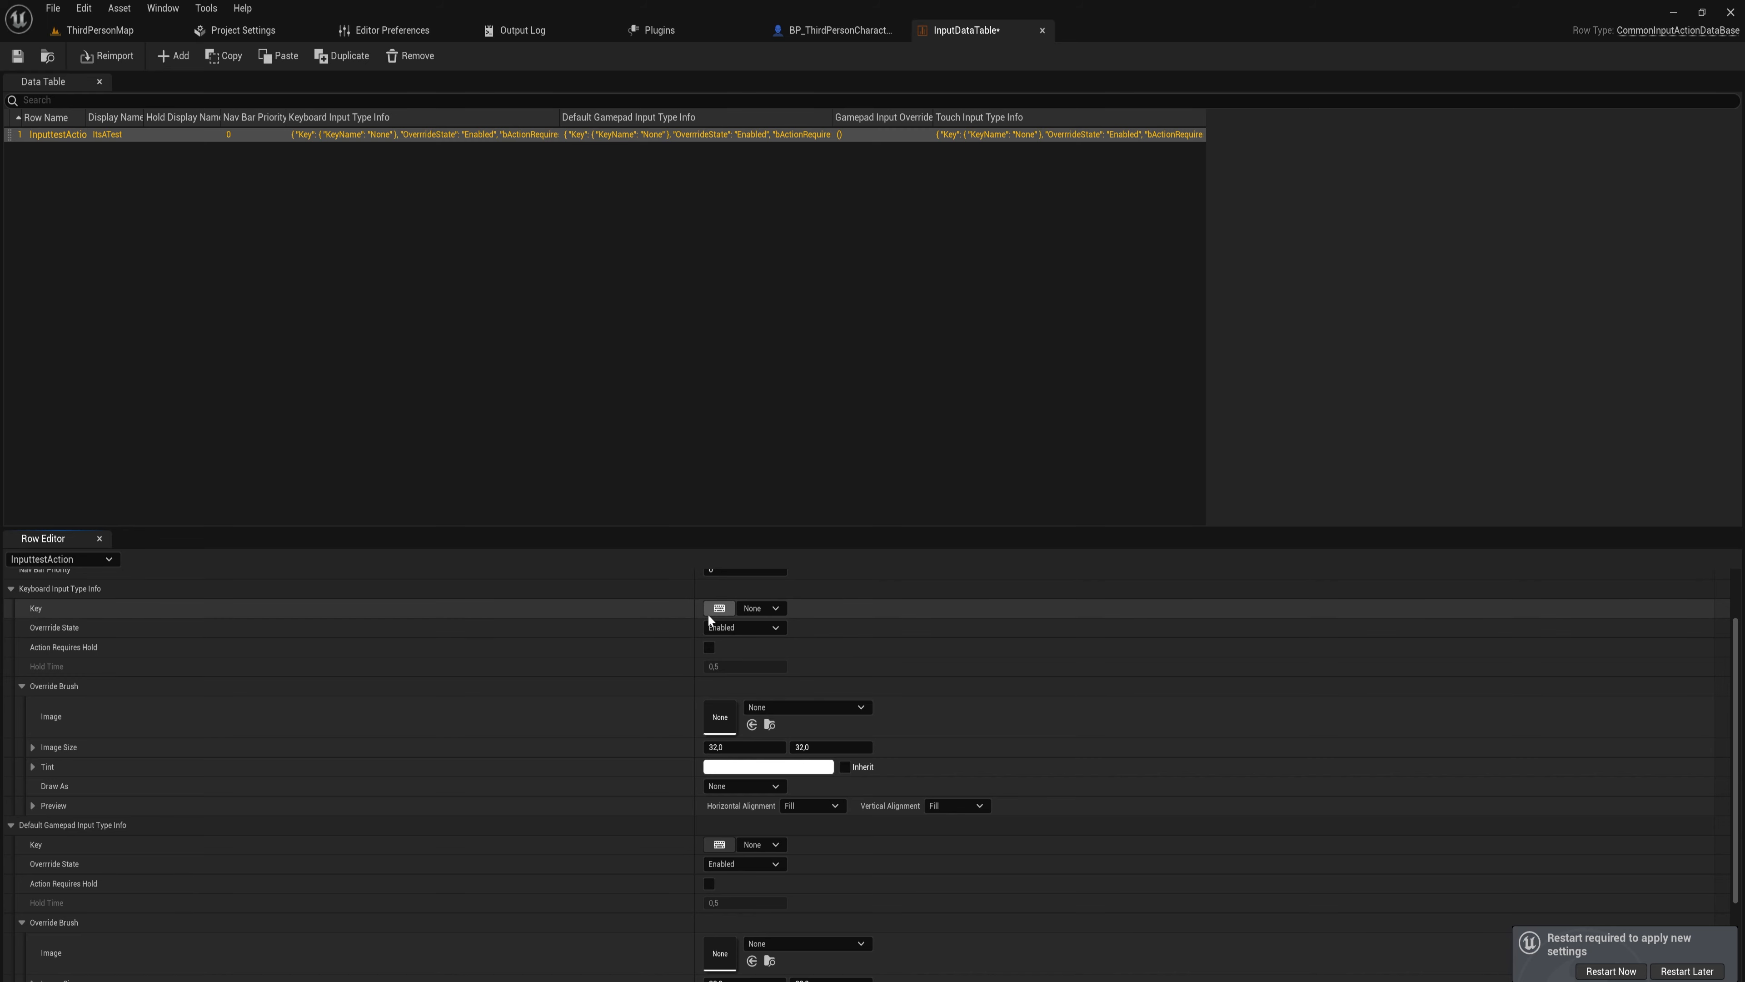
{"action": "mouse_move", "coordinate": [762, 608]}
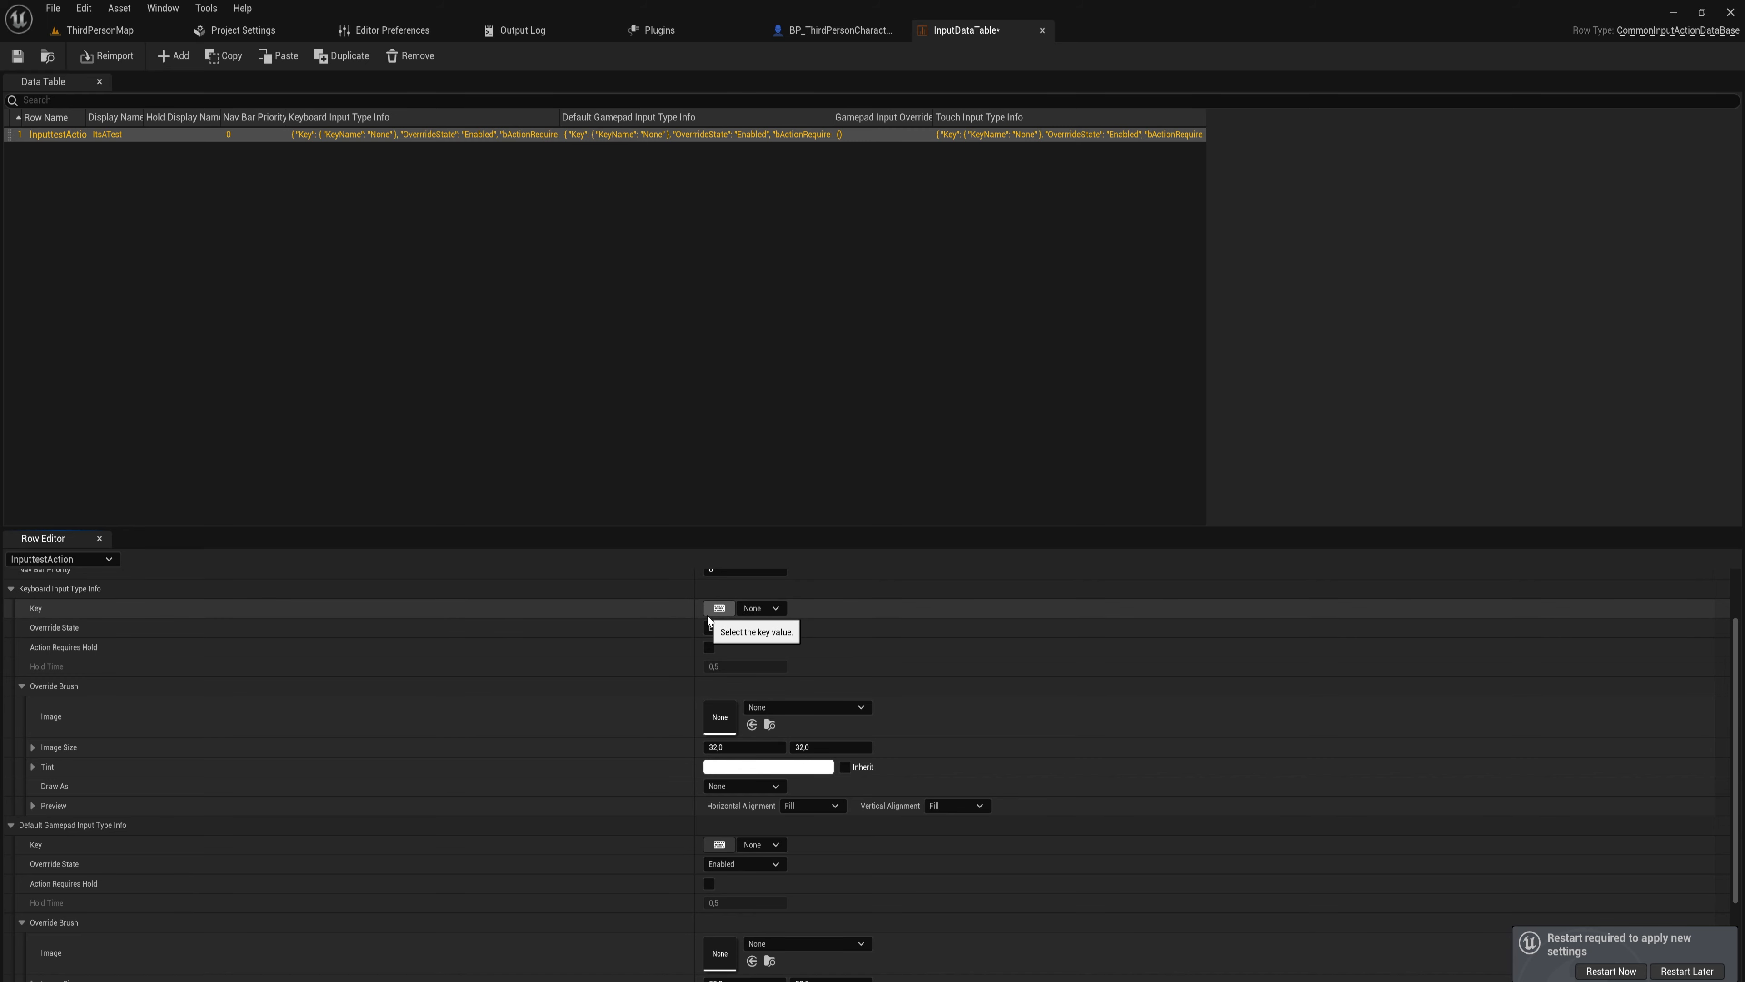
{"action": "left_click", "coordinate": [755, 608]}
{"action": "type", "text": "P"}
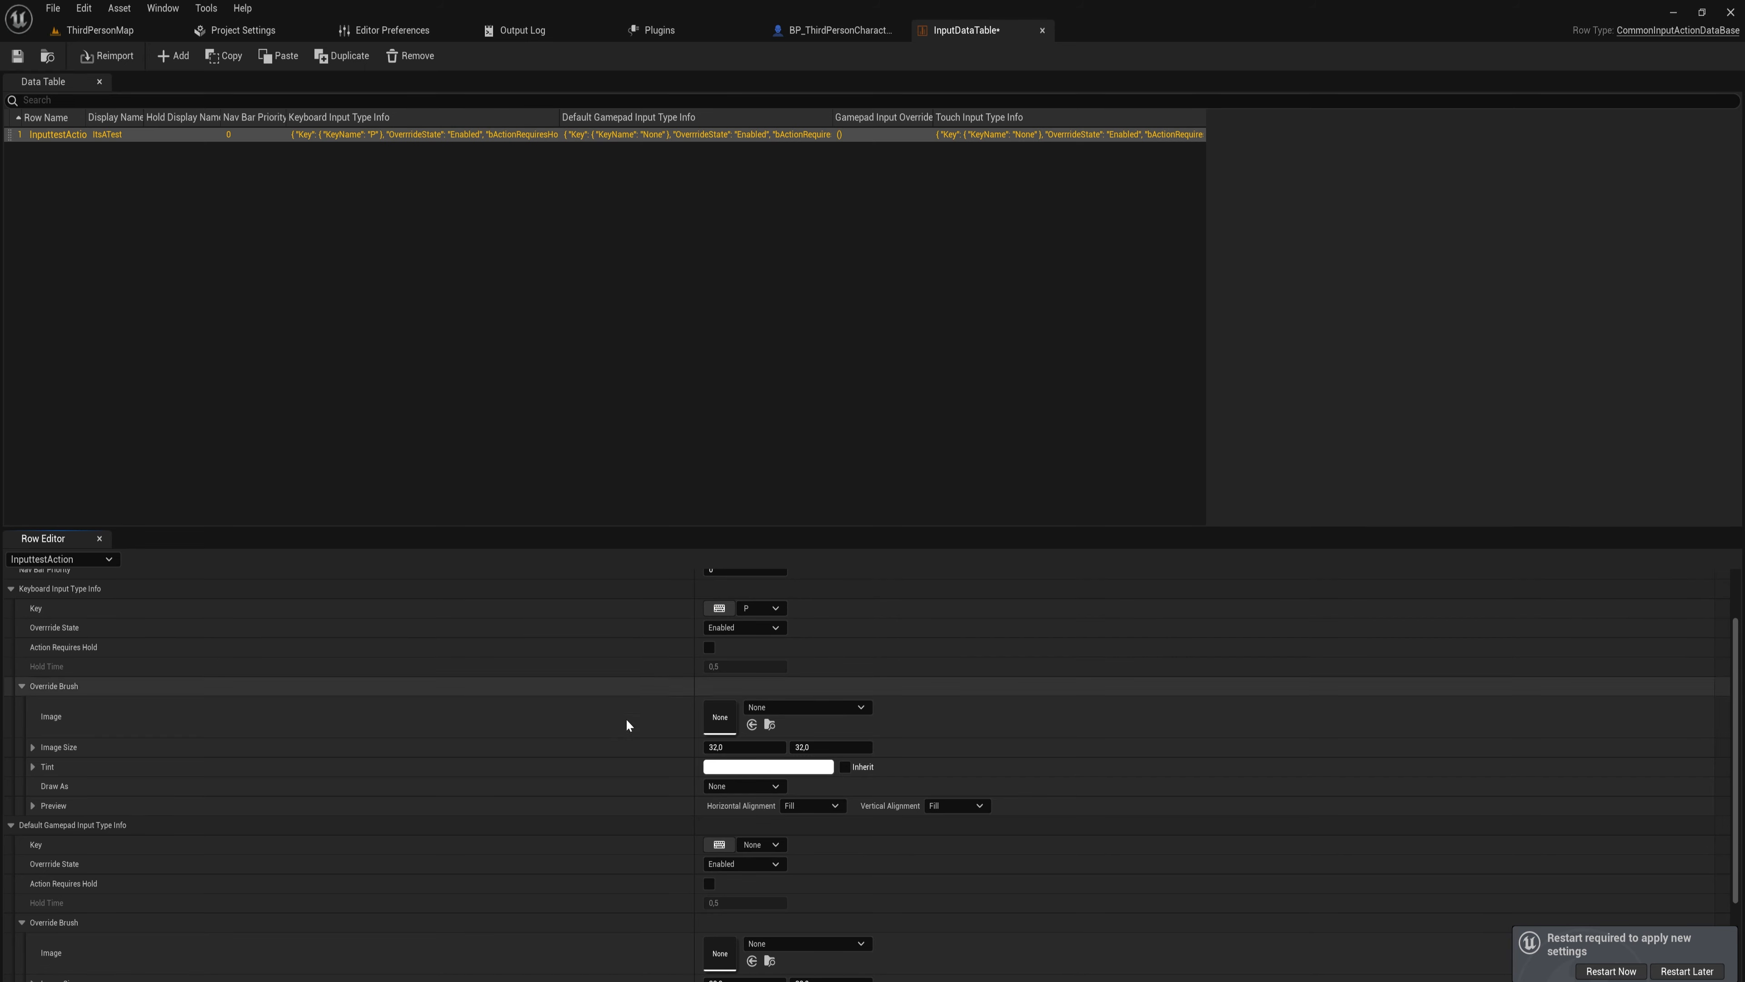
{"action": "mouse_move", "coordinate": [718, 843]}
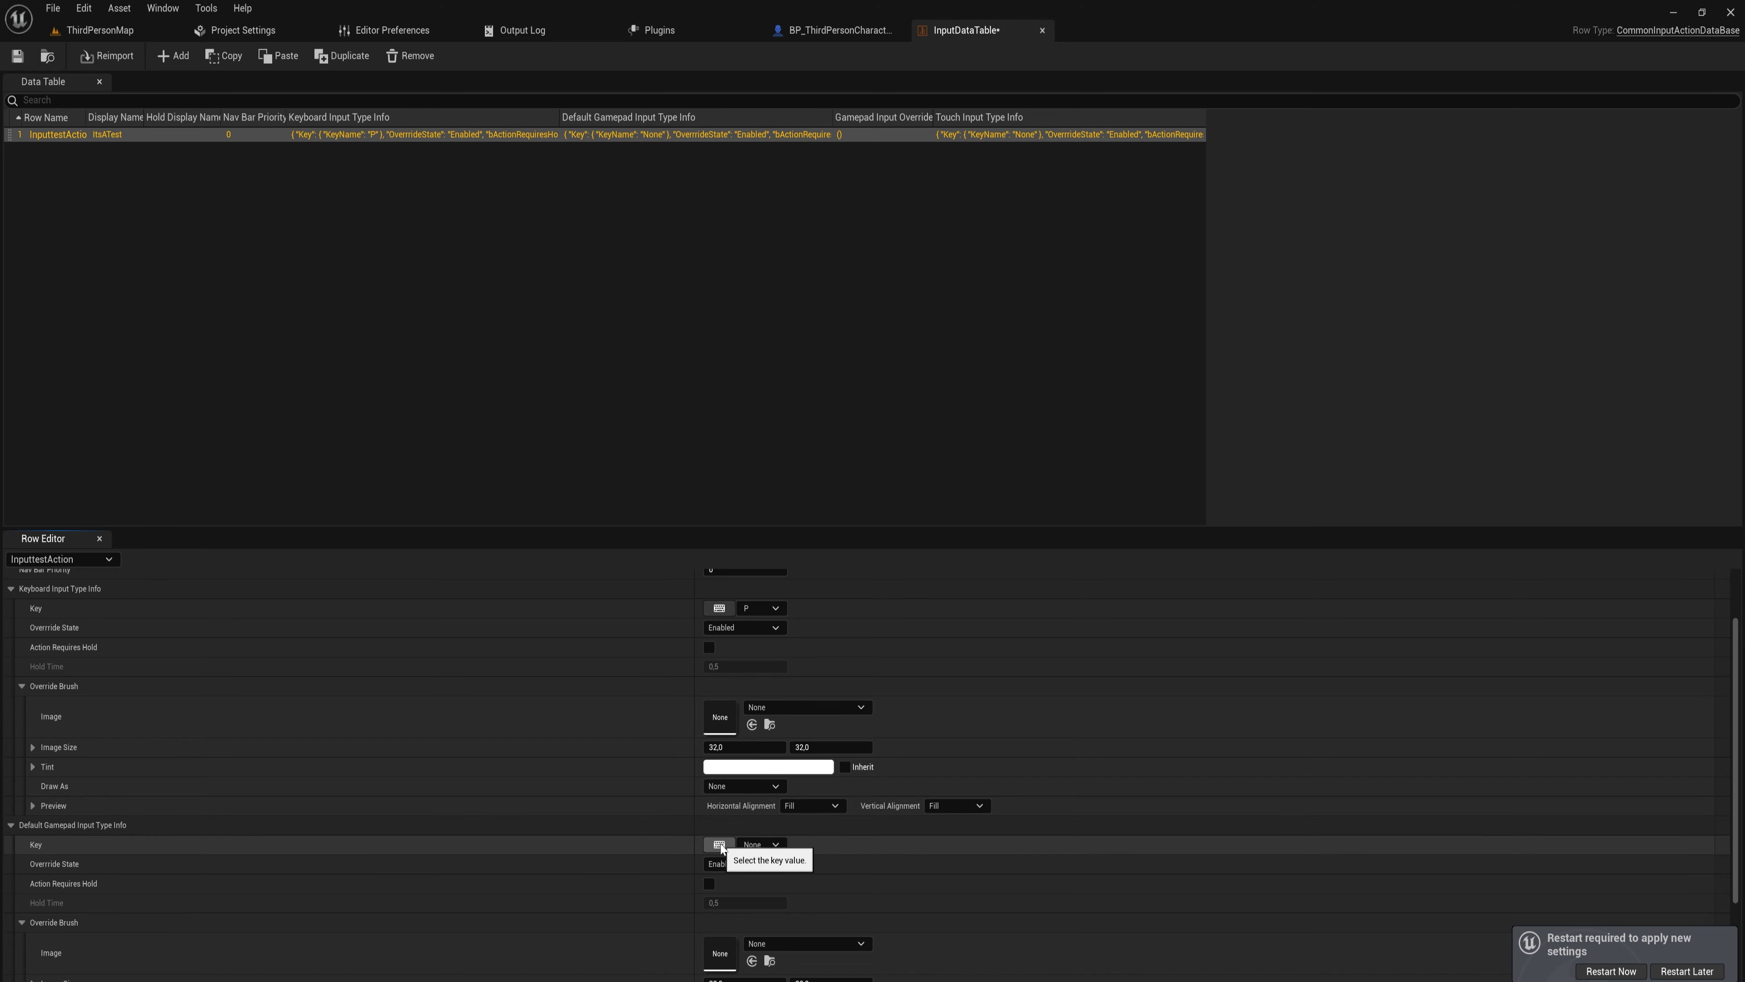
{"action": "left_click", "coordinate": [762, 843]}
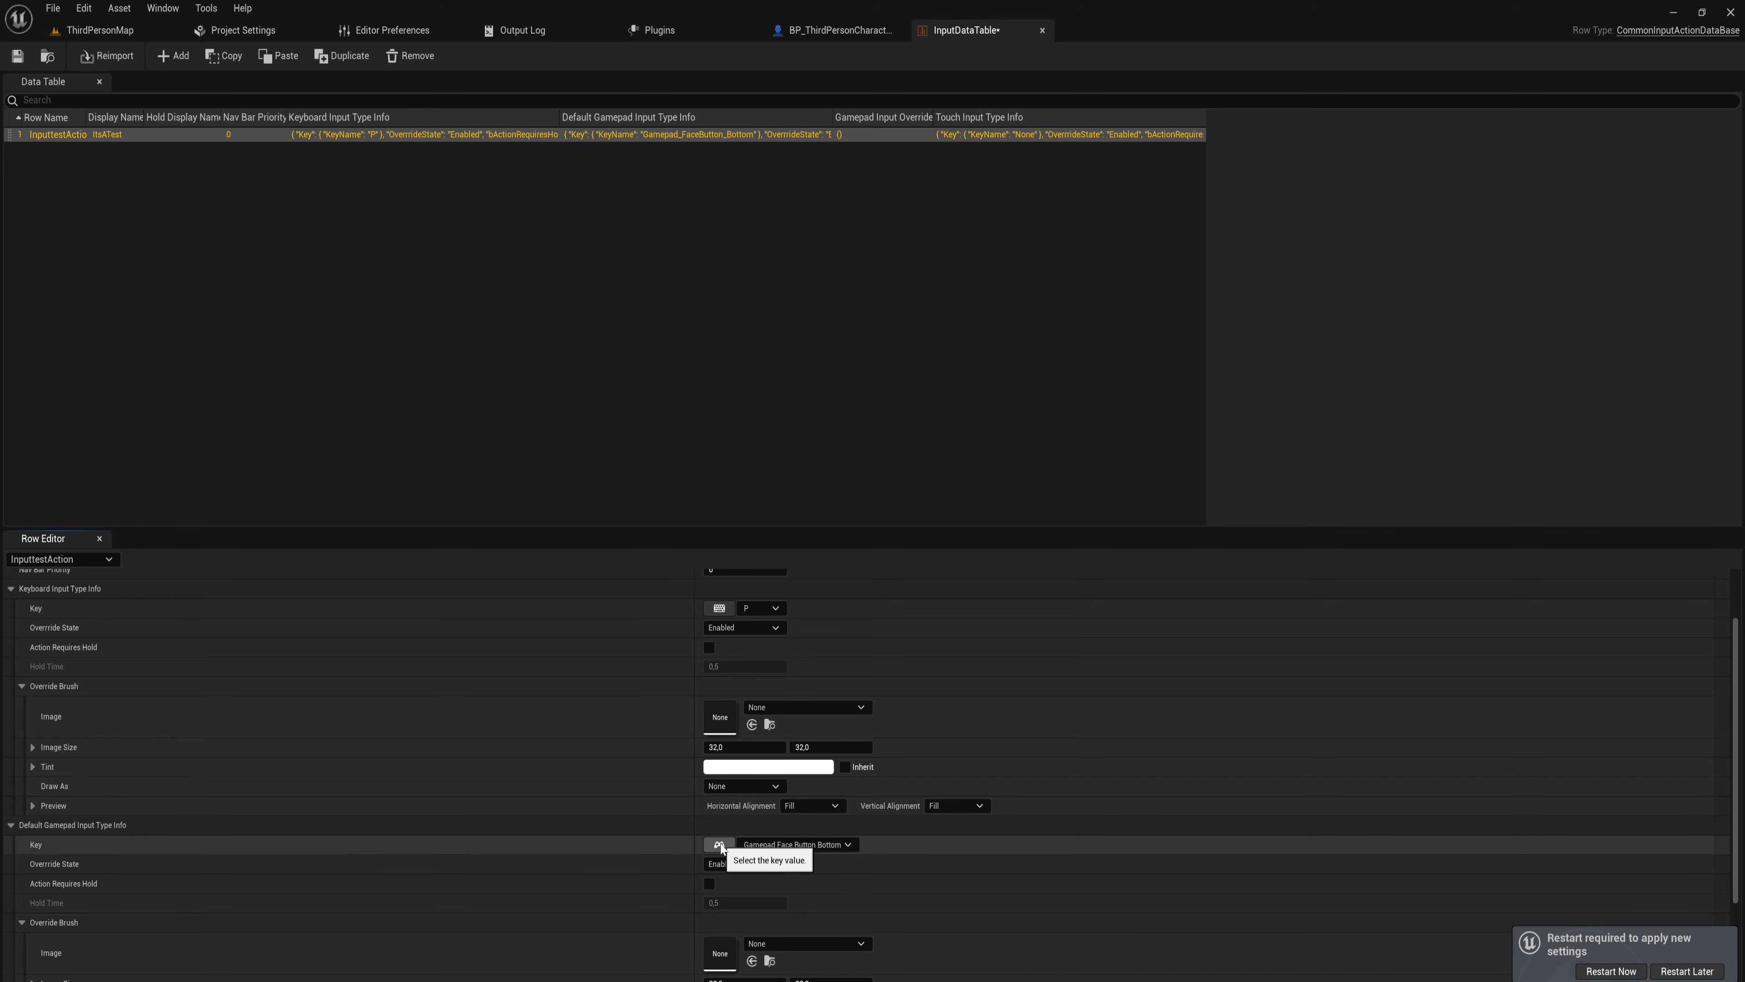
{"action": "mouse_move", "coordinate": [775, 834]}
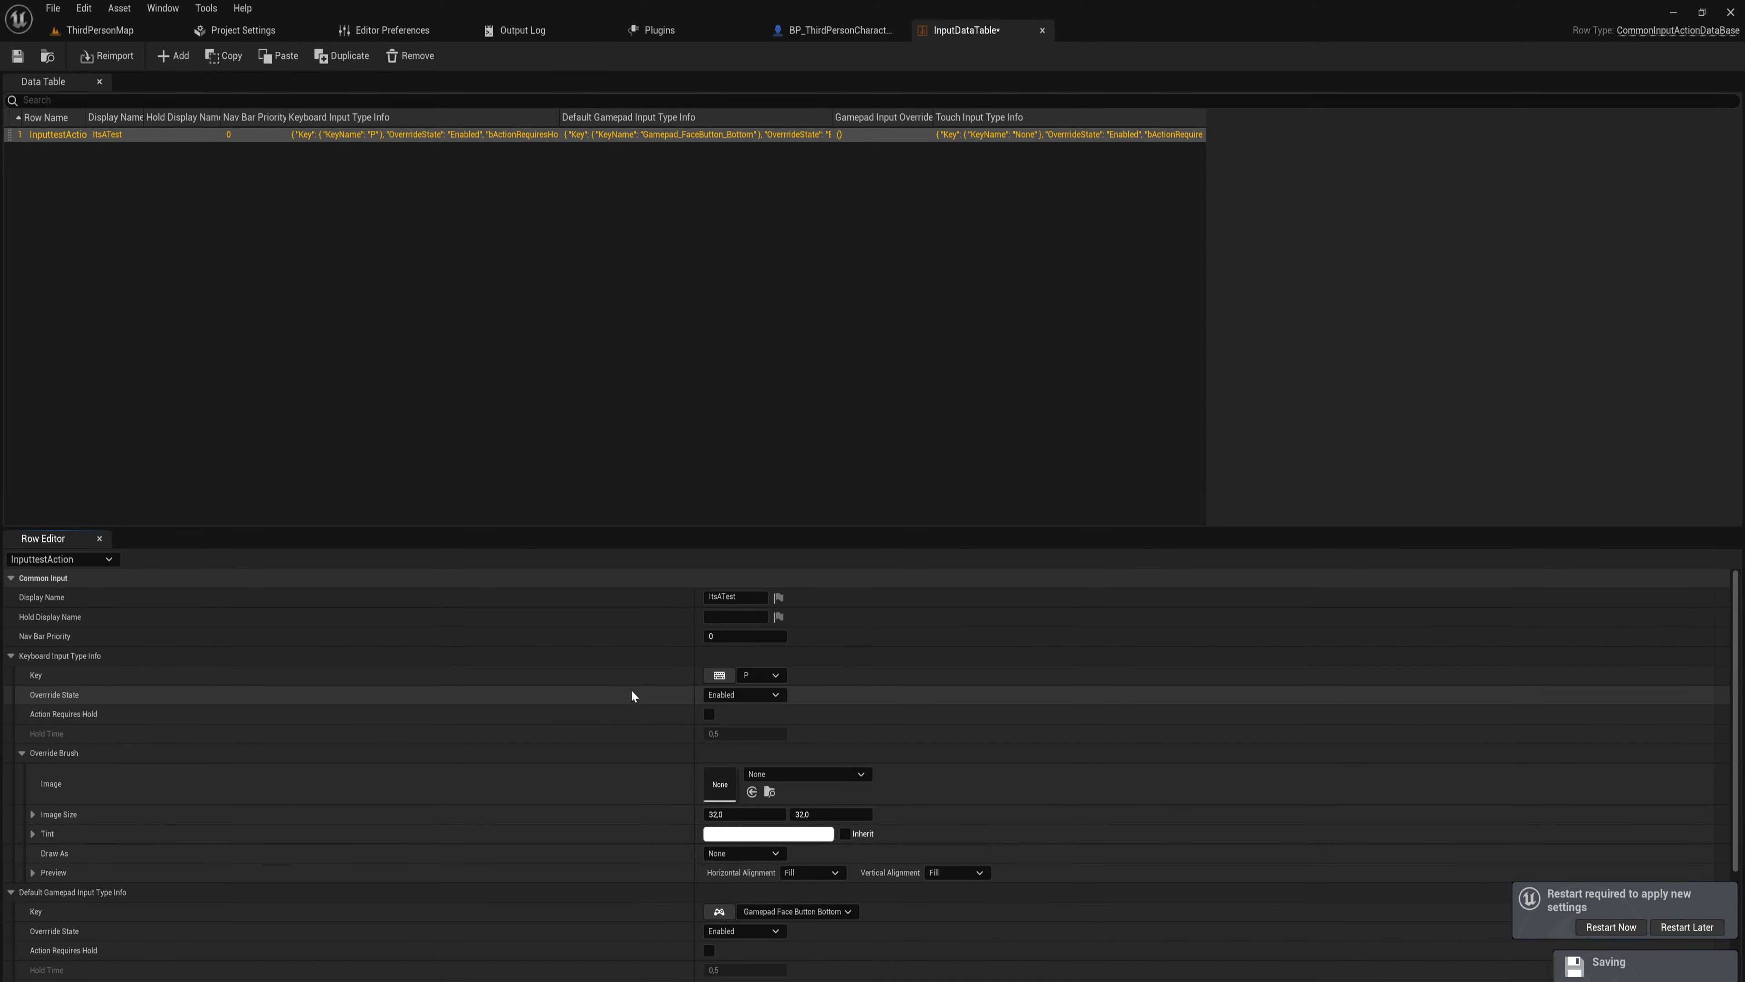
{"action": "mouse_move", "coordinate": [580, 883]}
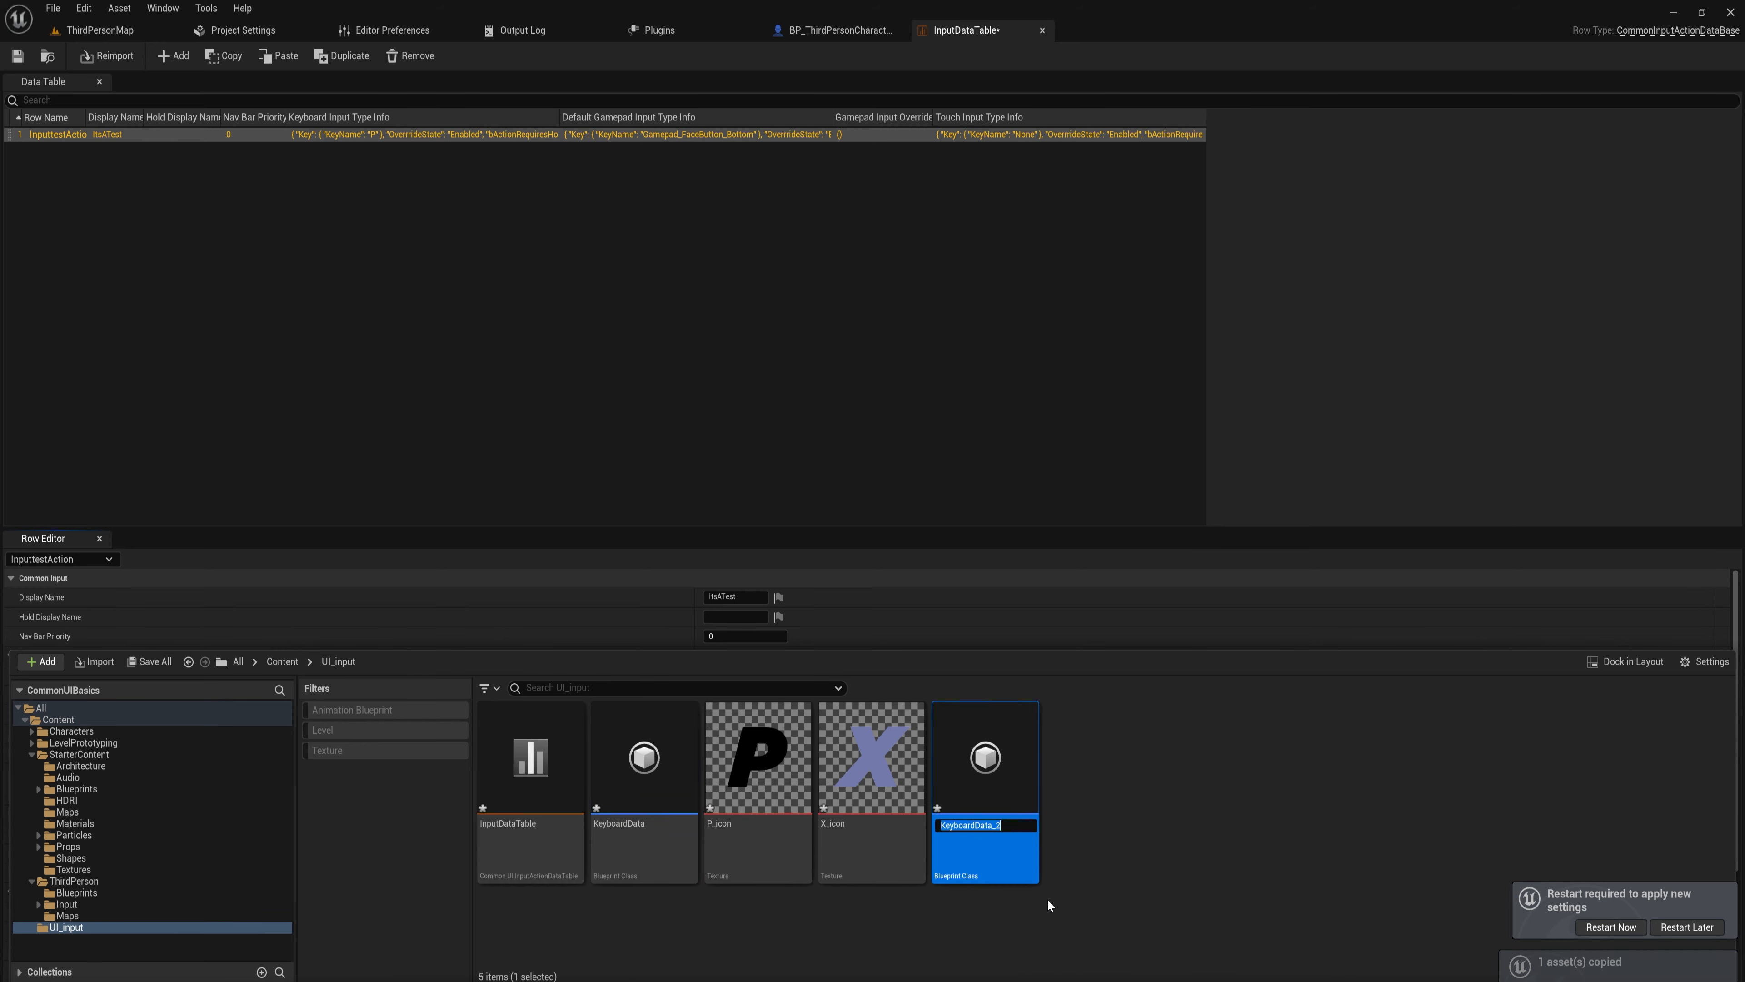
Name the duplicated controller data GamepadData and open it.
{"action": "type", "text": "GamepadData"}
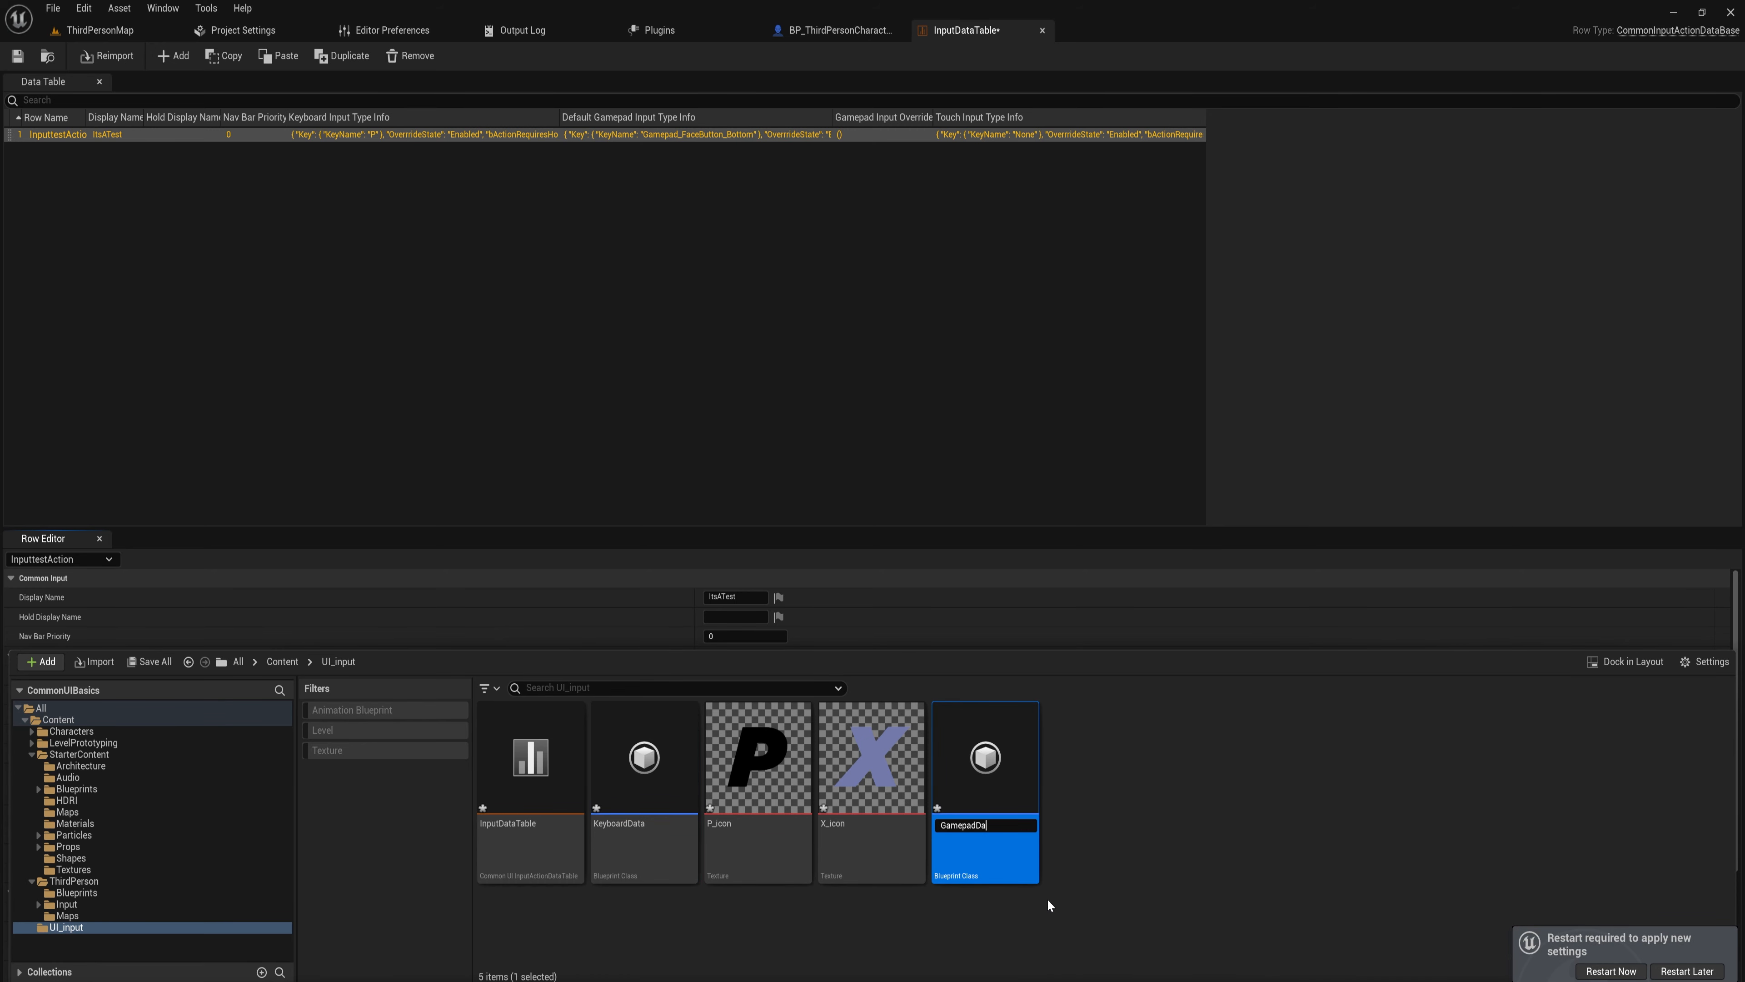
{"action": "double_click", "coordinate": [983, 755]}
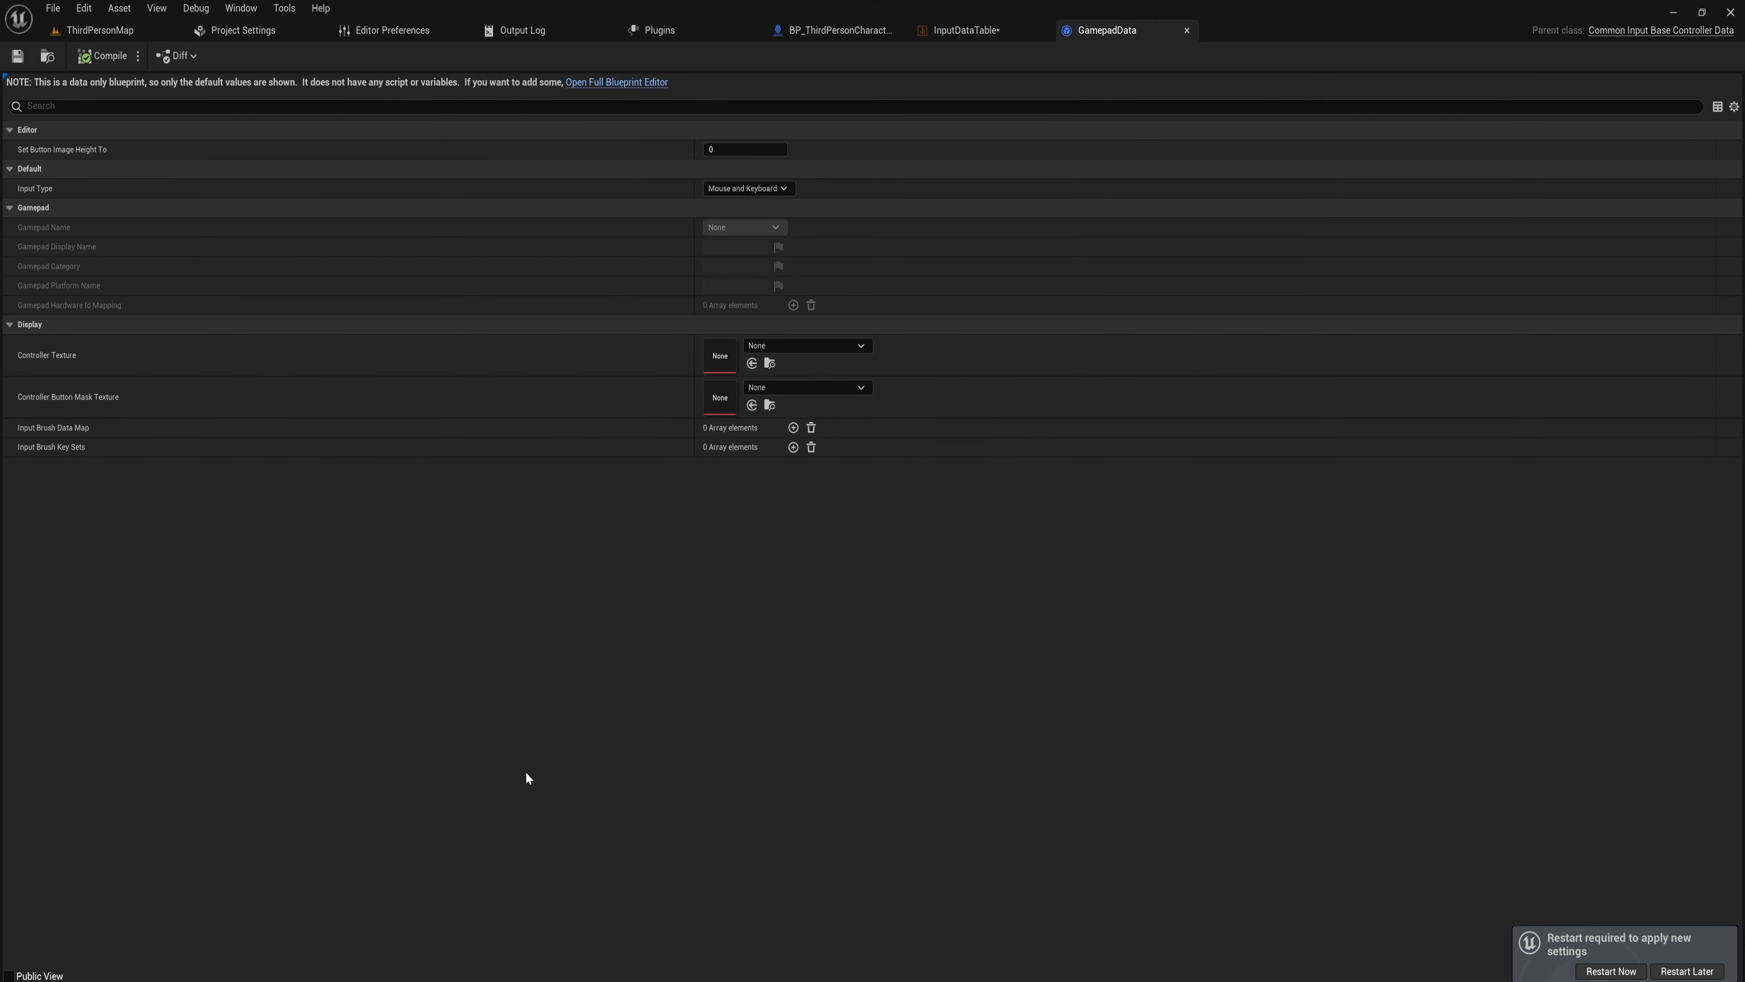
{"action": "mouse_move", "coordinate": [246, 223]}
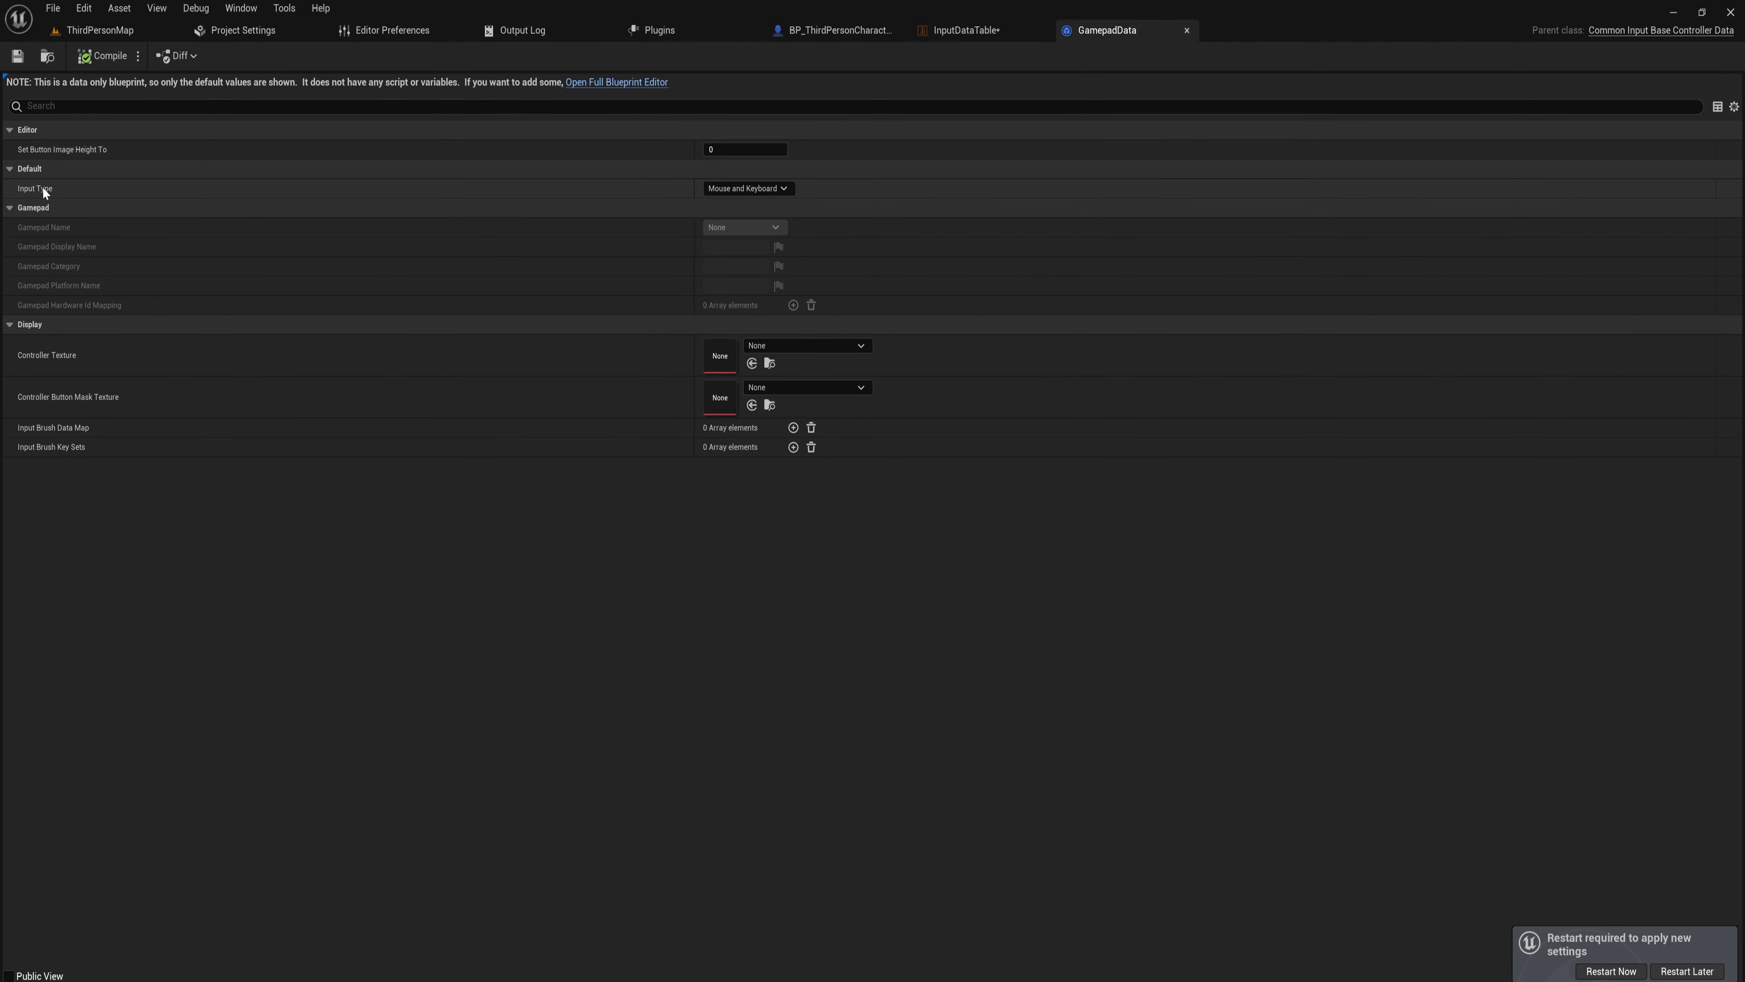
Set GamepadData's input type to Gamepad with gamepad name Generic.
{"action": "left_click", "coordinate": [748, 187]}
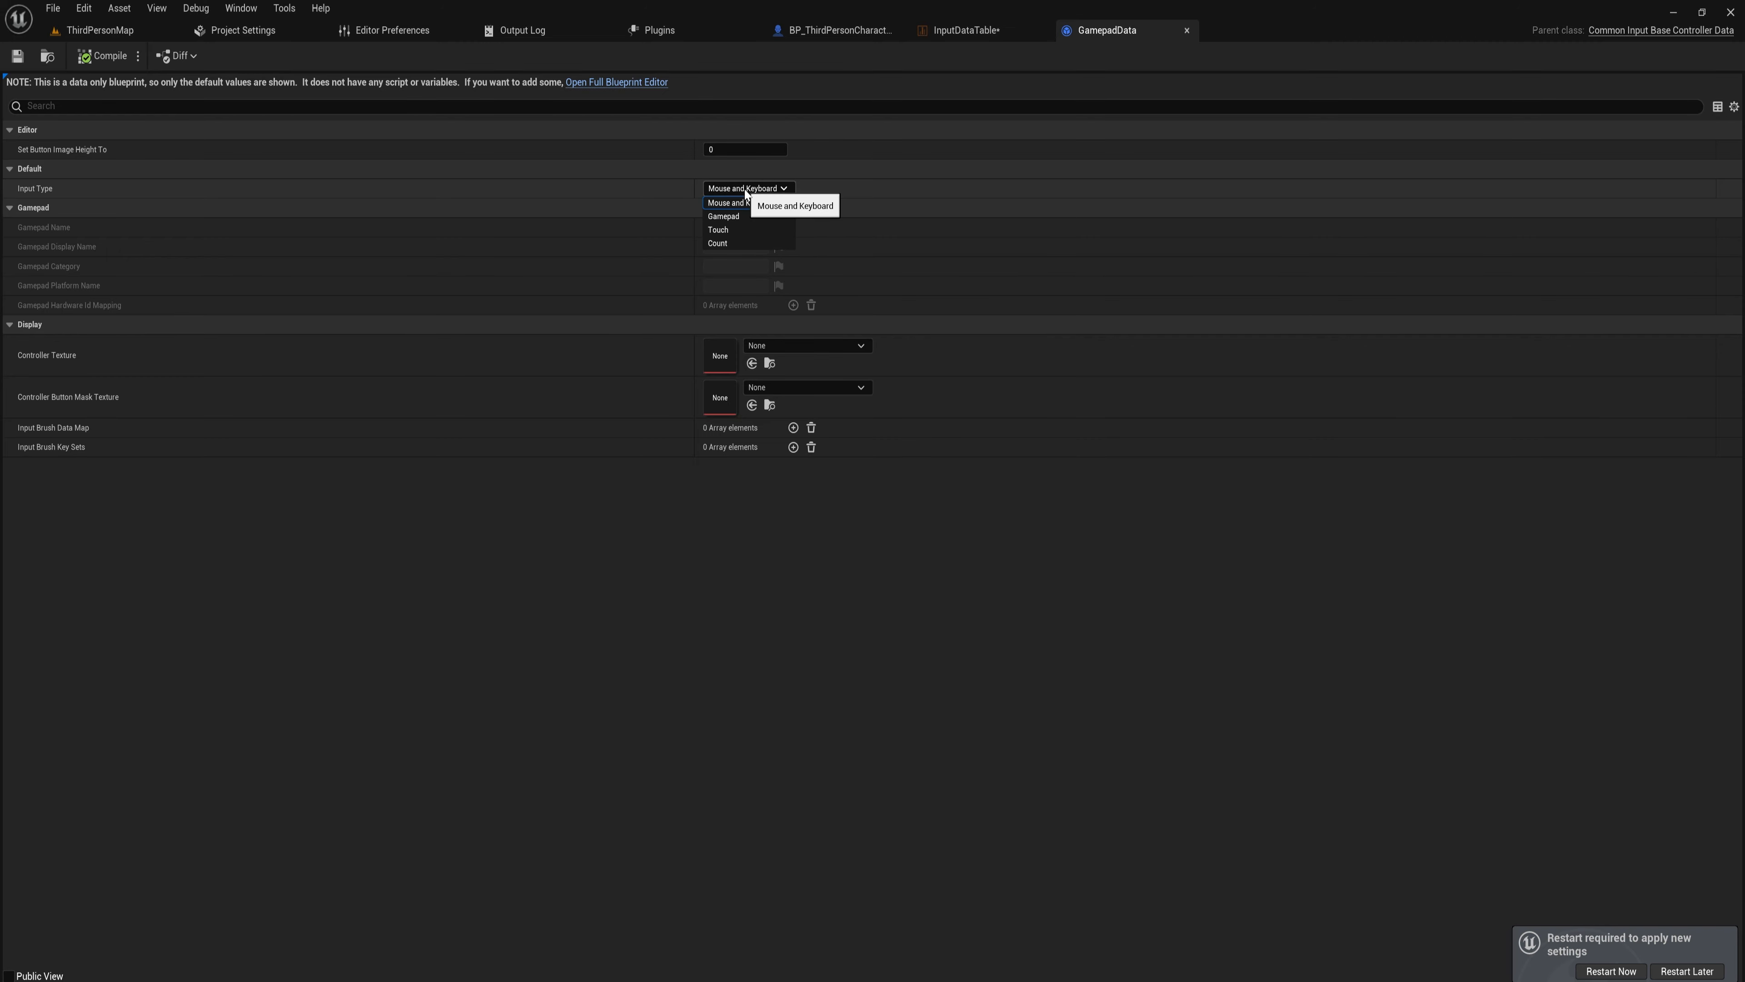
{"action": "left_click", "coordinate": [724, 216]}
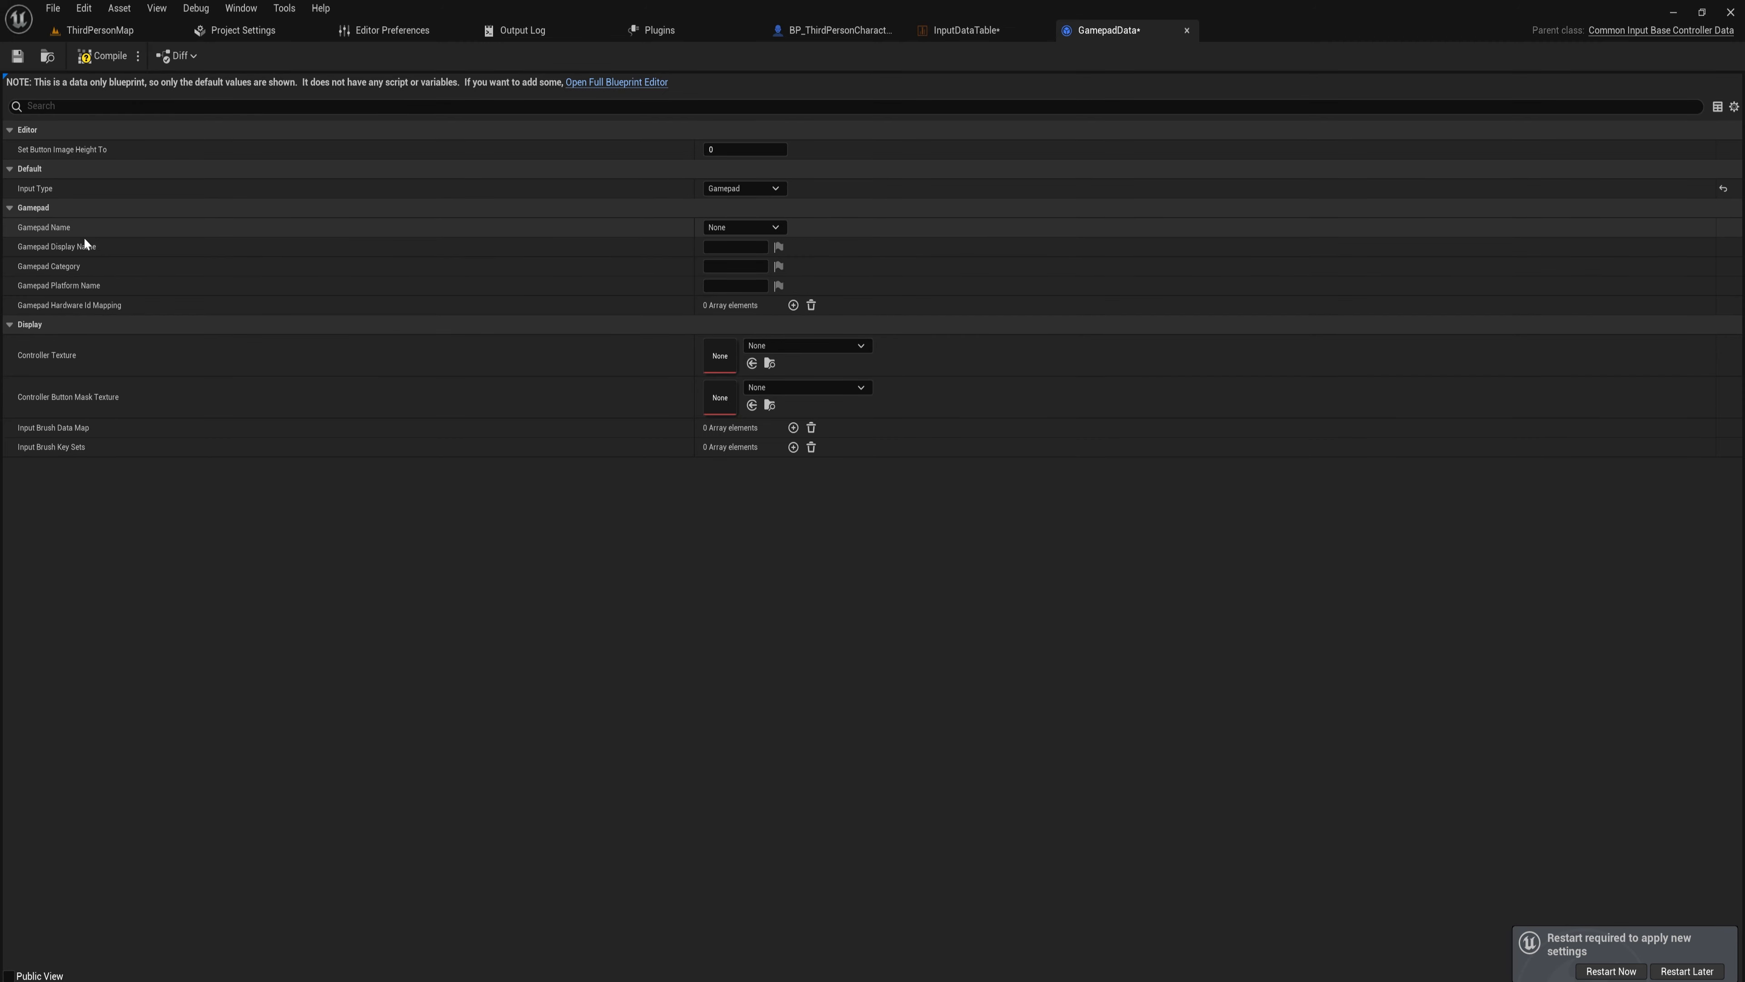
{"action": "left_click", "coordinate": [743, 228]}
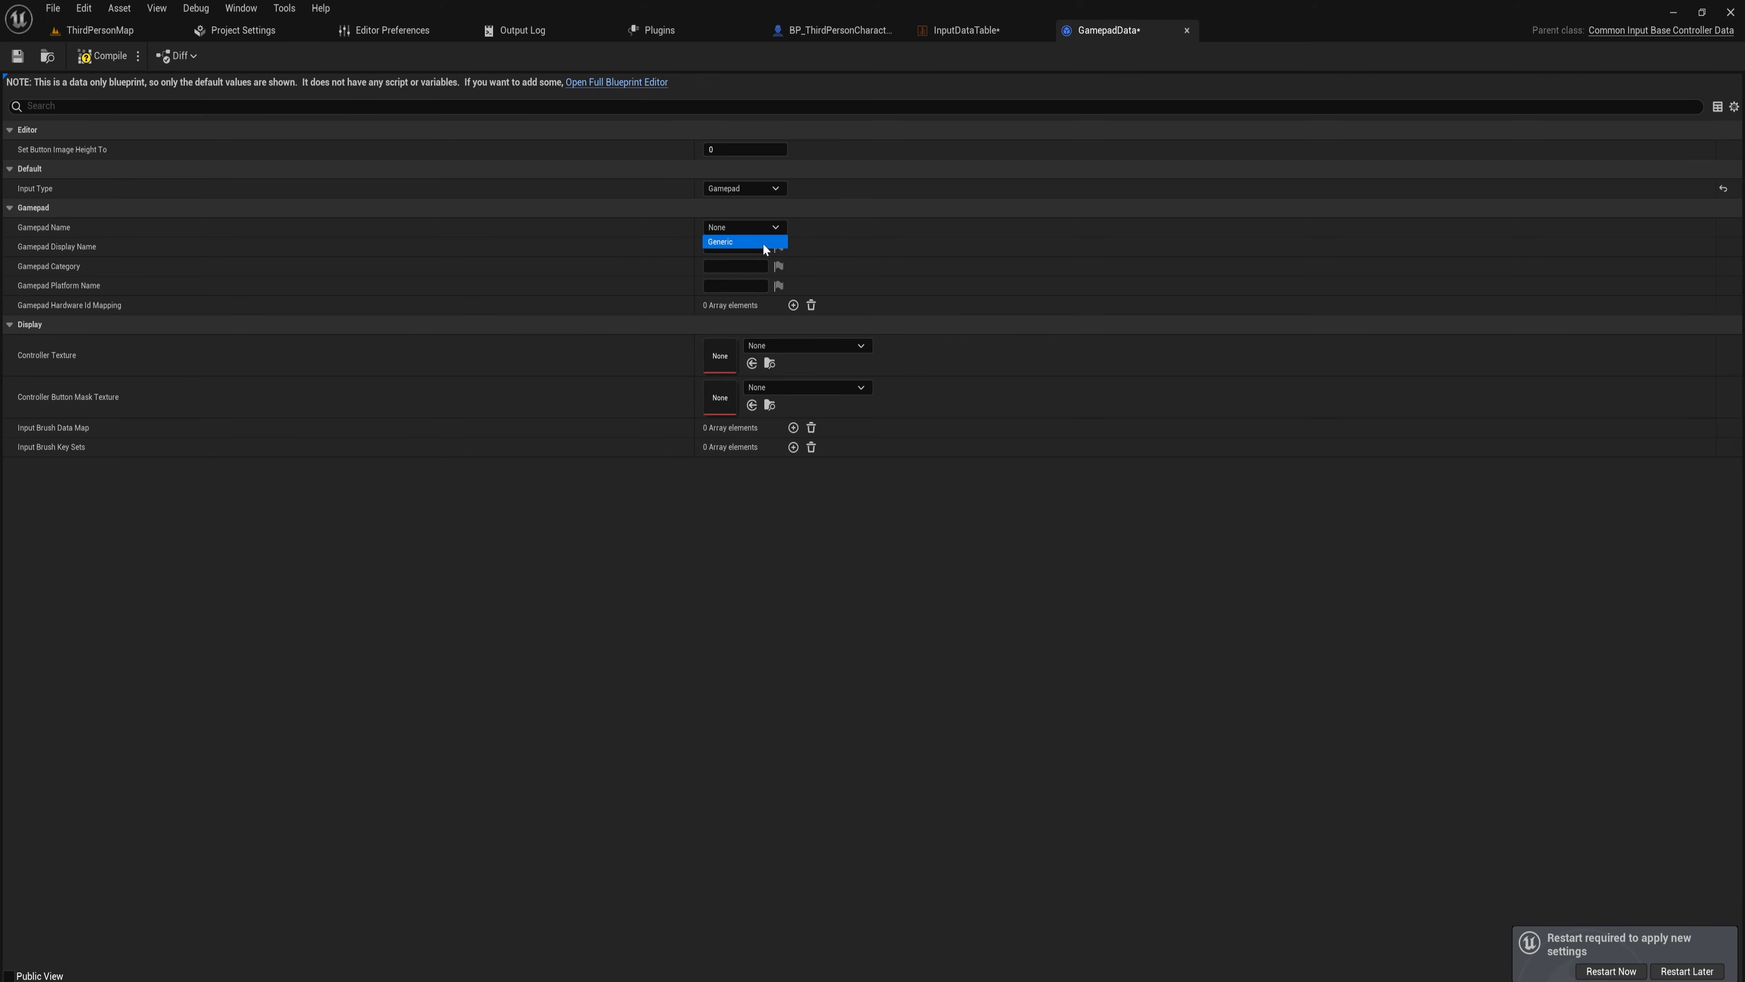
{"action": "mouse_move", "coordinate": [764, 251]}
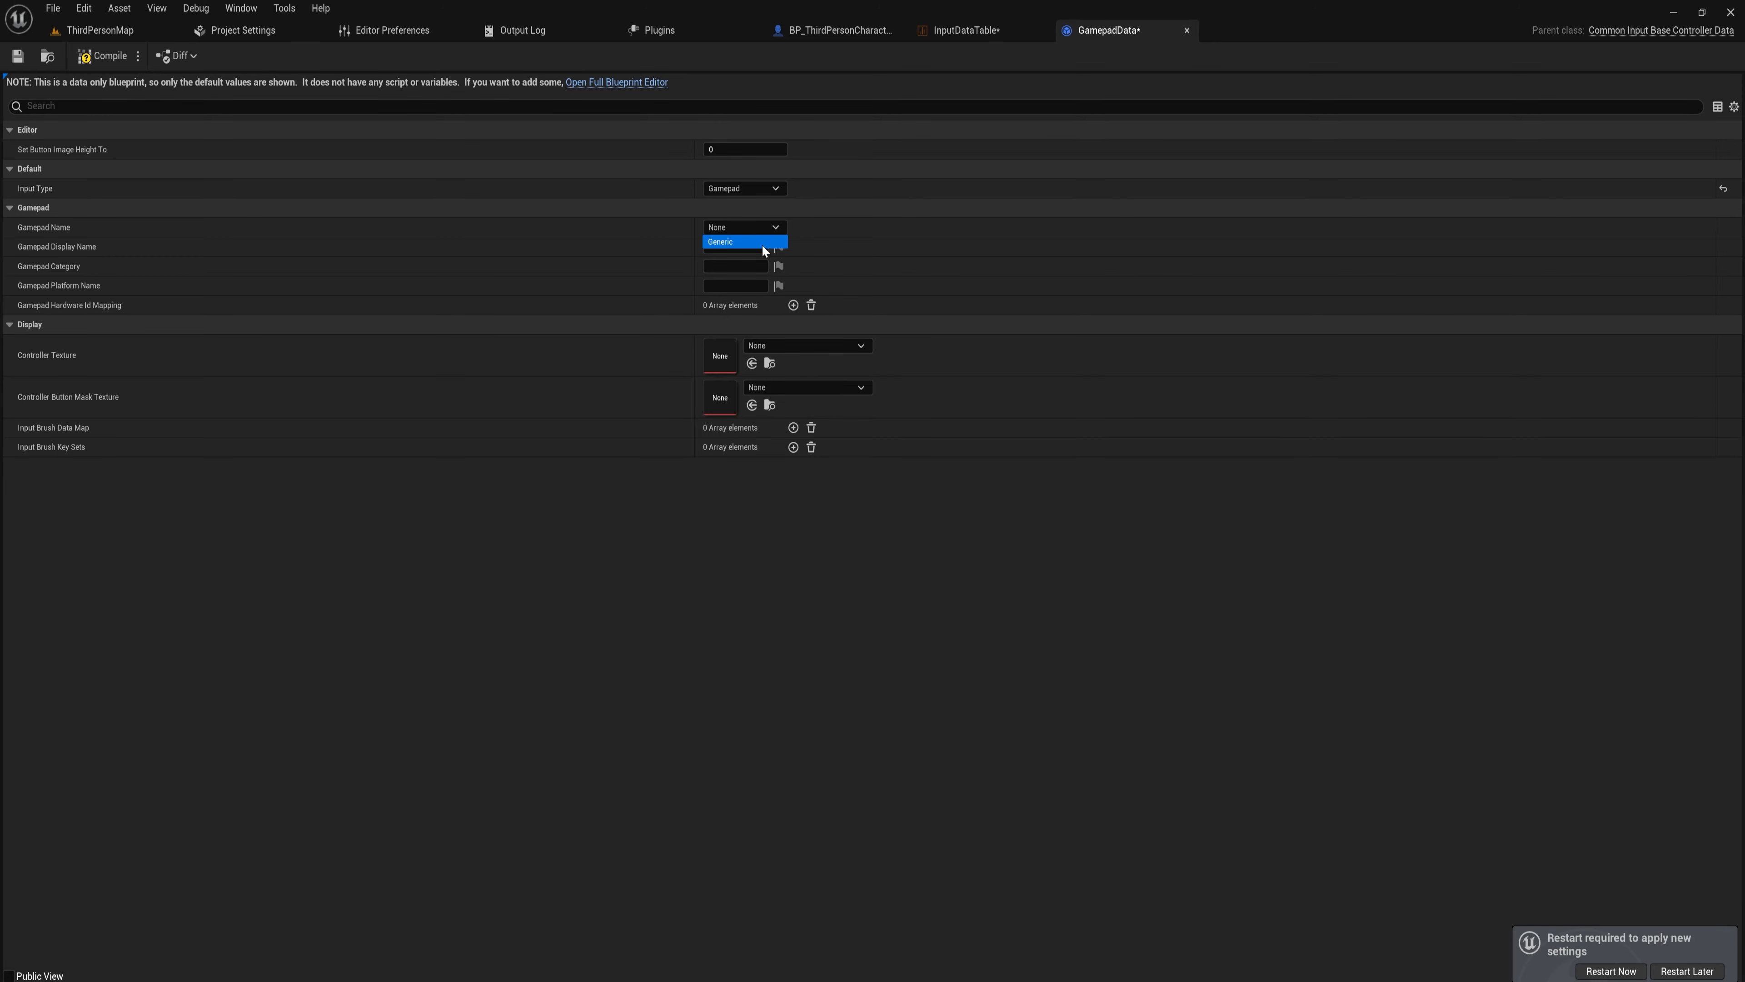
{"action": "left_click", "coordinate": [719, 242]}
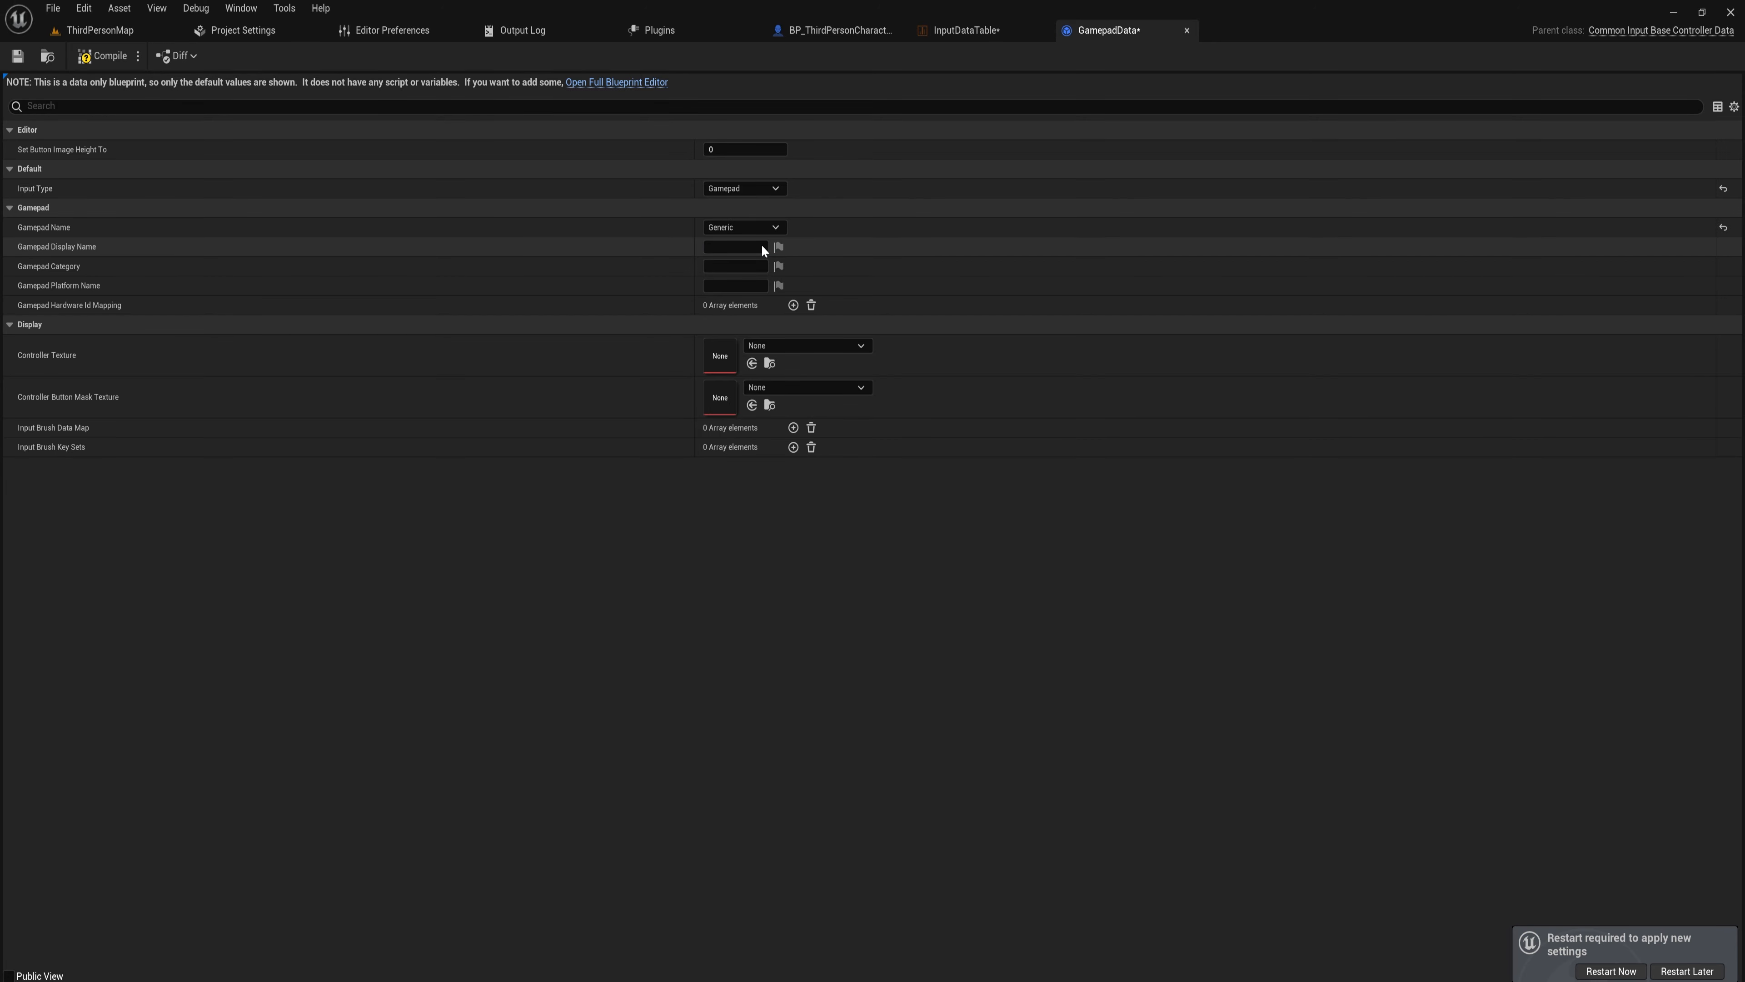
Give it display name Controller and platform name Windows.
{"action": "left_click", "coordinate": [735, 247]}
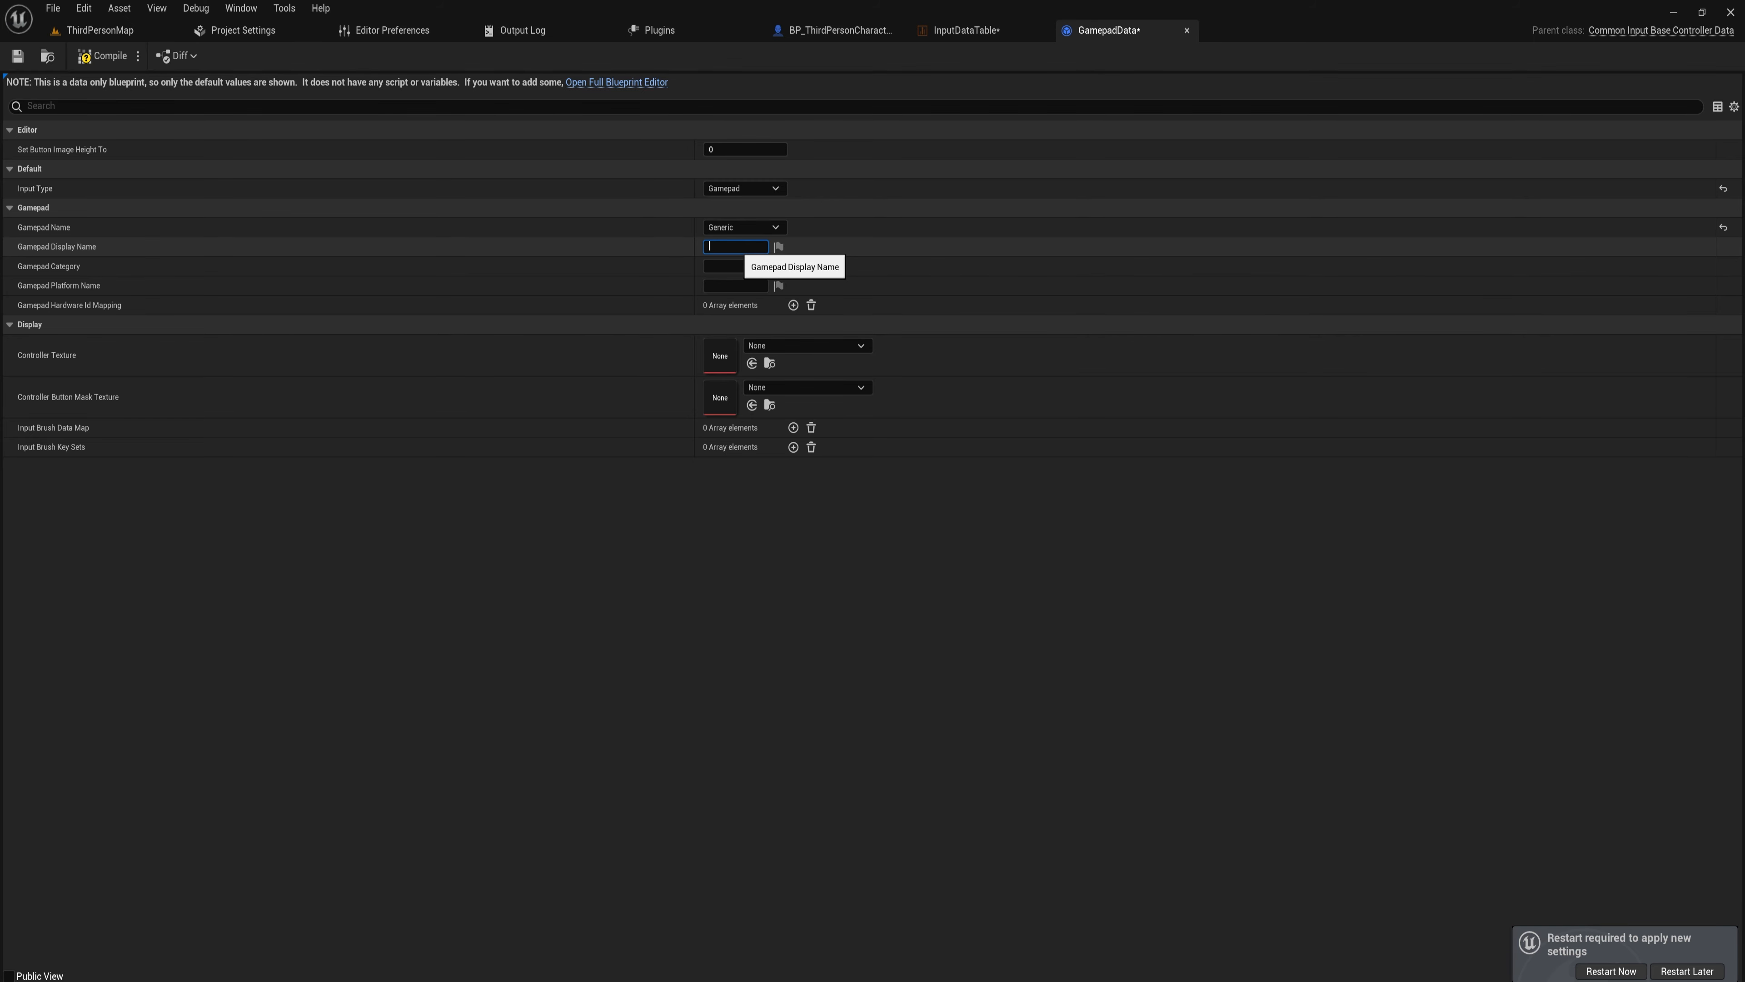
{"action": "left_click", "coordinate": [734, 284]}
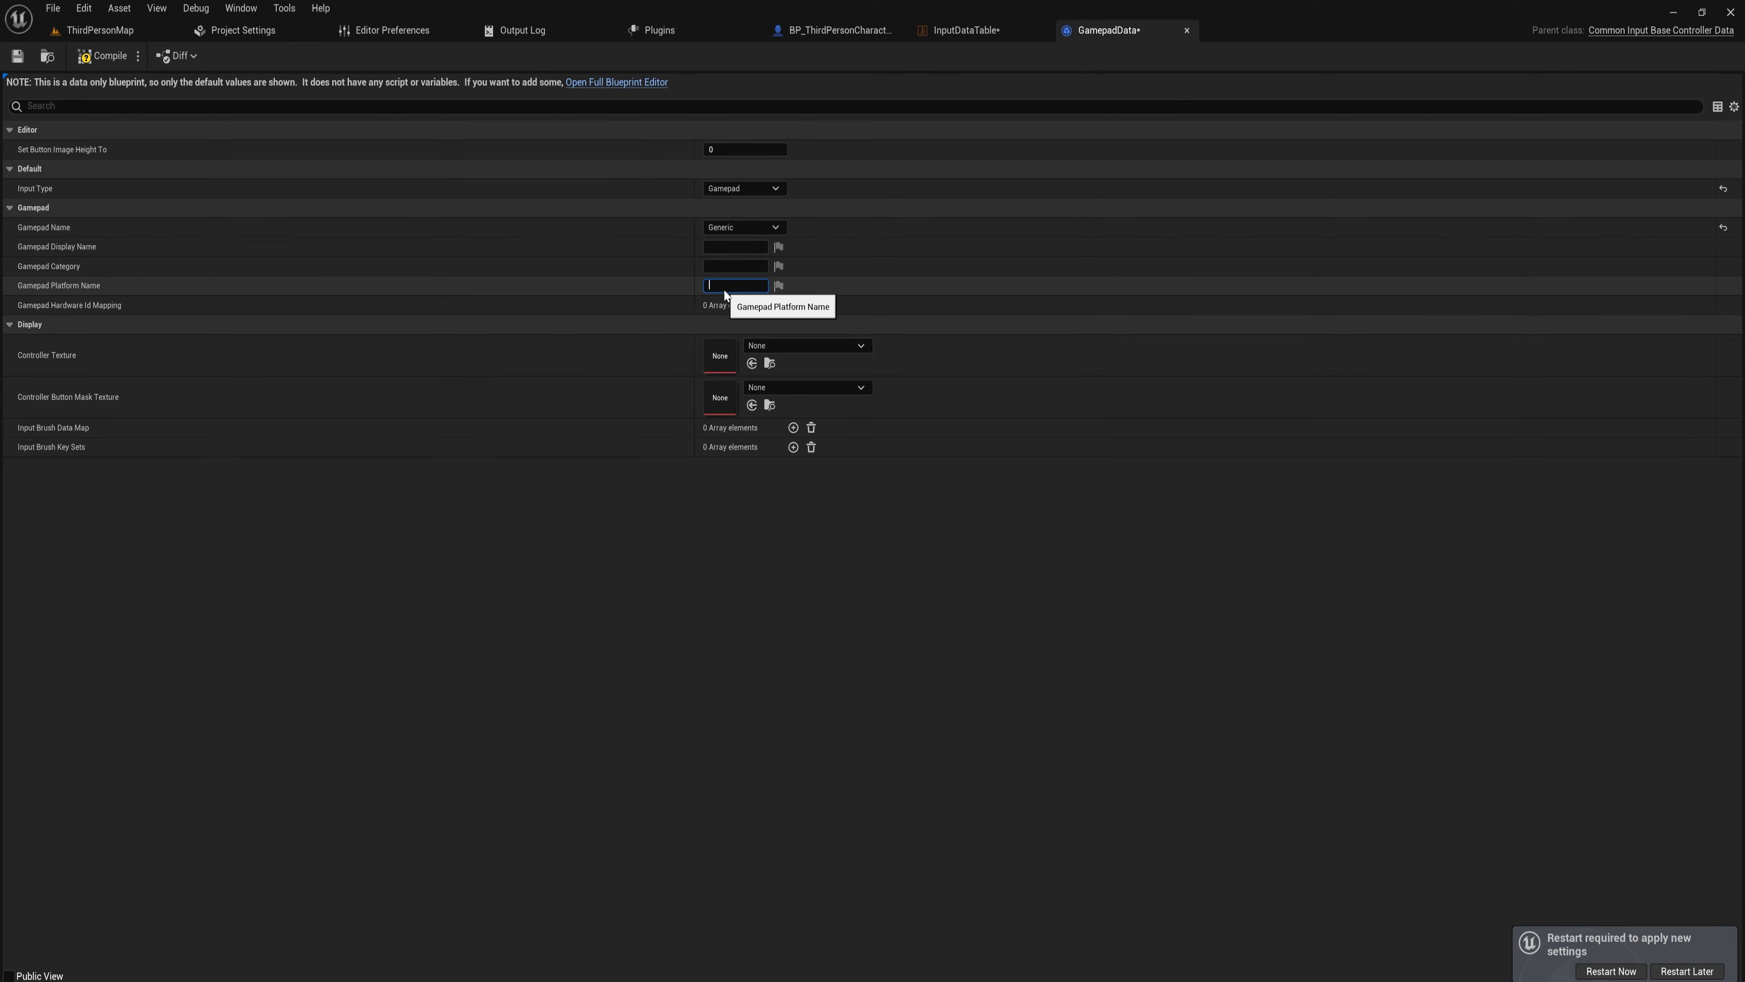
{"action": "type", "text": "Windows"}
{"action": "left_click", "coordinate": [737, 245]}
{"action": "type", "text": "Controller"}
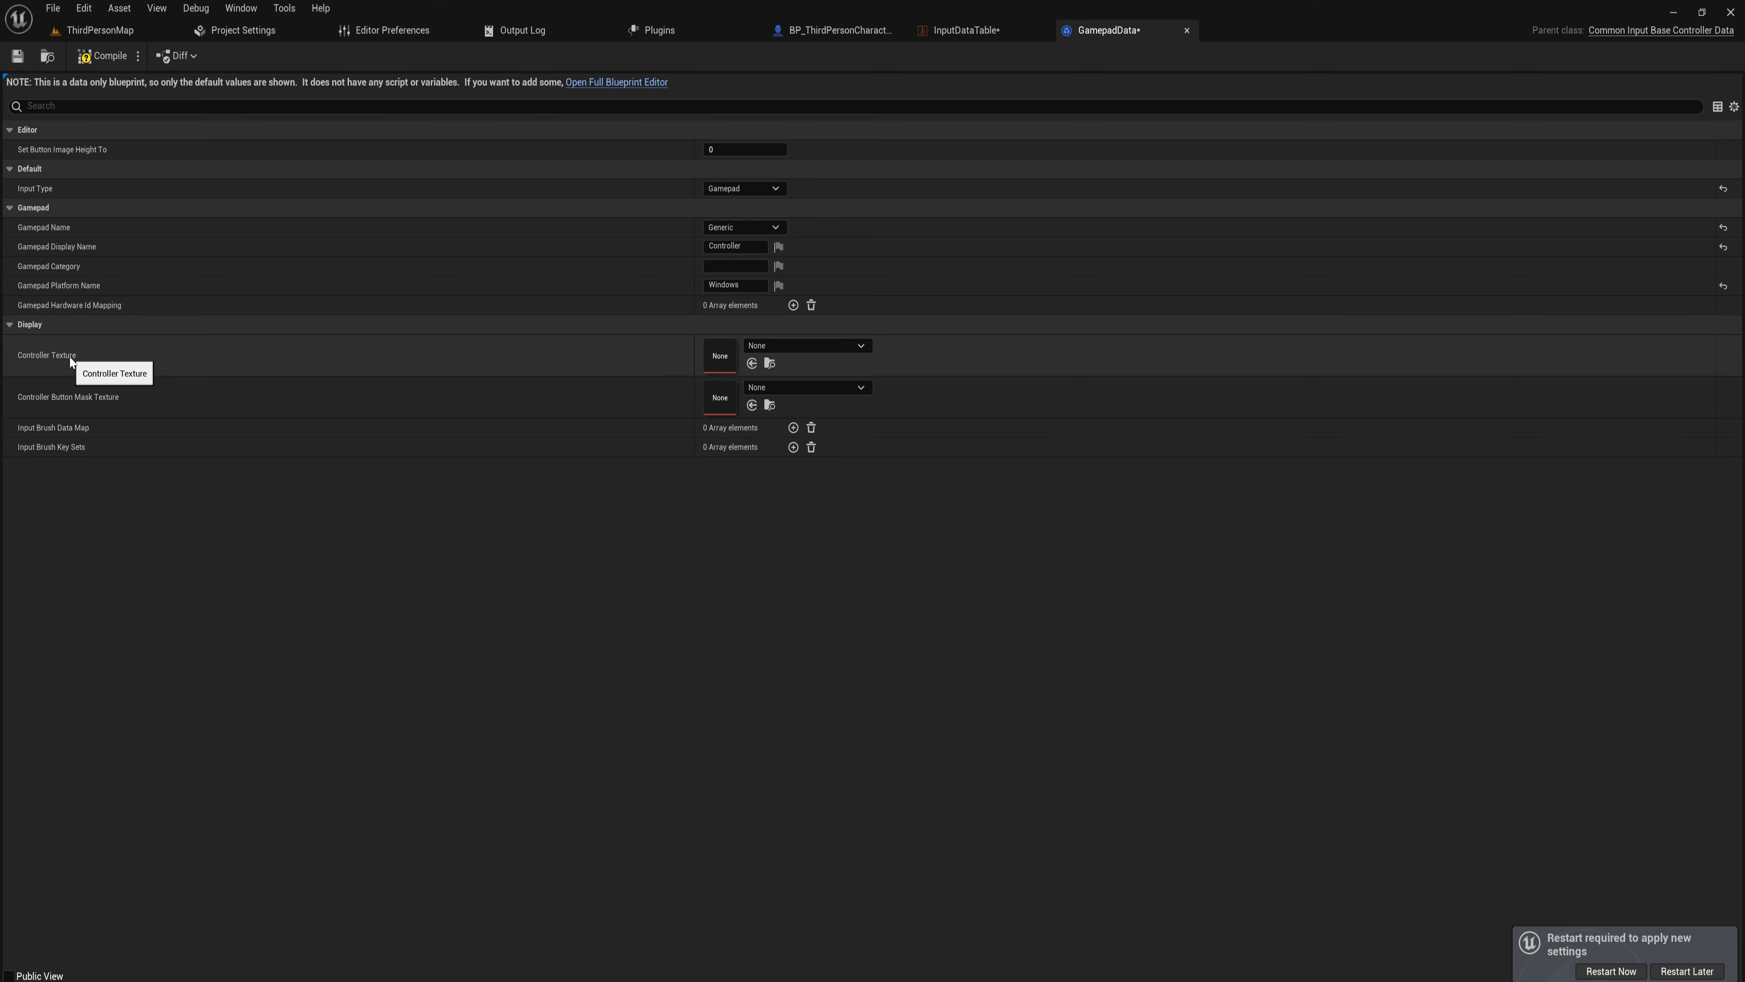
{"action": "mouse_move", "coordinate": [111, 371]}
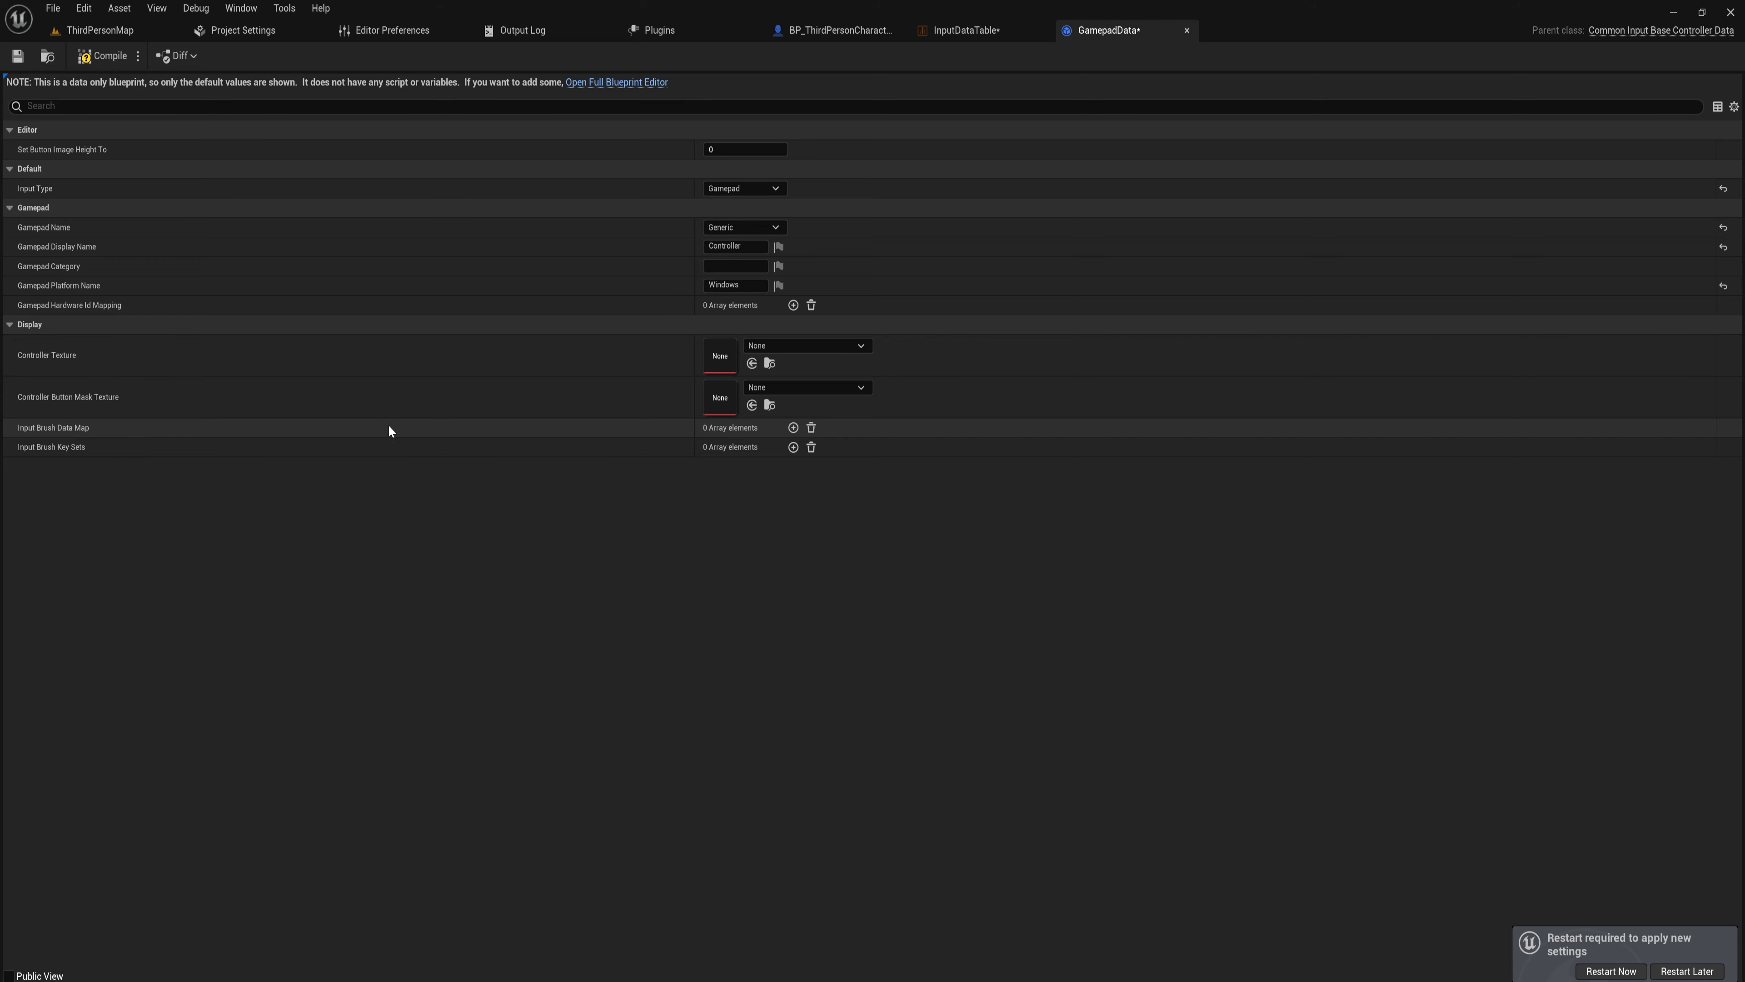
Add an Input Brush Data Map entry keyed to Gamepad Face Button Bottom, checking it against the data table.
{"action": "left_click", "coordinate": [793, 427]}
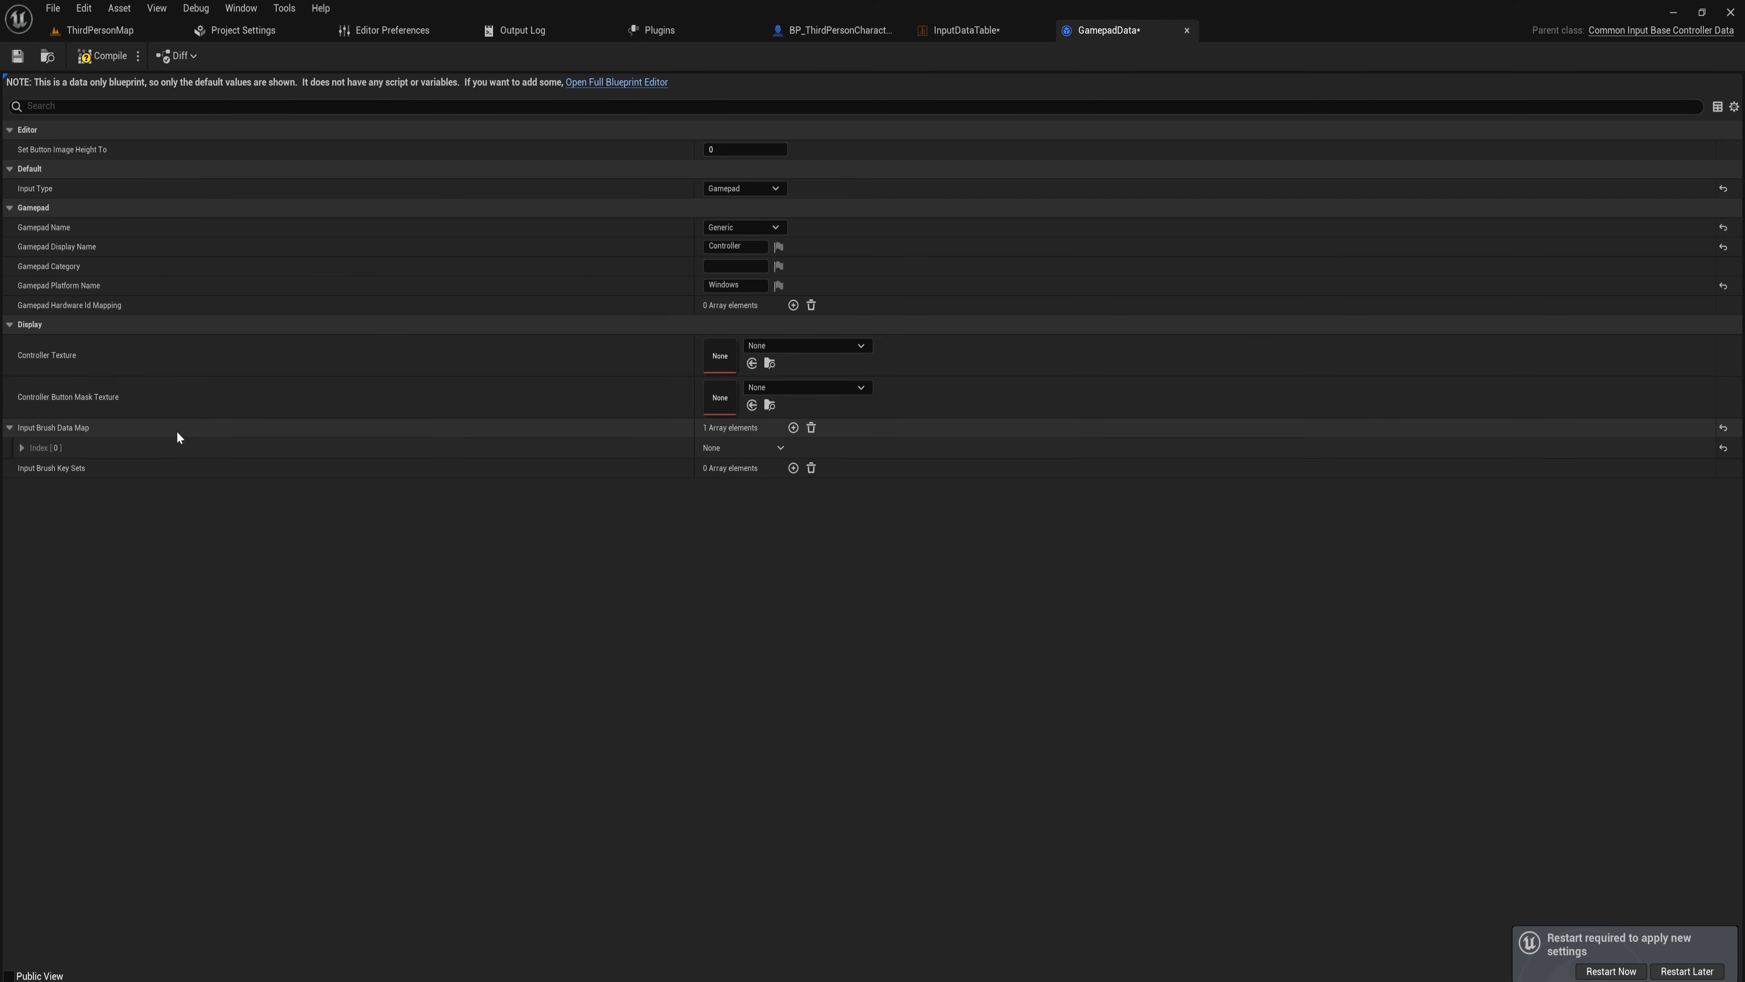
{"action": "left_click", "coordinate": [21, 447]}
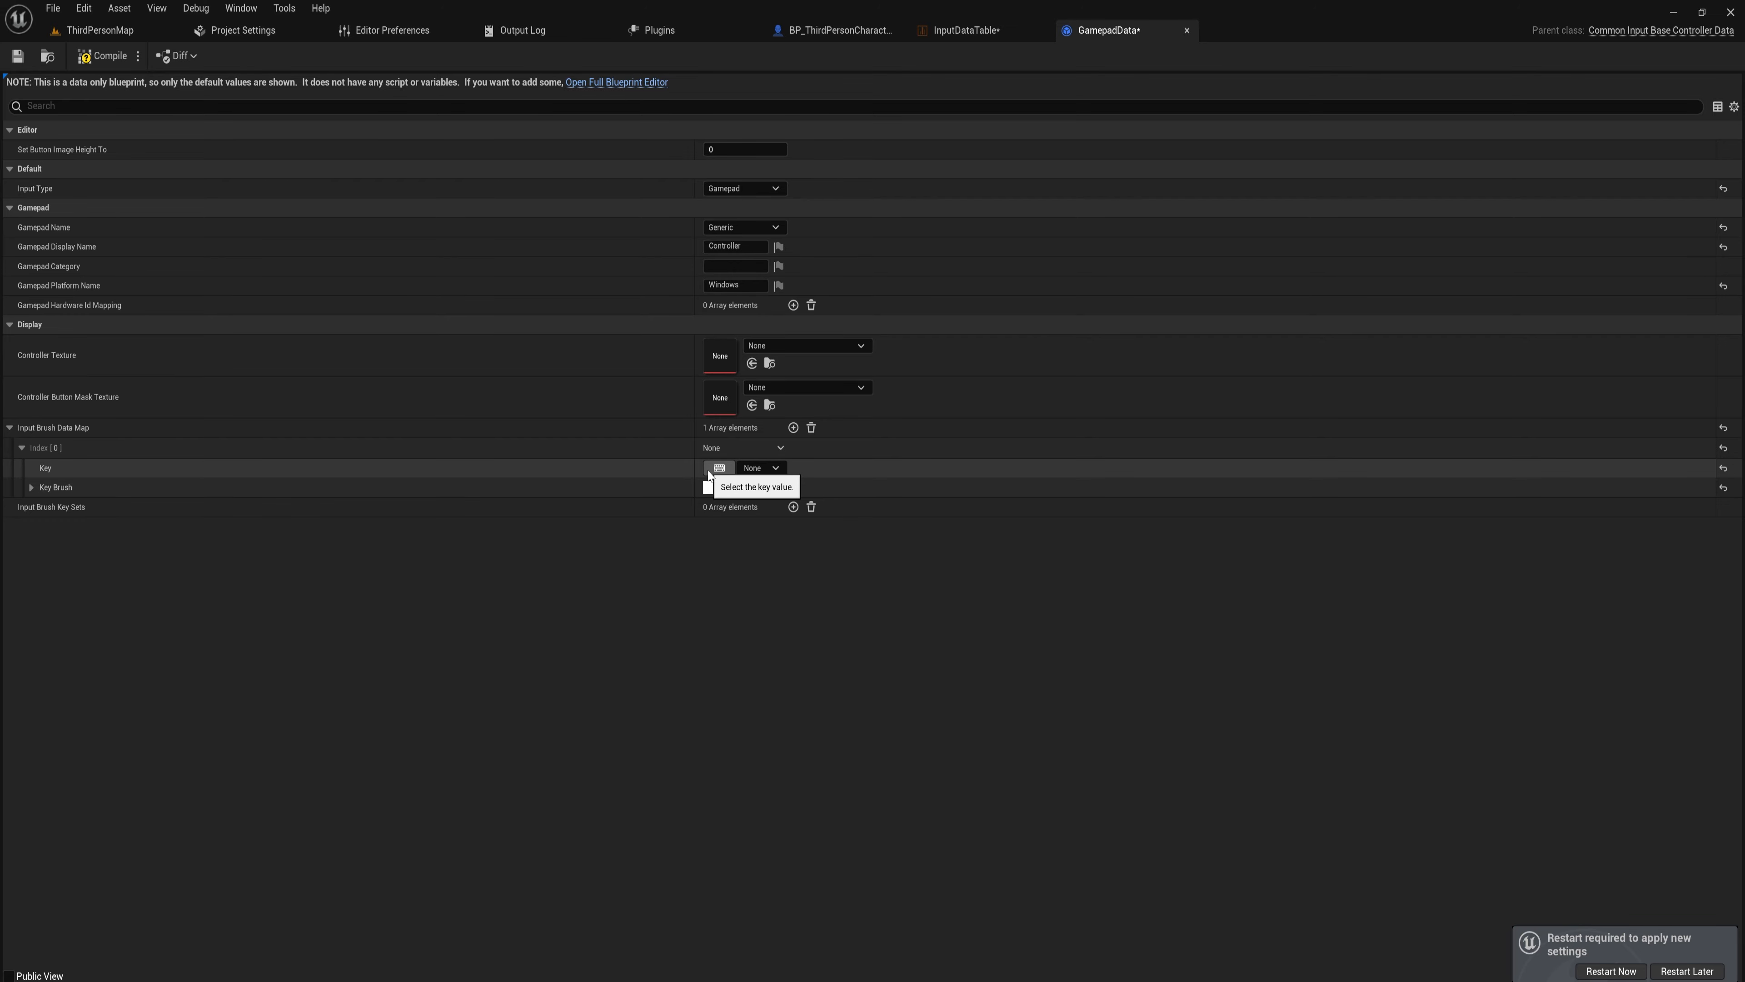
{"action": "left_click", "coordinate": [960, 30]}
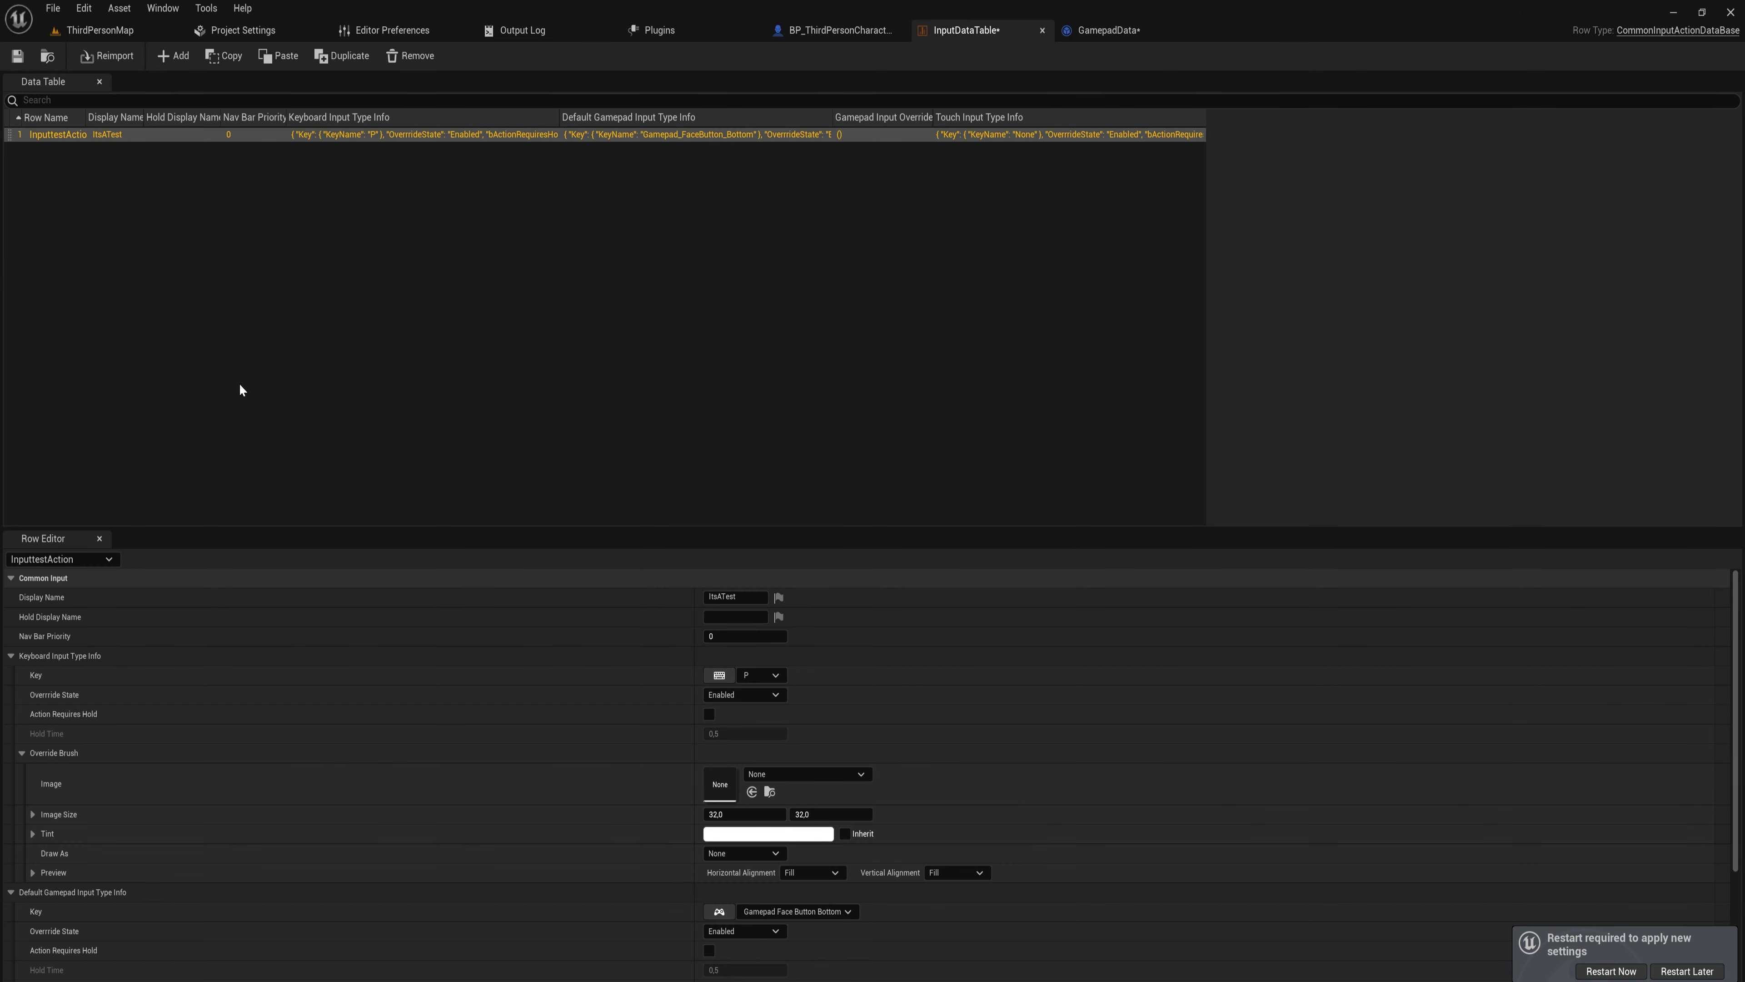
{"action": "mouse_move", "coordinate": [698, 917]}
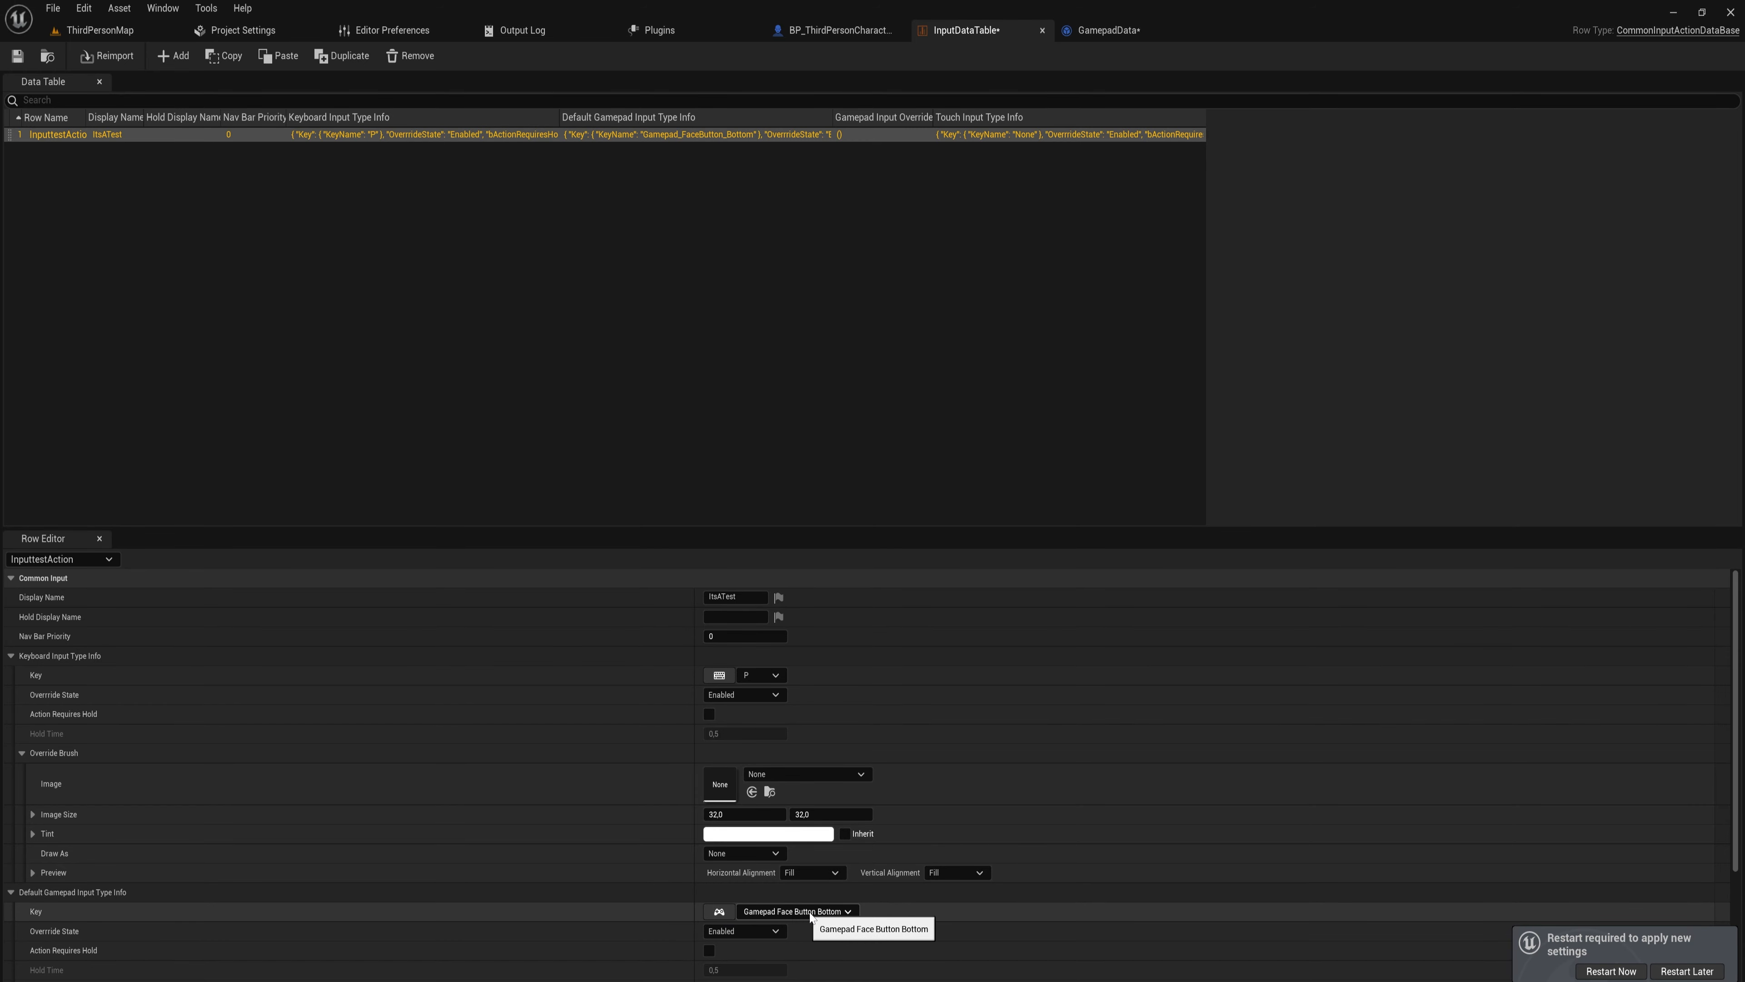
{"action": "left_click", "coordinate": [1107, 30]}
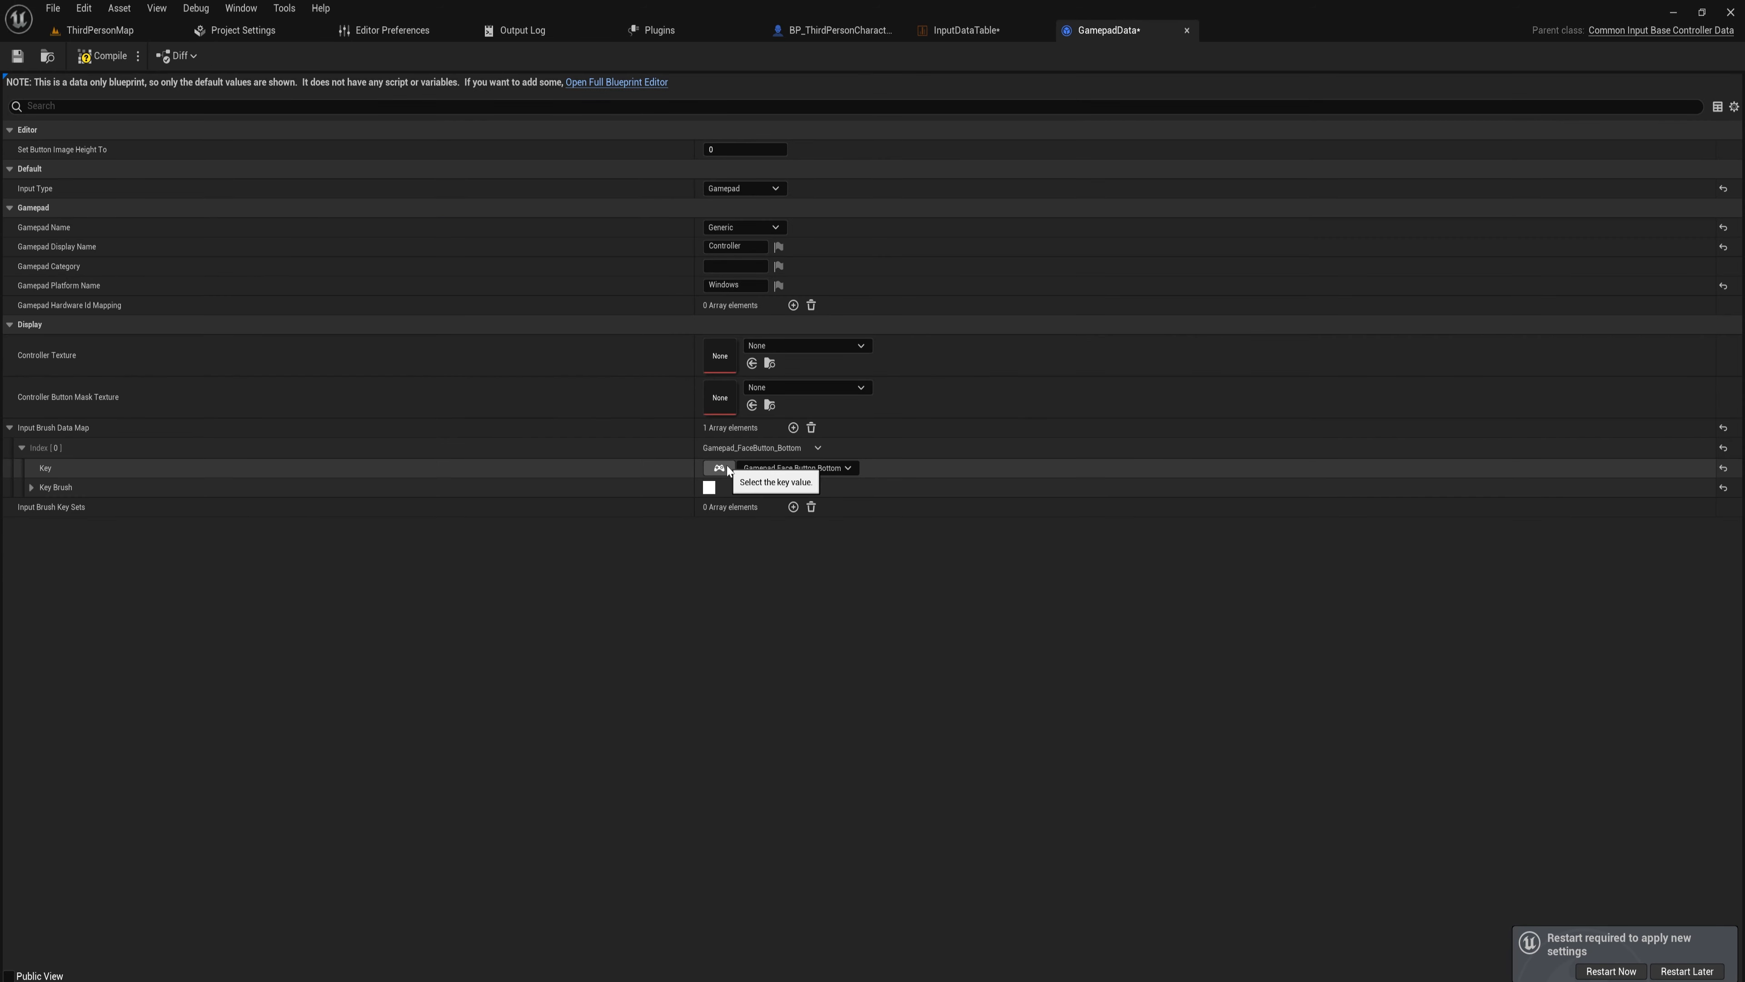
{"action": "mouse_move", "coordinate": [813, 223]}
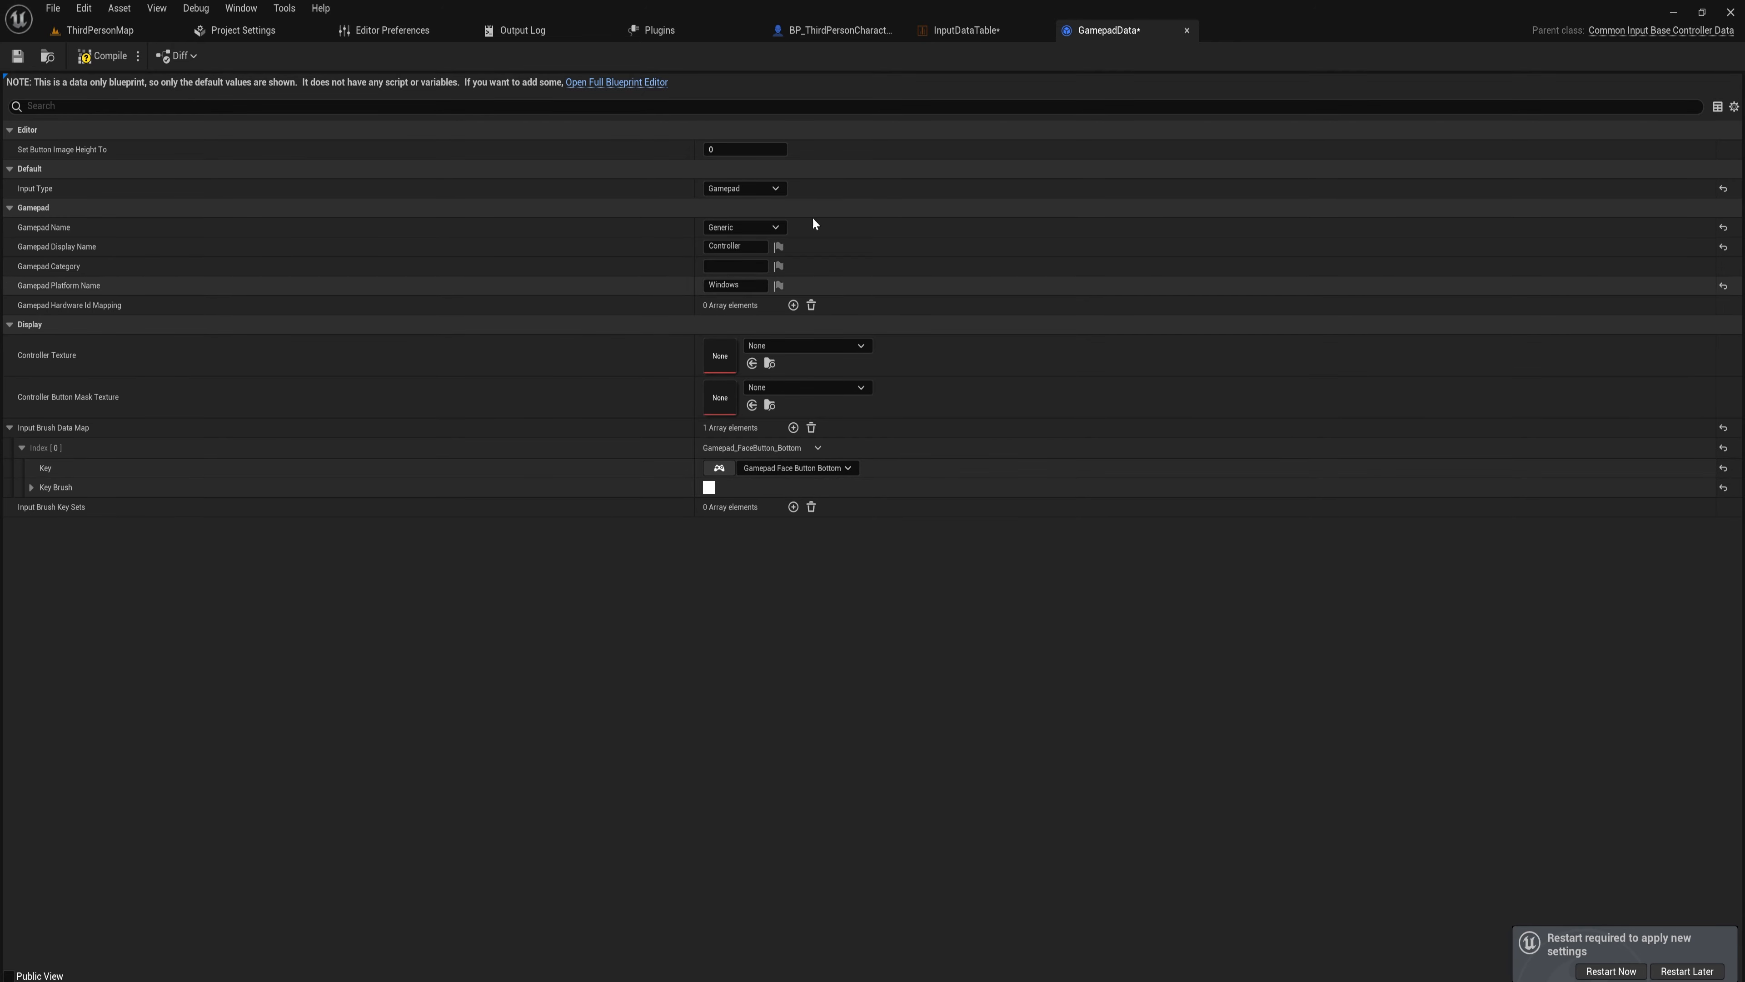
{"action": "mouse_move", "coordinate": [787, 467]}
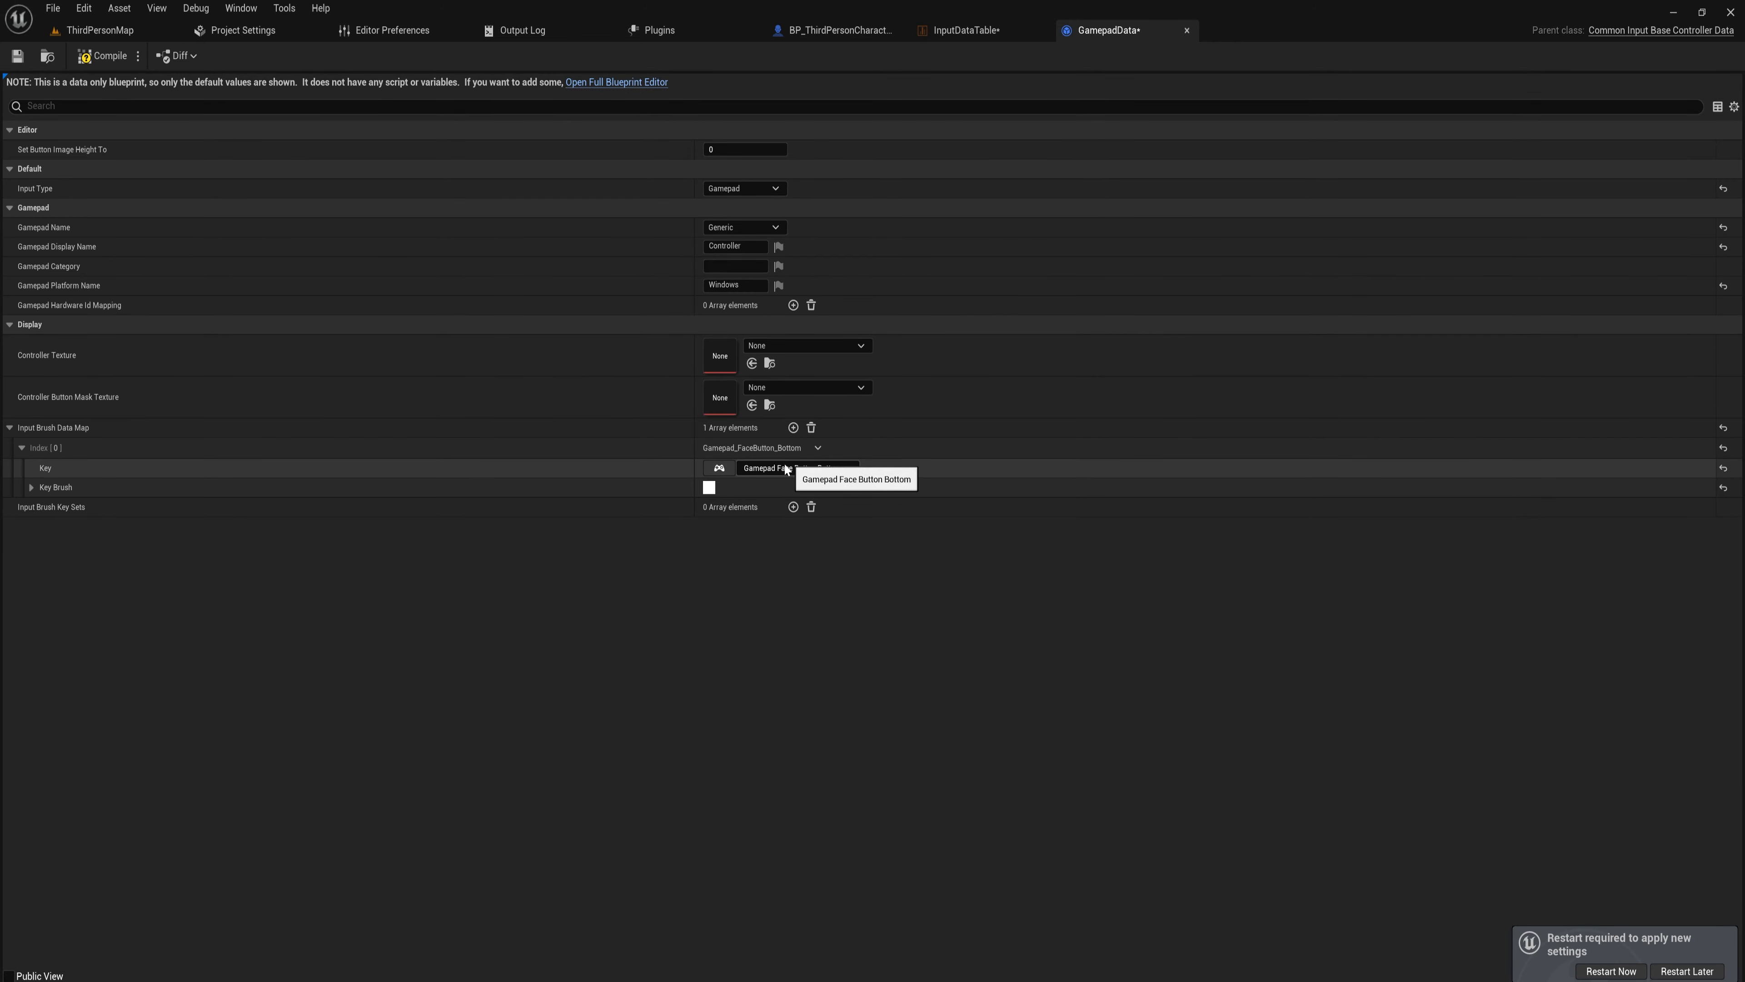
{"action": "left_click", "coordinate": [957, 30]}
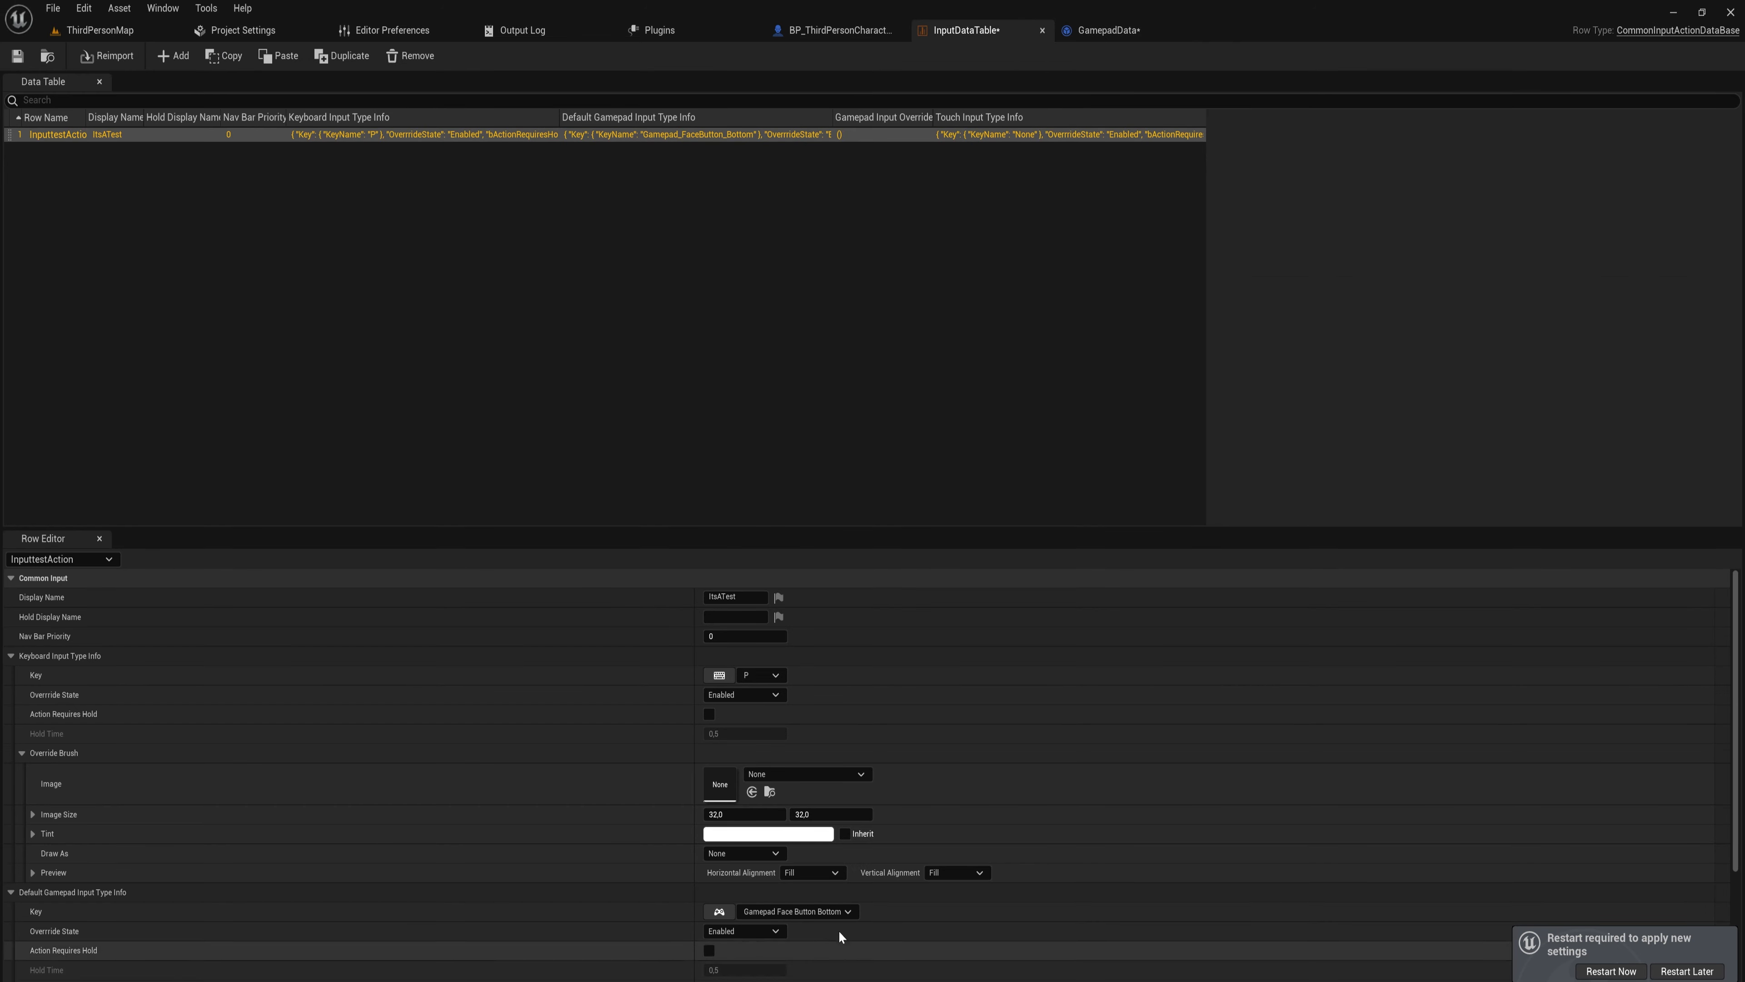
{"action": "left_click", "coordinate": [1102, 30]}
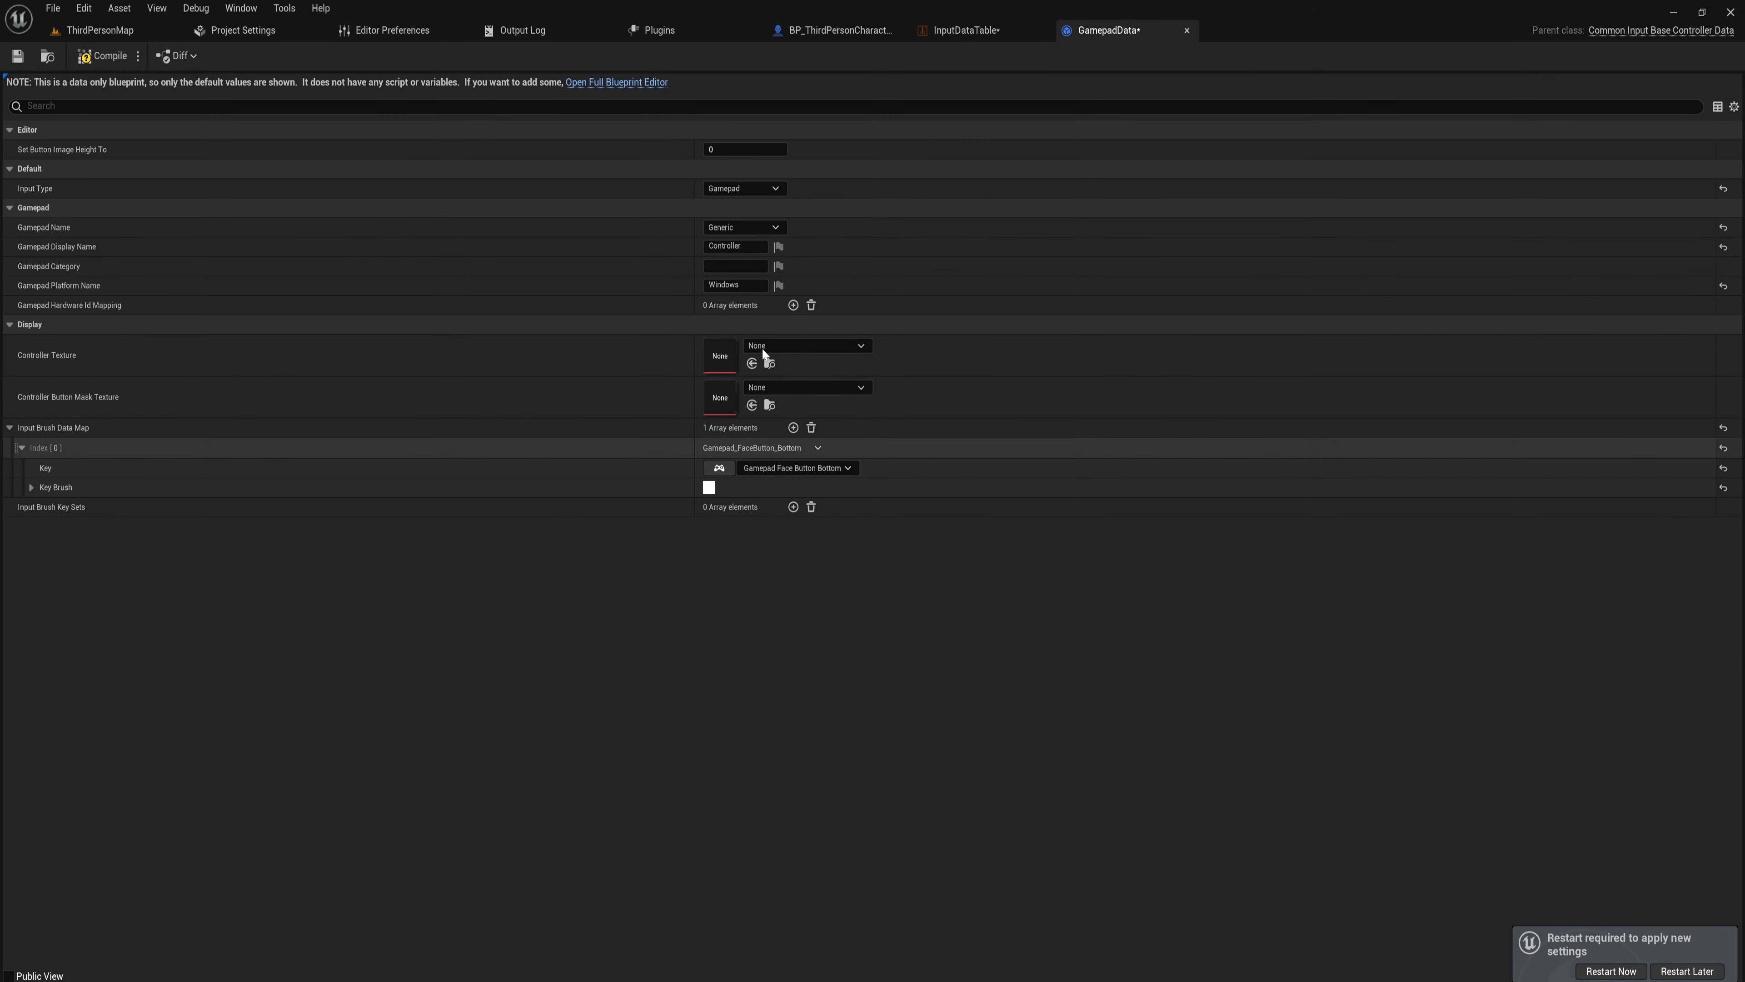
{"action": "mouse_move", "coordinate": [1221, 194]}
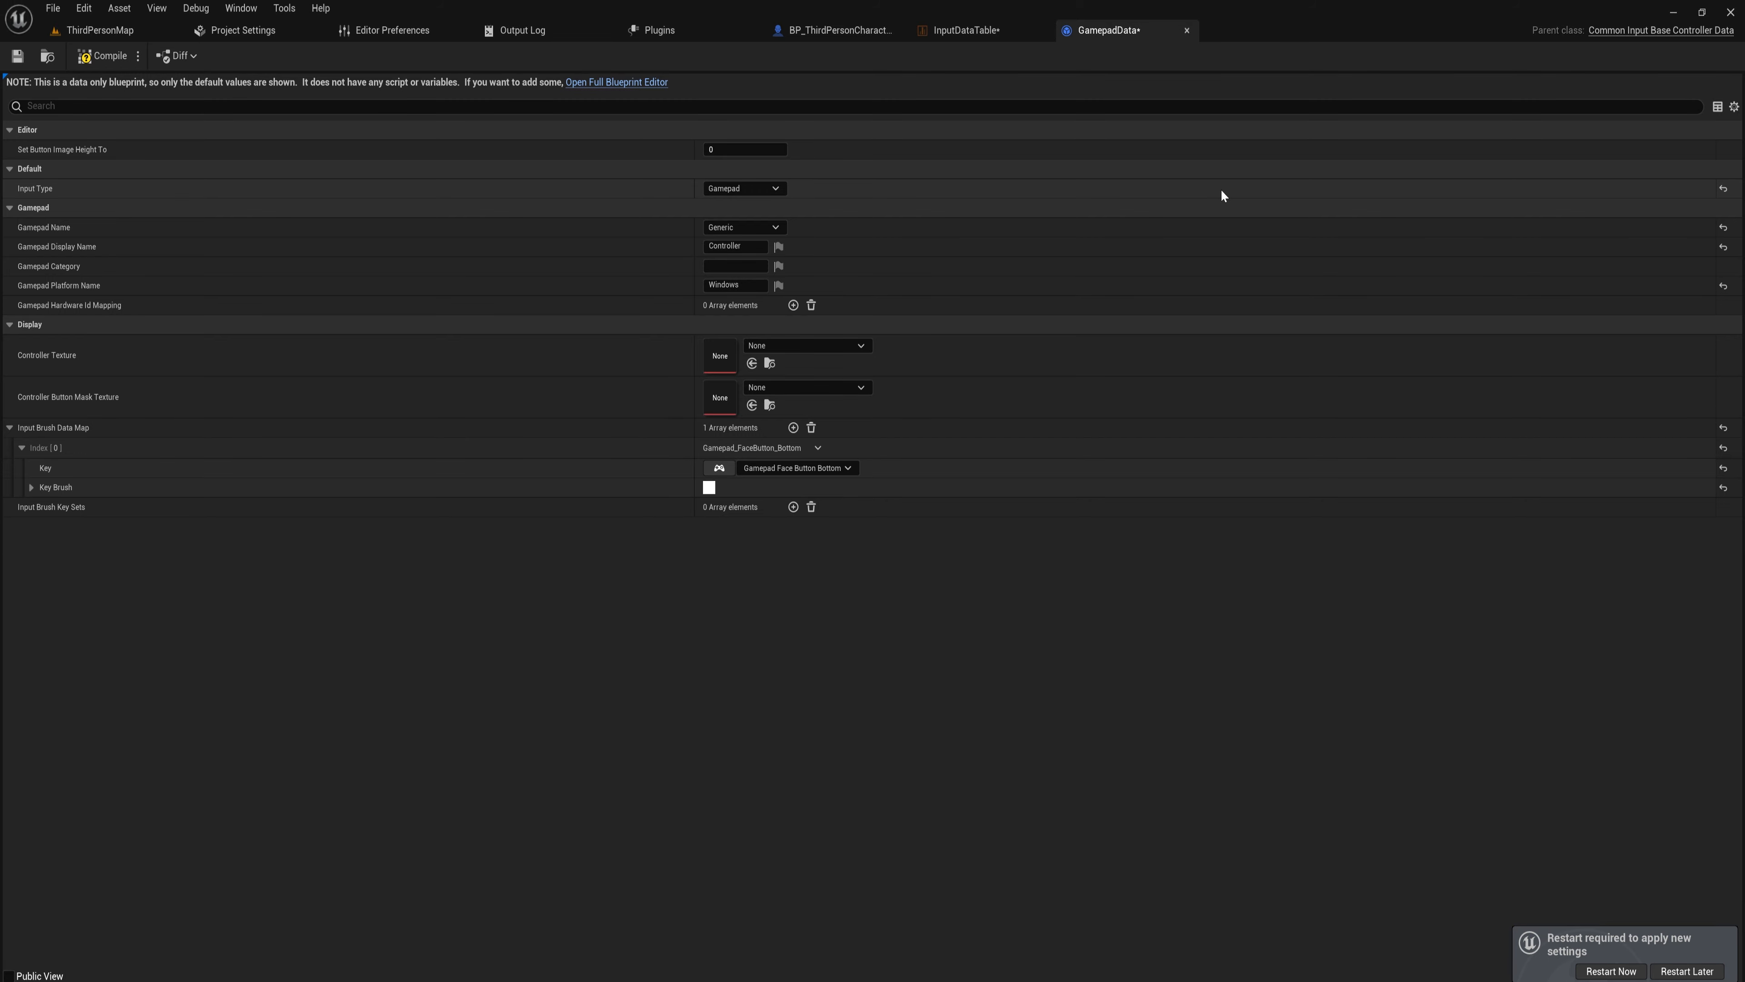
Set the entry's key brush image to X_icon and return to InputDataTable.
{"action": "left_click", "coordinate": [31, 487]}
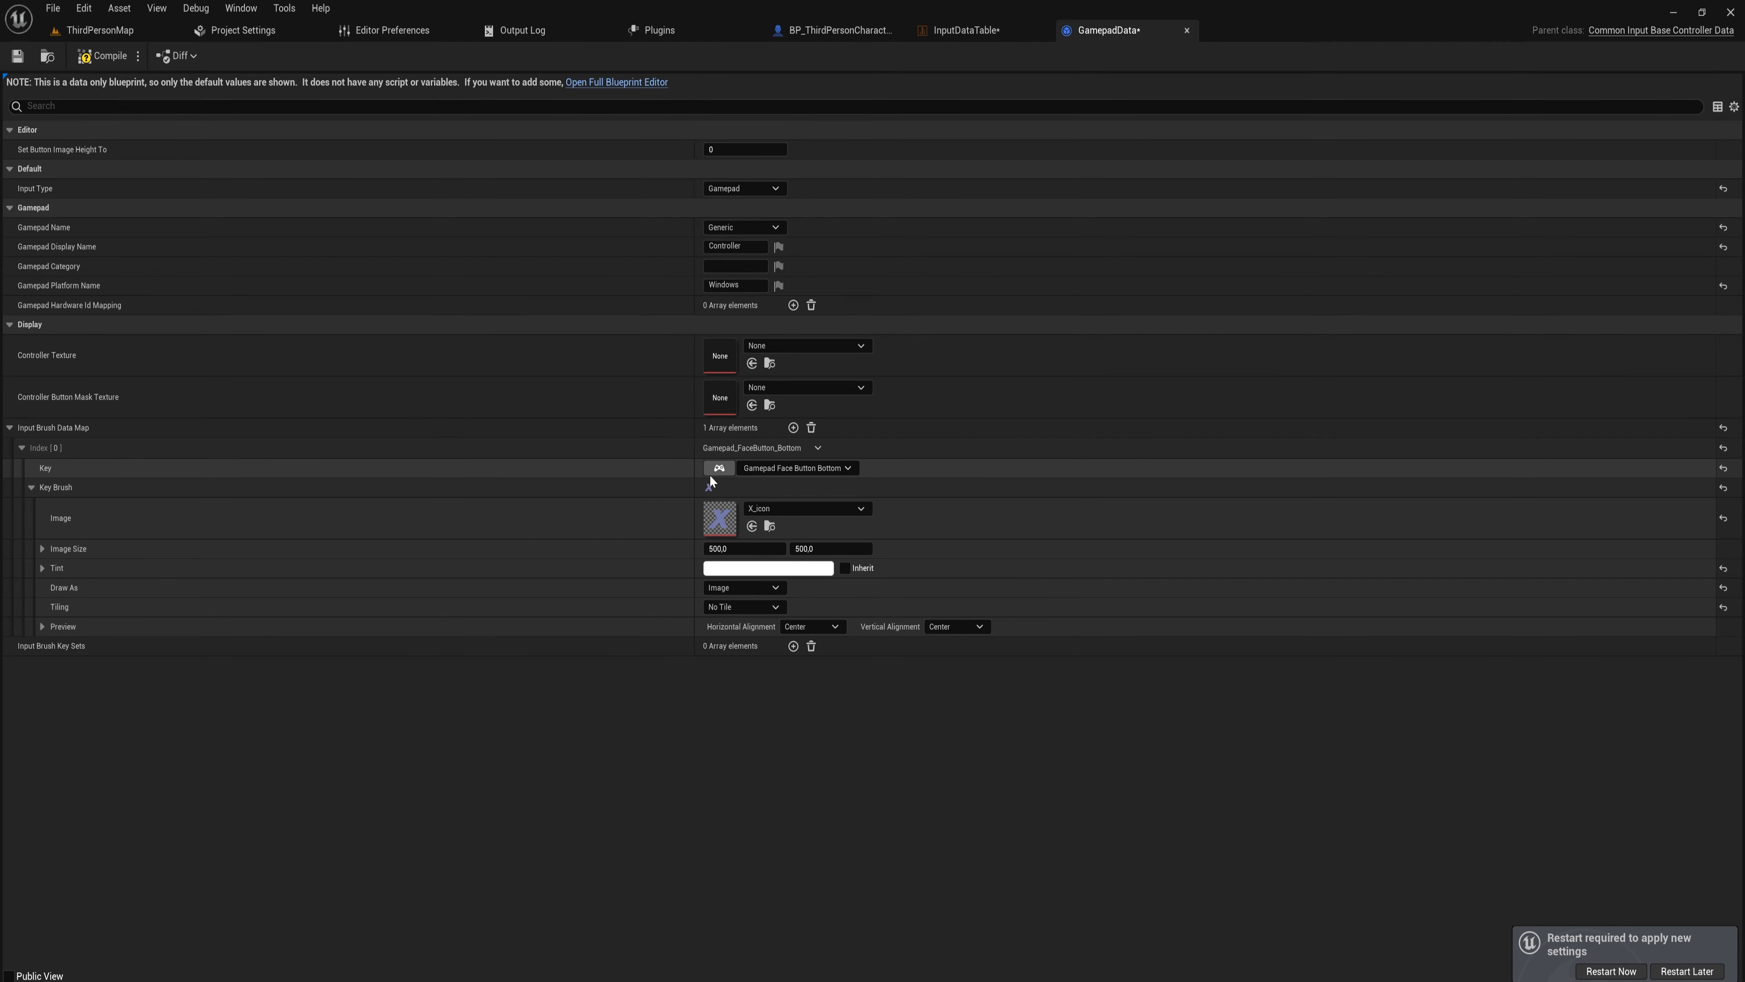
{"action": "left_click", "coordinate": [962, 30]}
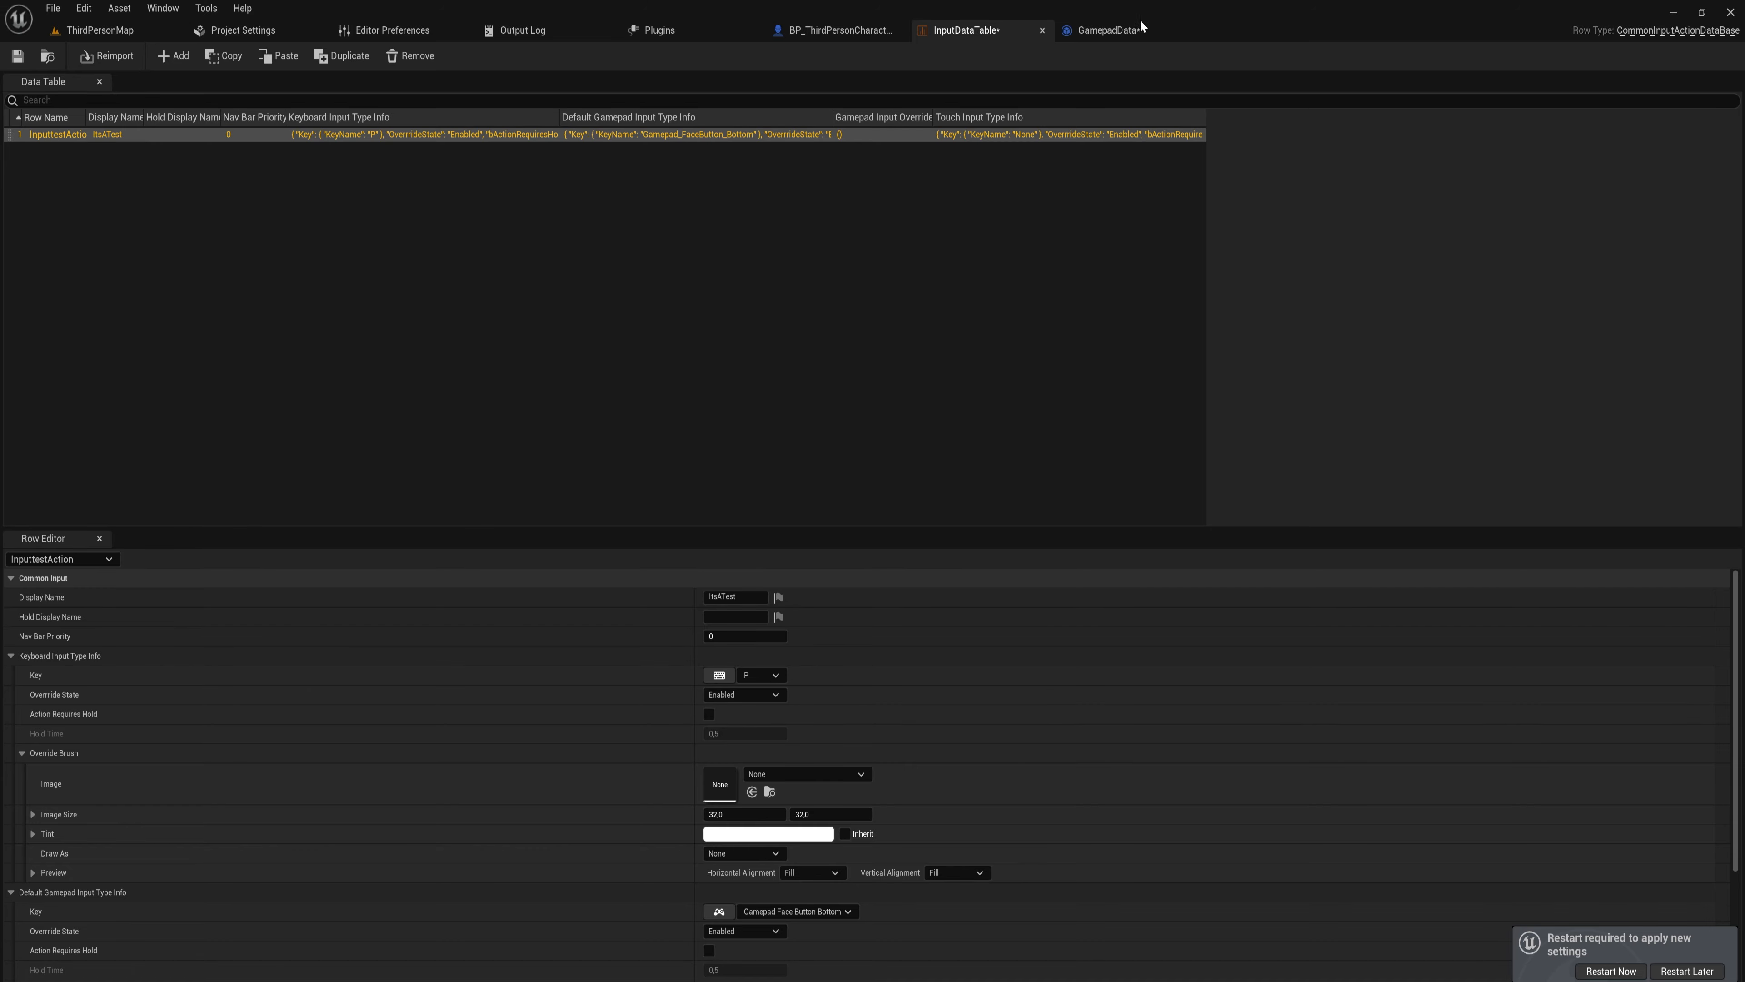
In KeyboardData, add an Input Brush Data Map entry keyed to P.
{"action": "left_click", "coordinate": [1254, 30]}
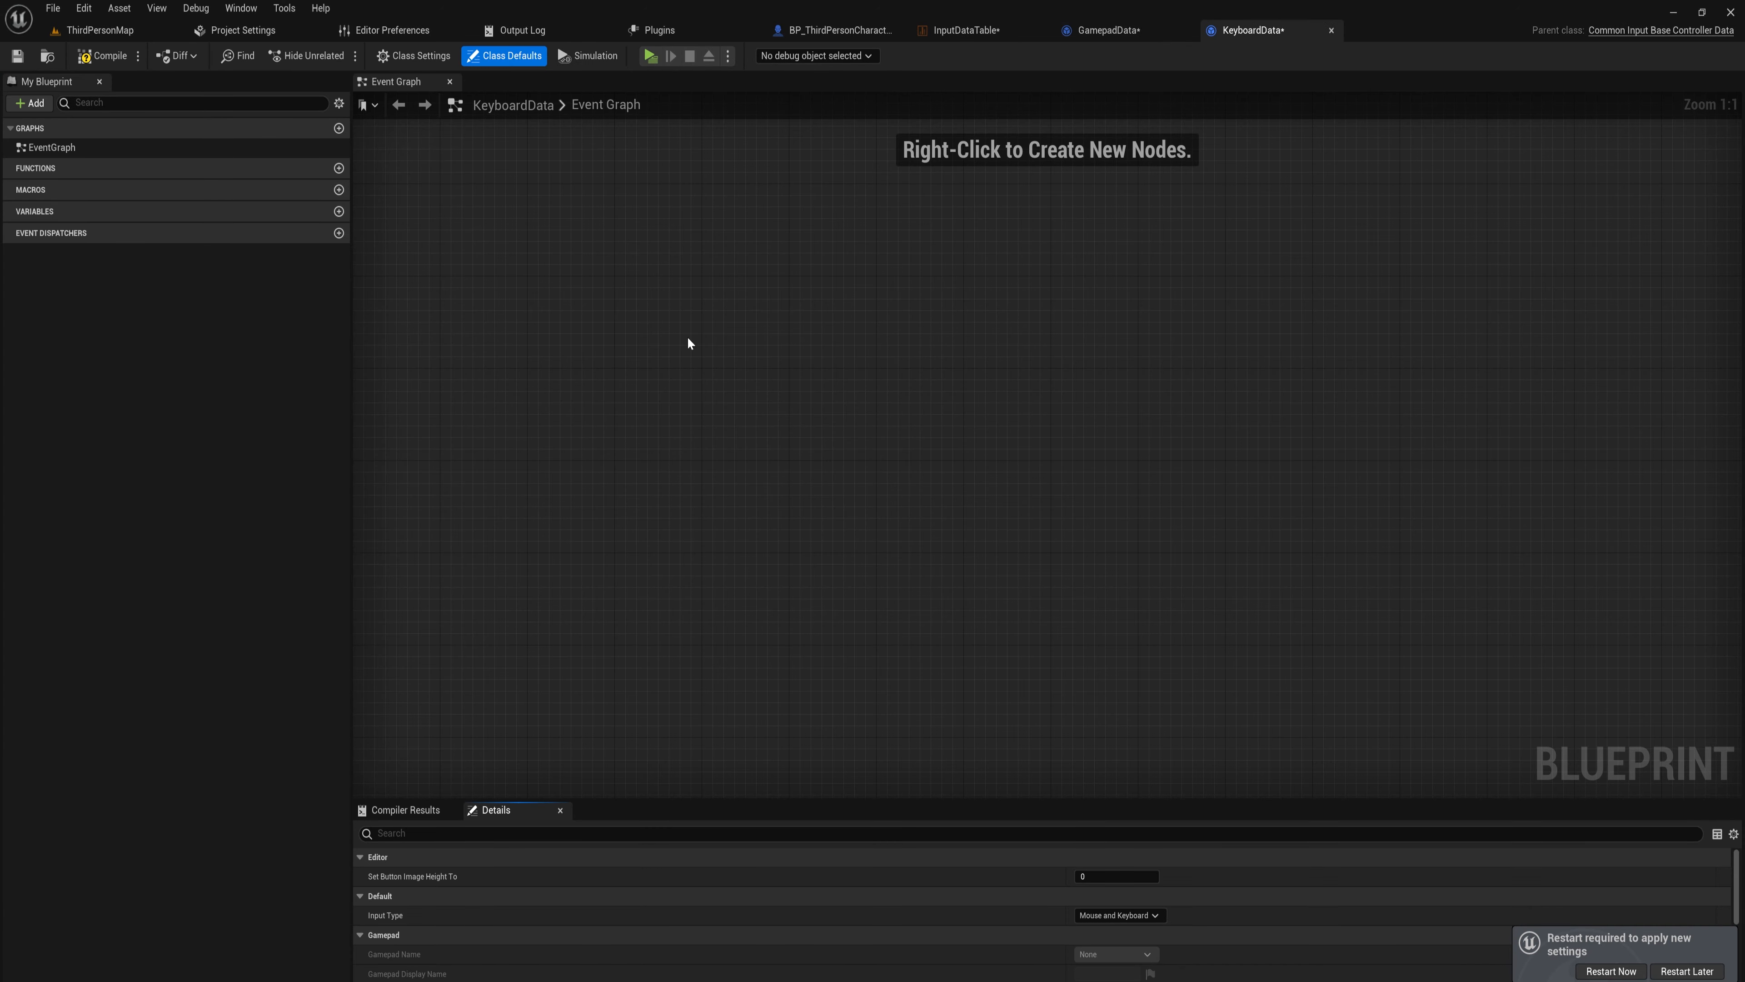
{"action": "mouse_move", "coordinate": [801, 283]}
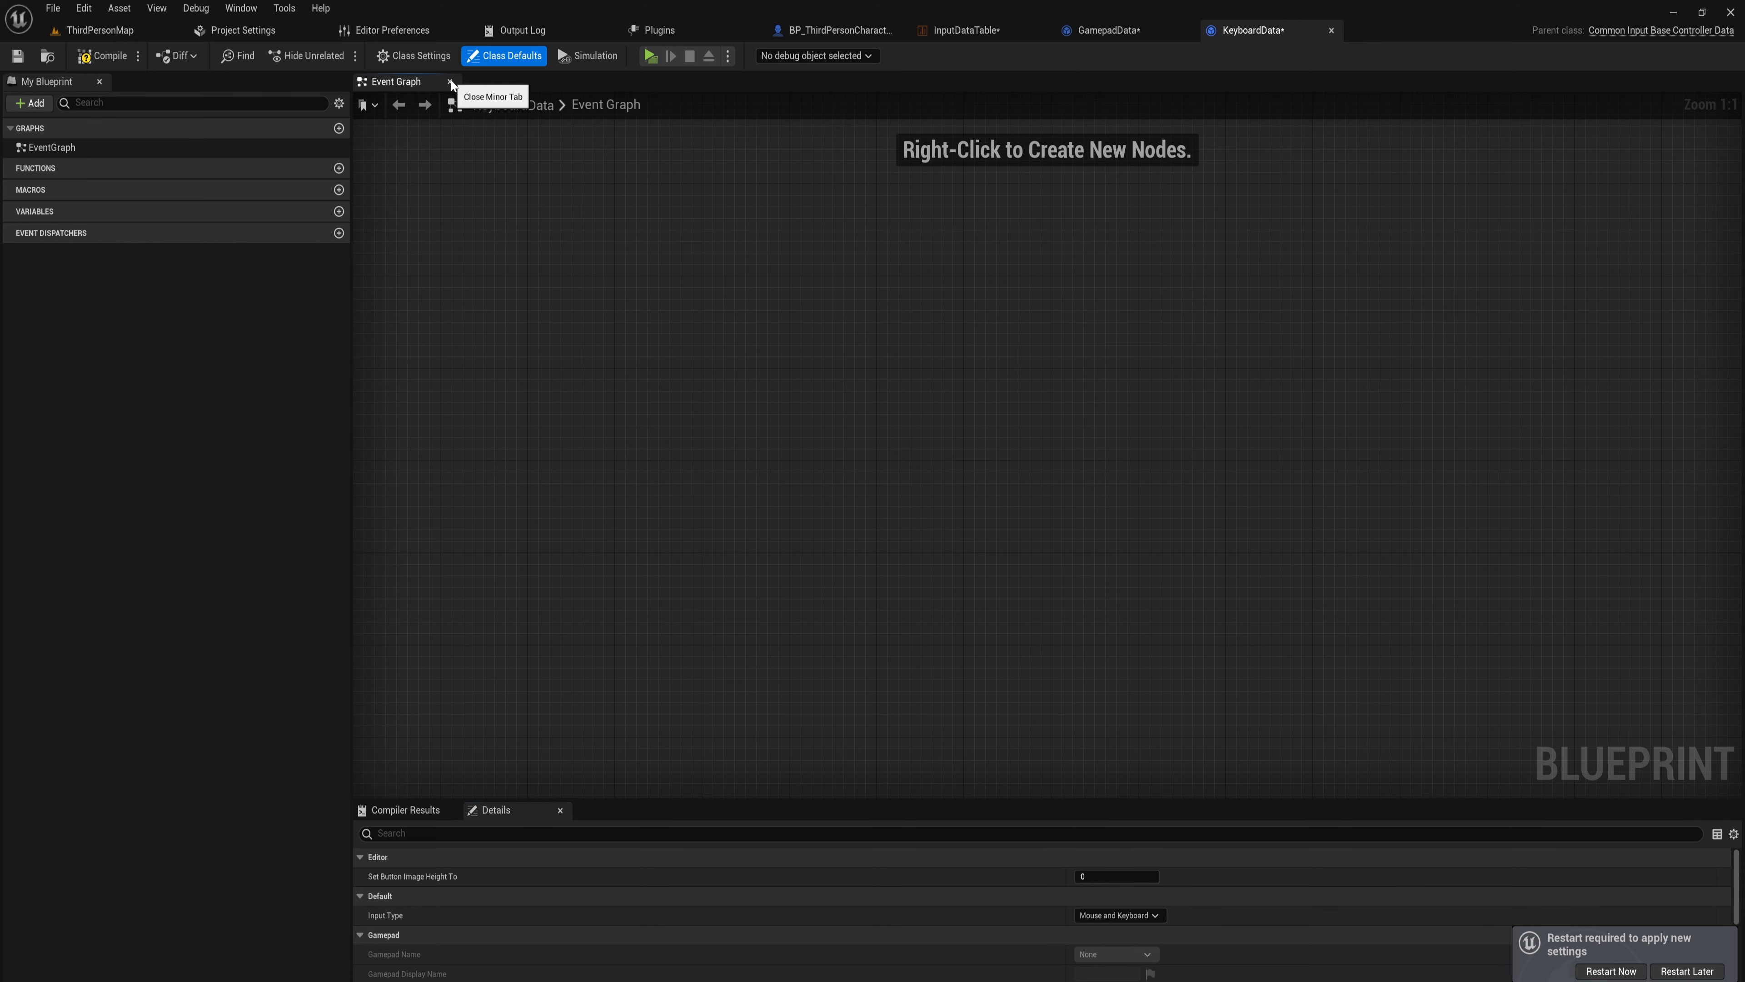
{"action": "left_click", "coordinate": [451, 81]}
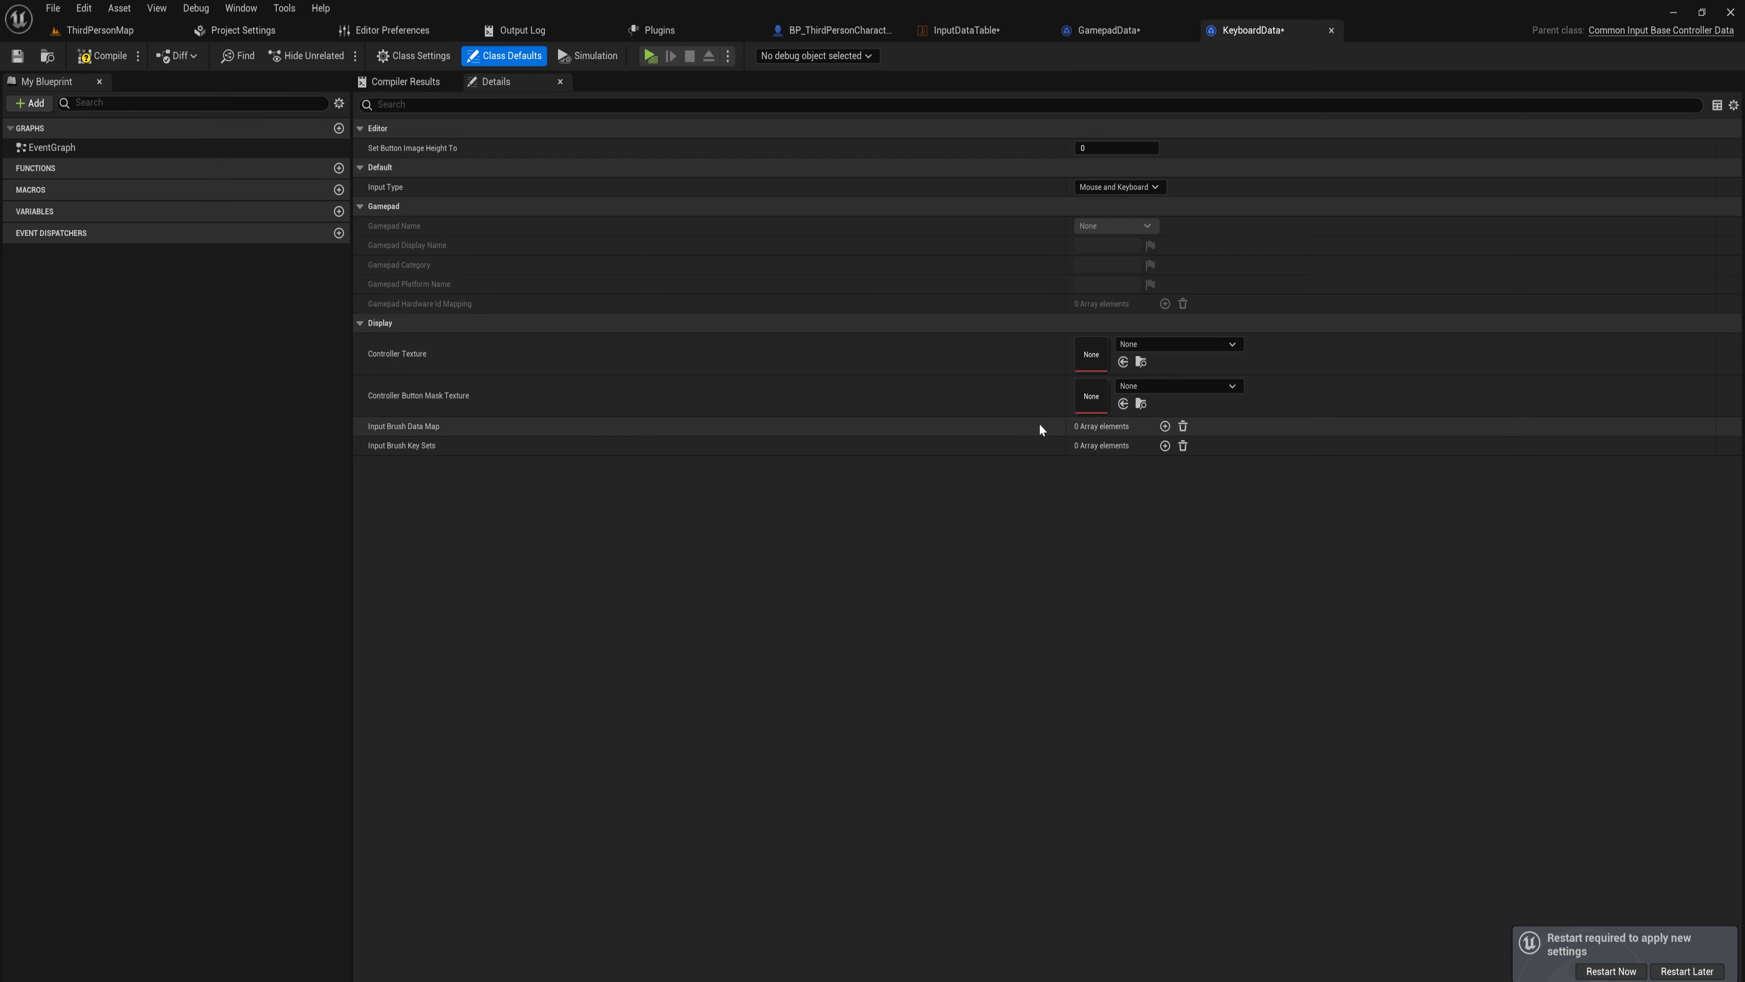
{"action": "mouse_move", "coordinate": [962, 437]}
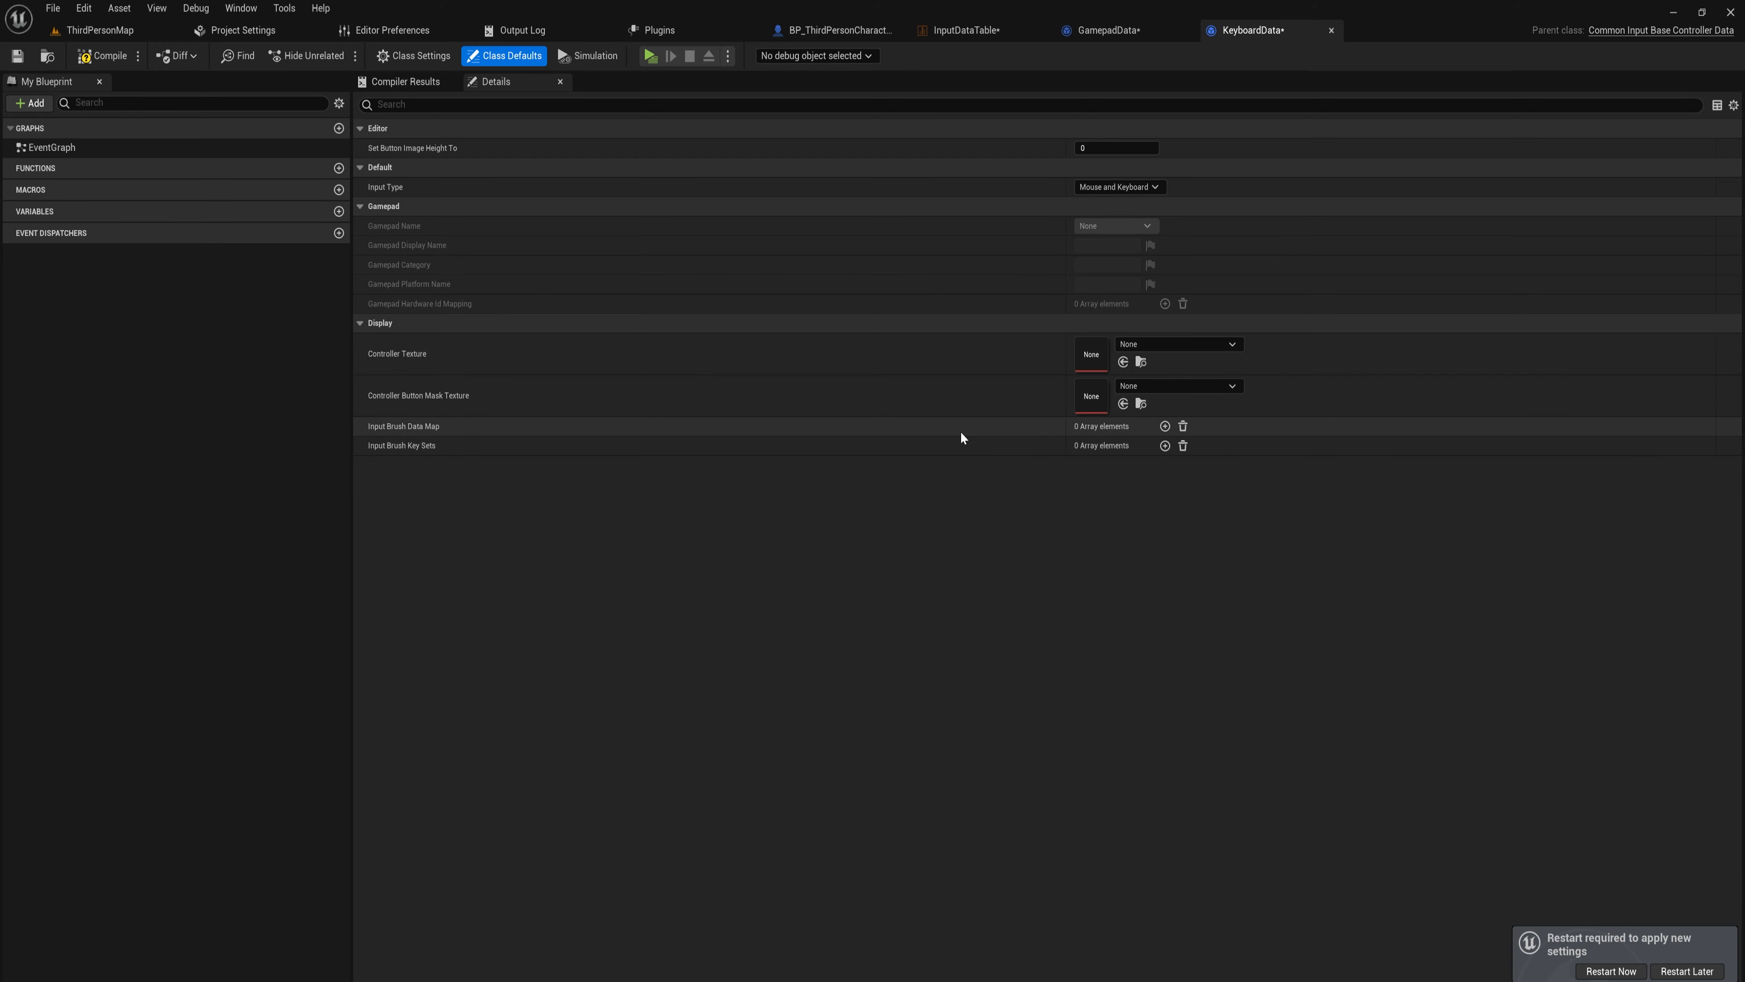
{"action": "left_click", "coordinate": [1166, 426]}
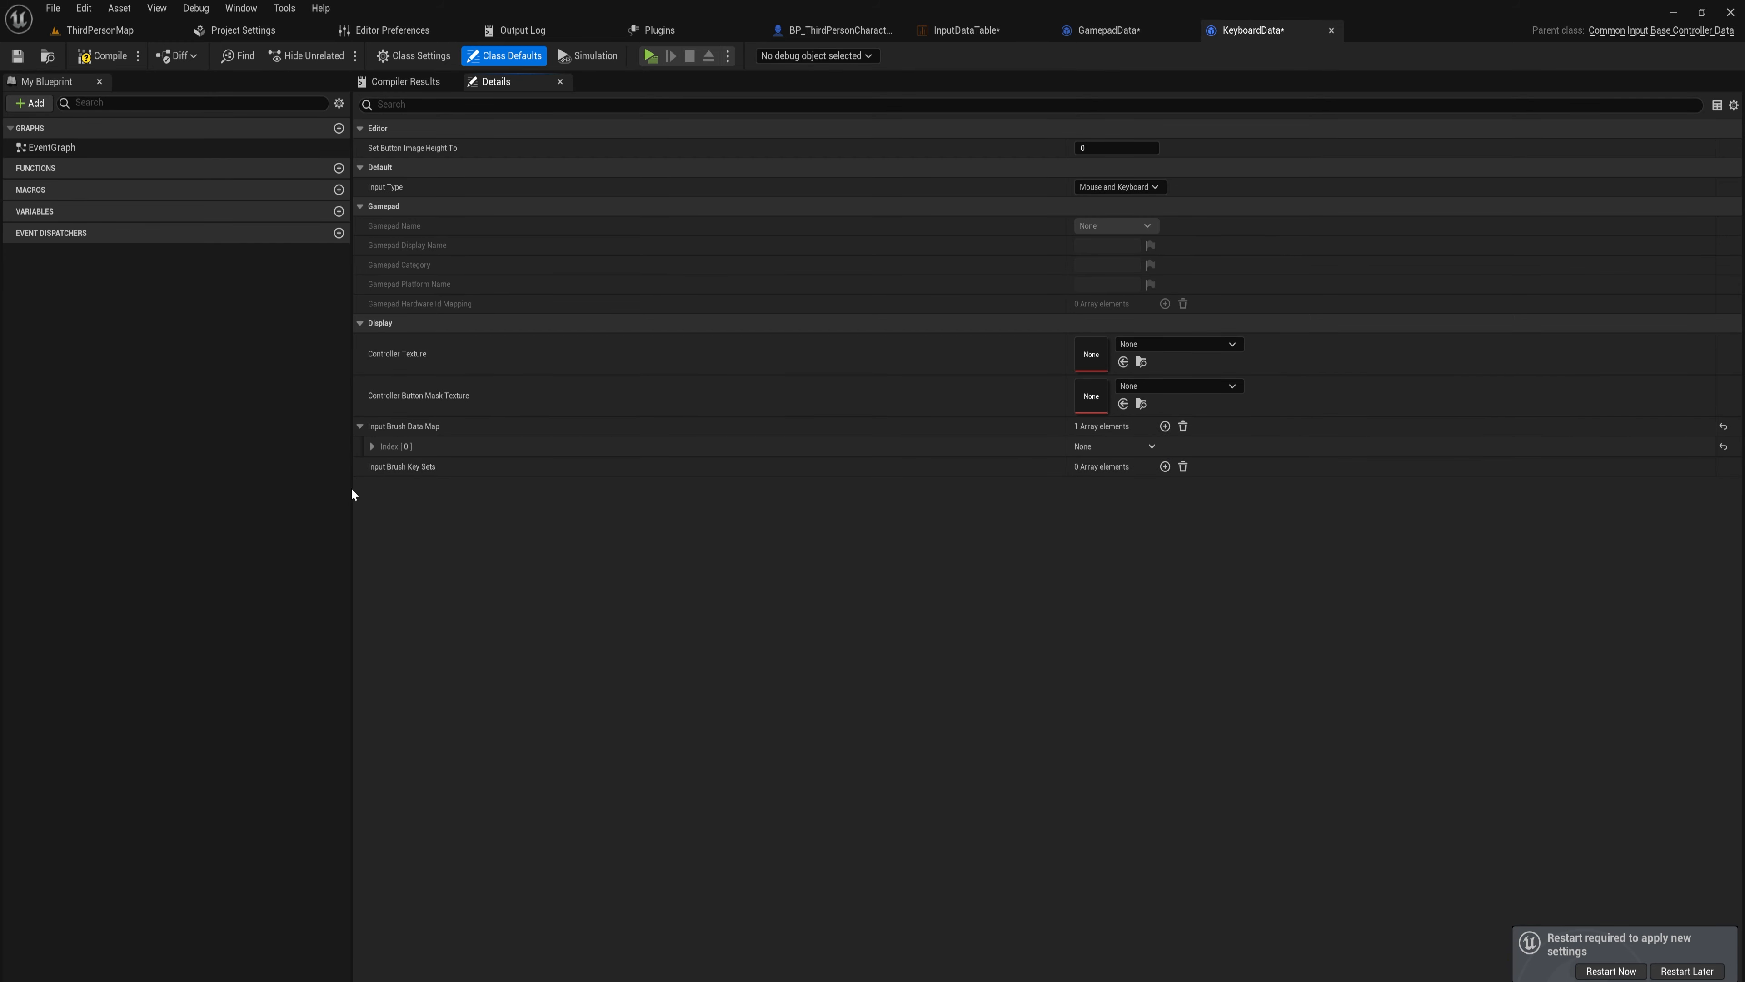
{"action": "left_click", "coordinate": [372, 445]}
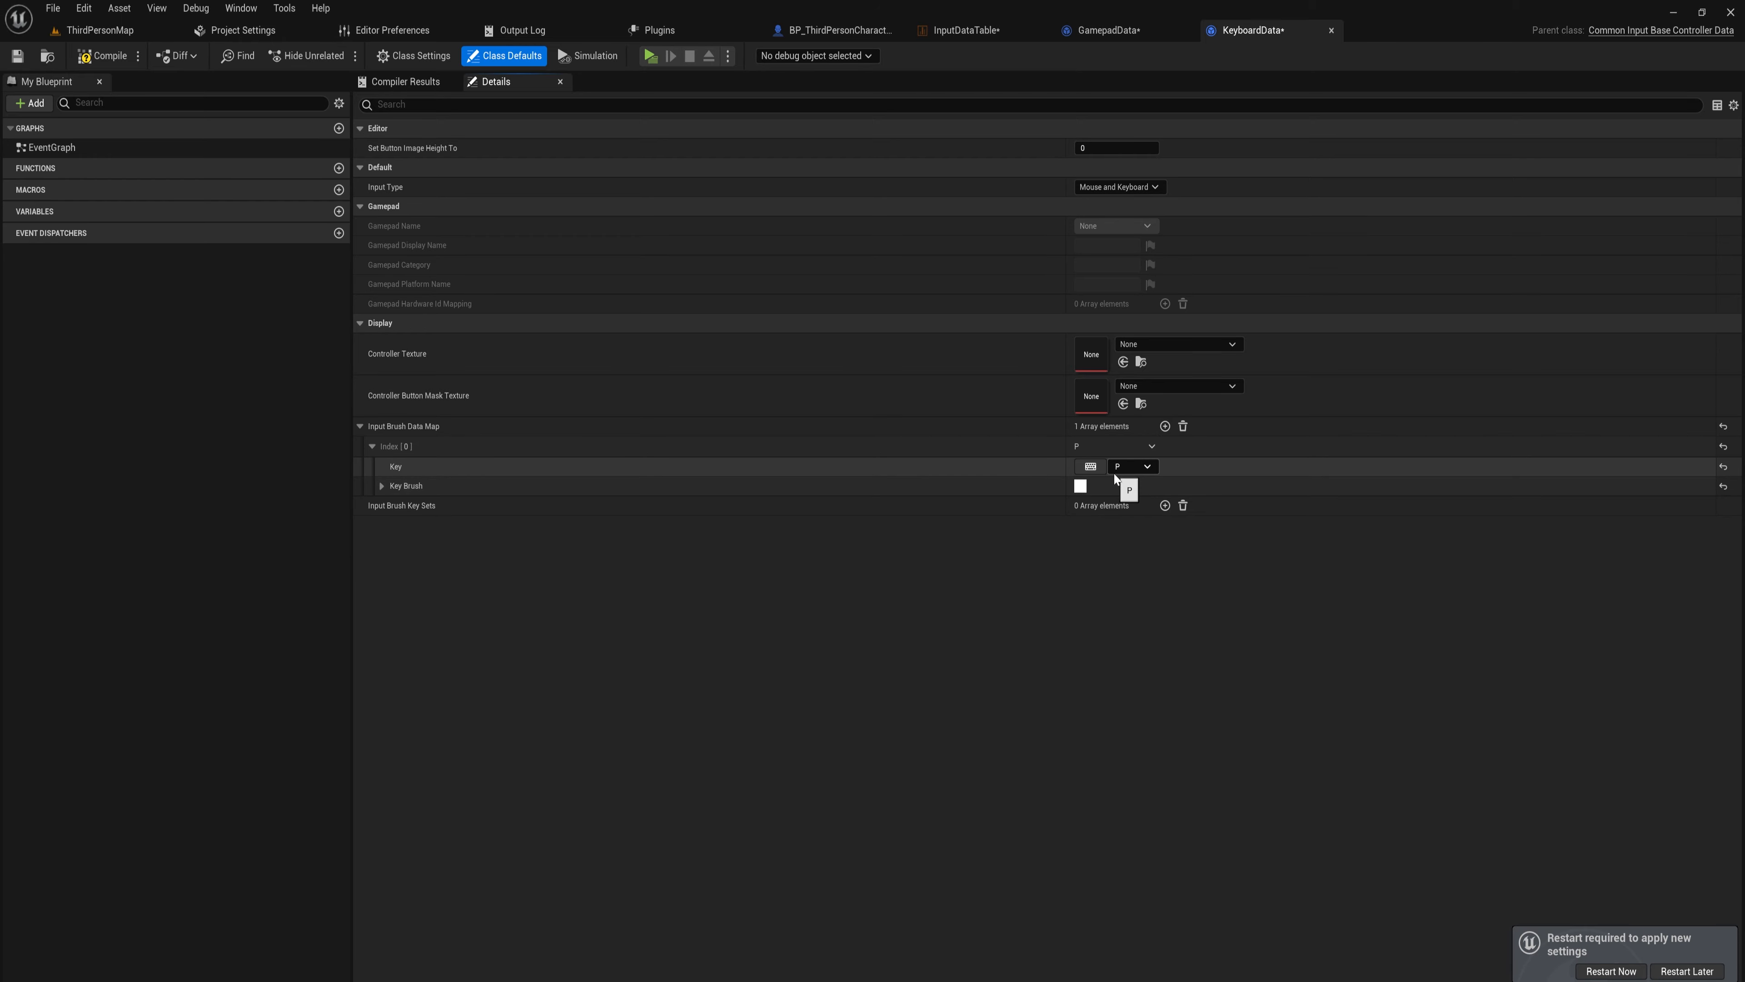
Assign P_icon as the P key's brush image, then bring up Project Settings.
{"action": "left_click", "coordinate": [381, 486]}
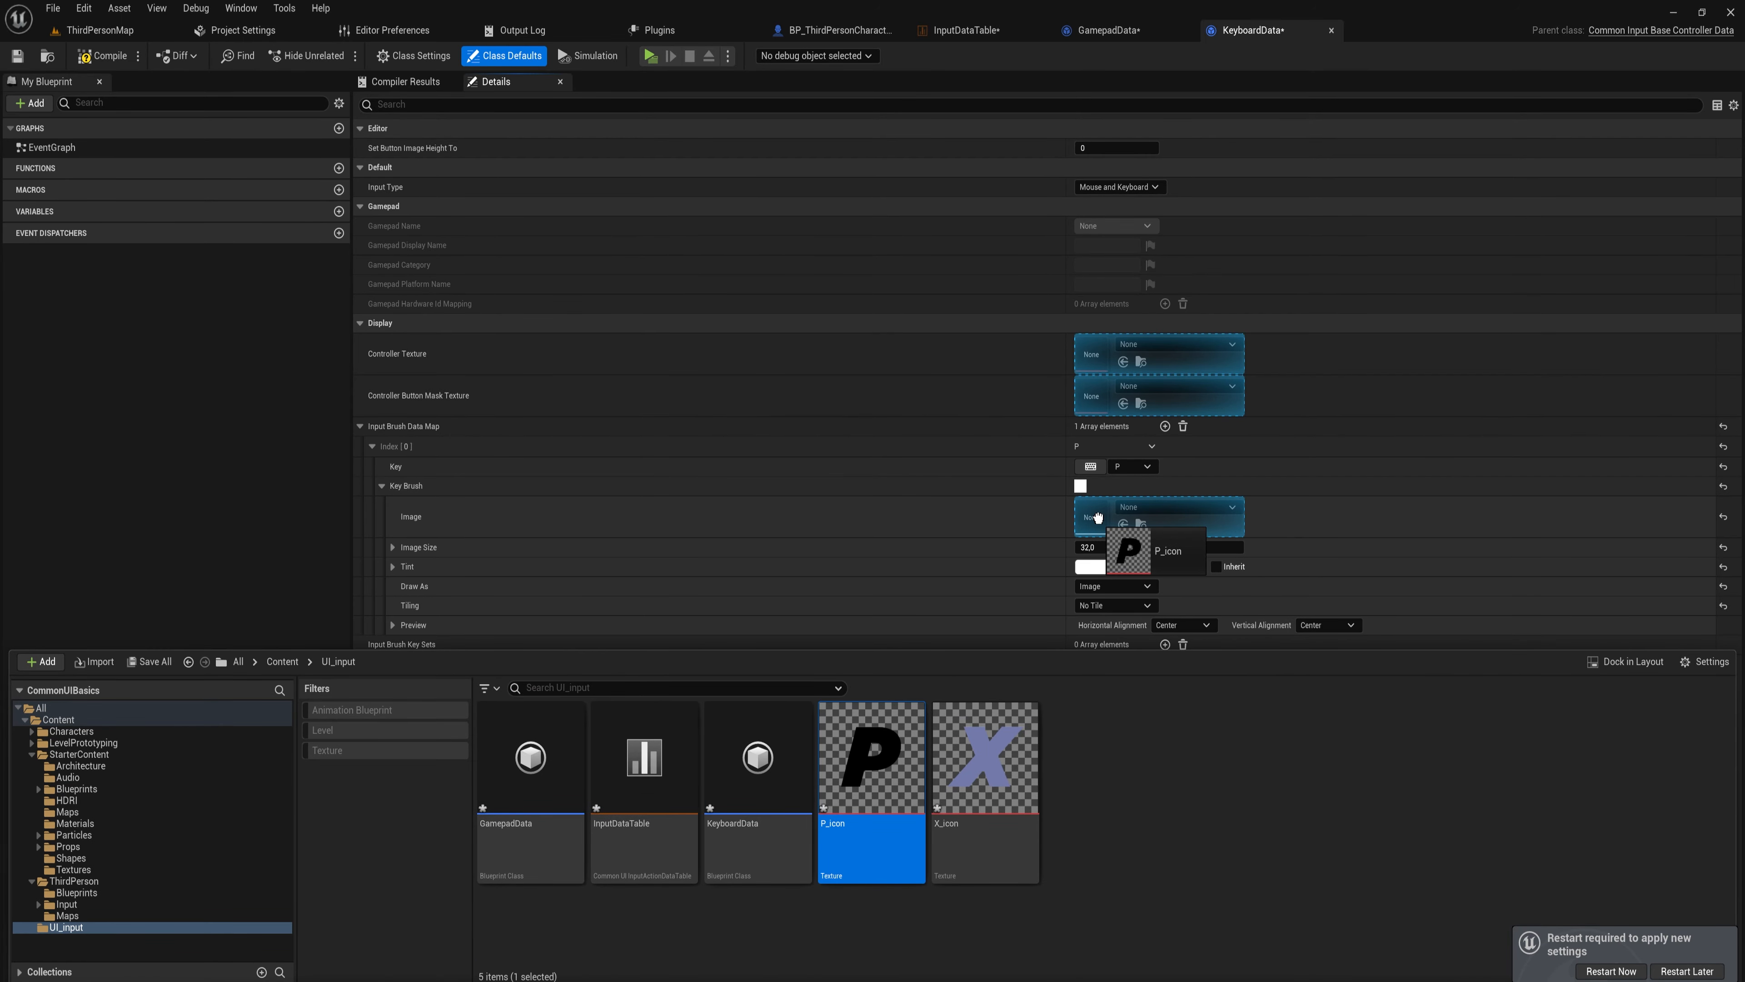
{"action": "left_click", "coordinate": [1166, 550]}
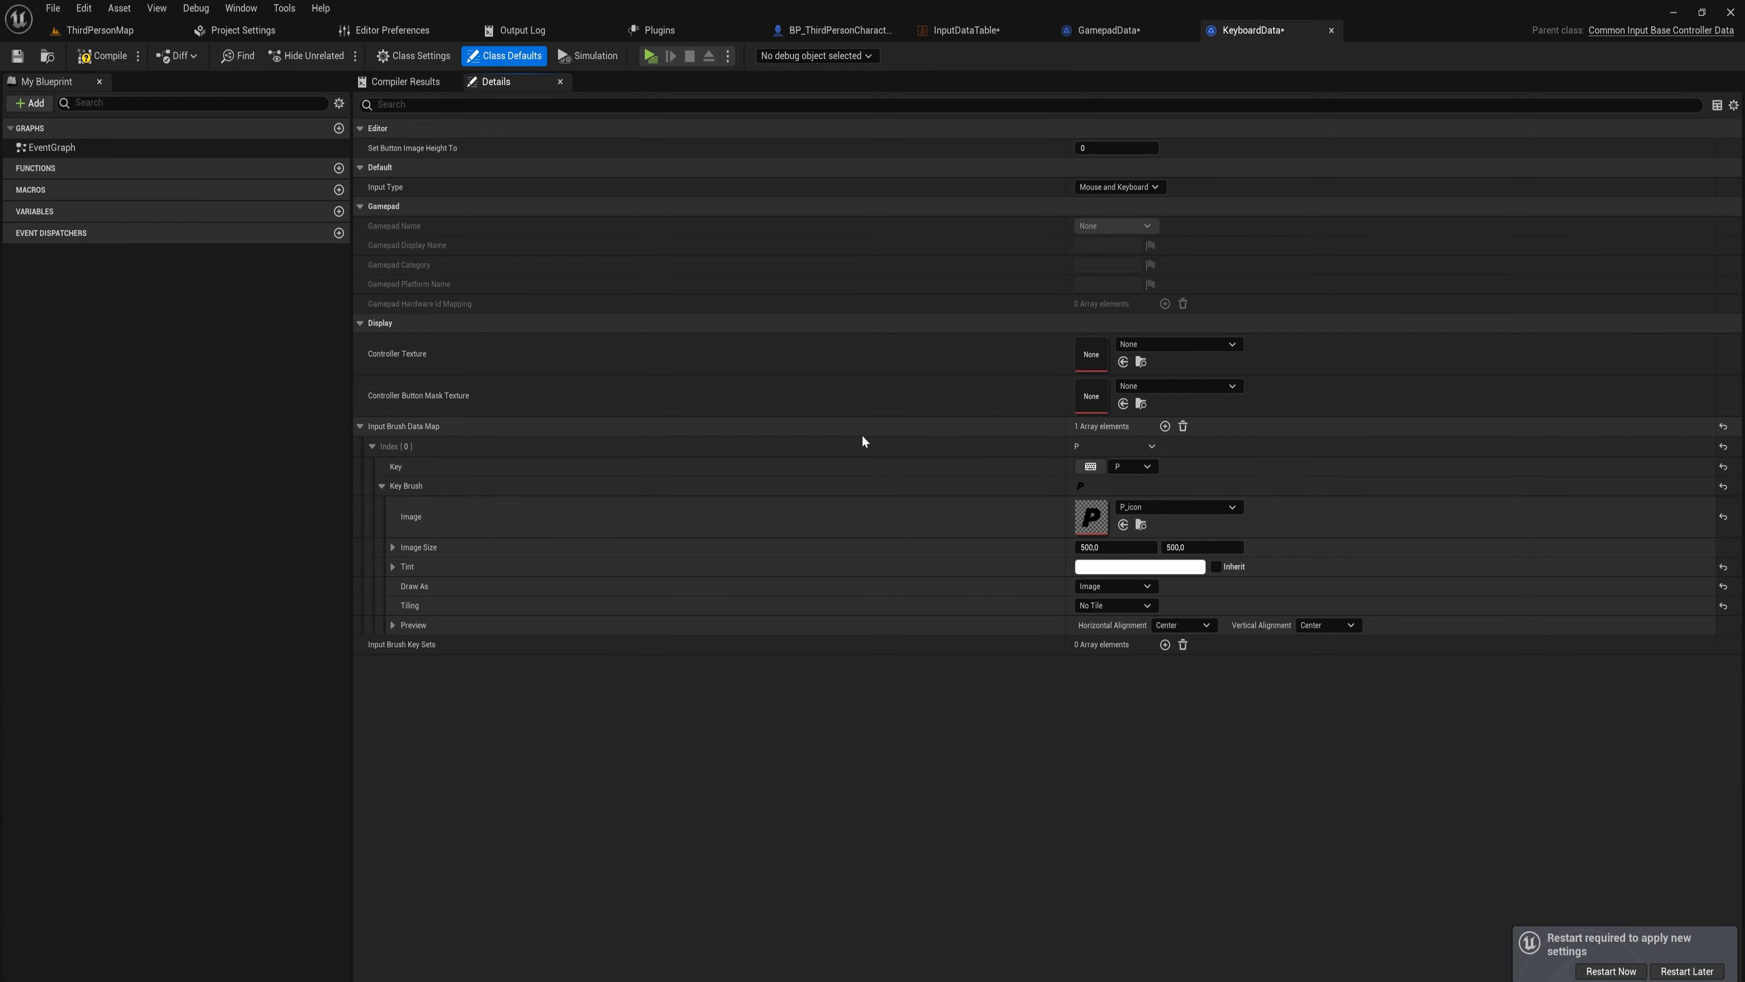
{"action": "left_click", "coordinate": [238, 30]}
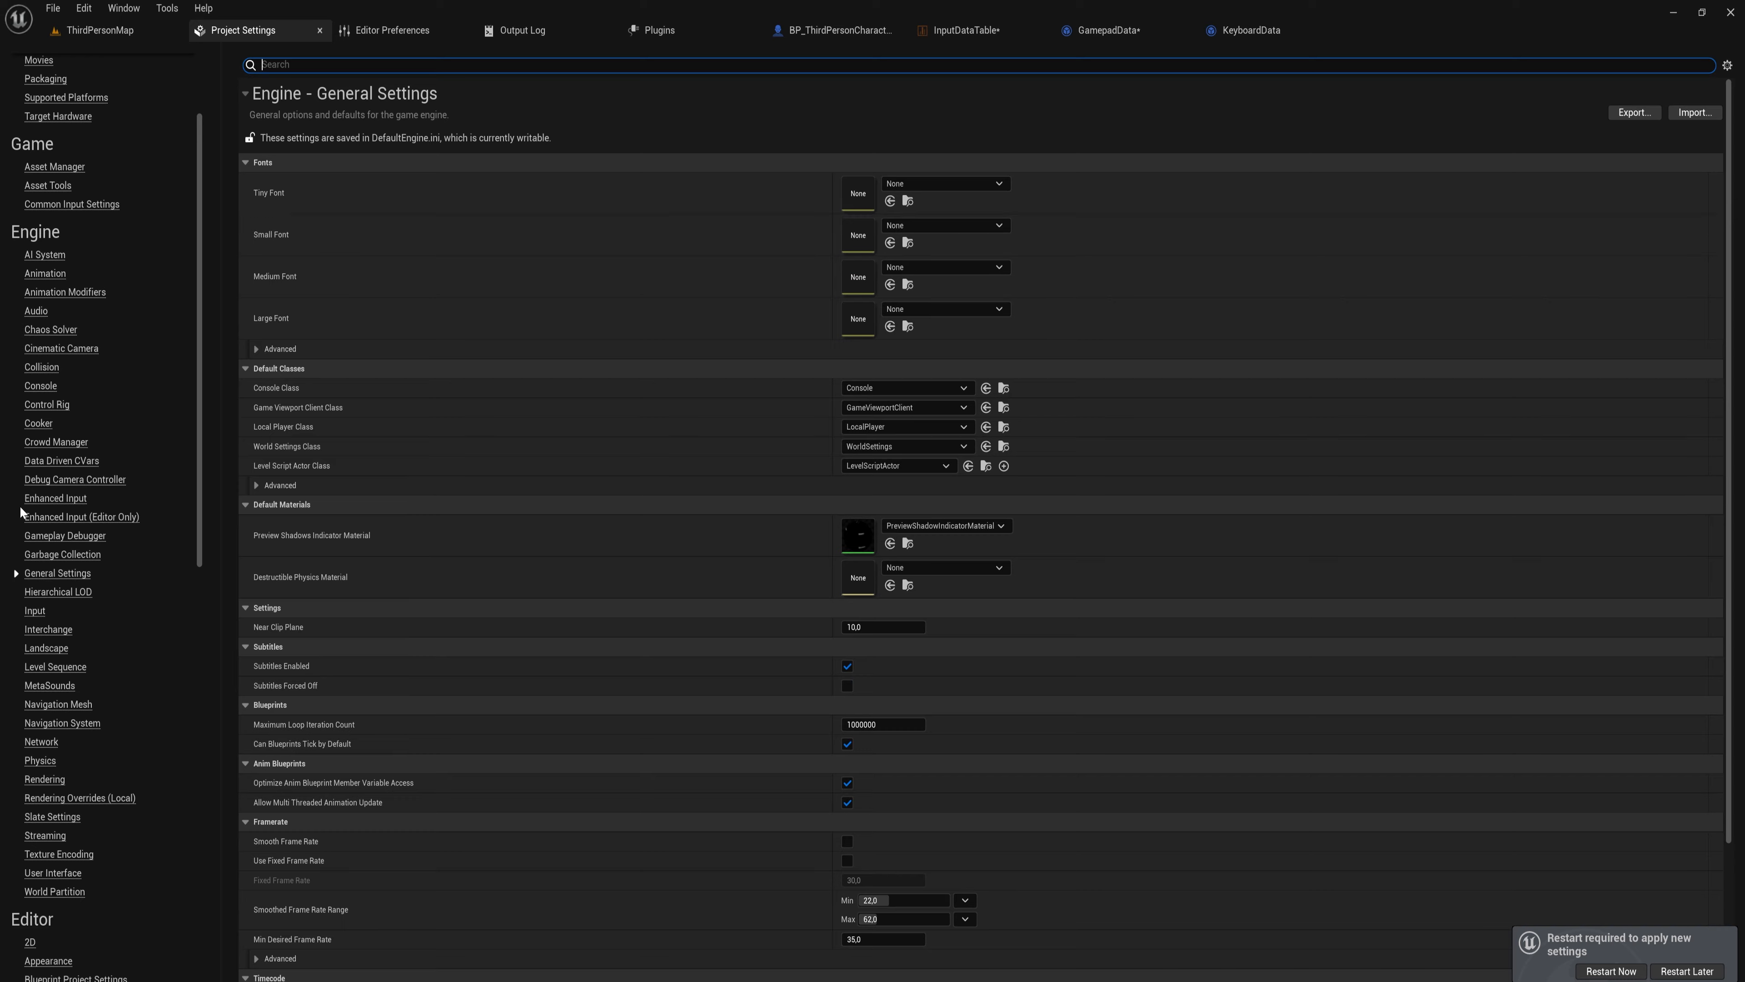
Bring the Windows platform section of Common Input Settings into view.
{"action": "left_click", "coordinate": [70, 203]}
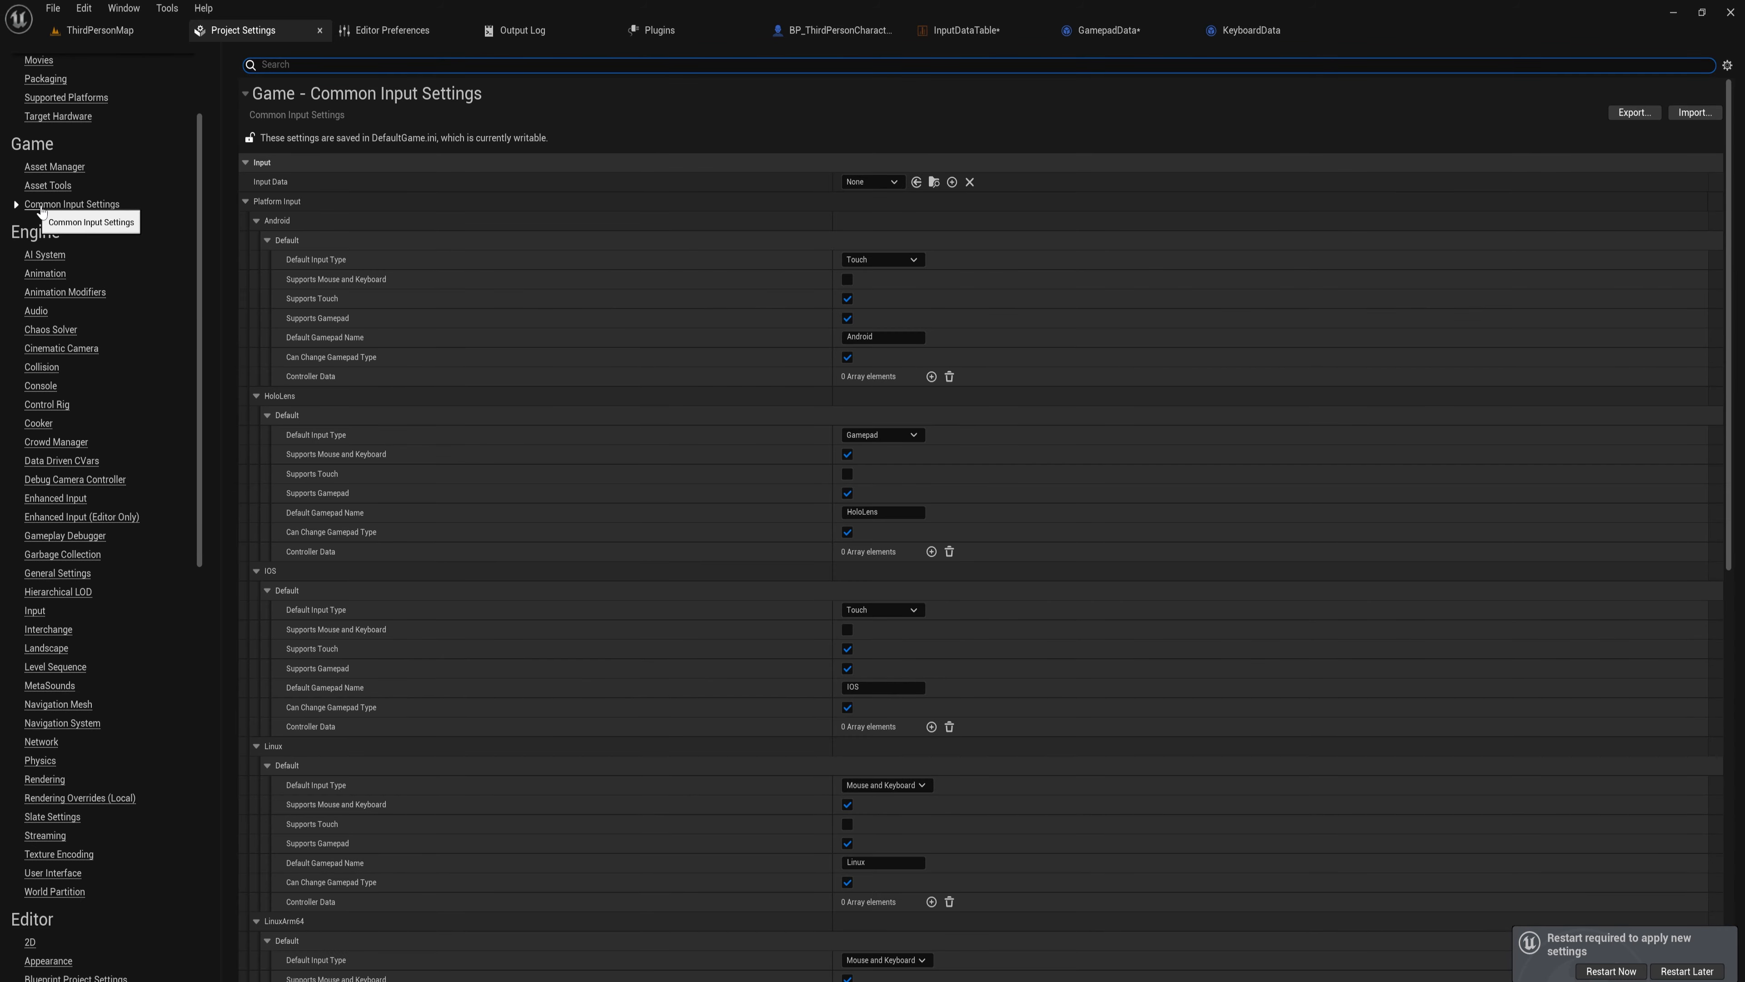
{"action": "mouse_move", "coordinate": [84, 217]}
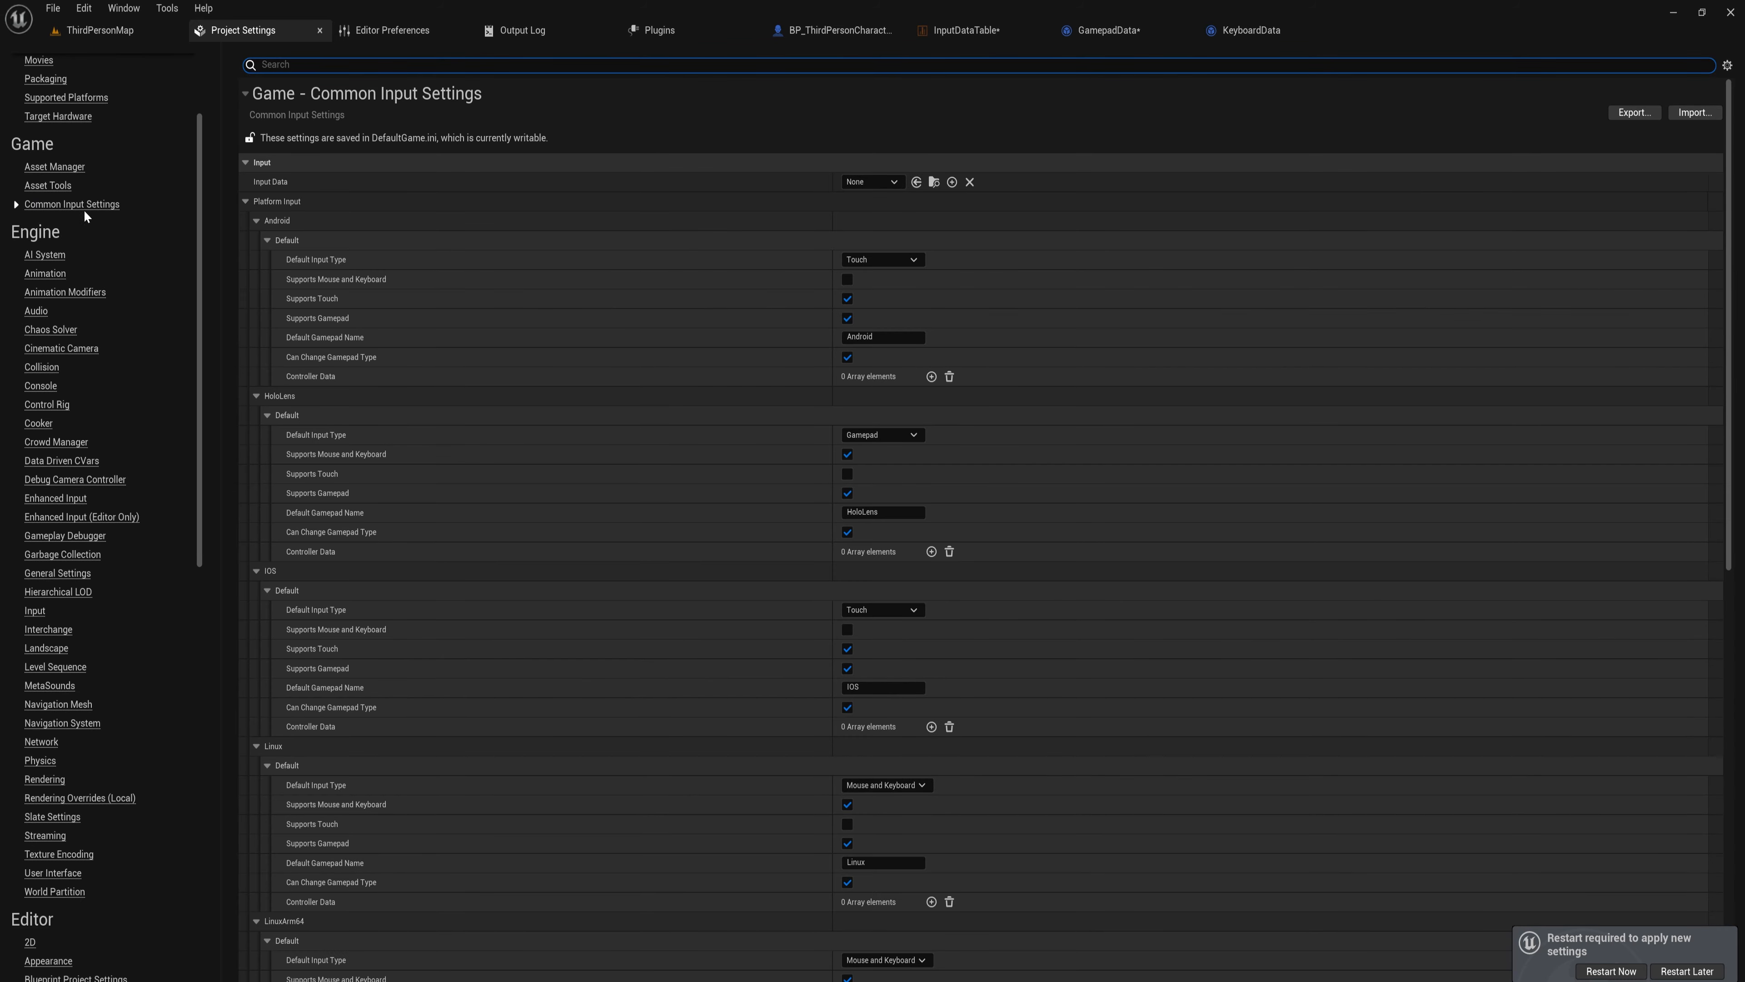
{"action": "mouse_move", "coordinate": [103, 148]}
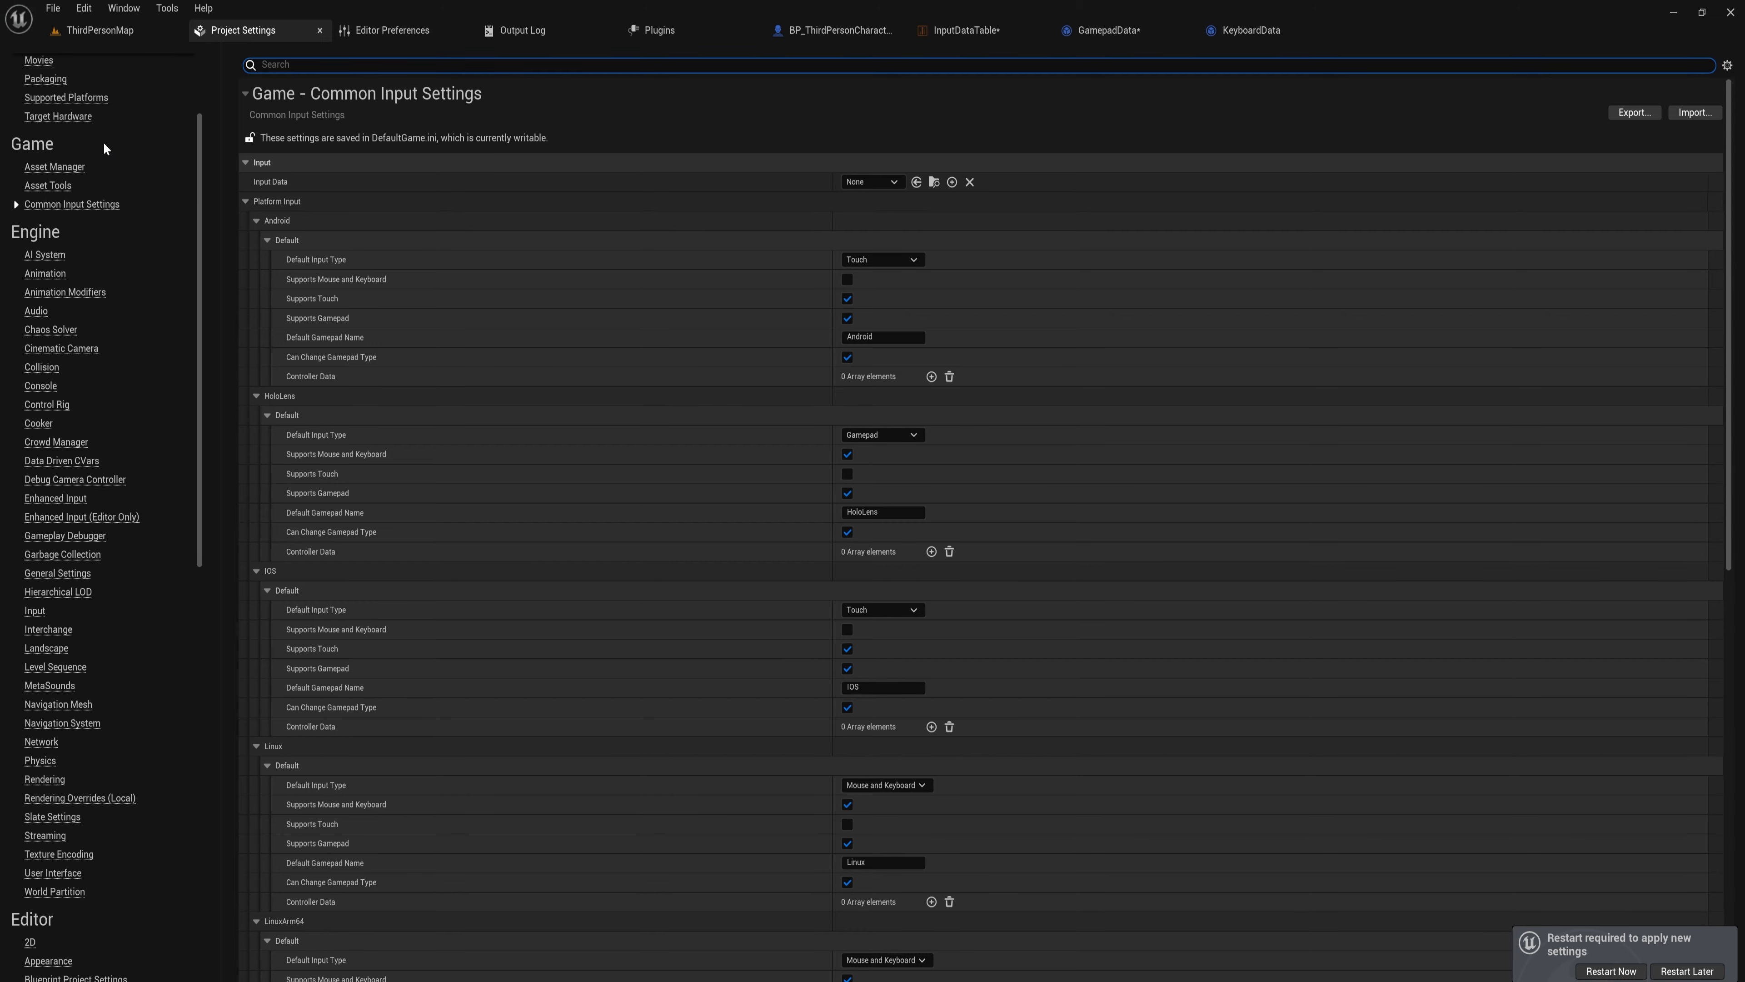
{"action": "scroll", "scroll_direction": "down", "scroll_amount": 3}
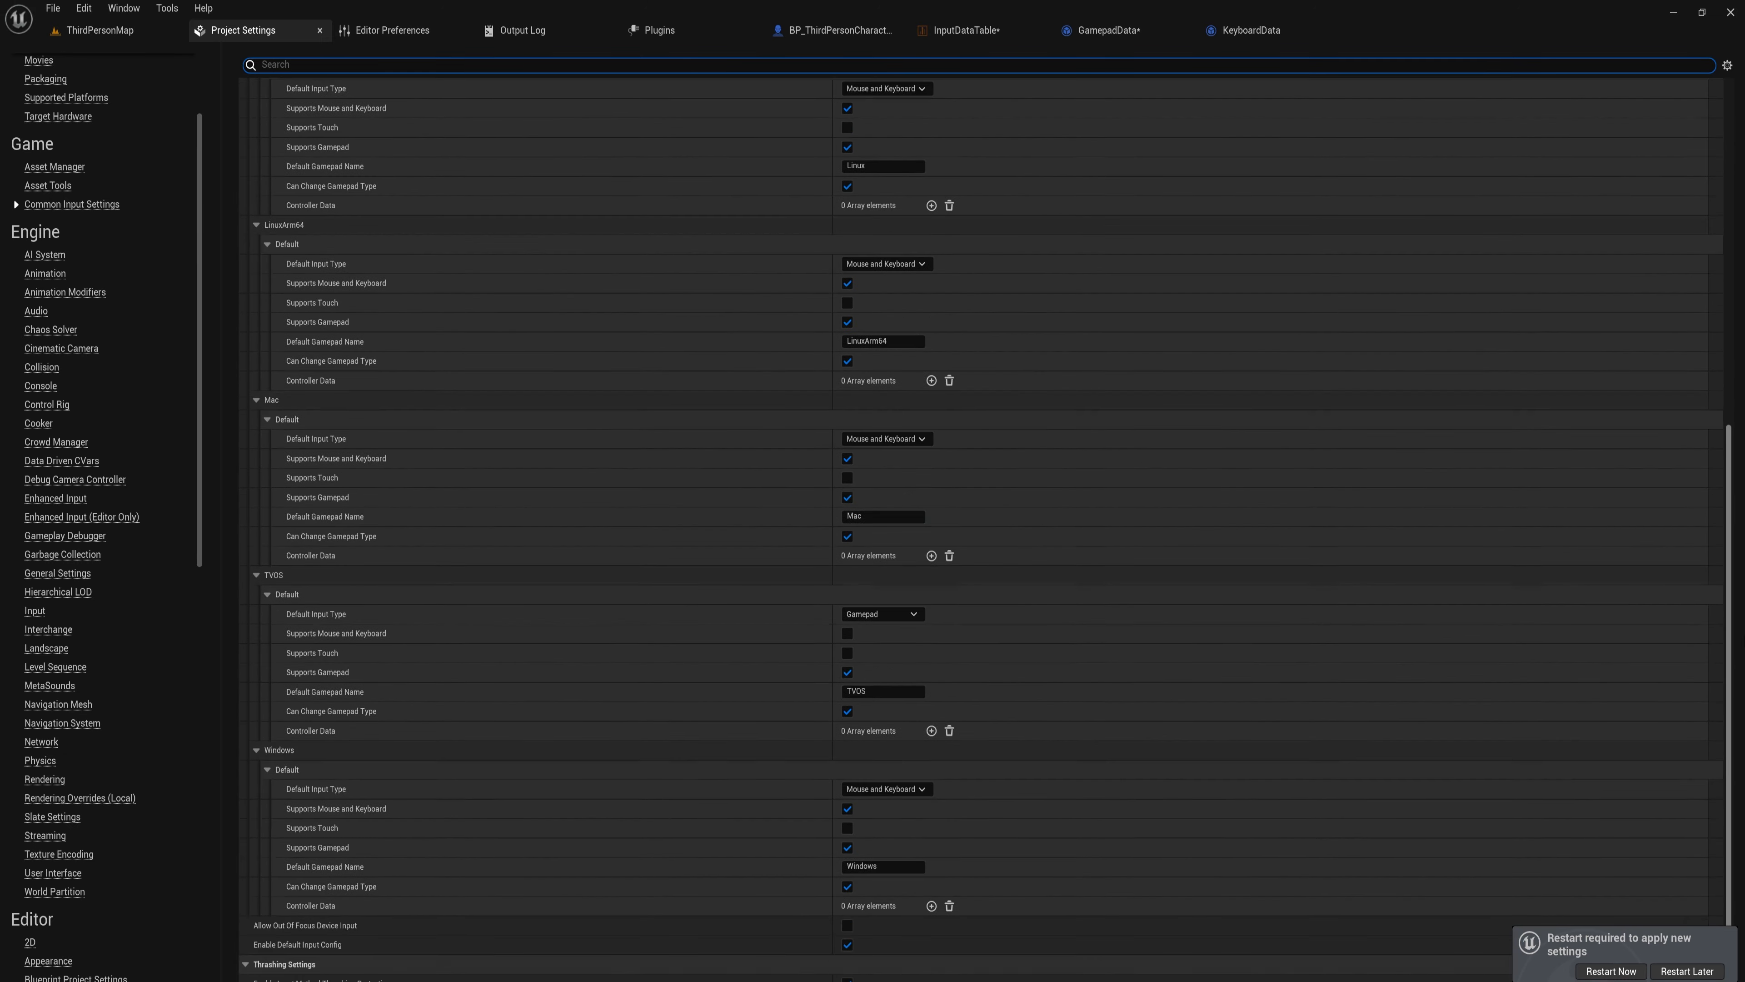
{"action": "scroll", "scroll_direction": "down", "scroll_amount": 3}
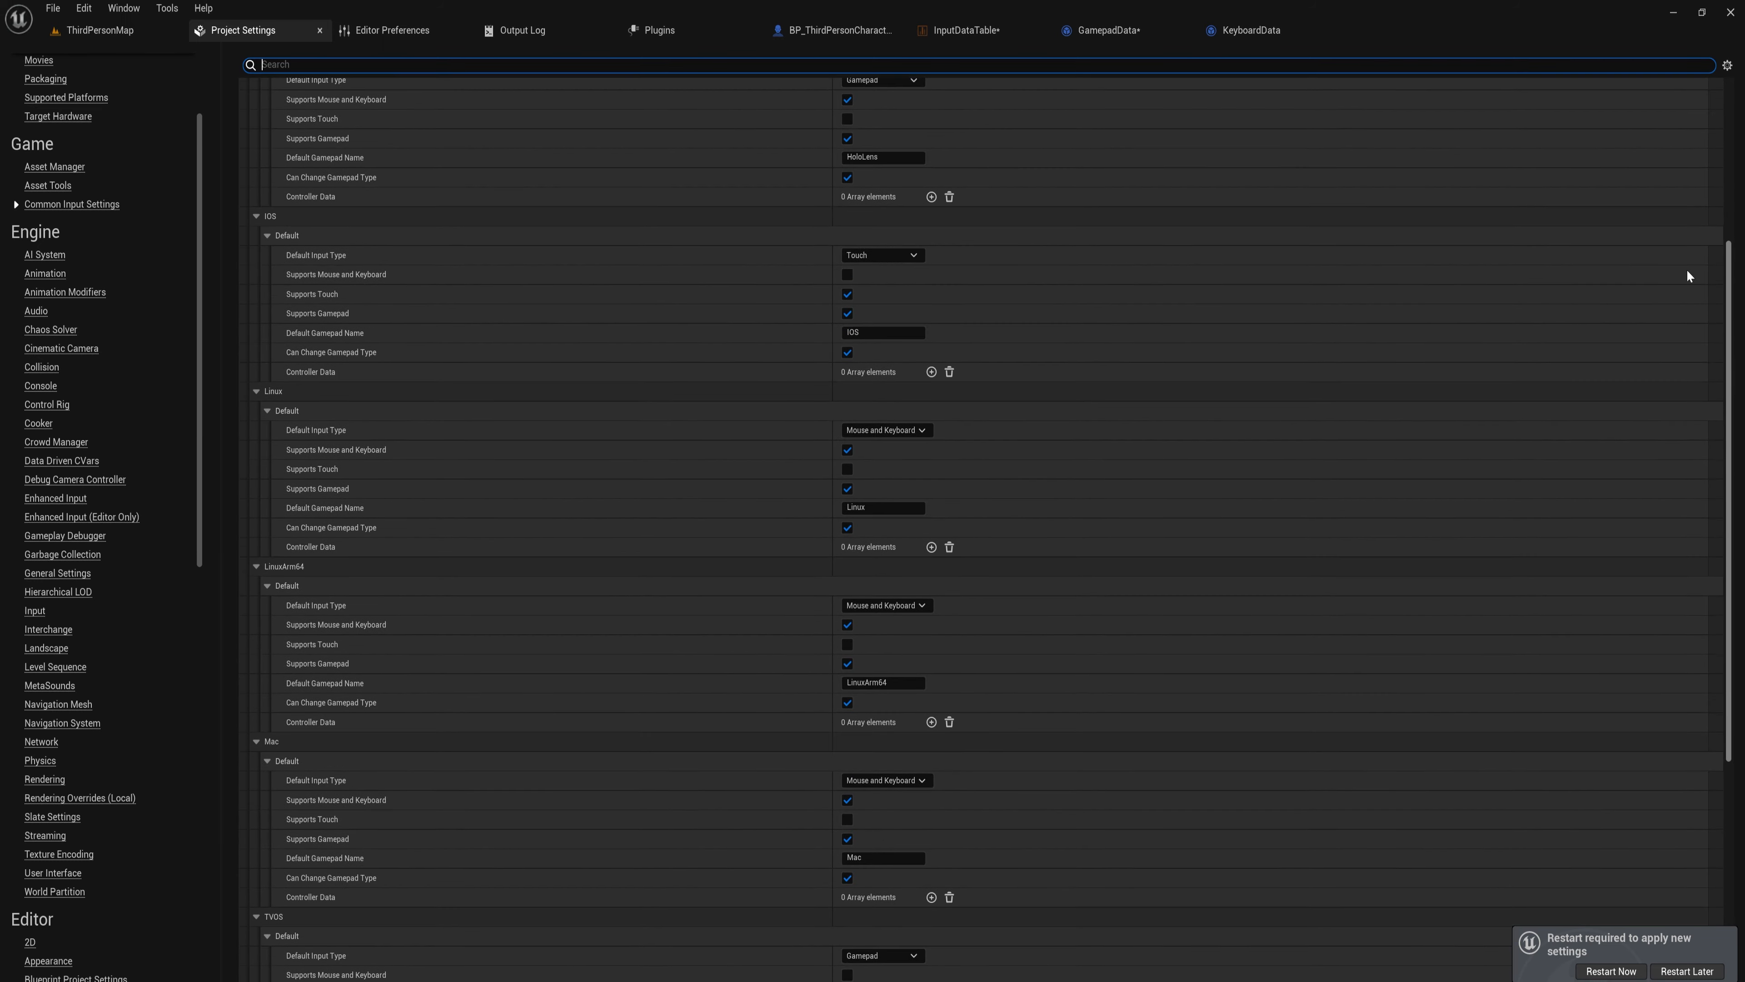
{"action": "scroll", "scroll_direction": "down", "scroll_amount": 3}
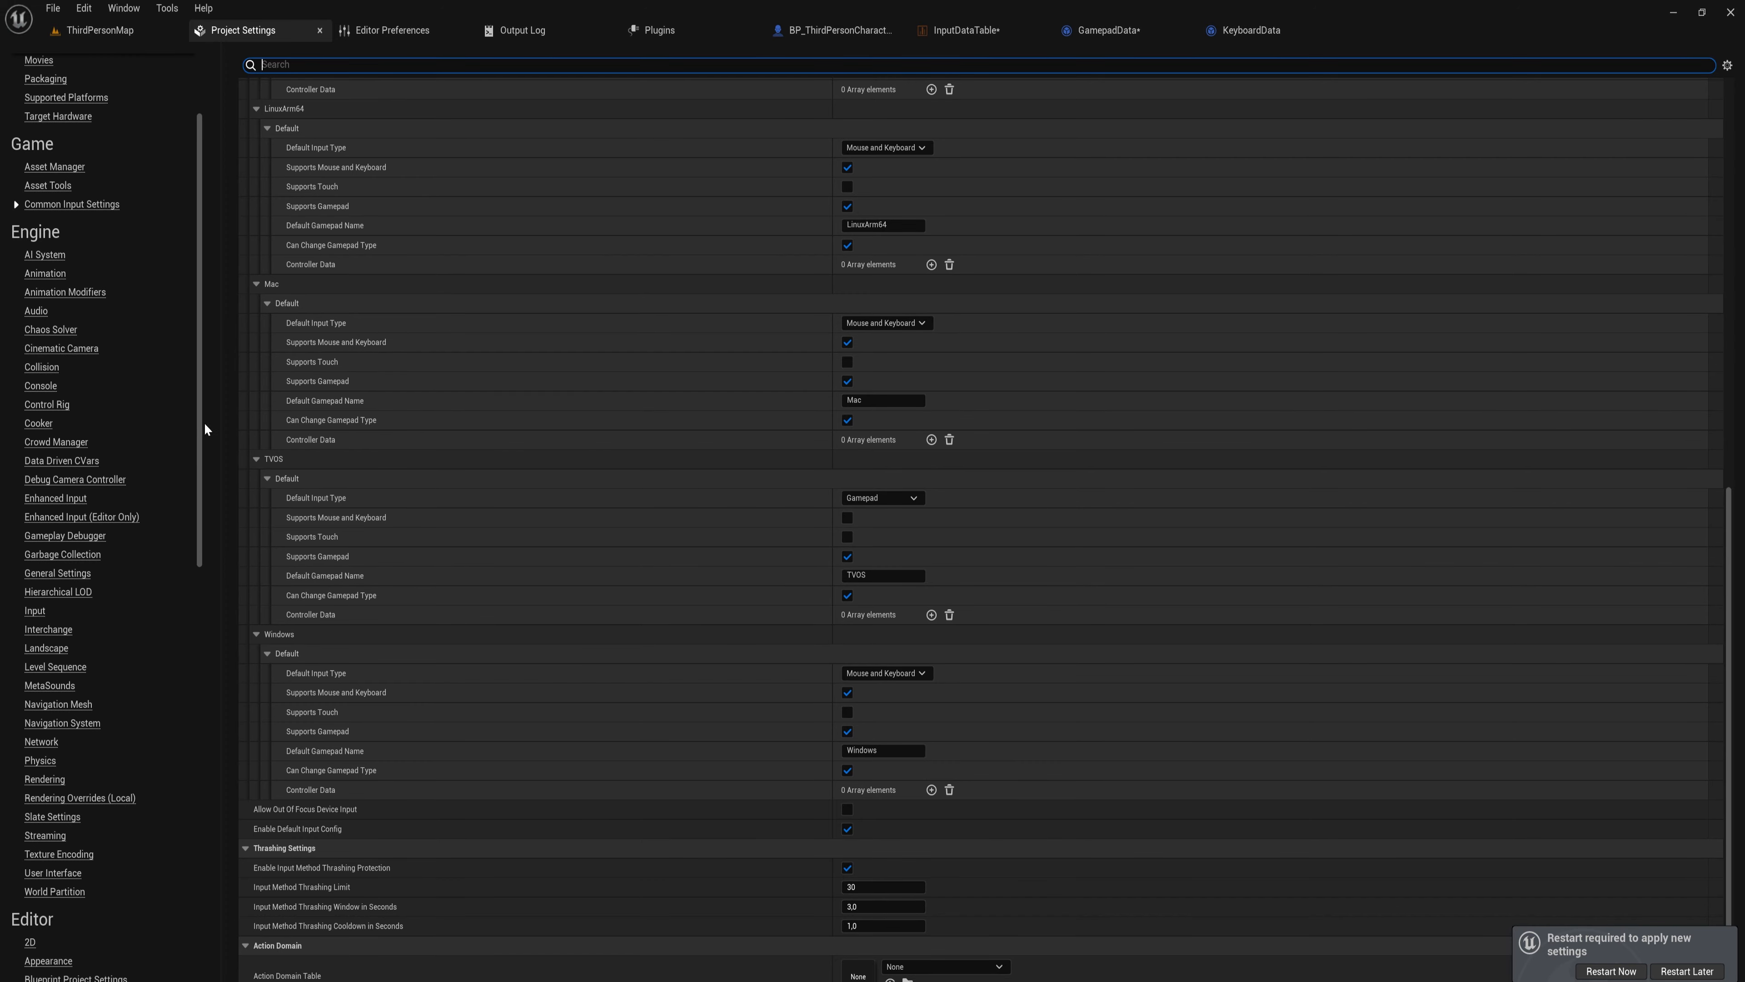
{"action": "mouse_move", "coordinate": [1731, 600]}
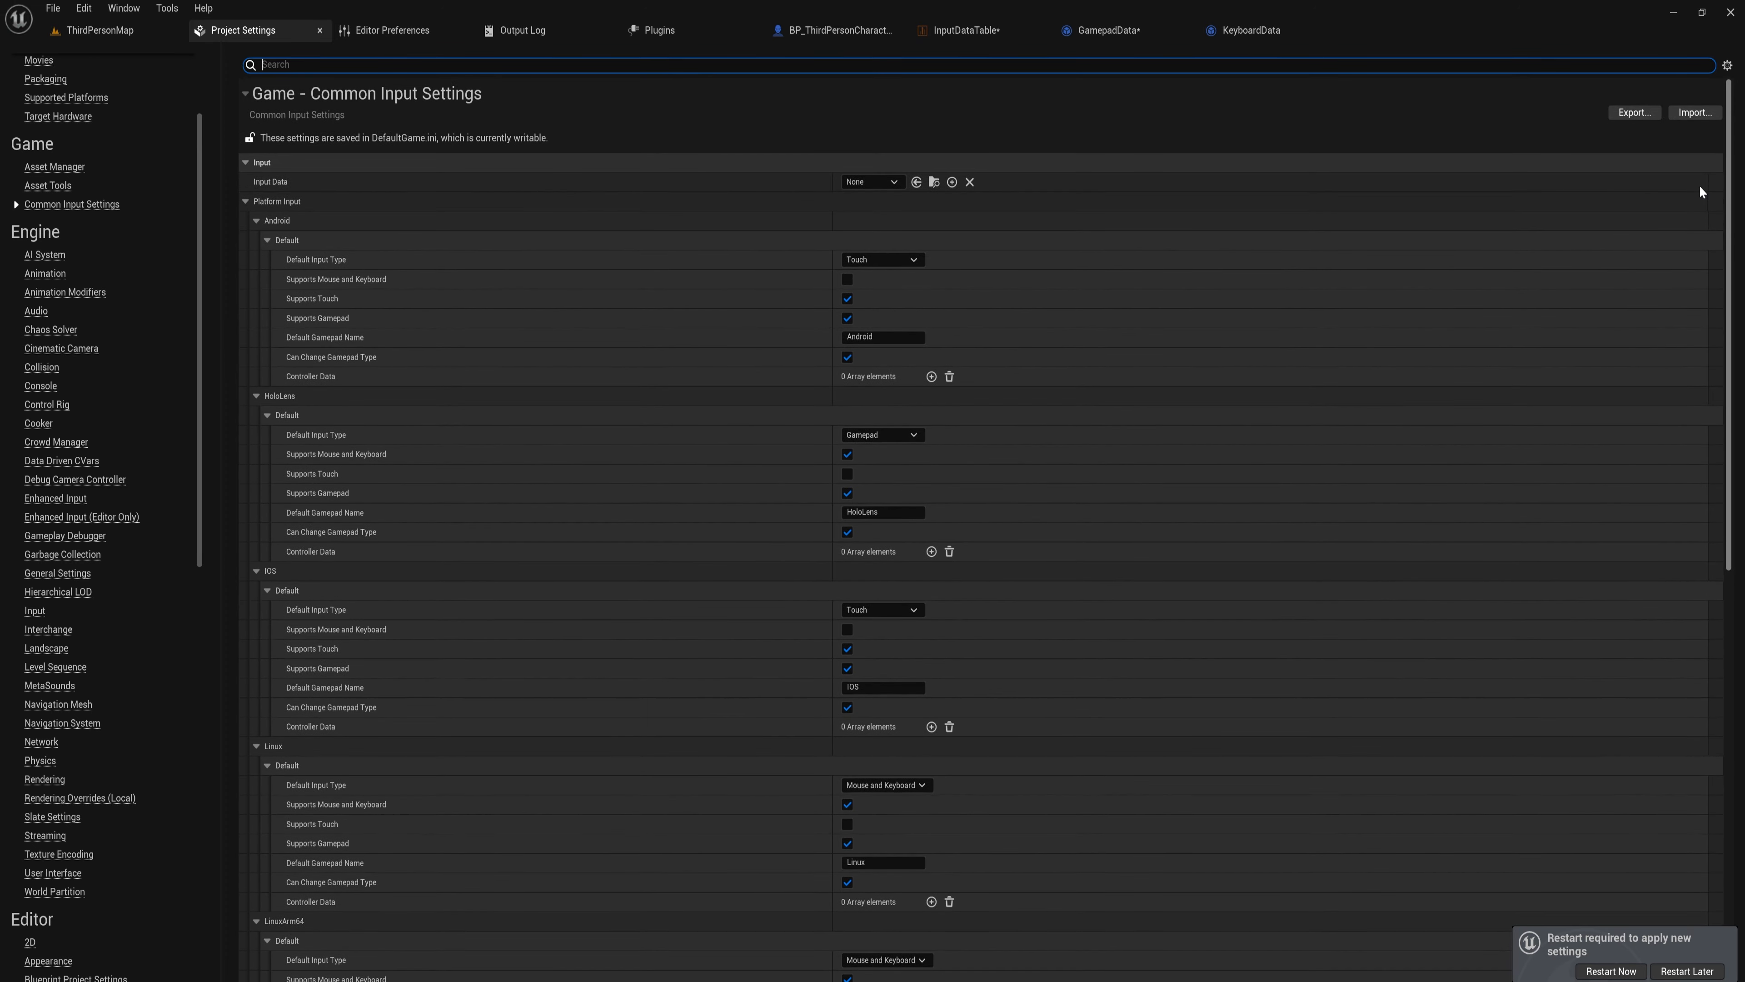
{"action": "scroll", "scroll_direction": "down", "scroll_amount": 3}
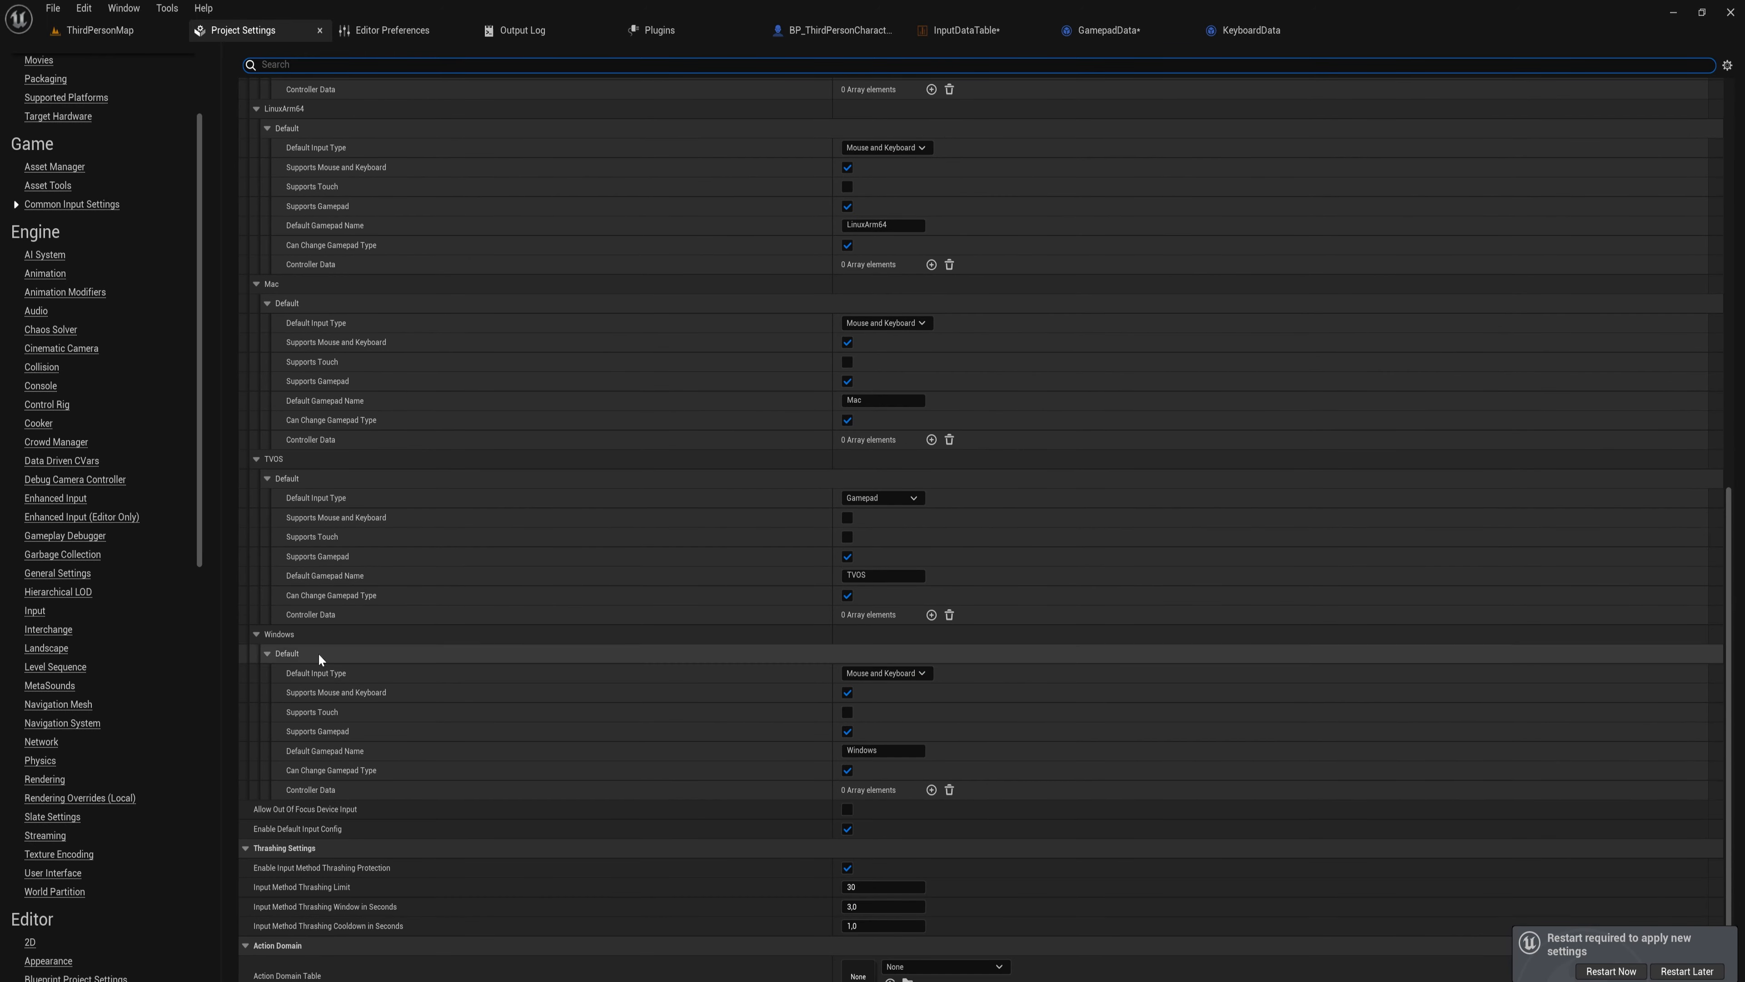
{"action": "mouse_move", "coordinate": [311, 790]}
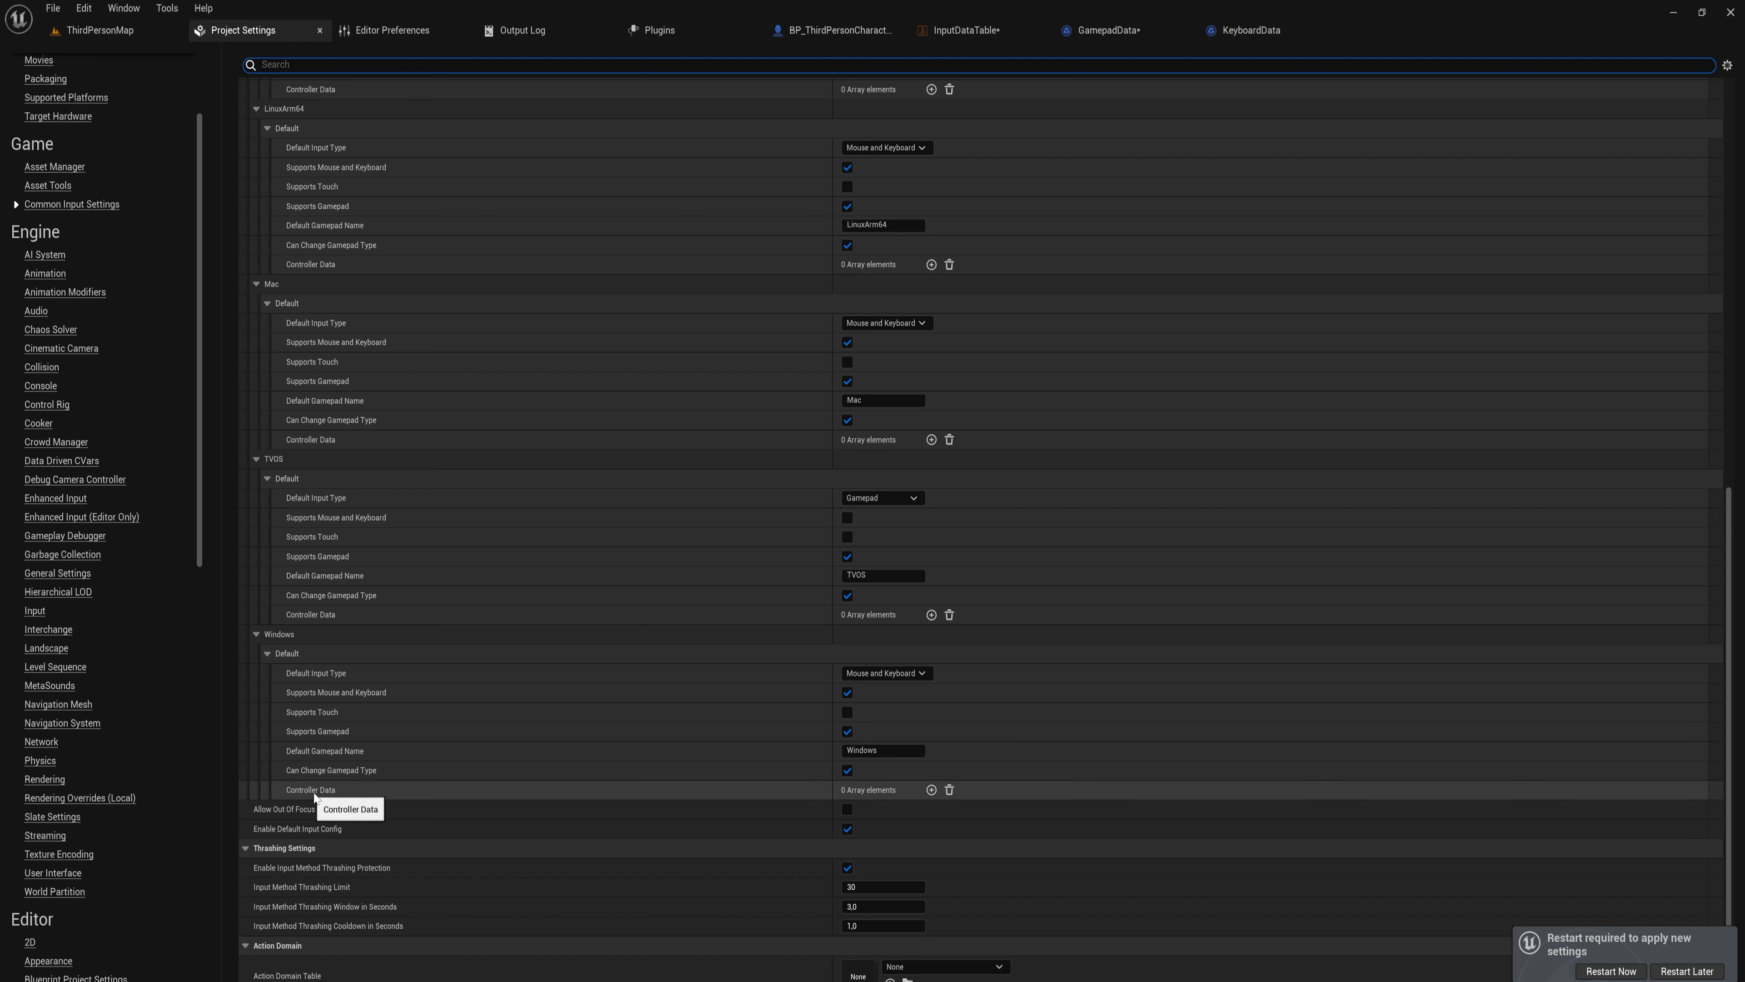
Add two Windows controller data entries and set the first to GamepadData.
{"action": "left_click", "coordinate": [932, 789]}
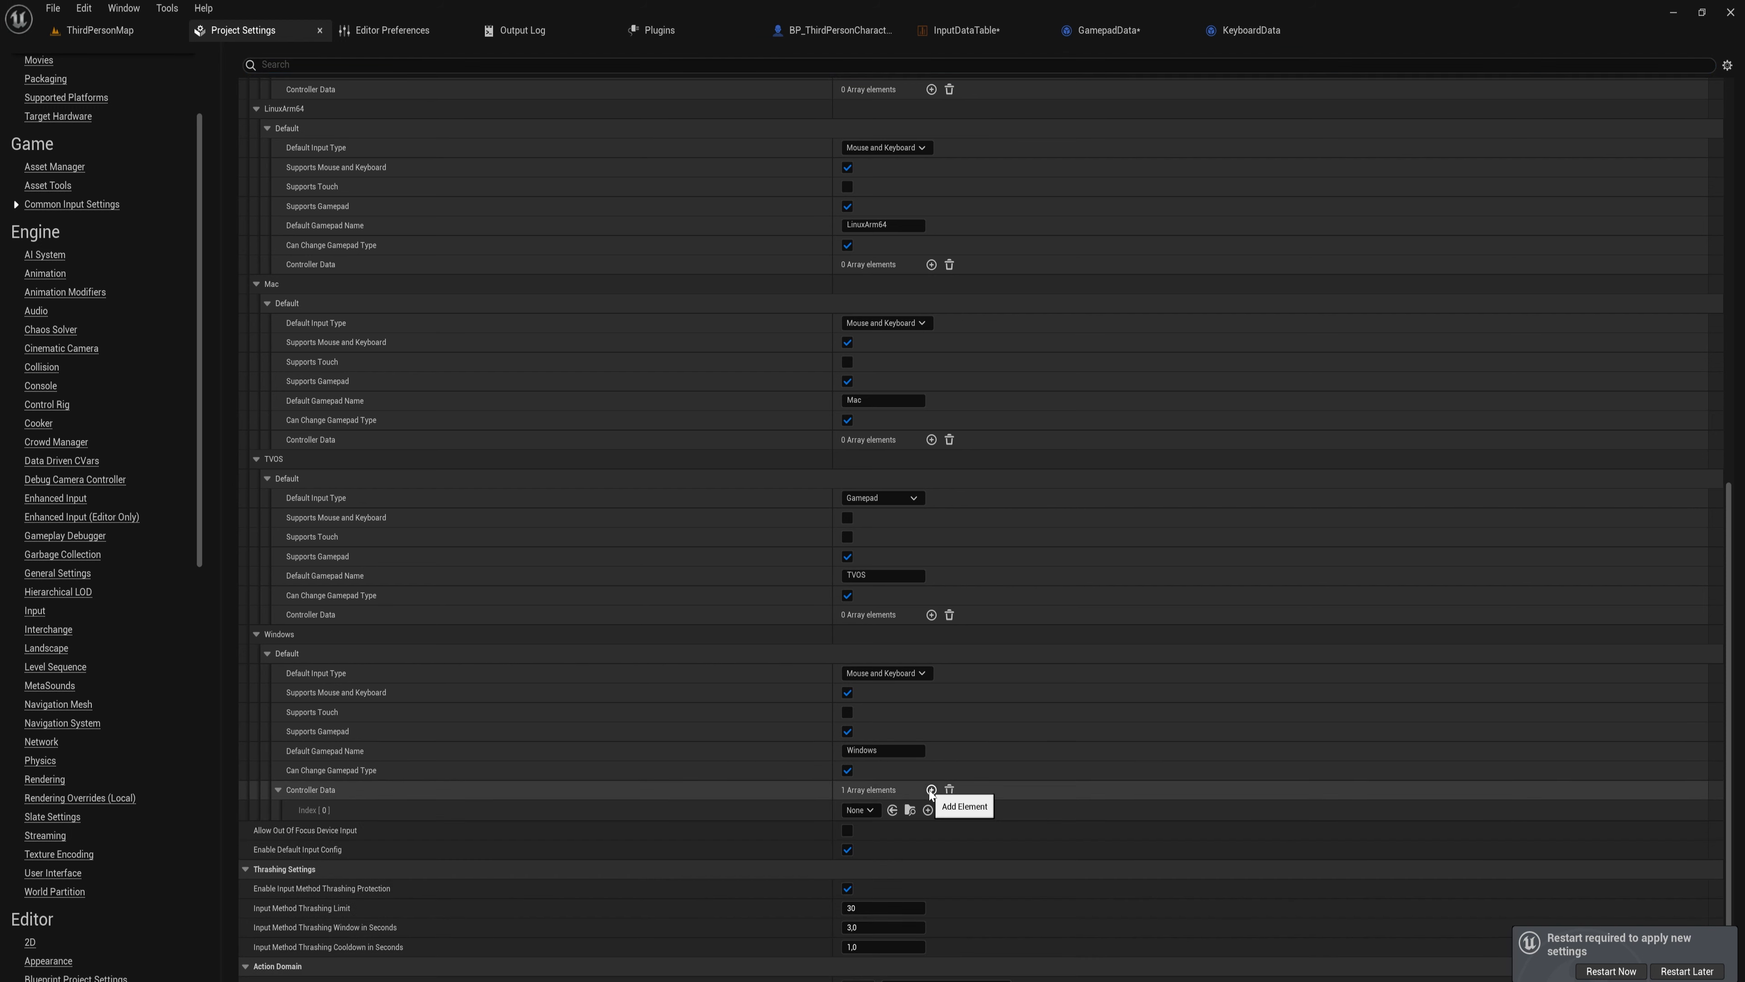
{"action": "left_click", "coordinate": [931, 789]}
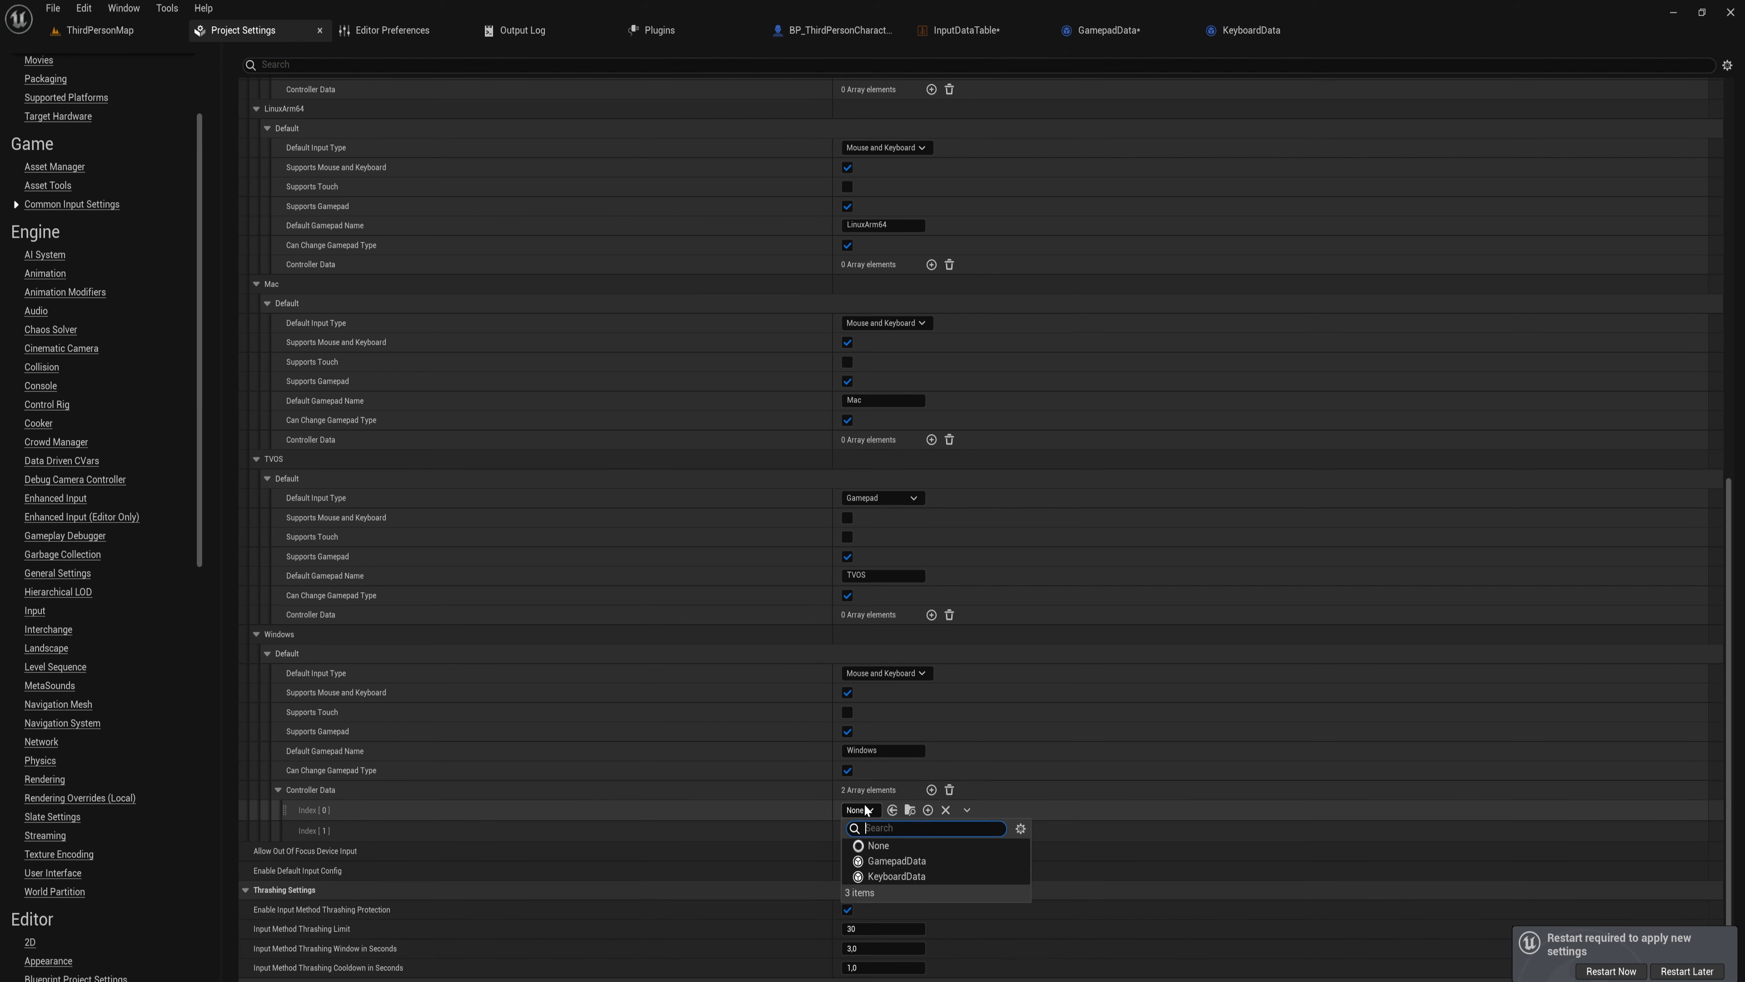
{"action": "left_click", "coordinate": [896, 860]}
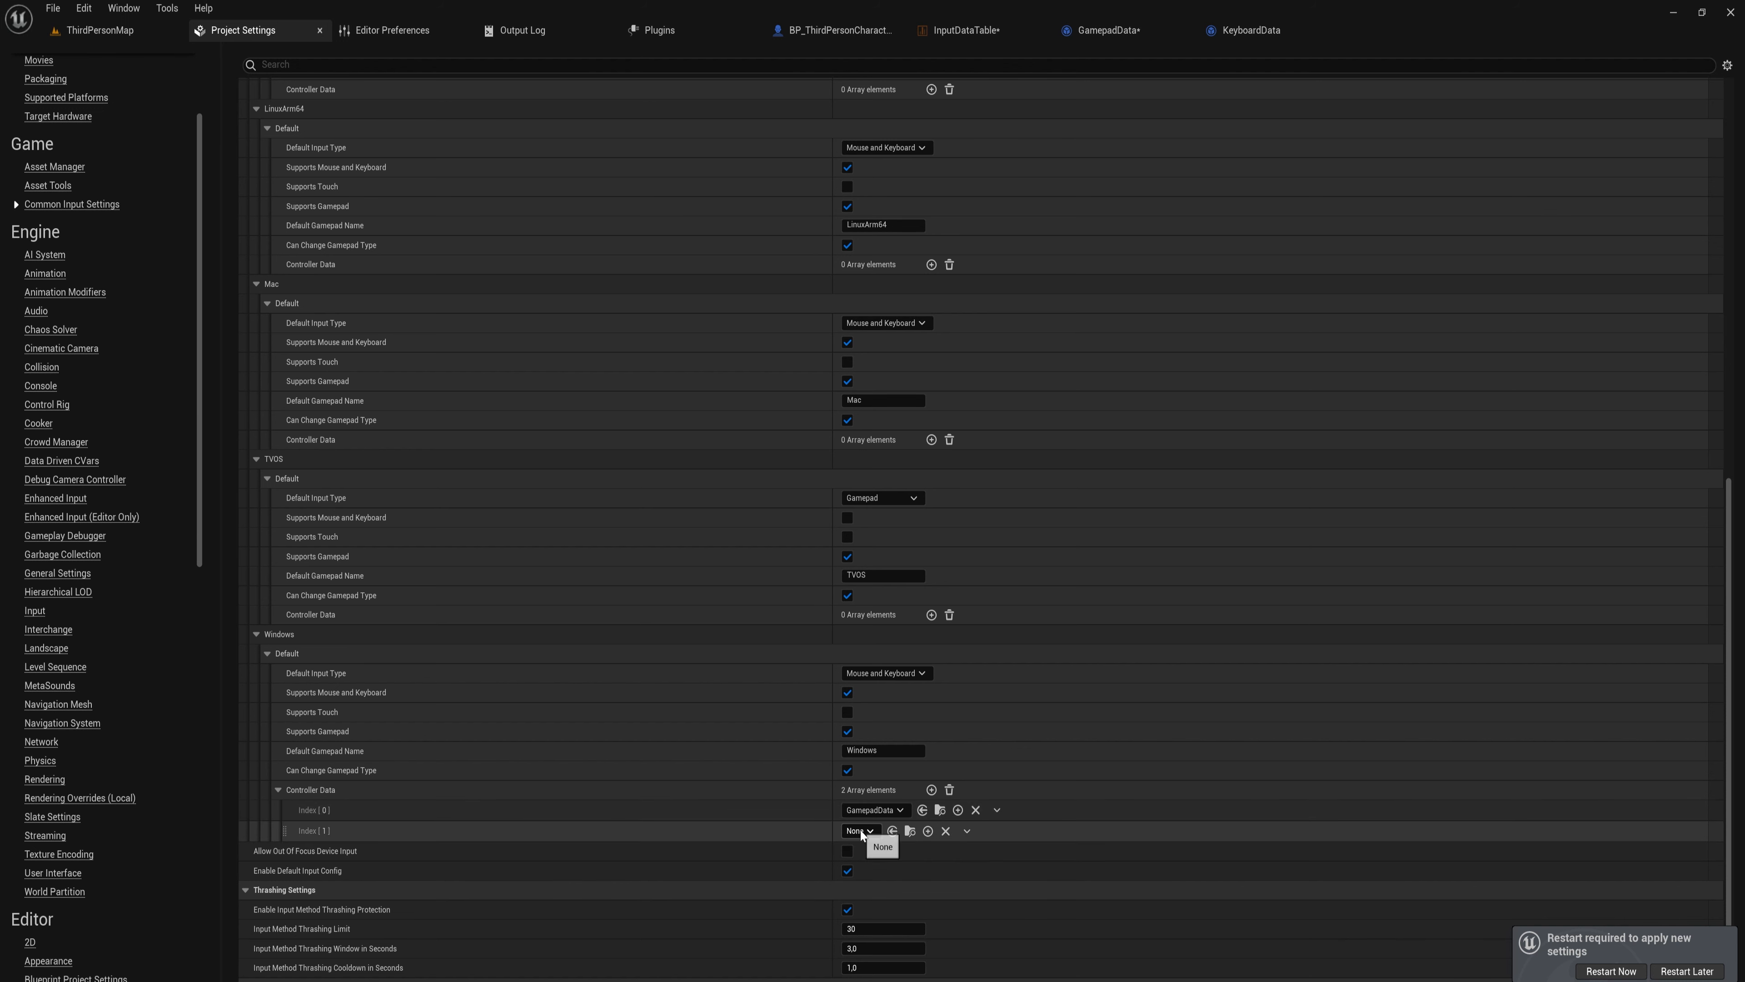
{"action": "left_click", "coordinate": [883, 847]}
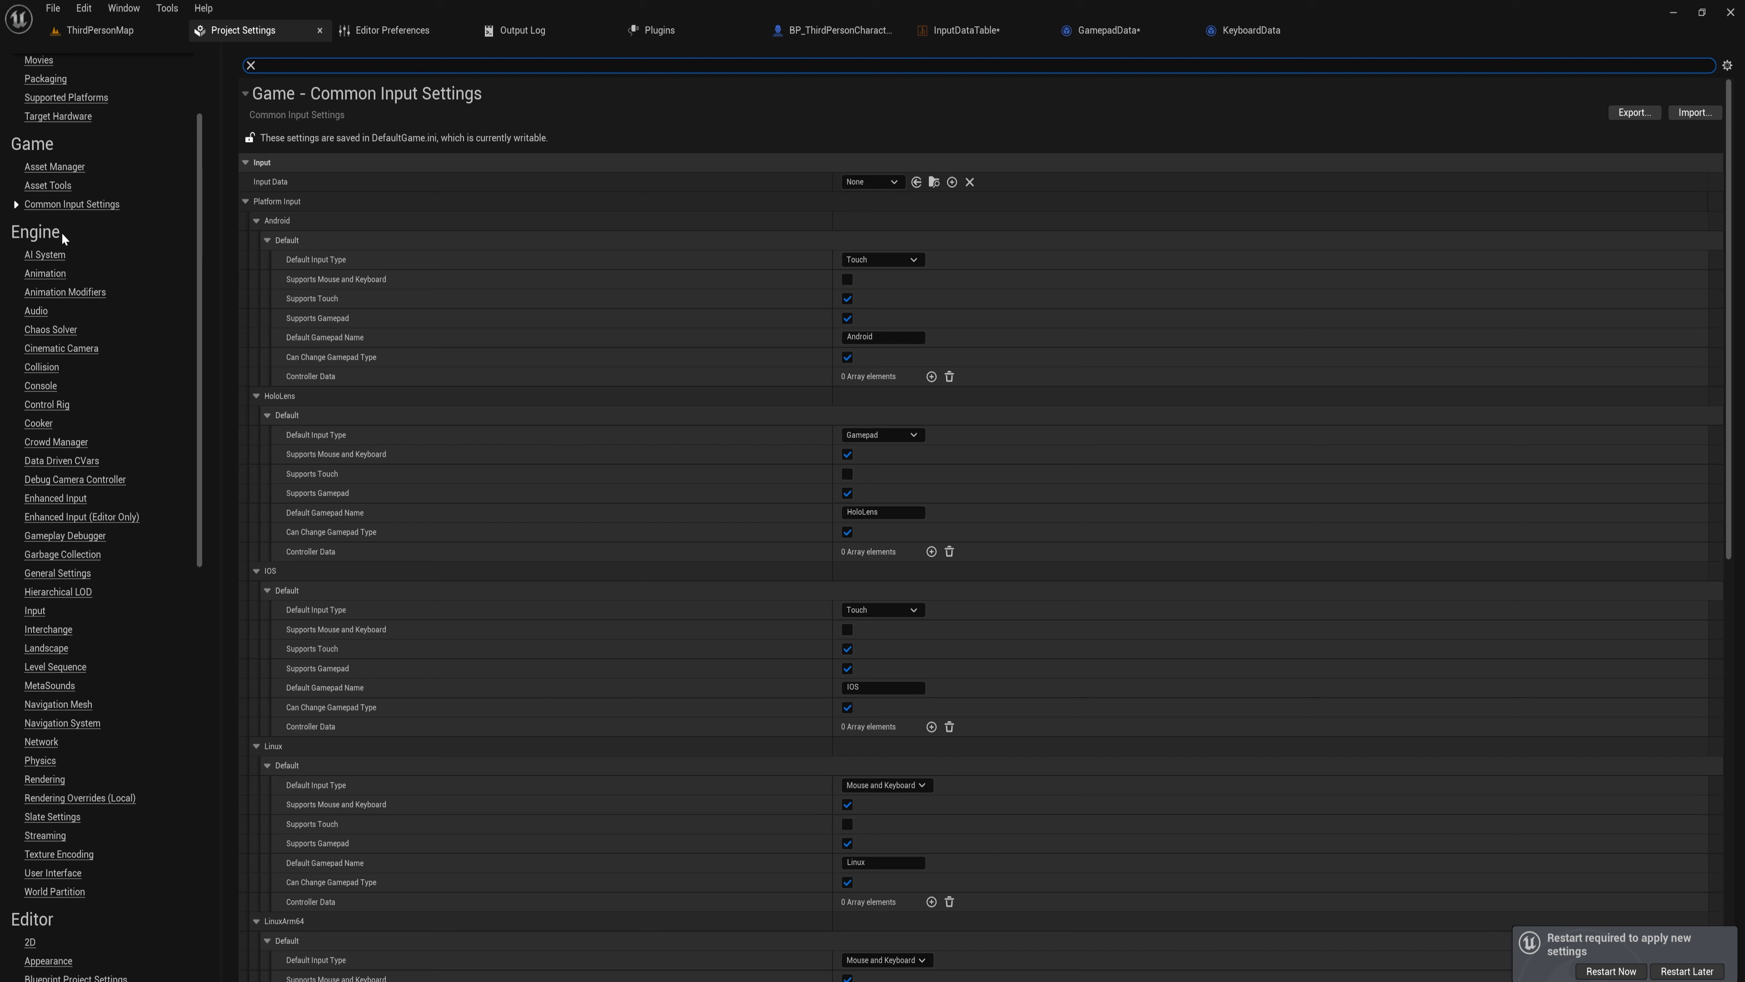
{"action": "mouse_move", "coordinate": [66, 544]}
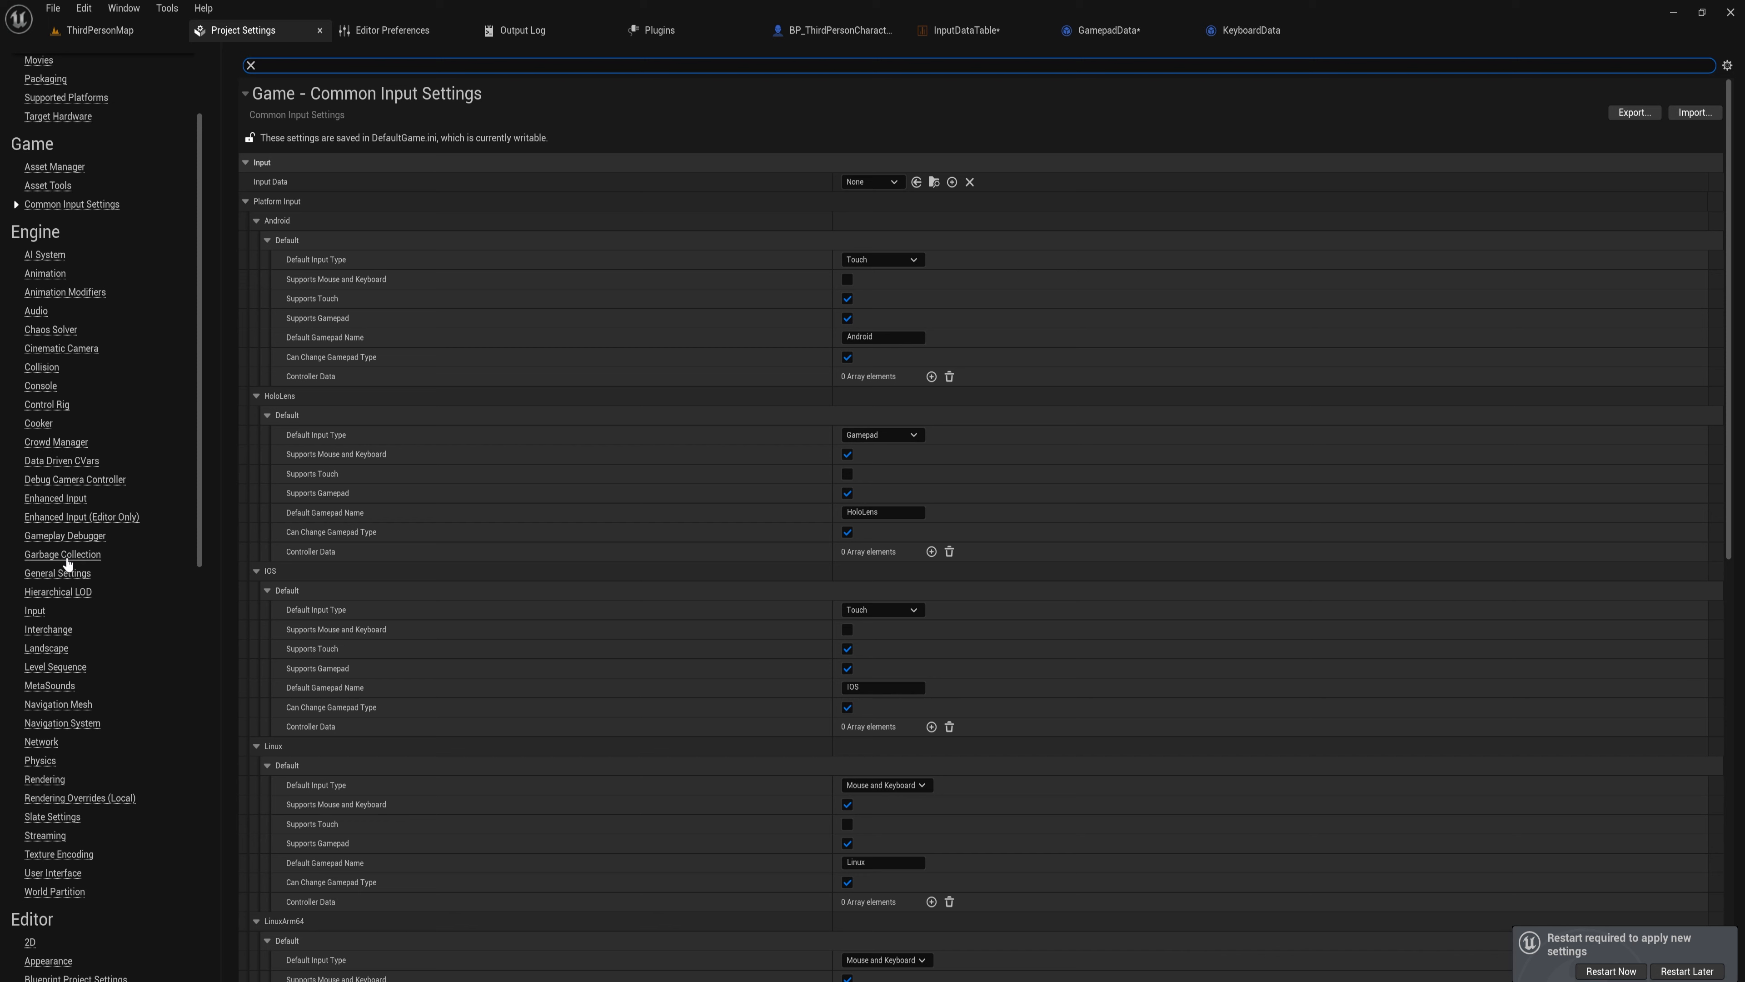
Show the Game Viewport Client Class options in Engine General Settings.
{"action": "left_click", "coordinate": [56, 574]}
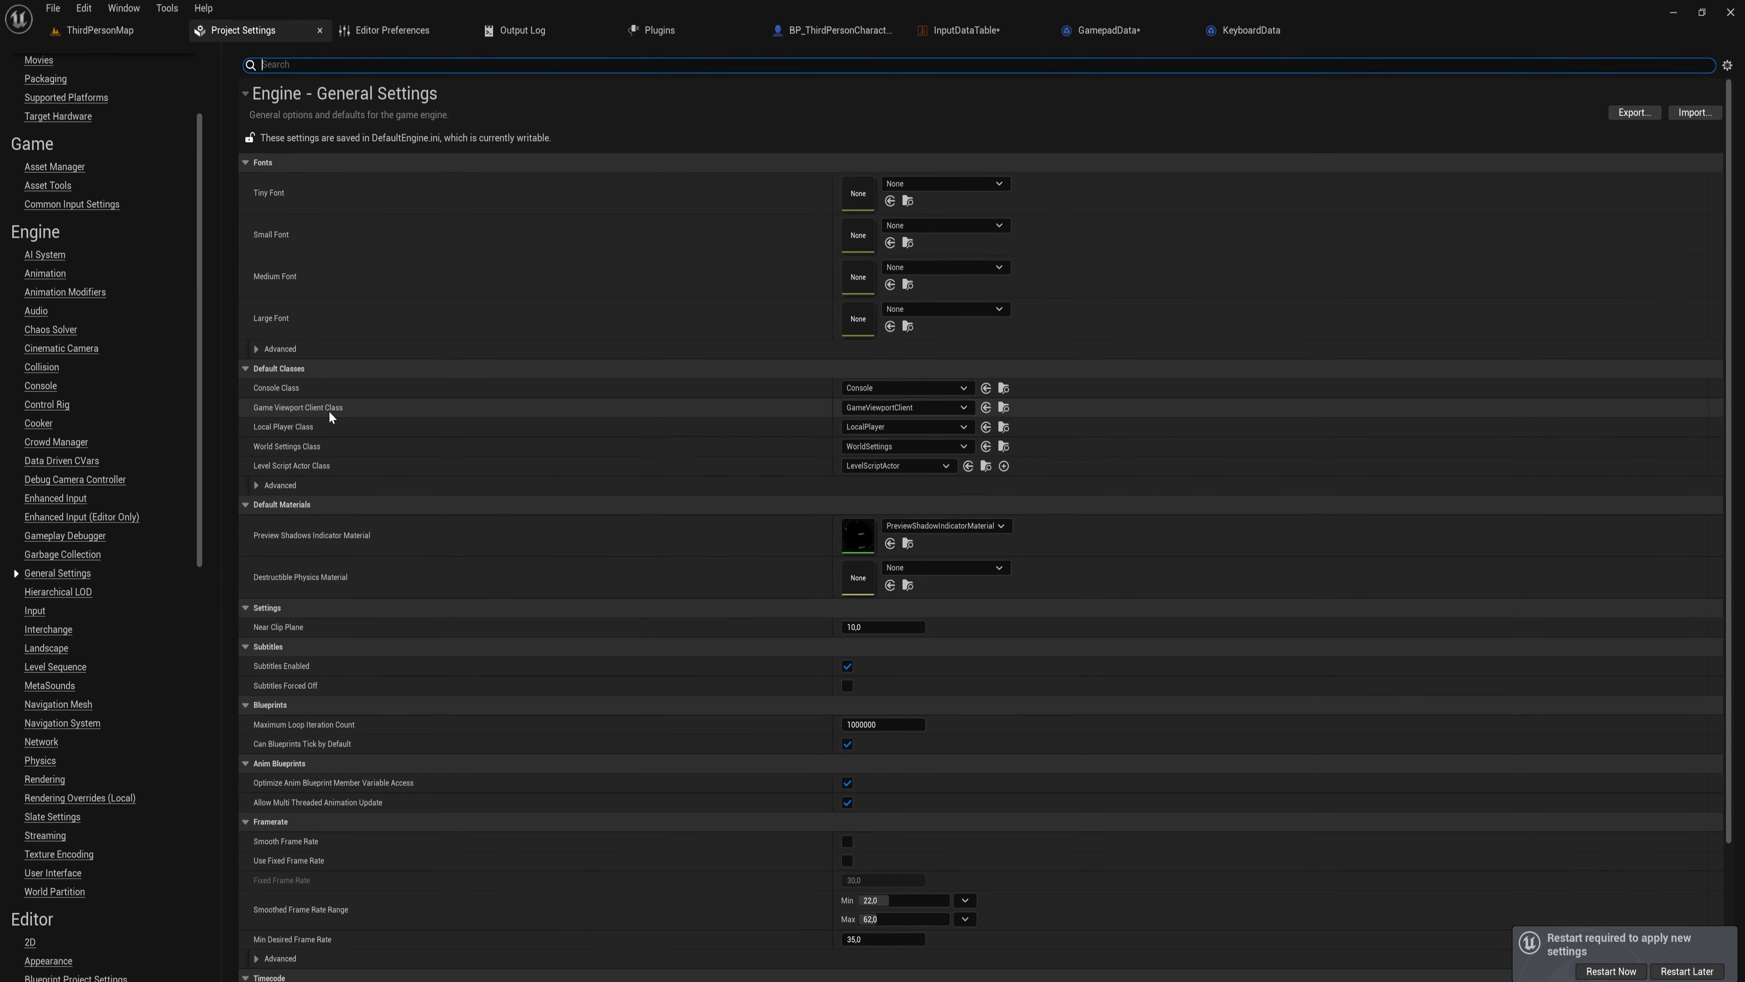
{"action": "left_click", "coordinate": [907, 406]}
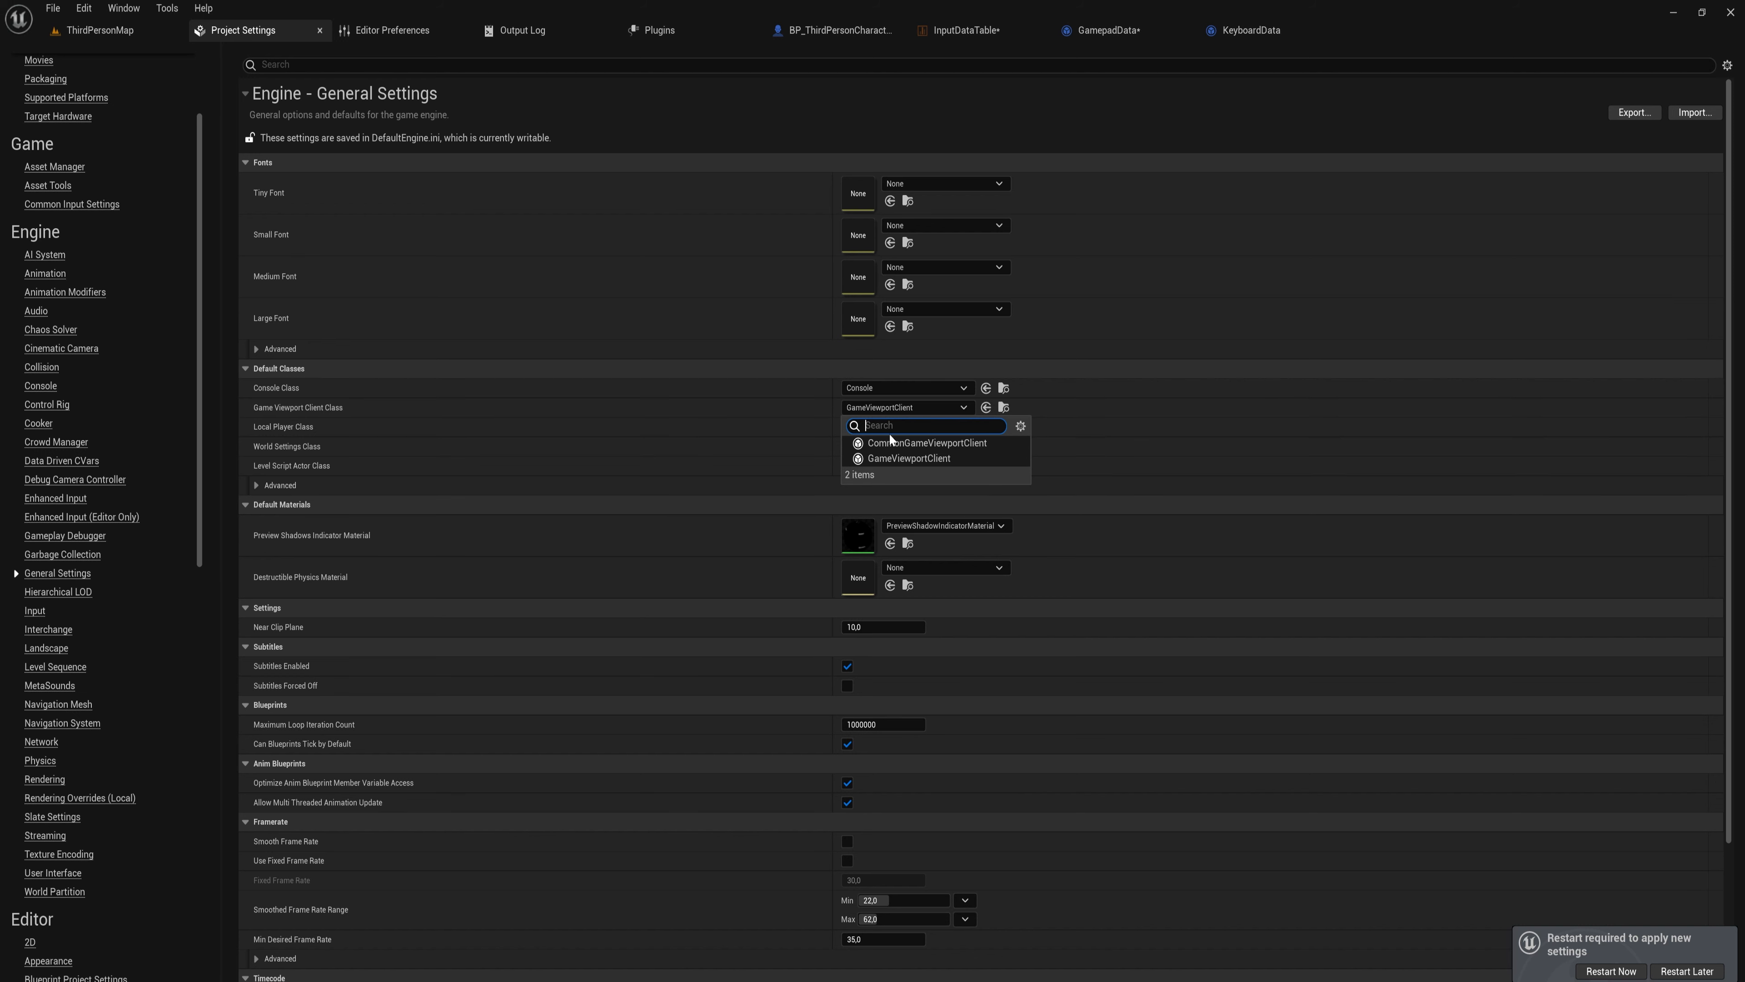
{"action": "mouse_move", "coordinate": [927, 443]}
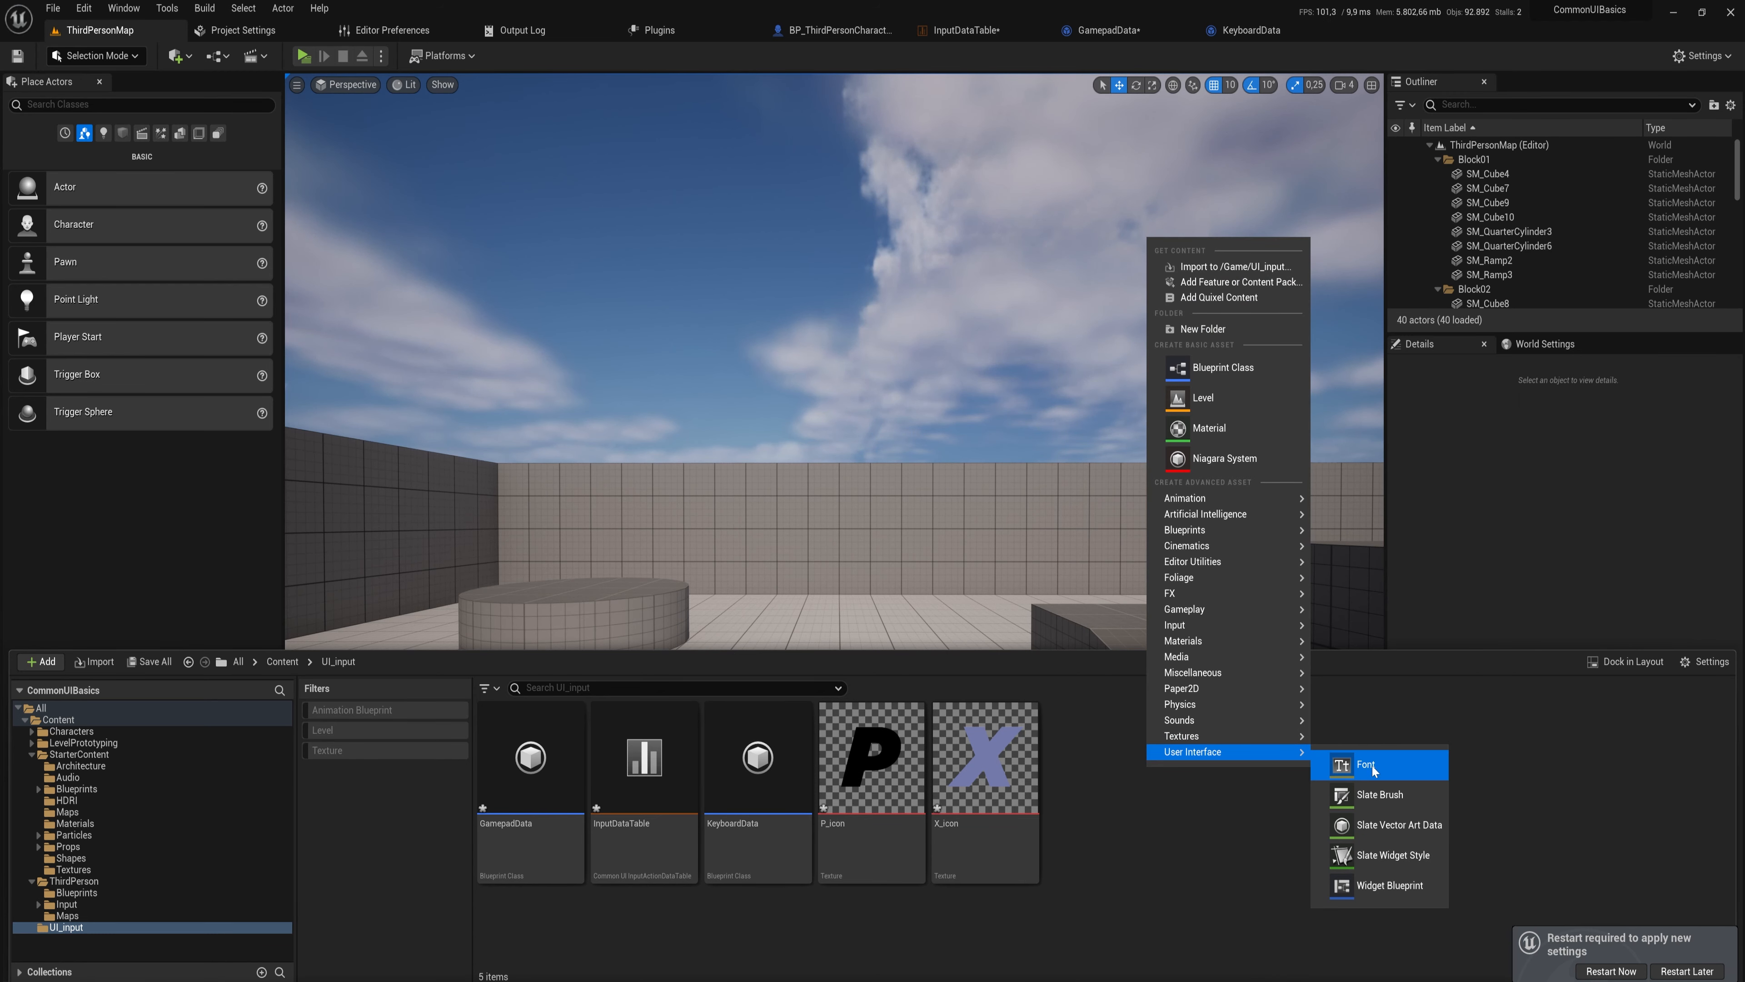
Create widget blueprint WBP_InputIcons in UI_input and open it in the designer.
{"action": "left_click", "coordinate": [1388, 884]}
{"action": "type", "text": "WBP_"}
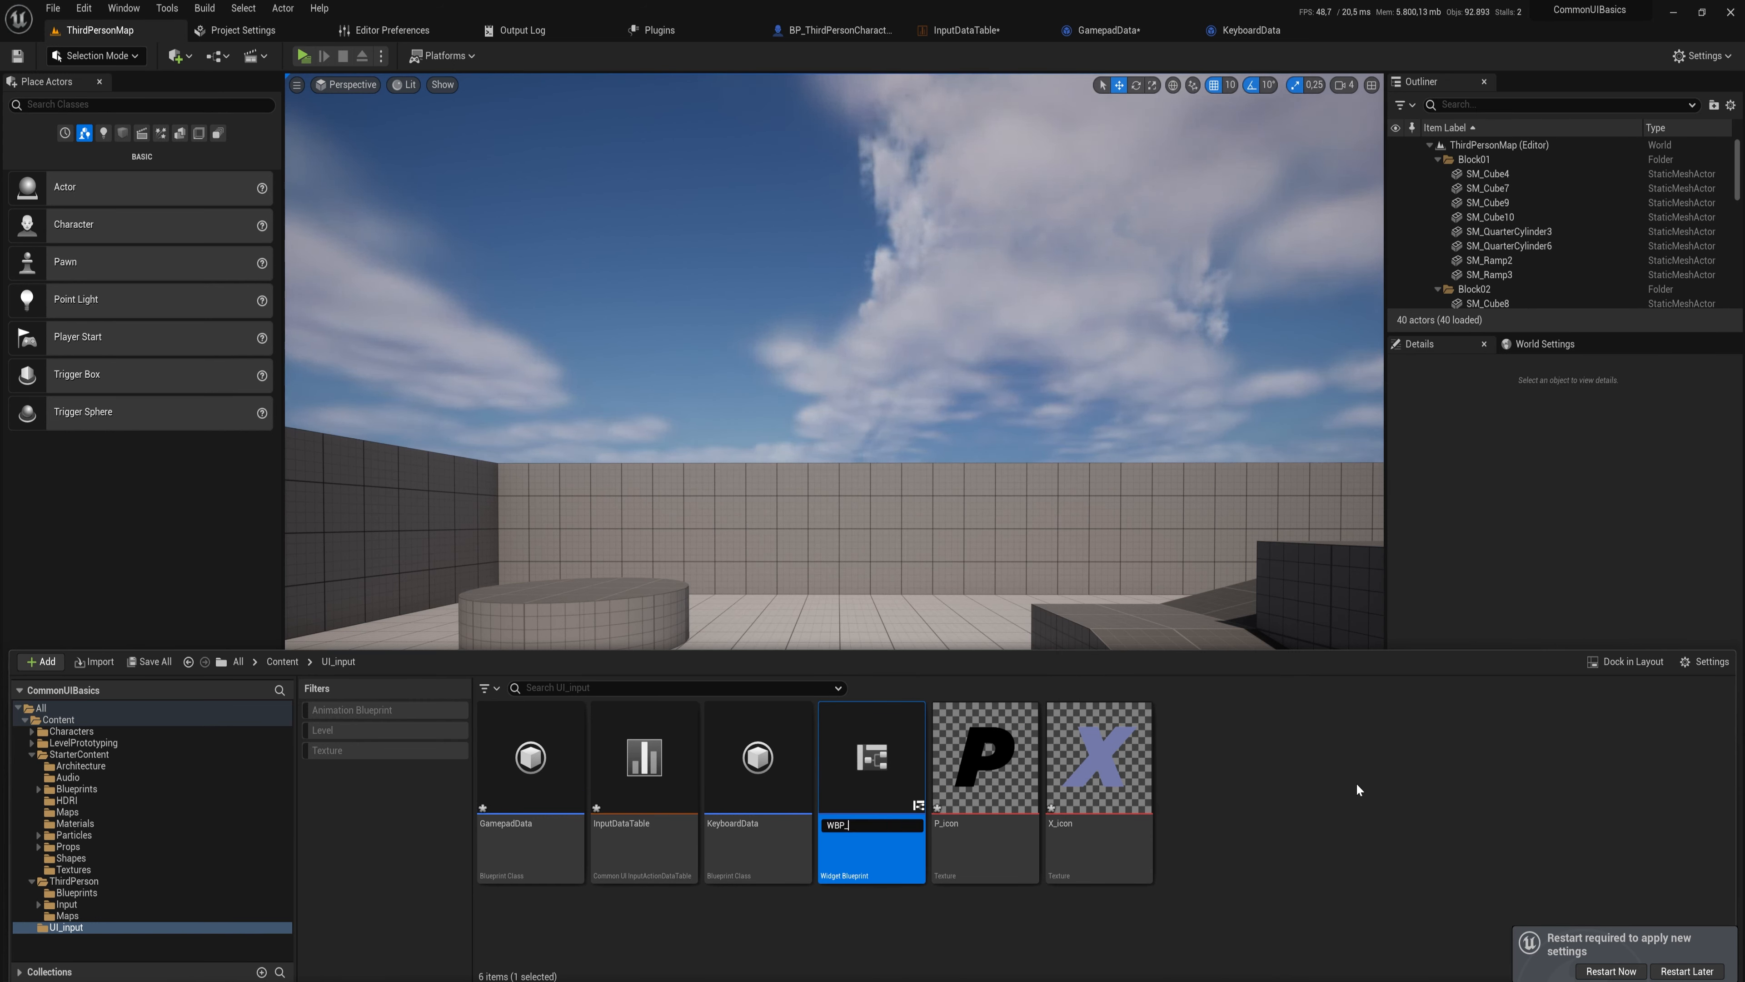
{"action": "double_click", "coordinate": [872, 757]}
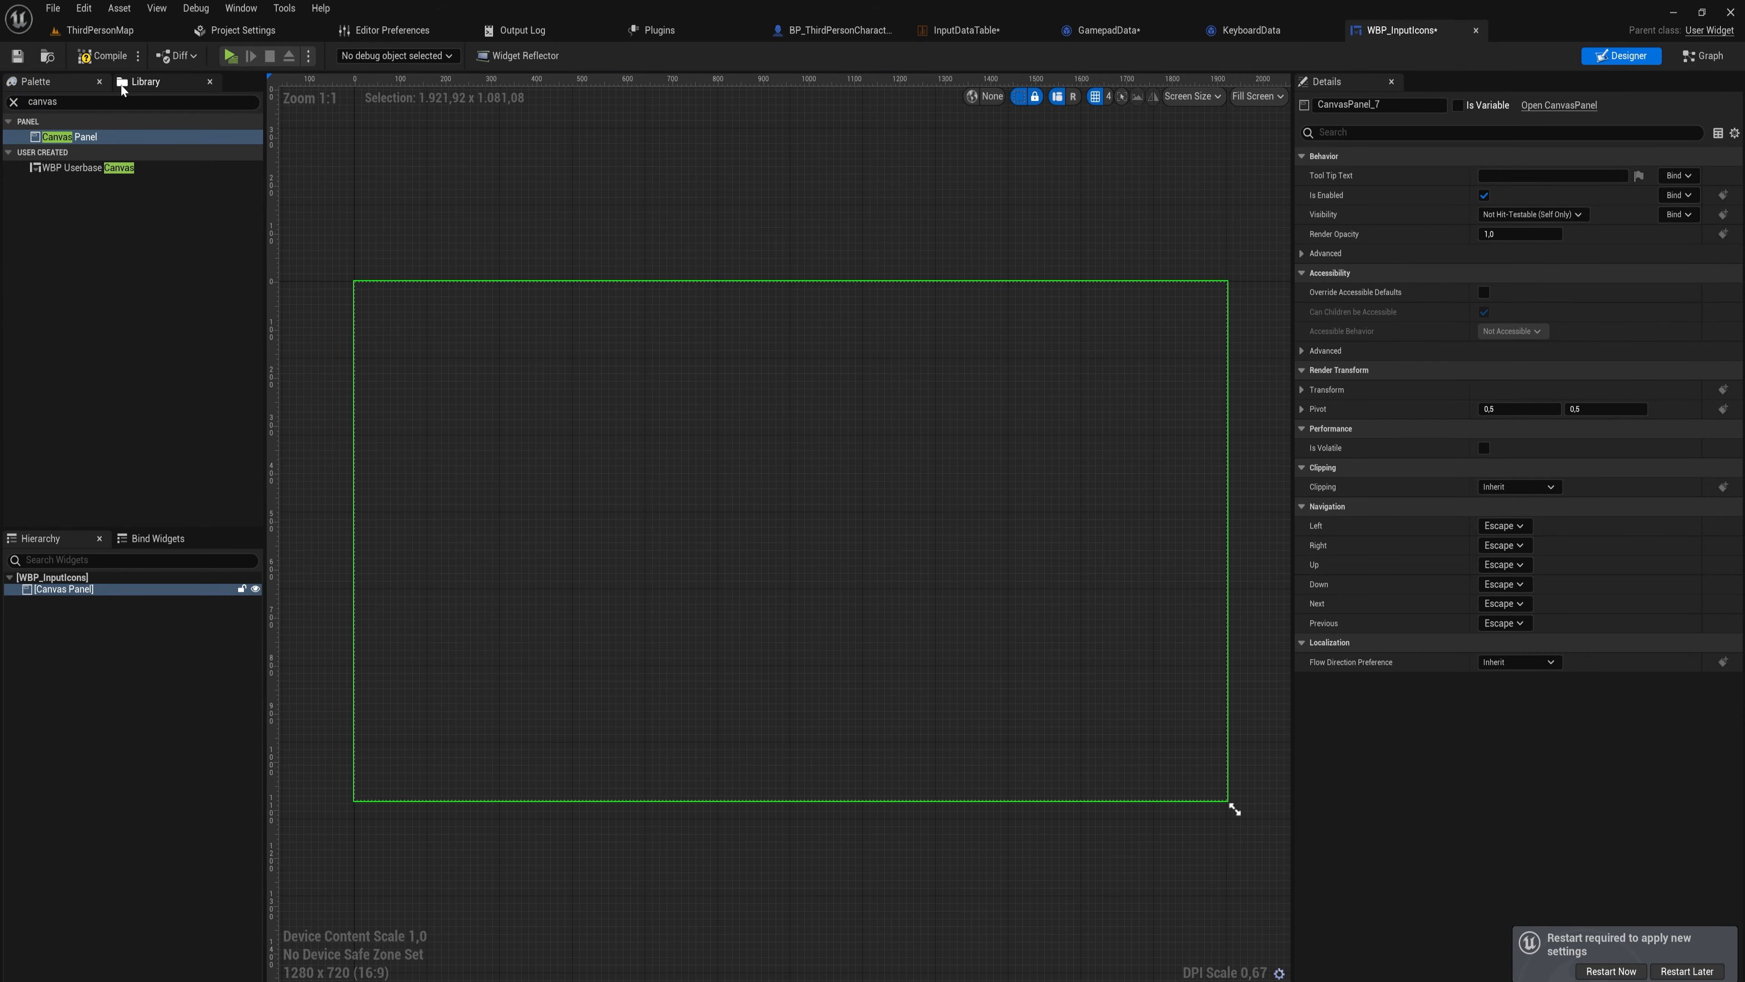
Add a Common Action Widget below the canvas centre with image size 150×150.
{"action": "type", "text": "common ac"}
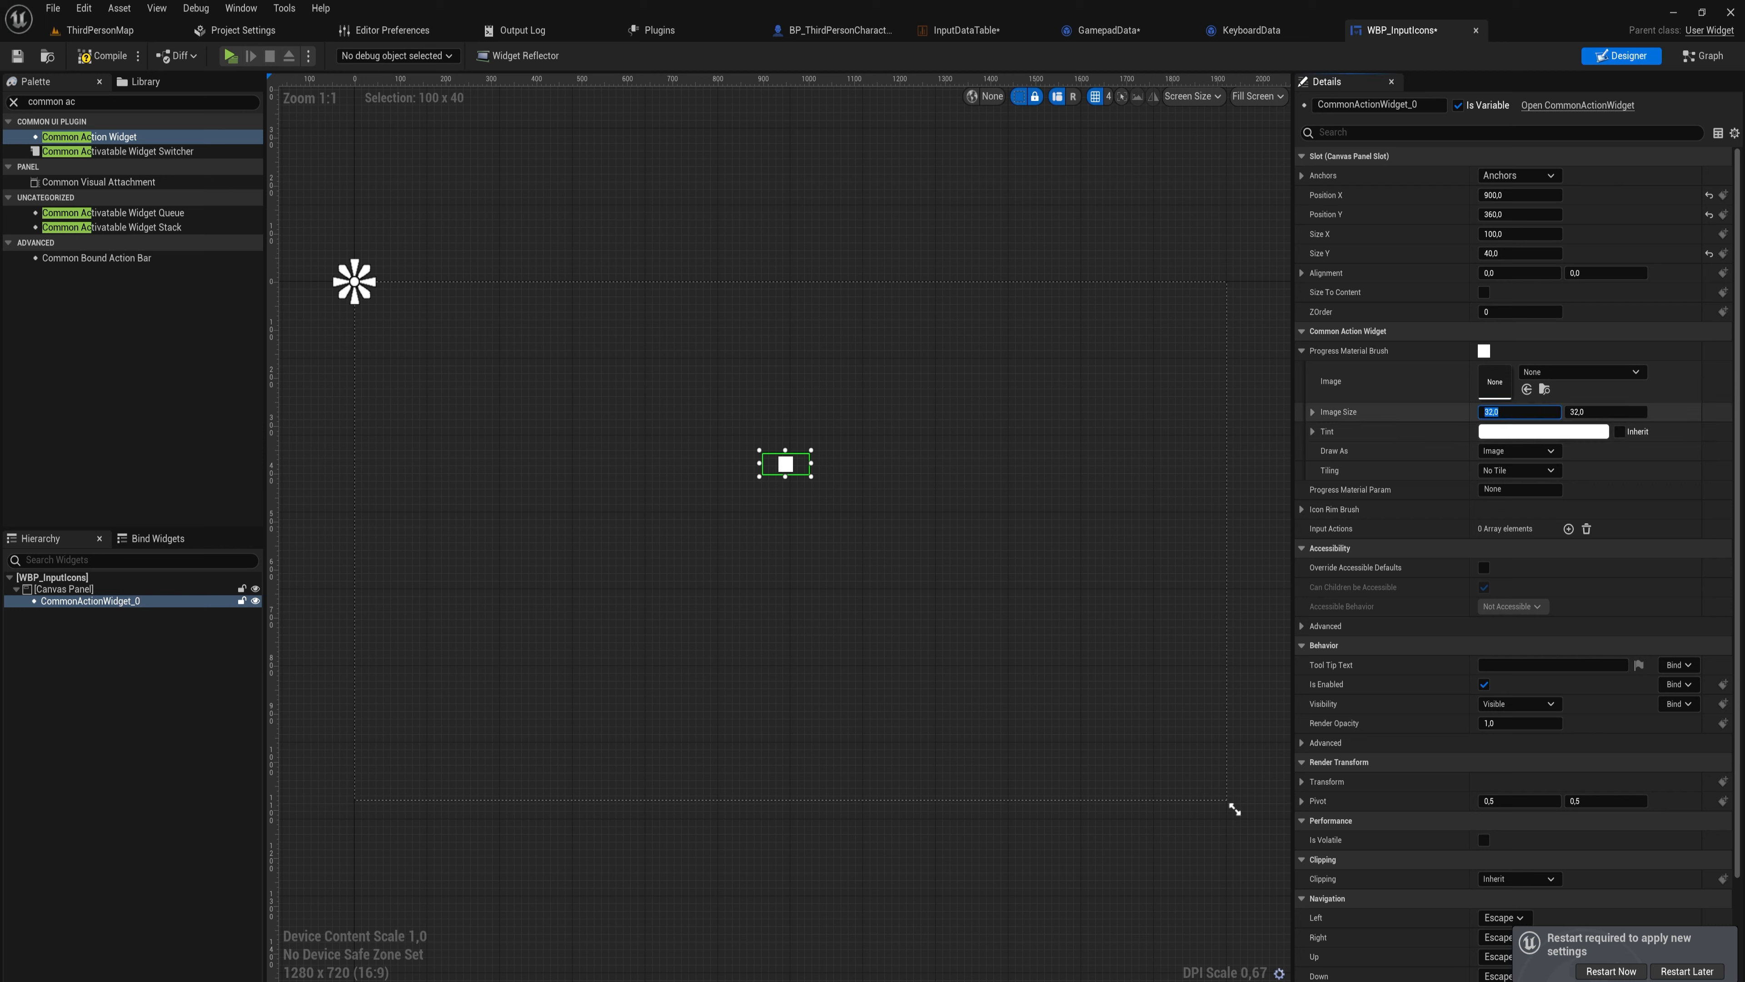
{"action": "type", "text": "150"}
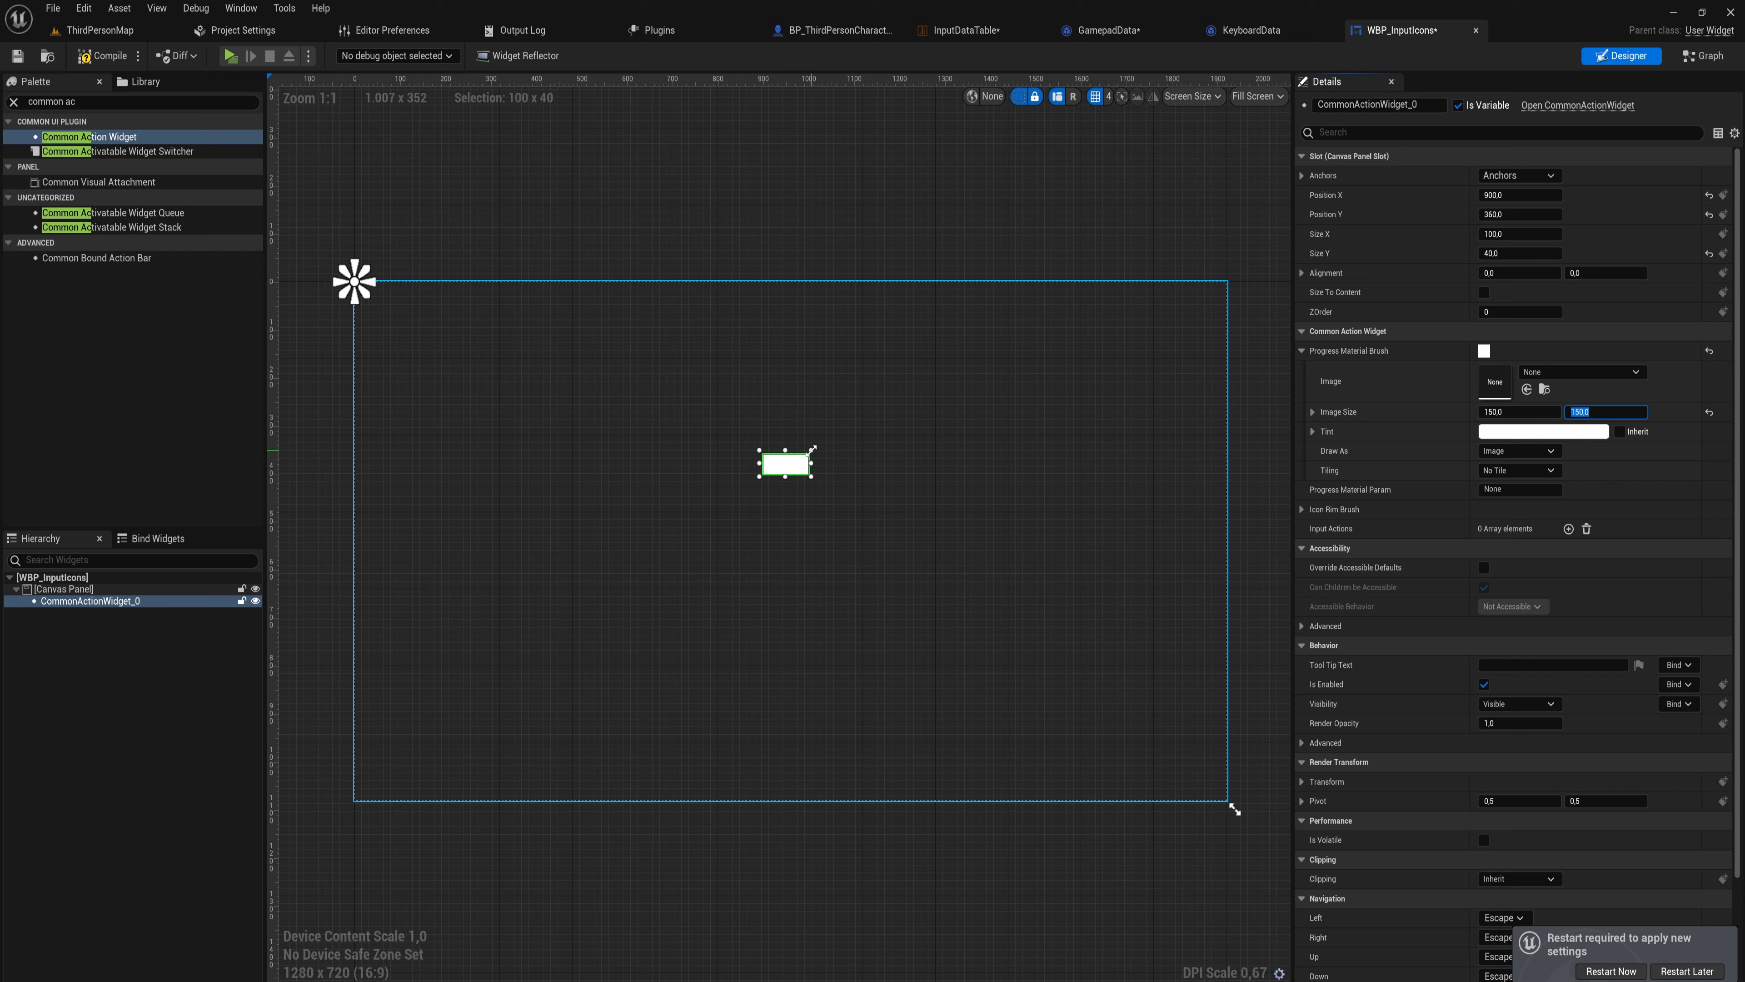
{"action": "left_click_drag", "start_coordinate": [812, 469], "coordinate": [853, 482]}
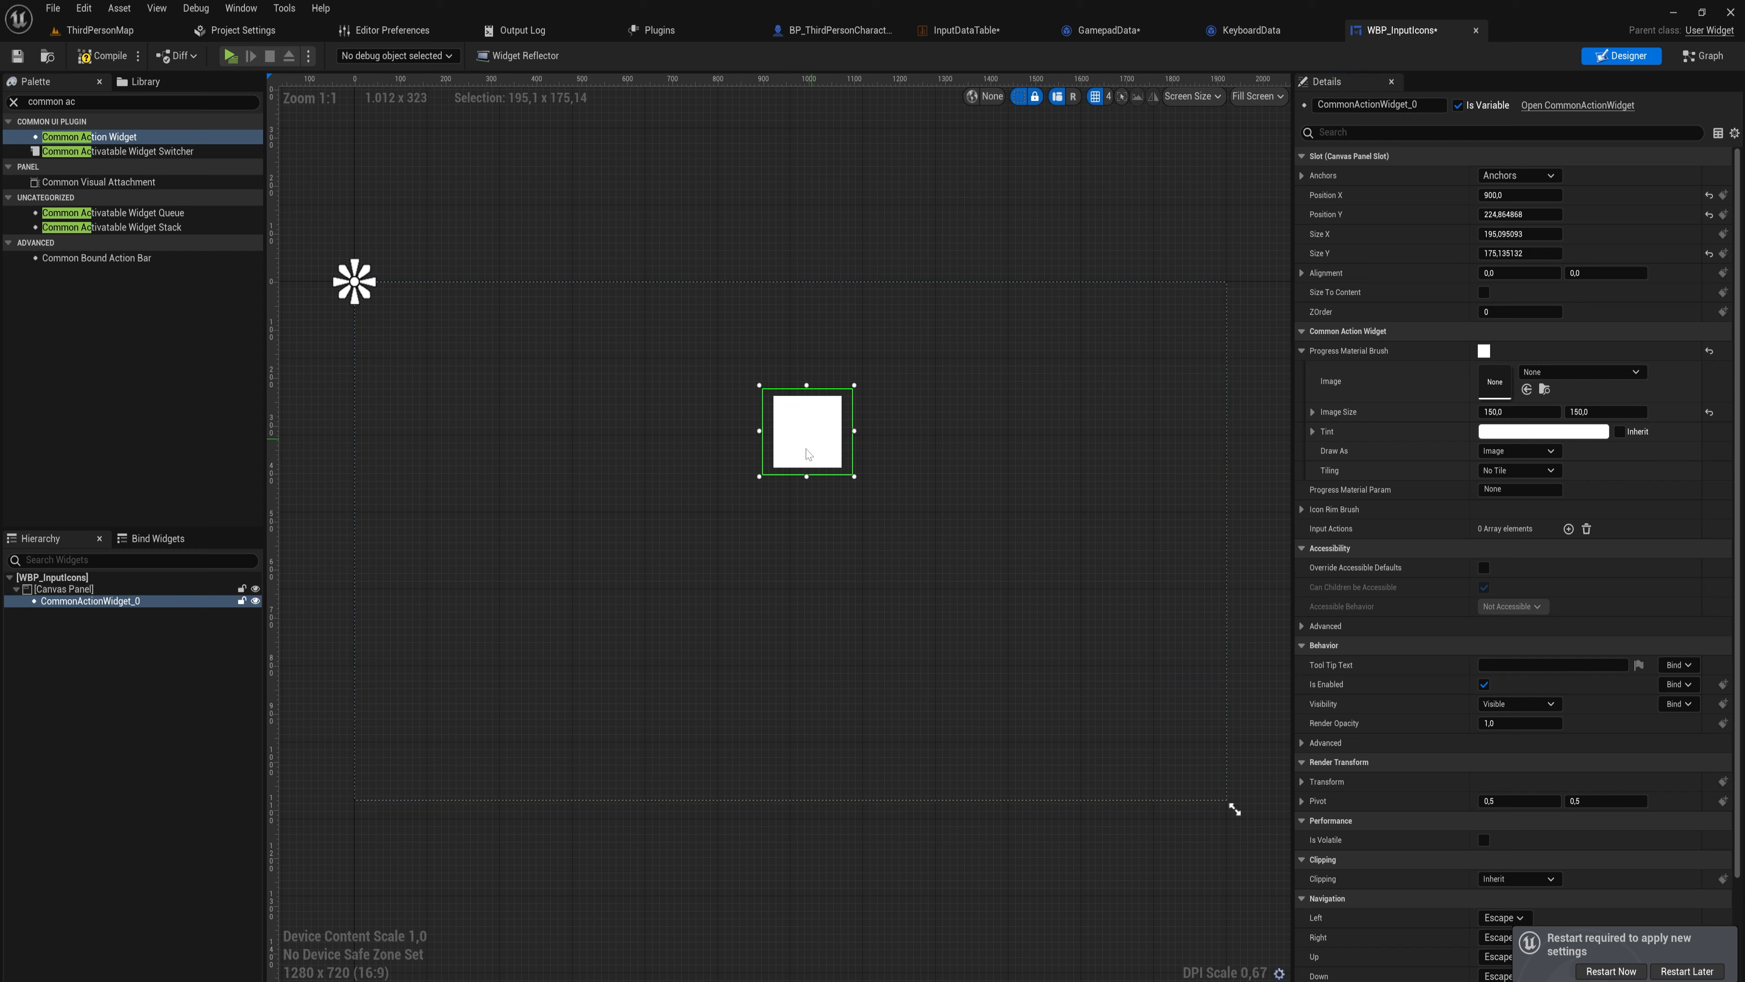
{"action": "left_click", "coordinate": [1517, 174]}
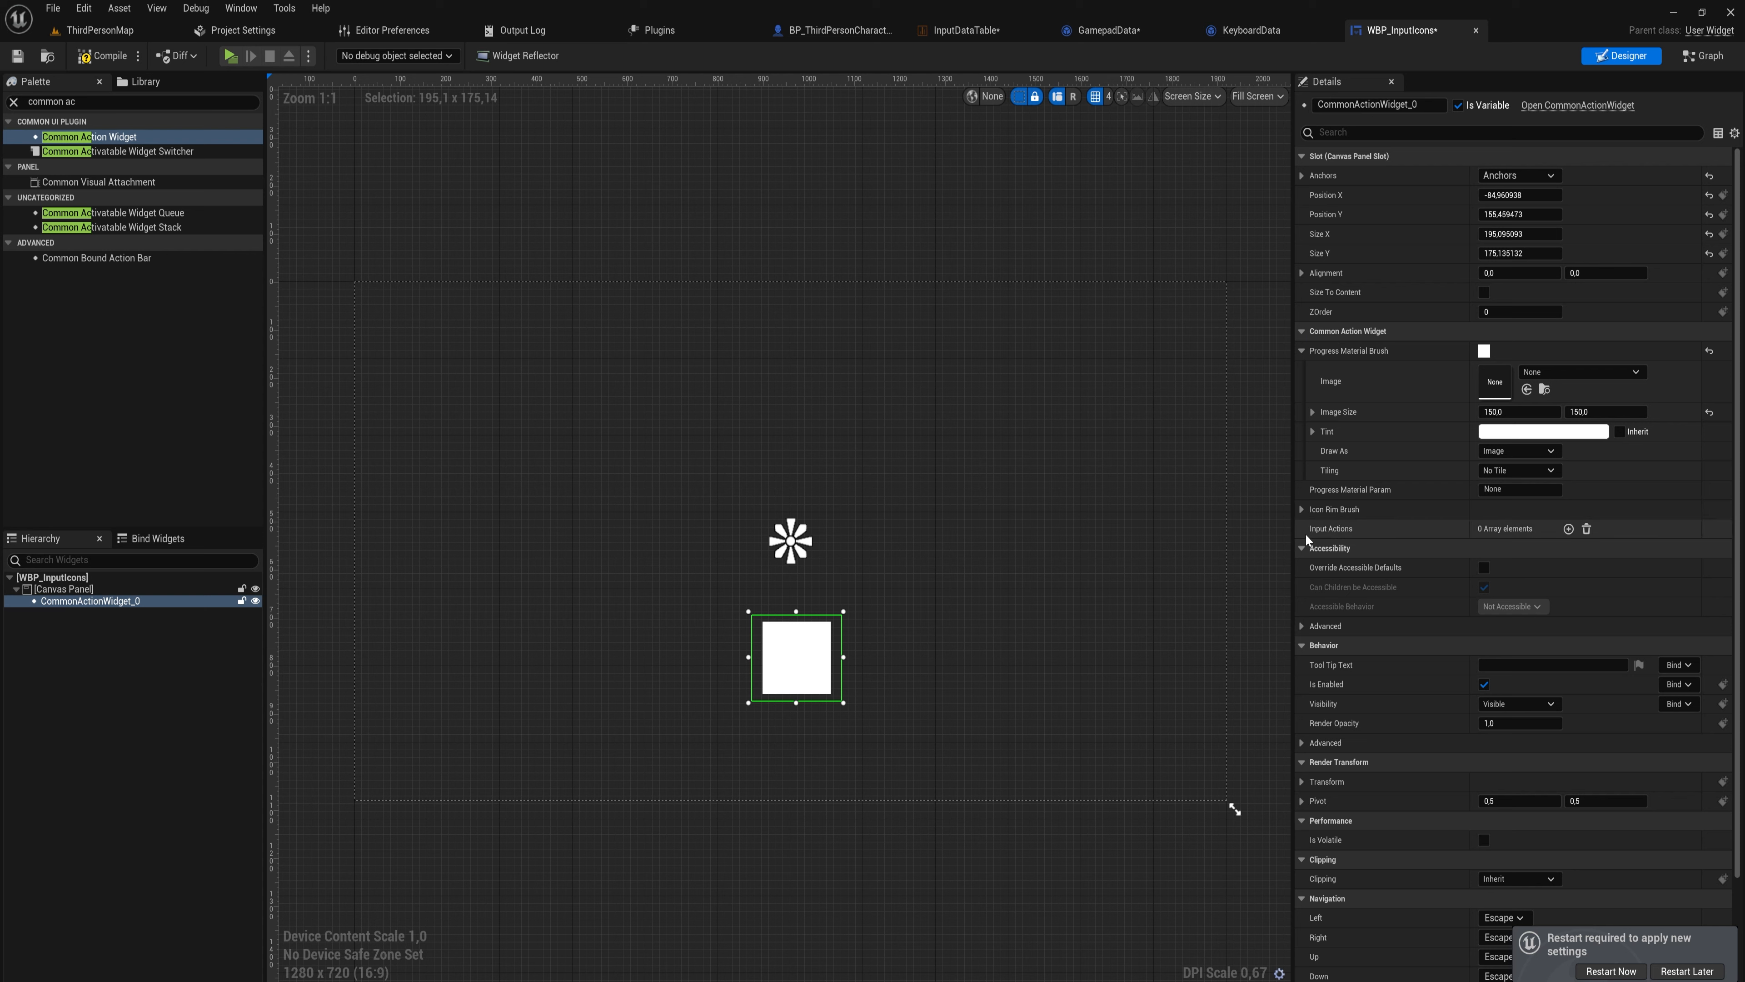
{"action": "mouse_move", "coordinate": [1568, 528]}
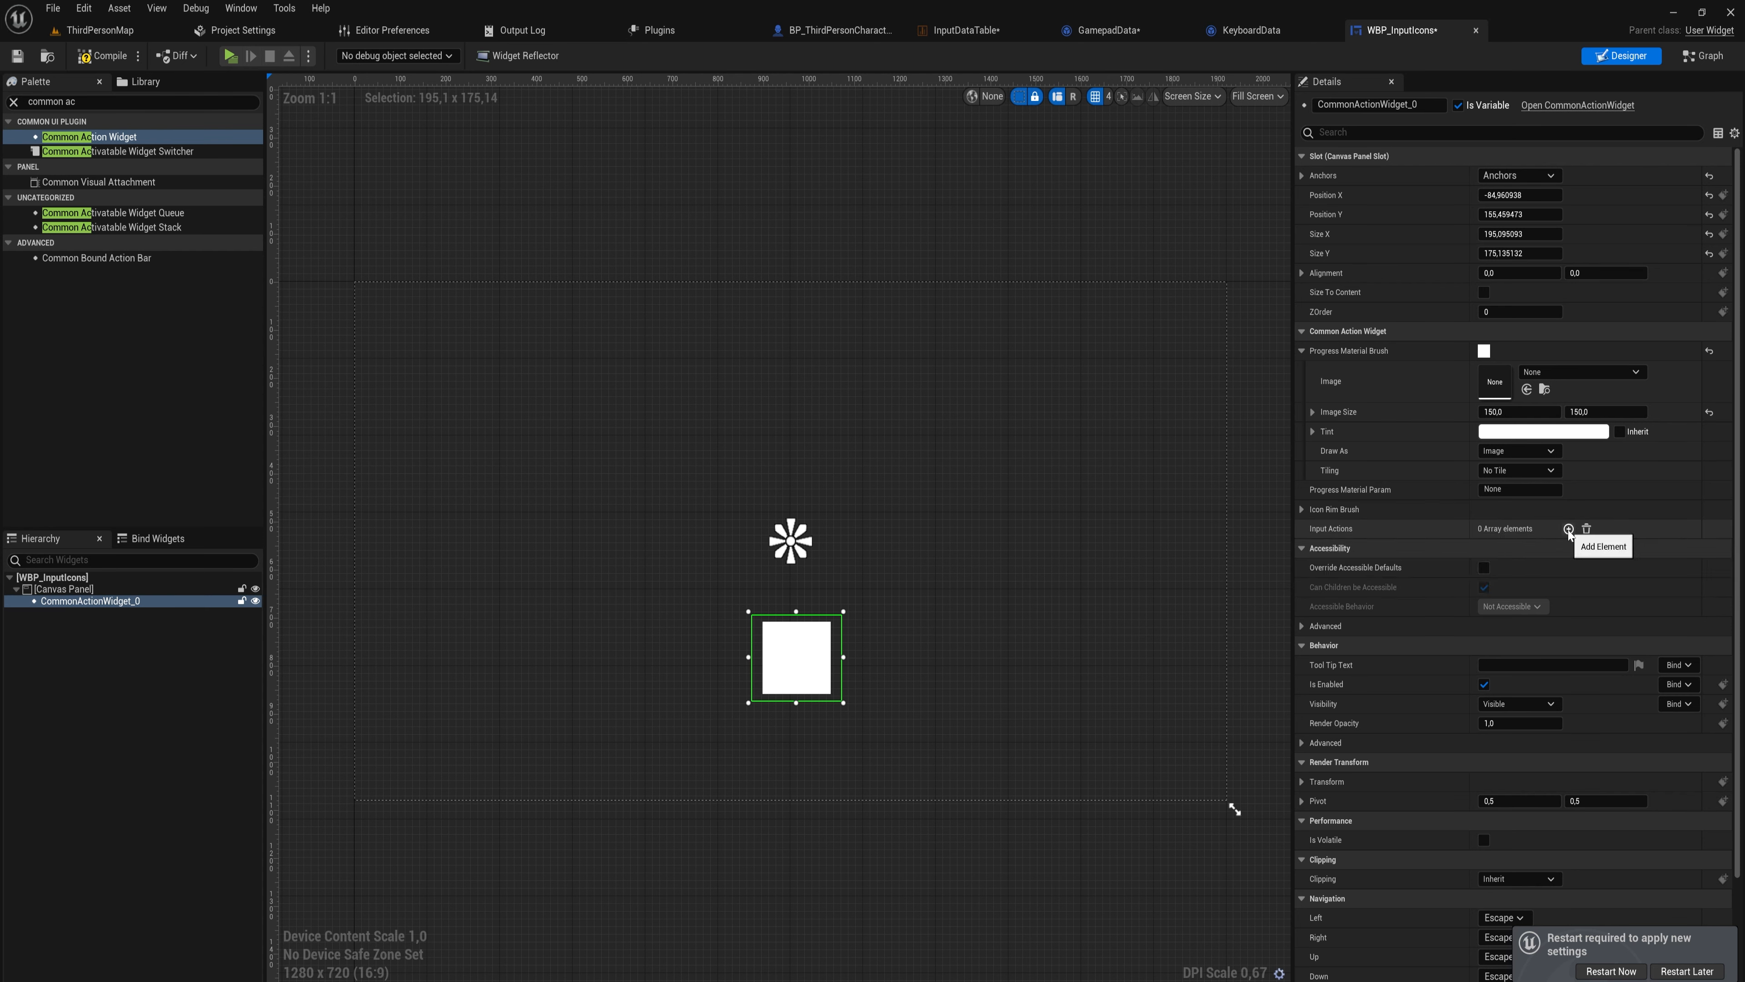
Add an input action entry using InputDataTable, row InputtestAction.
{"action": "left_click", "coordinate": [1567, 529]}
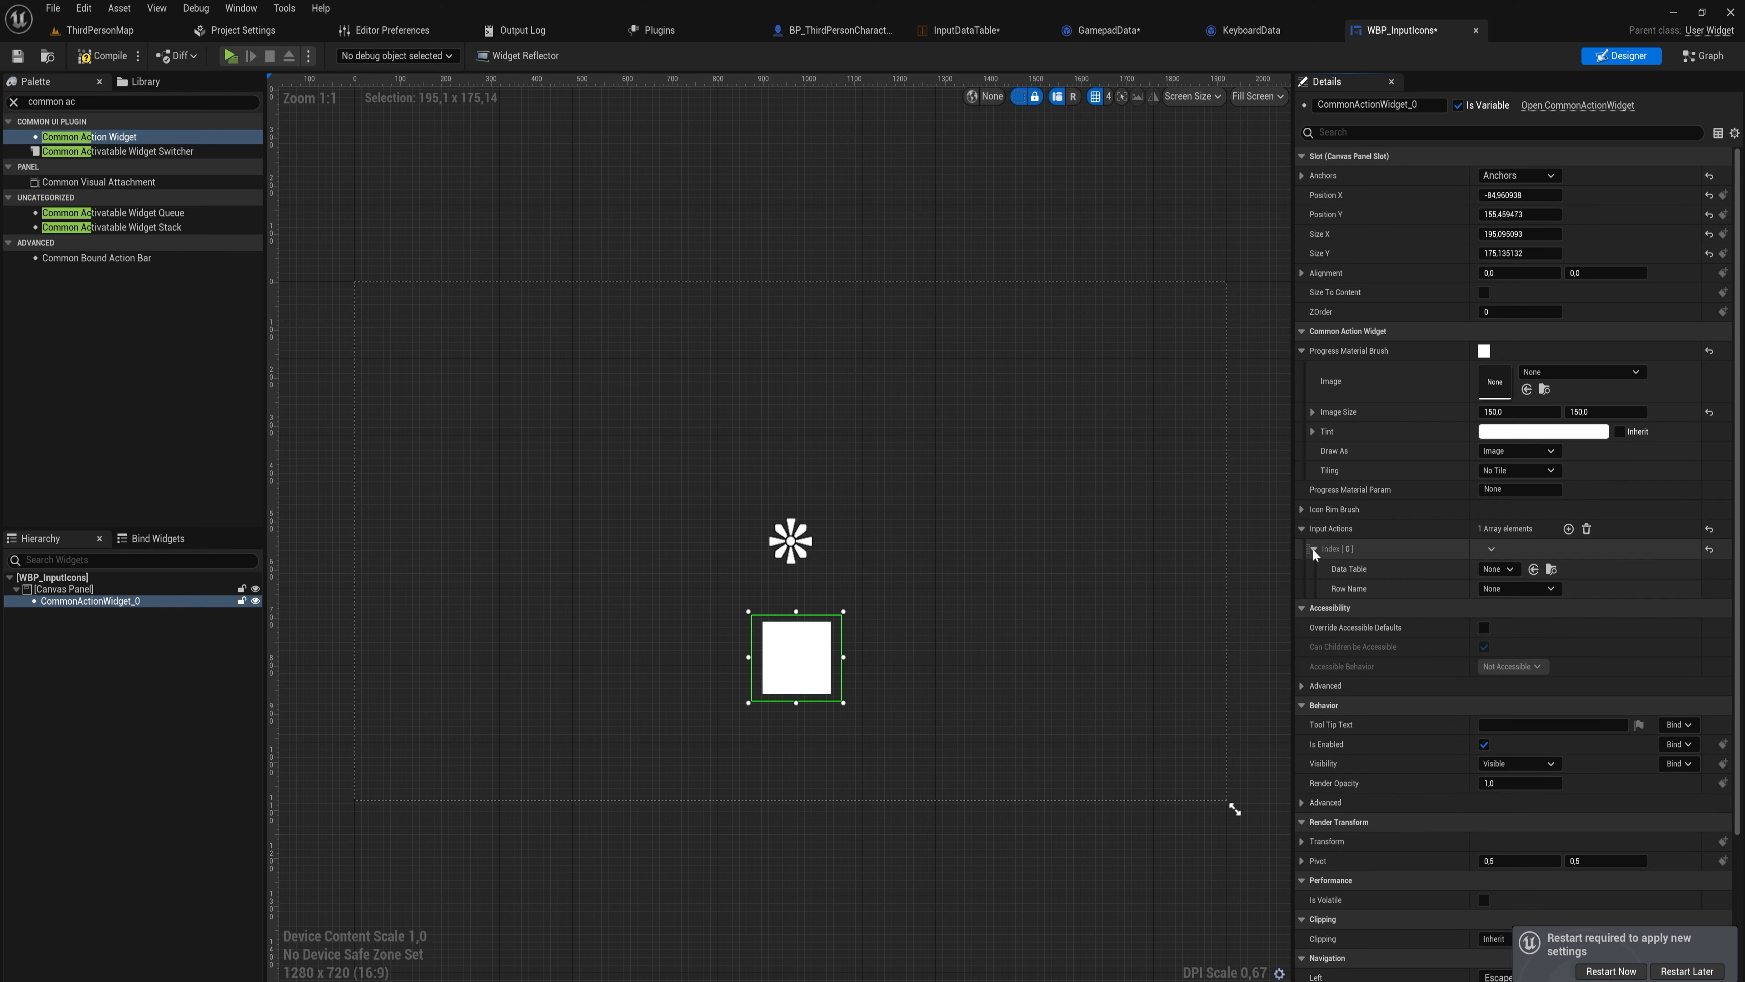
{"action": "left_click", "coordinate": [1501, 570]}
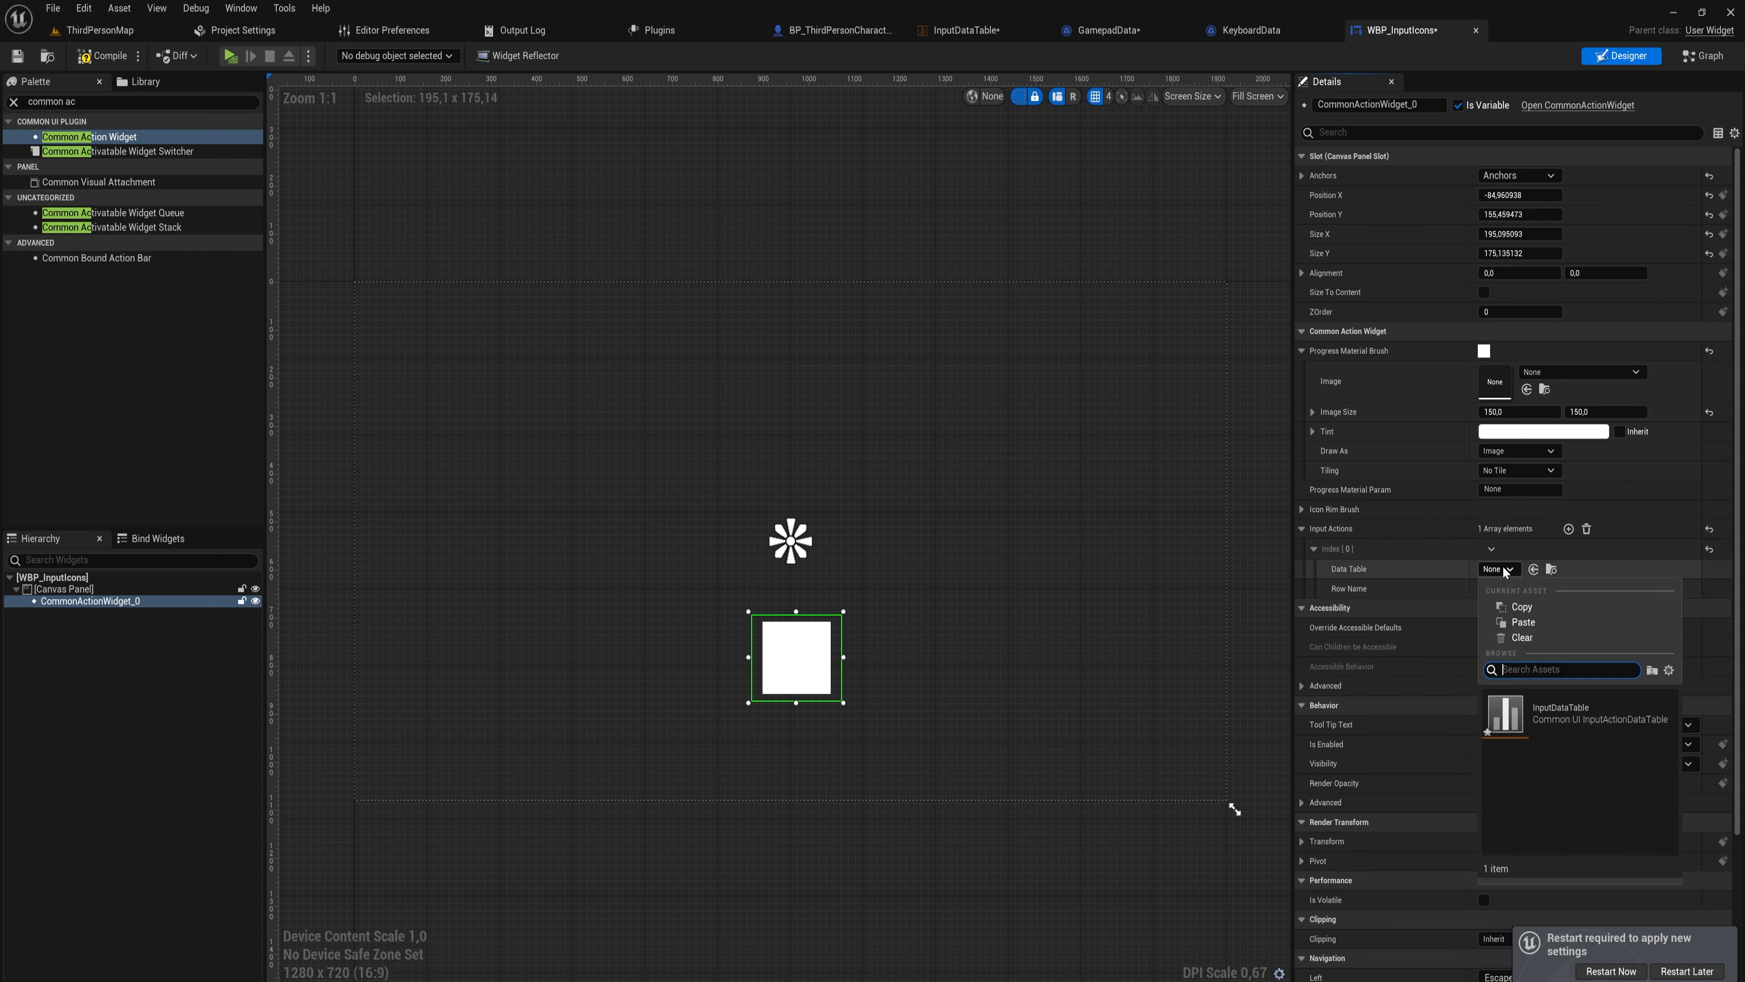
{"action": "mouse_move", "coordinate": [1601, 720]}
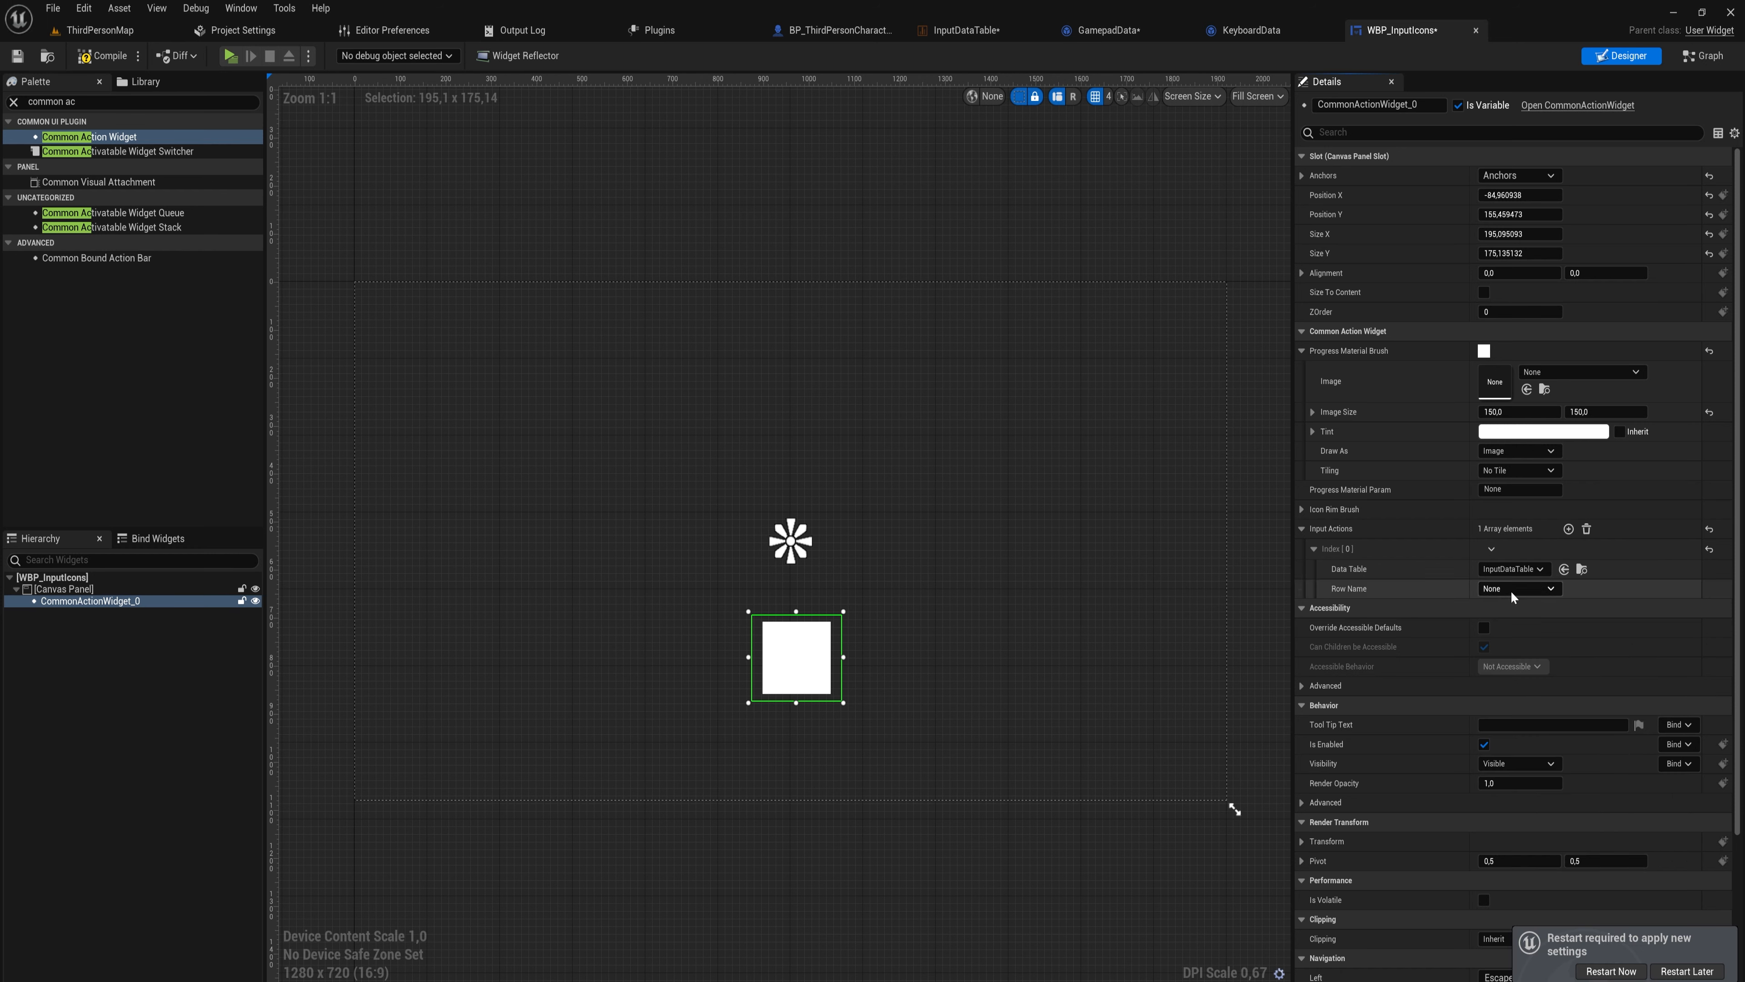
{"action": "left_click", "coordinate": [1518, 588]}
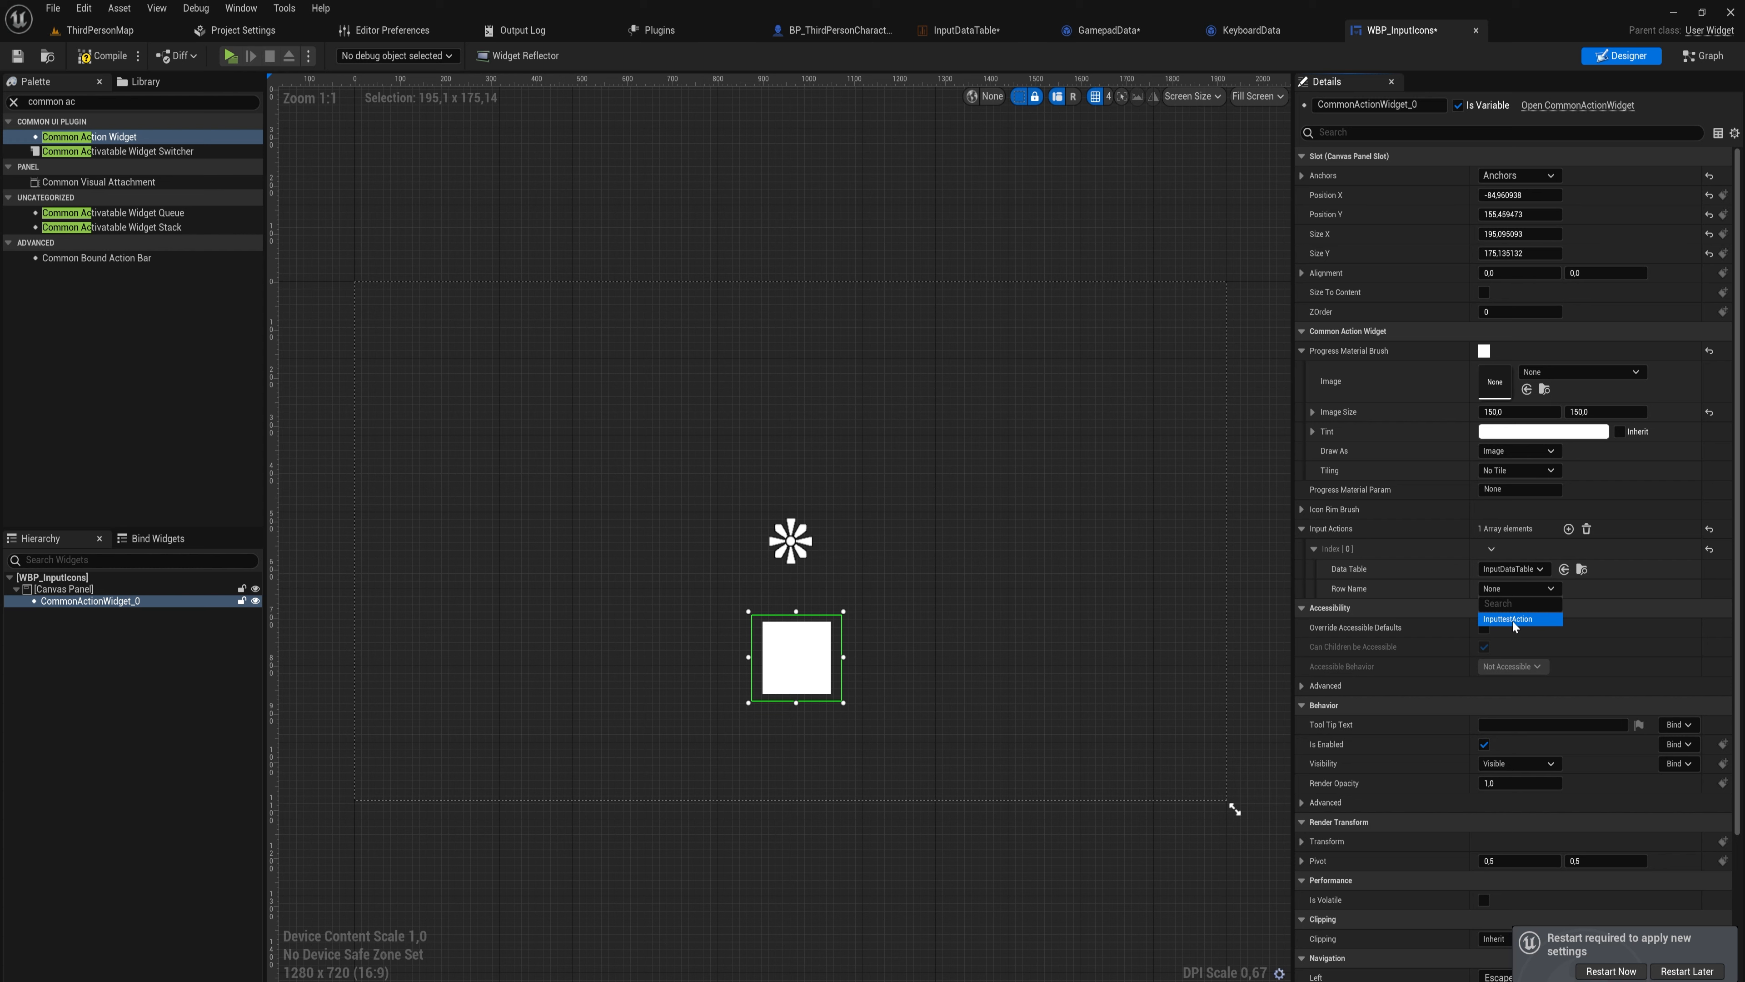
{"action": "left_click", "coordinate": [1509, 619]}
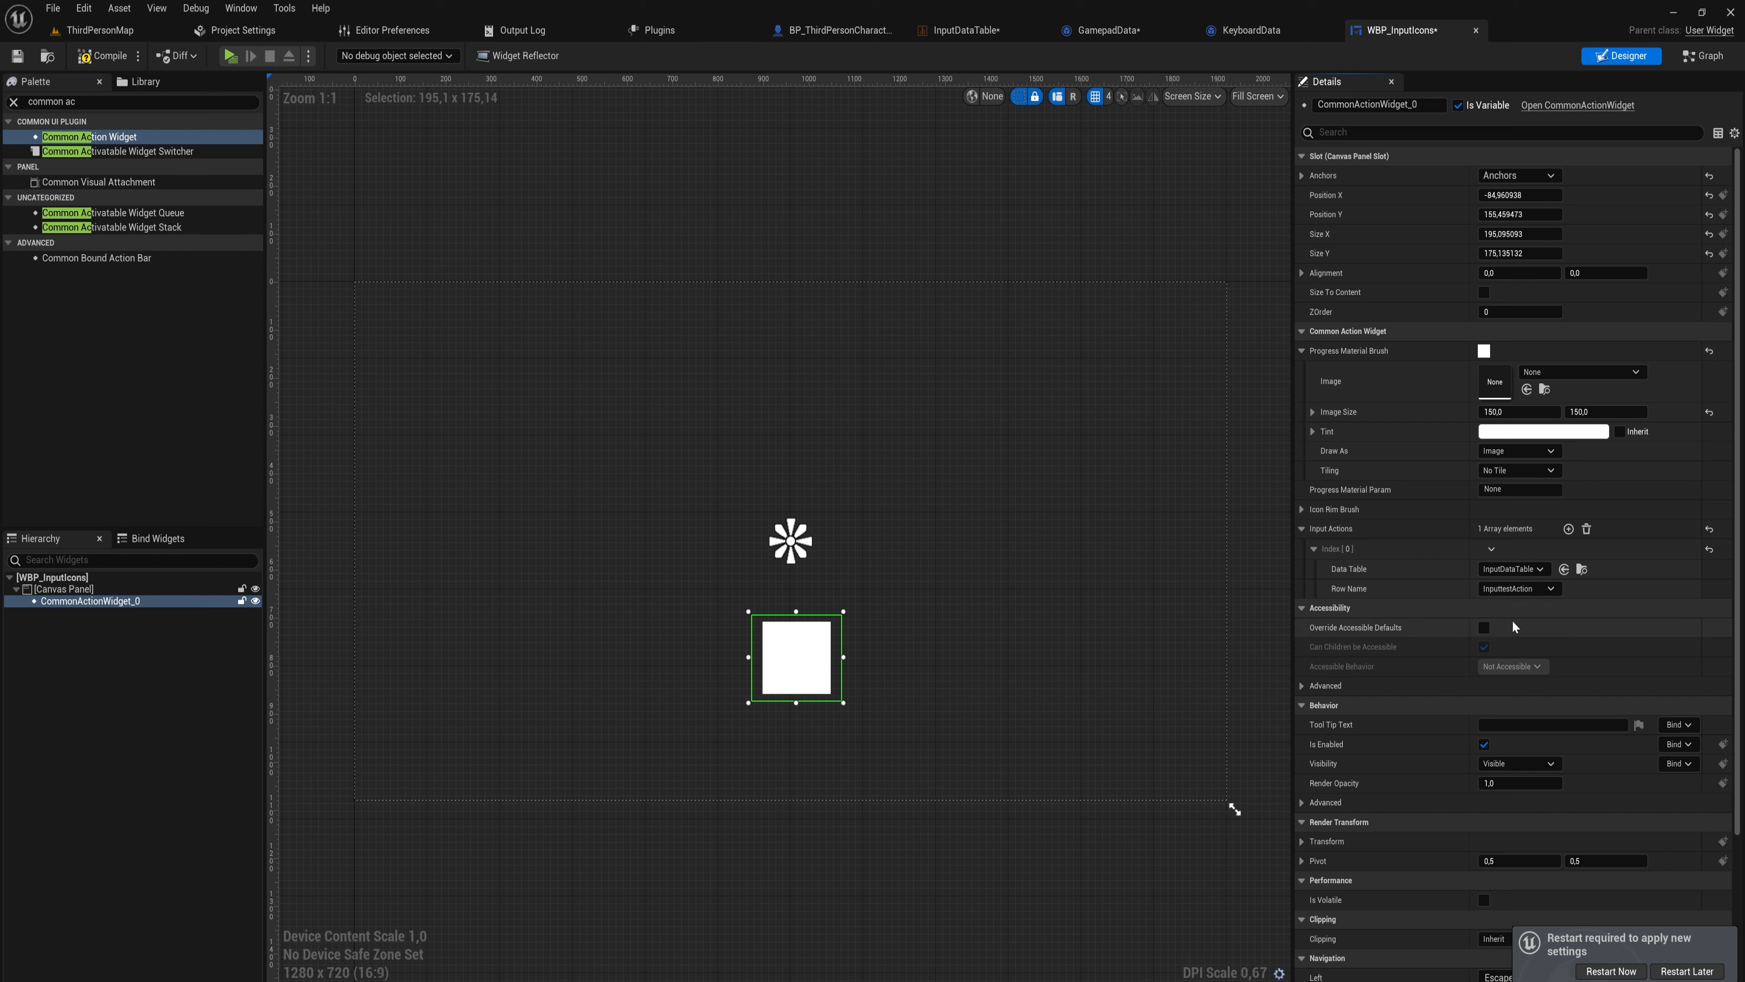
{"action": "mouse_move", "coordinate": [1271, 586]}
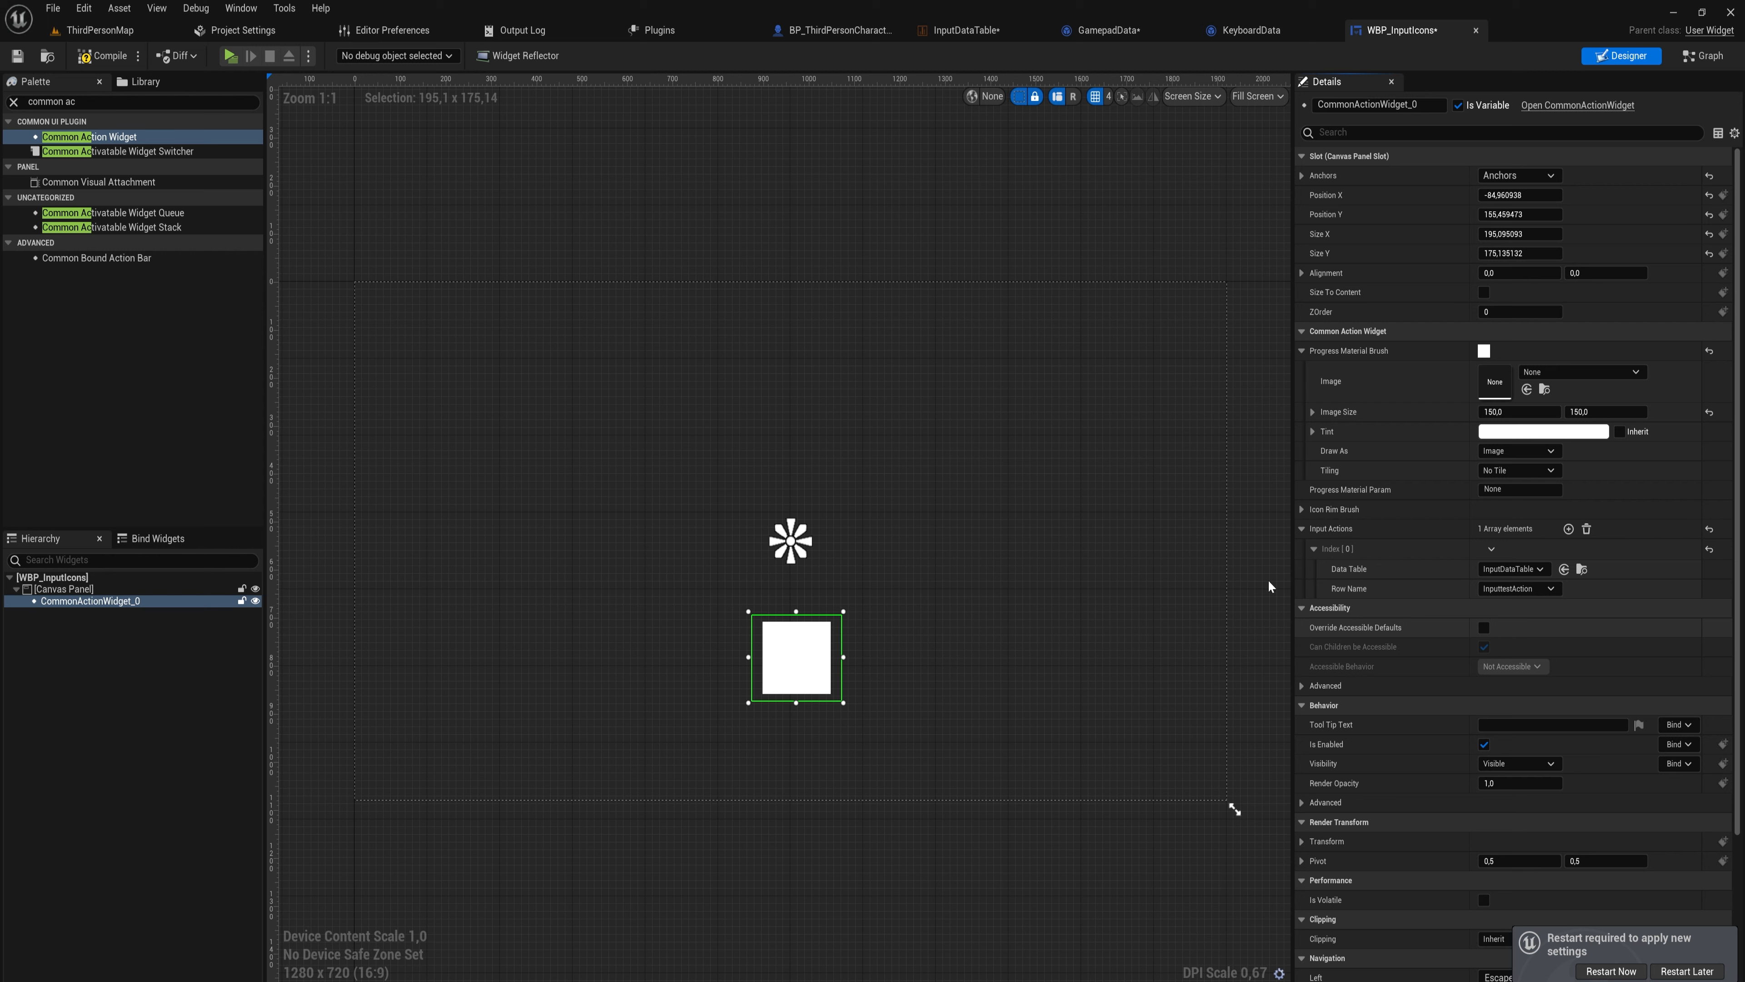
{"action": "mouse_move", "coordinate": [482, 194]}
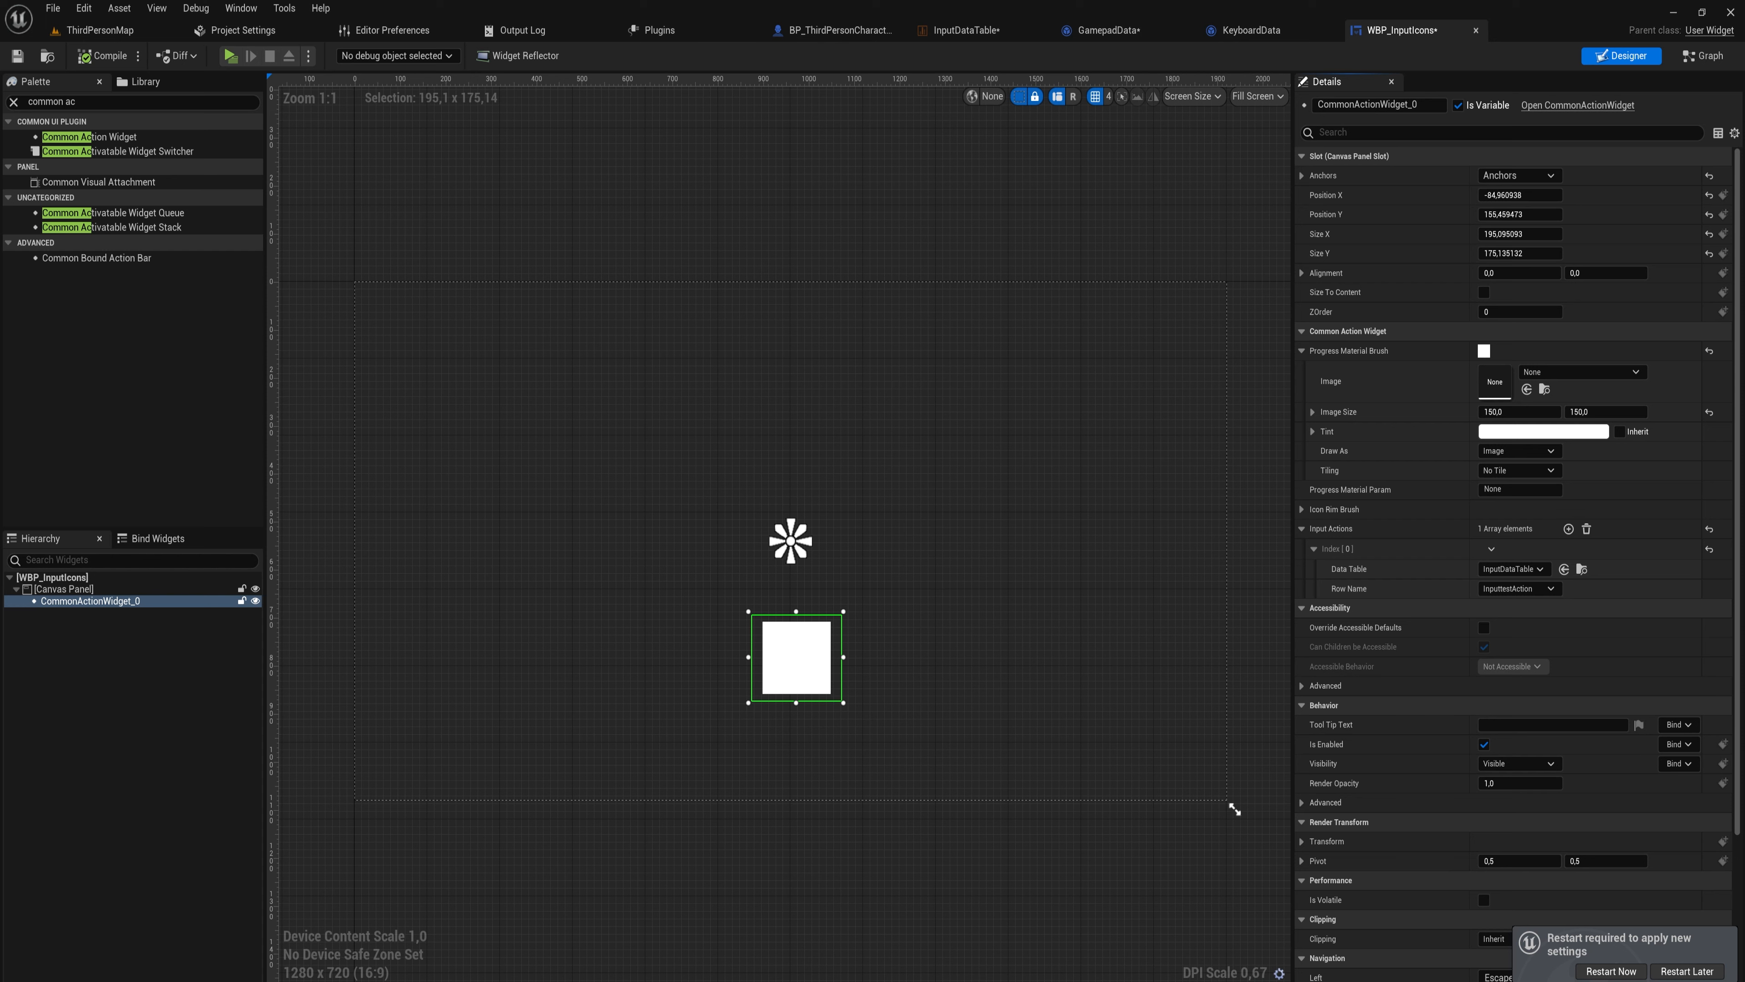
{"action": "mouse_move", "coordinate": [1573, 882]}
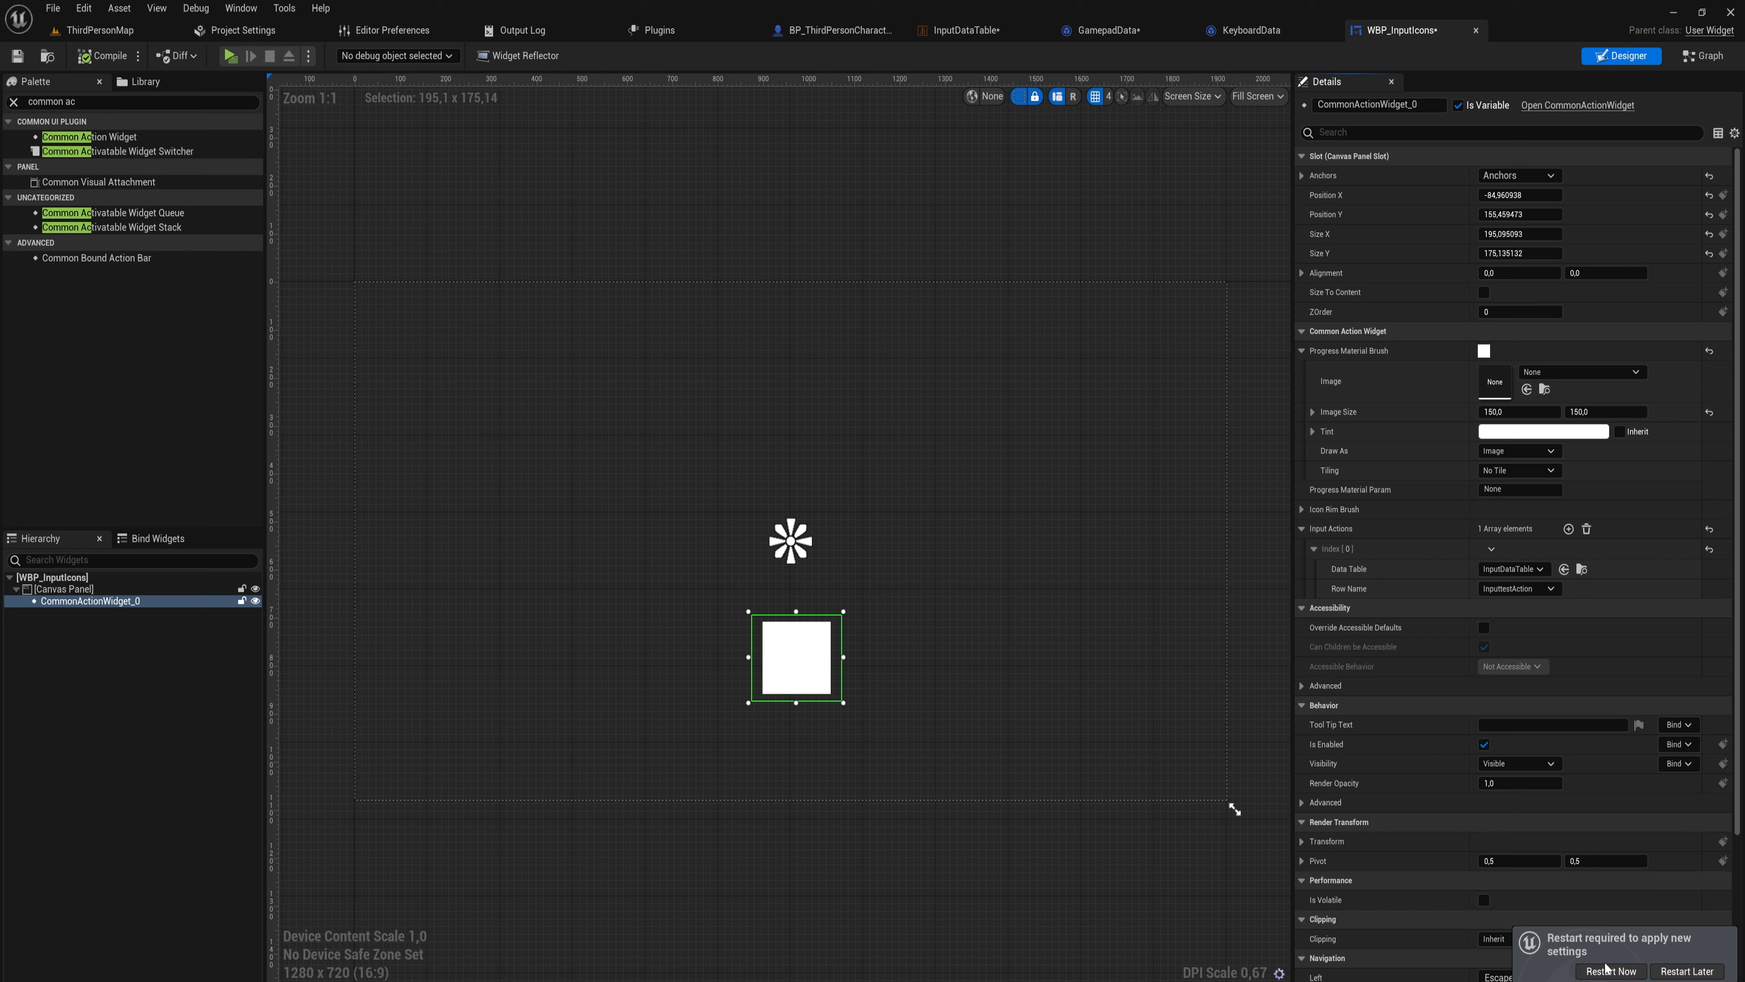
Restart the editor saving the modified assets, then browse to ThirdPerson Blueprints.
{"action": "left_click", "coordinate": [1608, 971]}
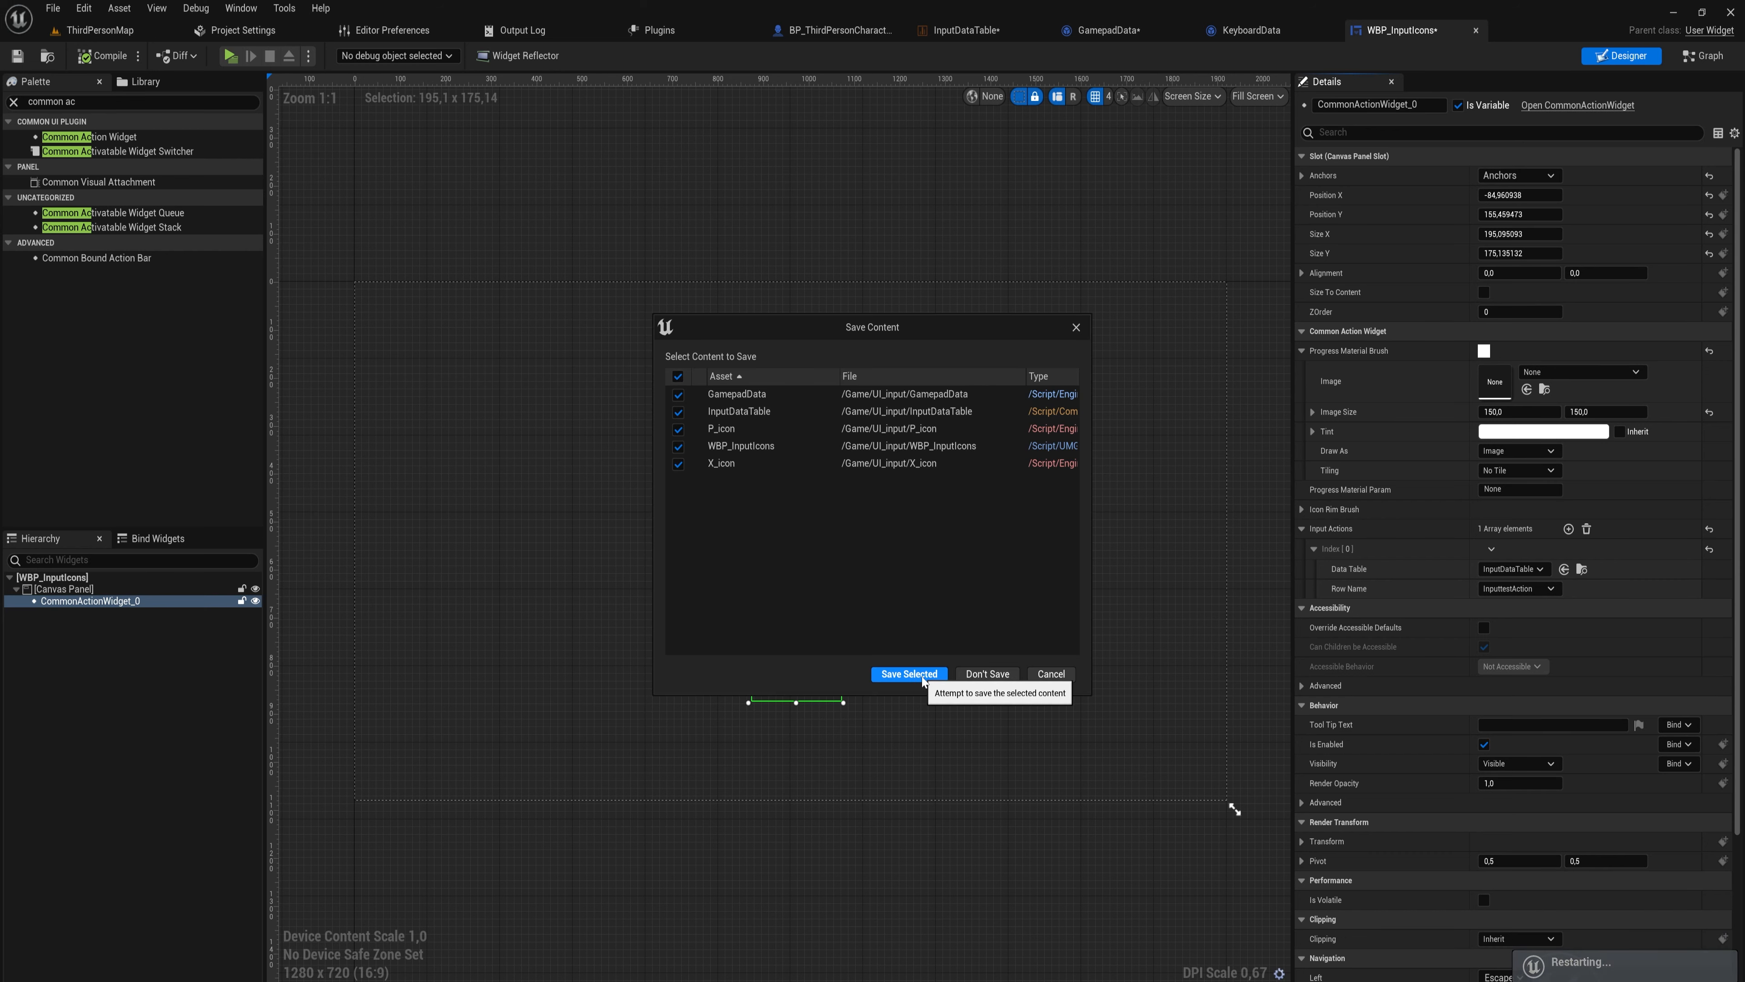
{"action": "left_click", "coordinate": [908, 674]}
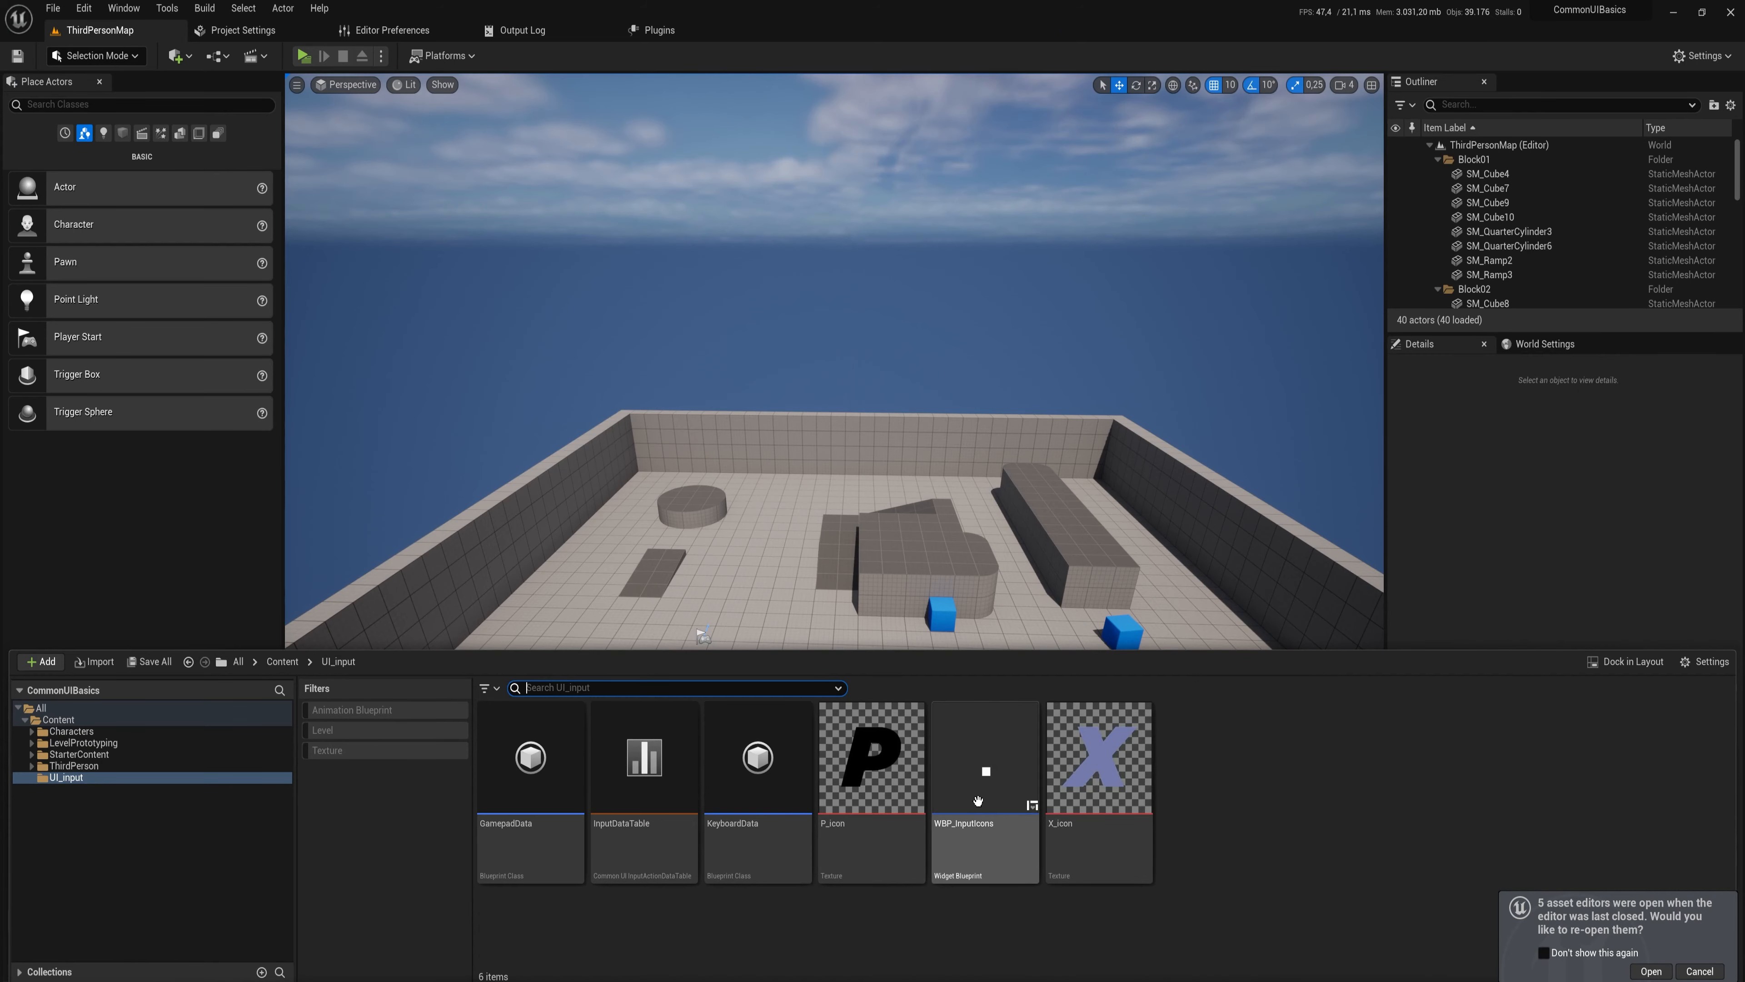
{"action": "left_click", "coordinate": [984, 757]}
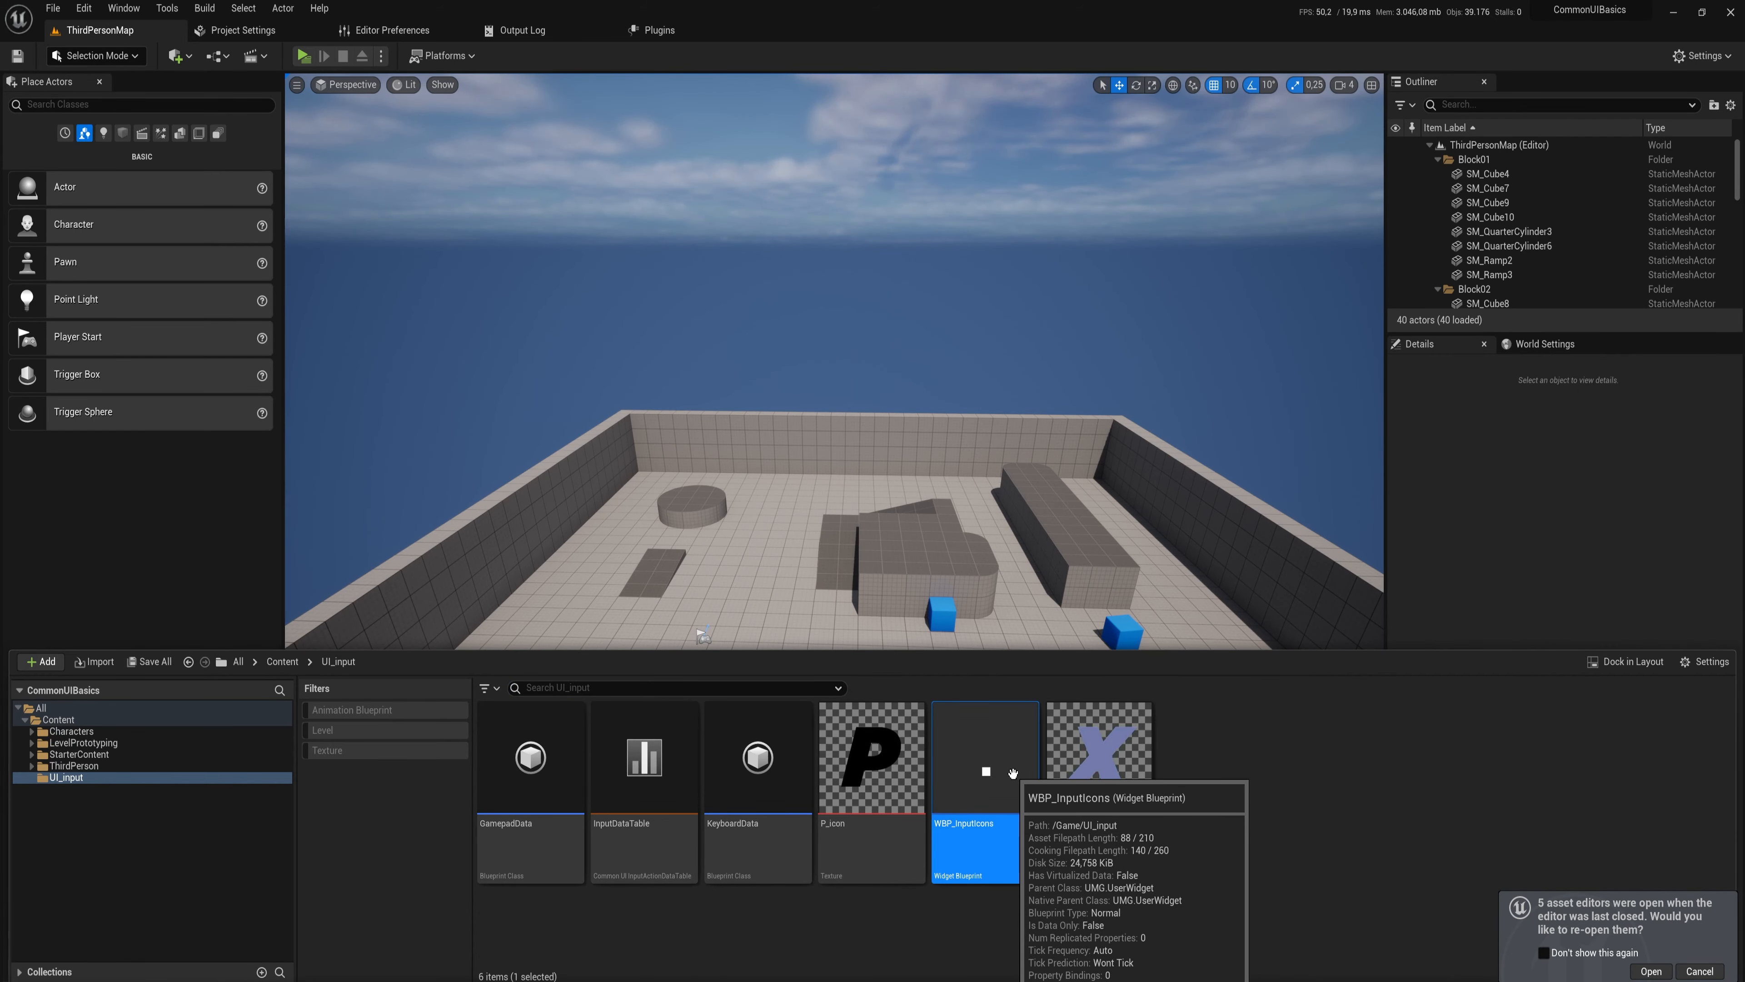
{"action": "left_click", "coordinate": [74, 766]}
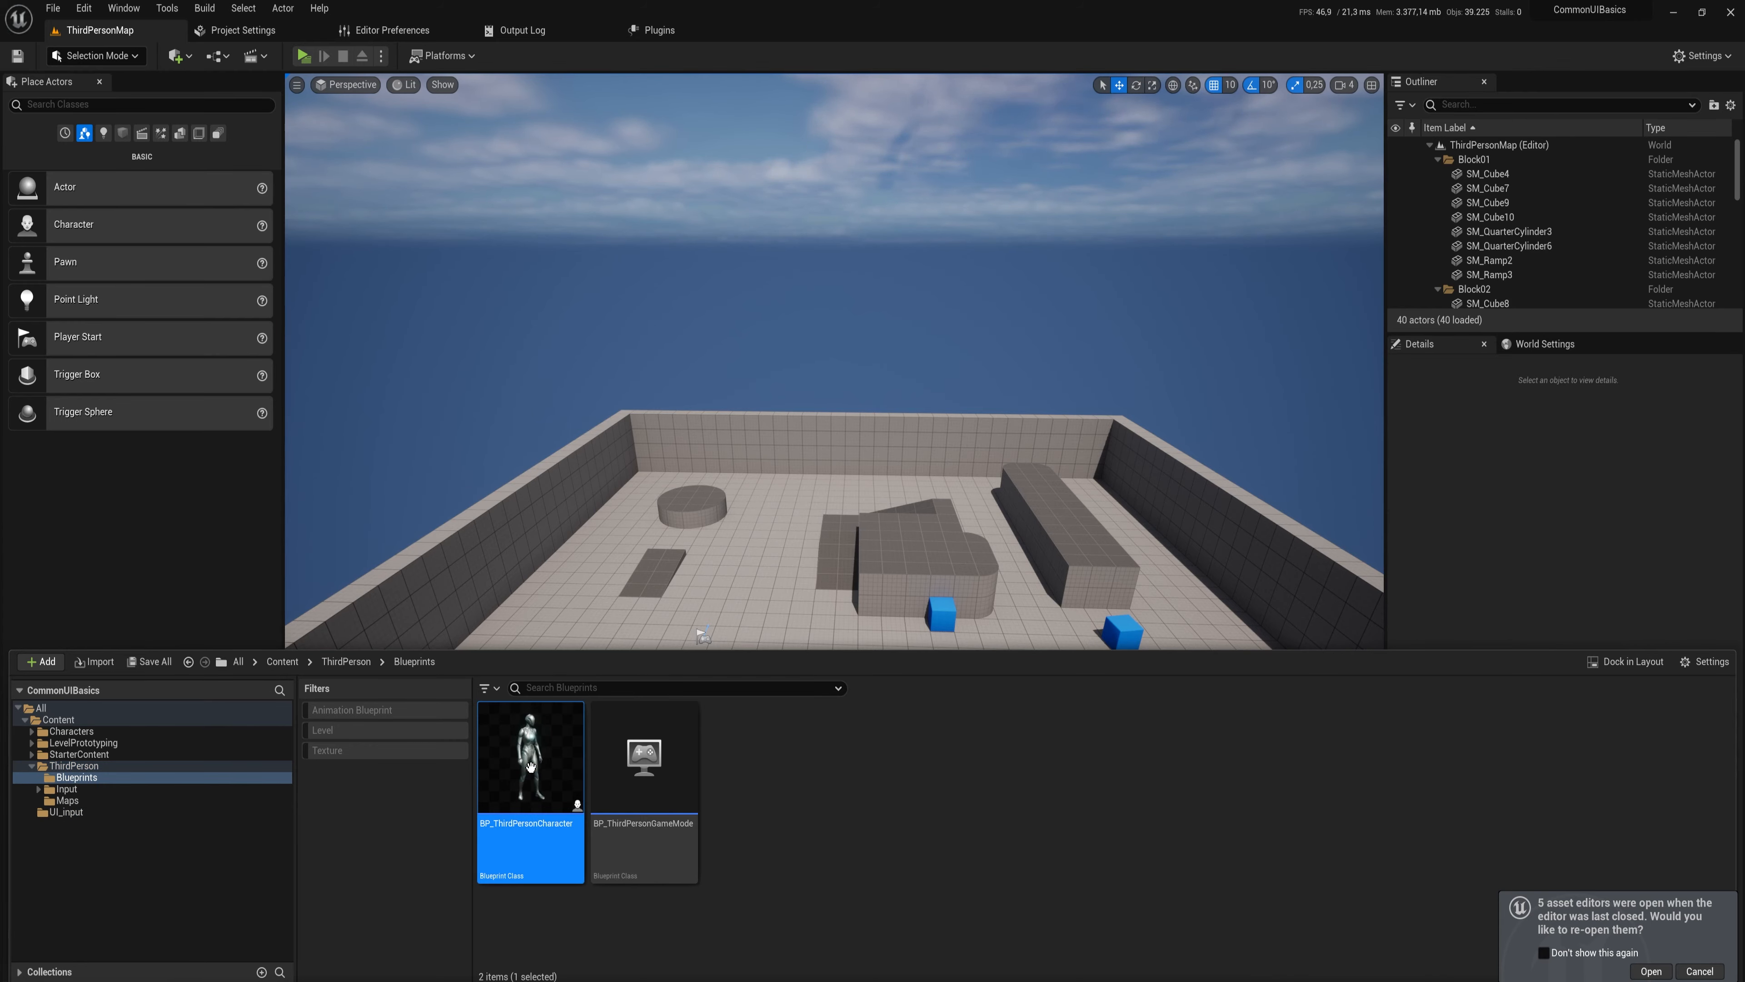
In BP_ThirdPersonCharacter, create the WBP_InputIcons widget and add it to the viewport.
{"action": "double_click", "coordinate": [529, 754]}
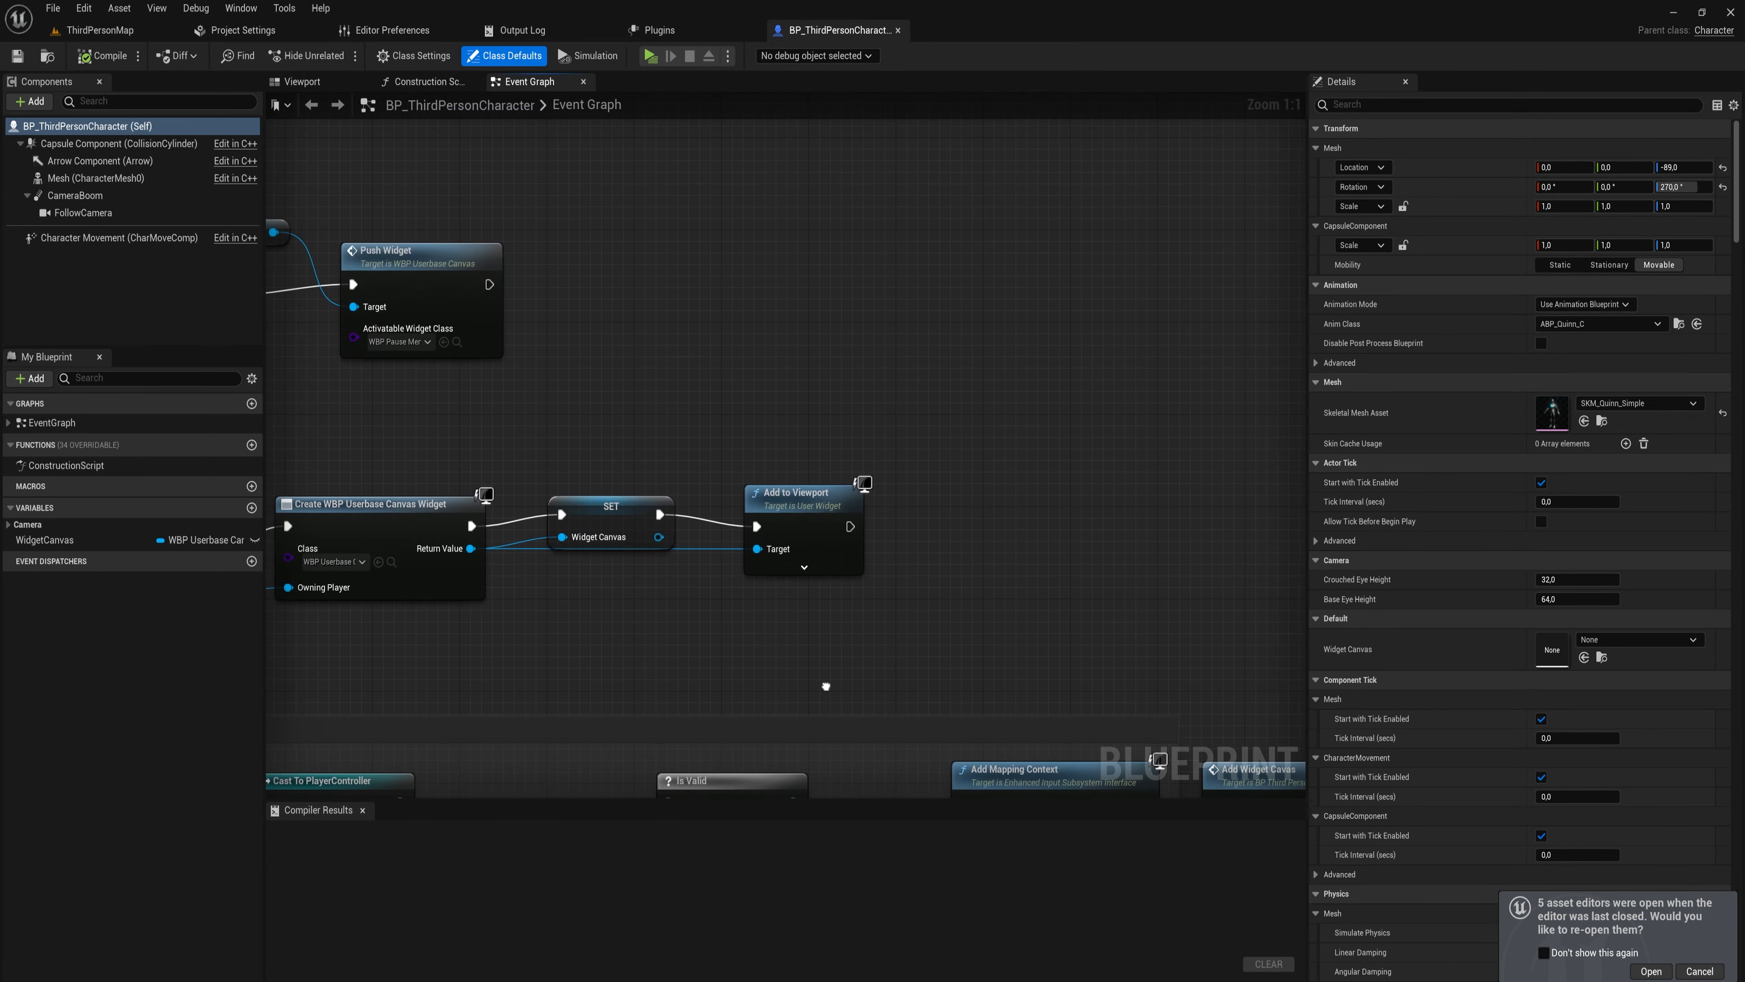
{"action": "left_click_drag", "start_coordinate": [849, 526], "coordinate": [938, 529]}
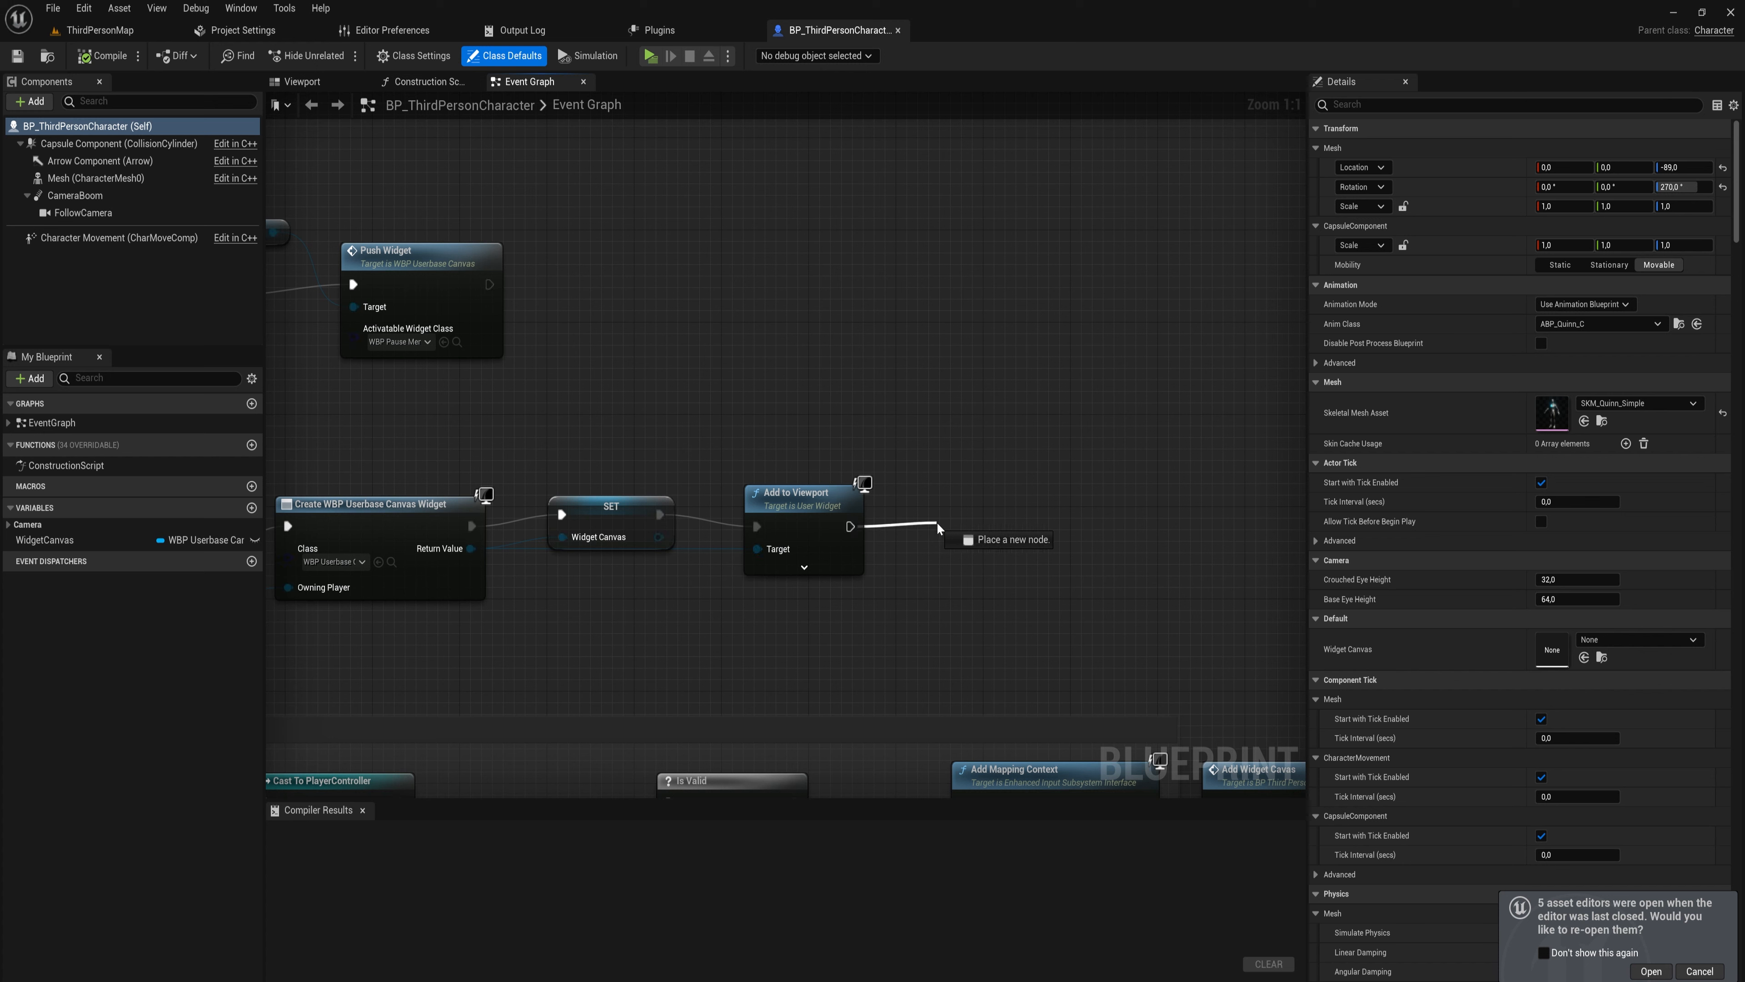
{"action": "type", "text": "create"}
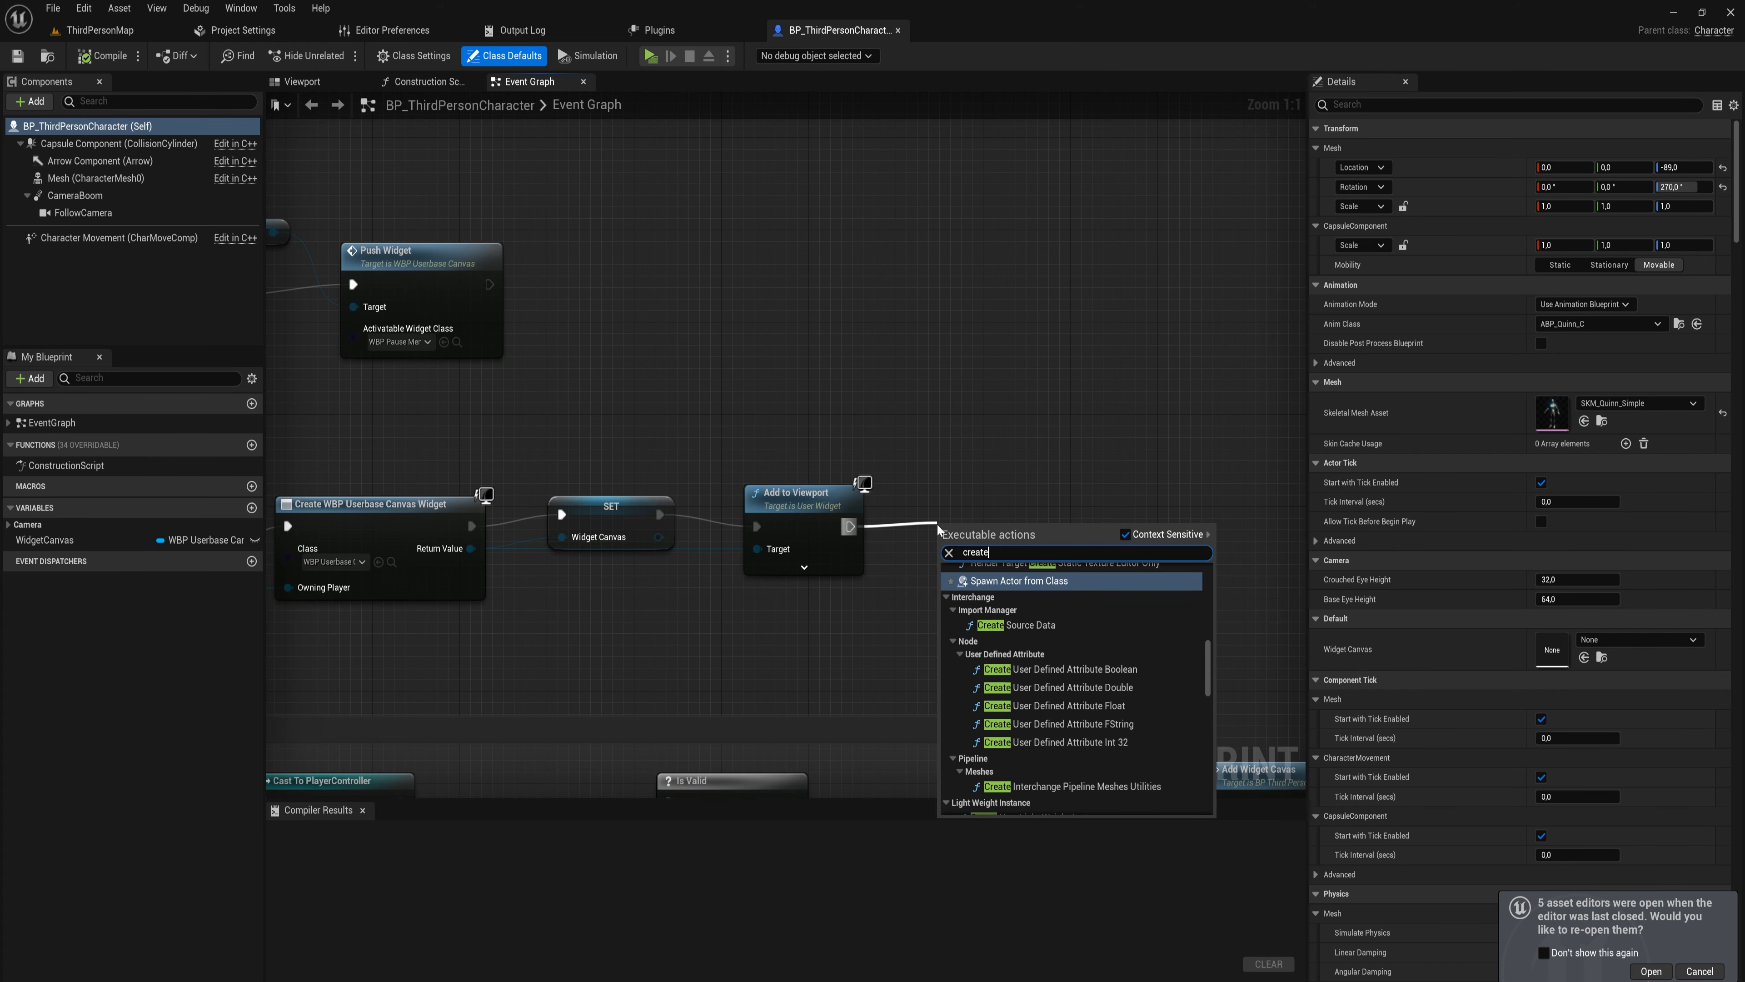
{"action": "left_click", "coordinate": [1018, 580]}
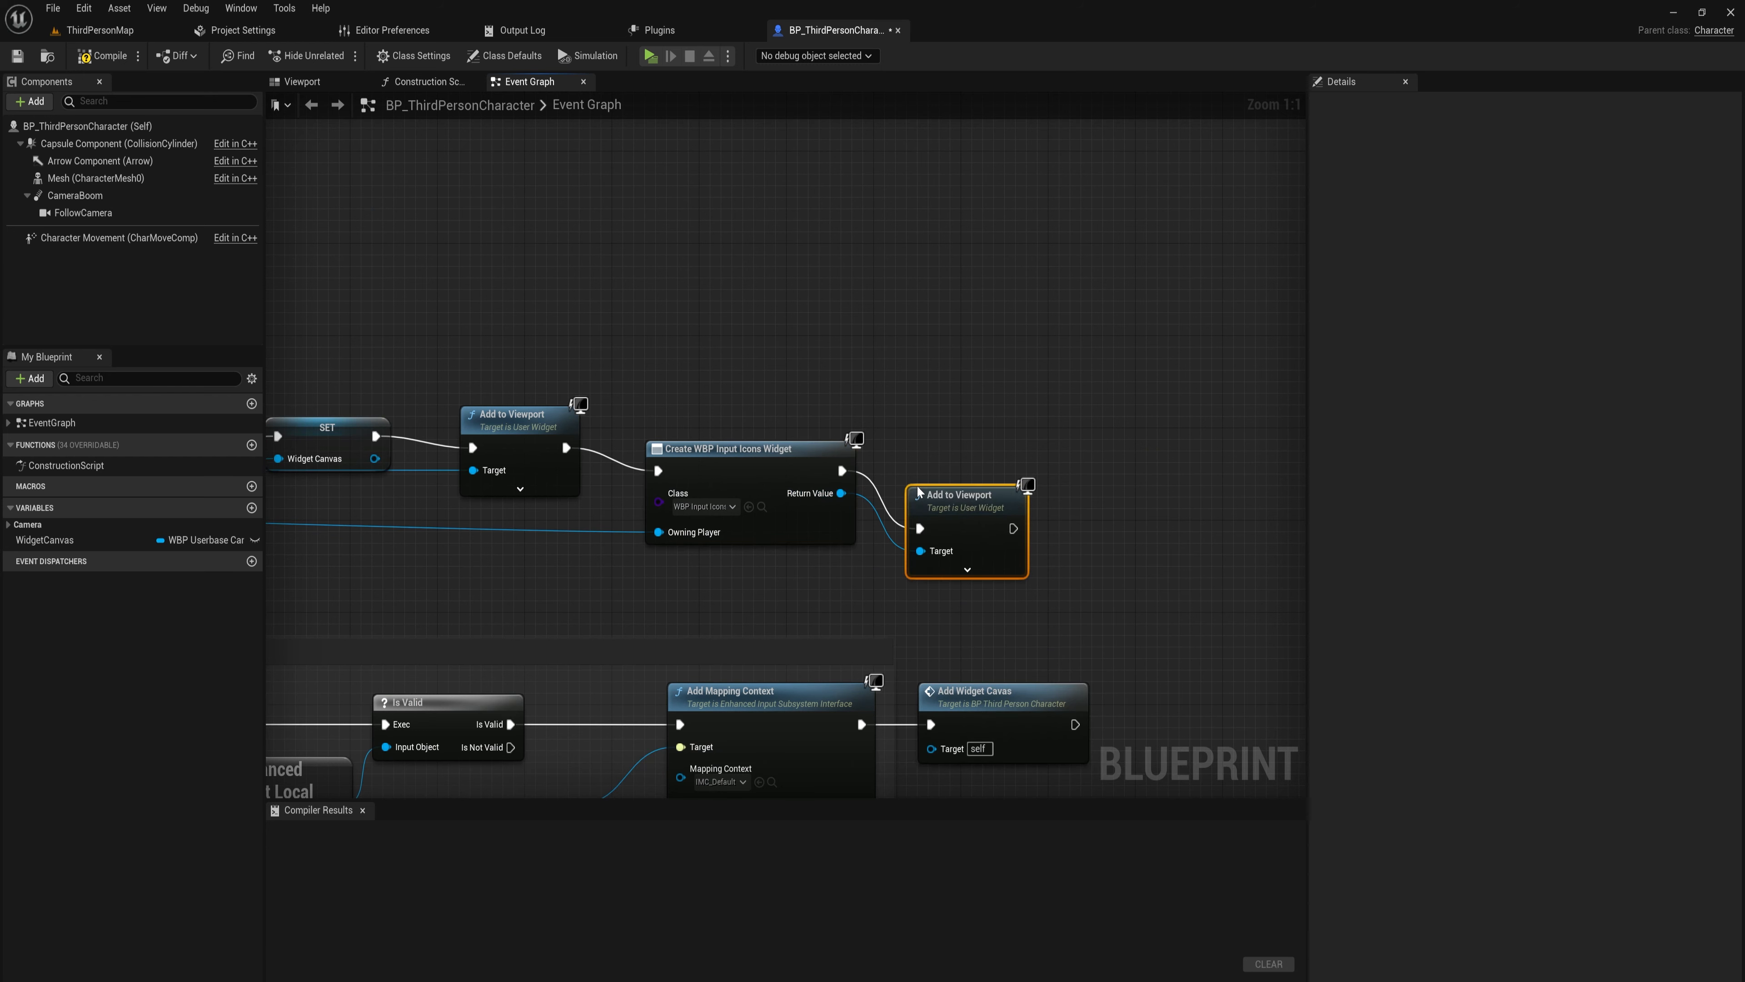
Play the level to see the keyboard P icon, then stop the session.
{"action": "left_click", "coordinate": [657, 56]}
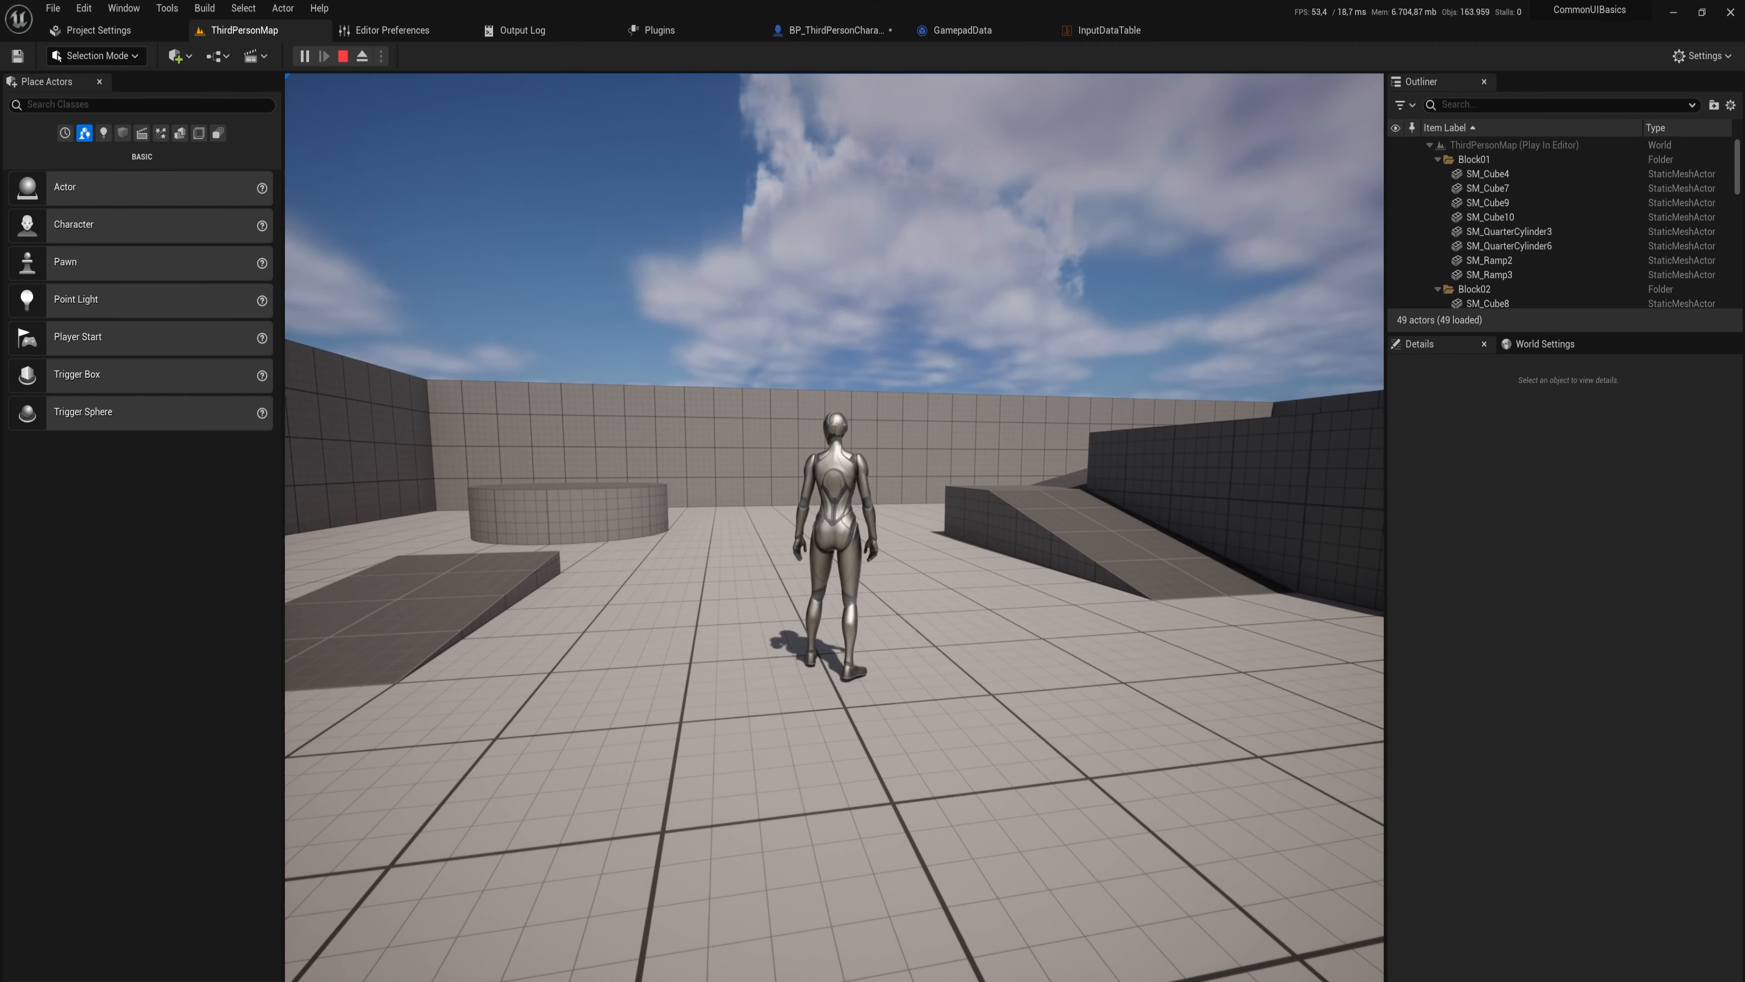
{"action": "left_click", "coordinate": [342, 56]}
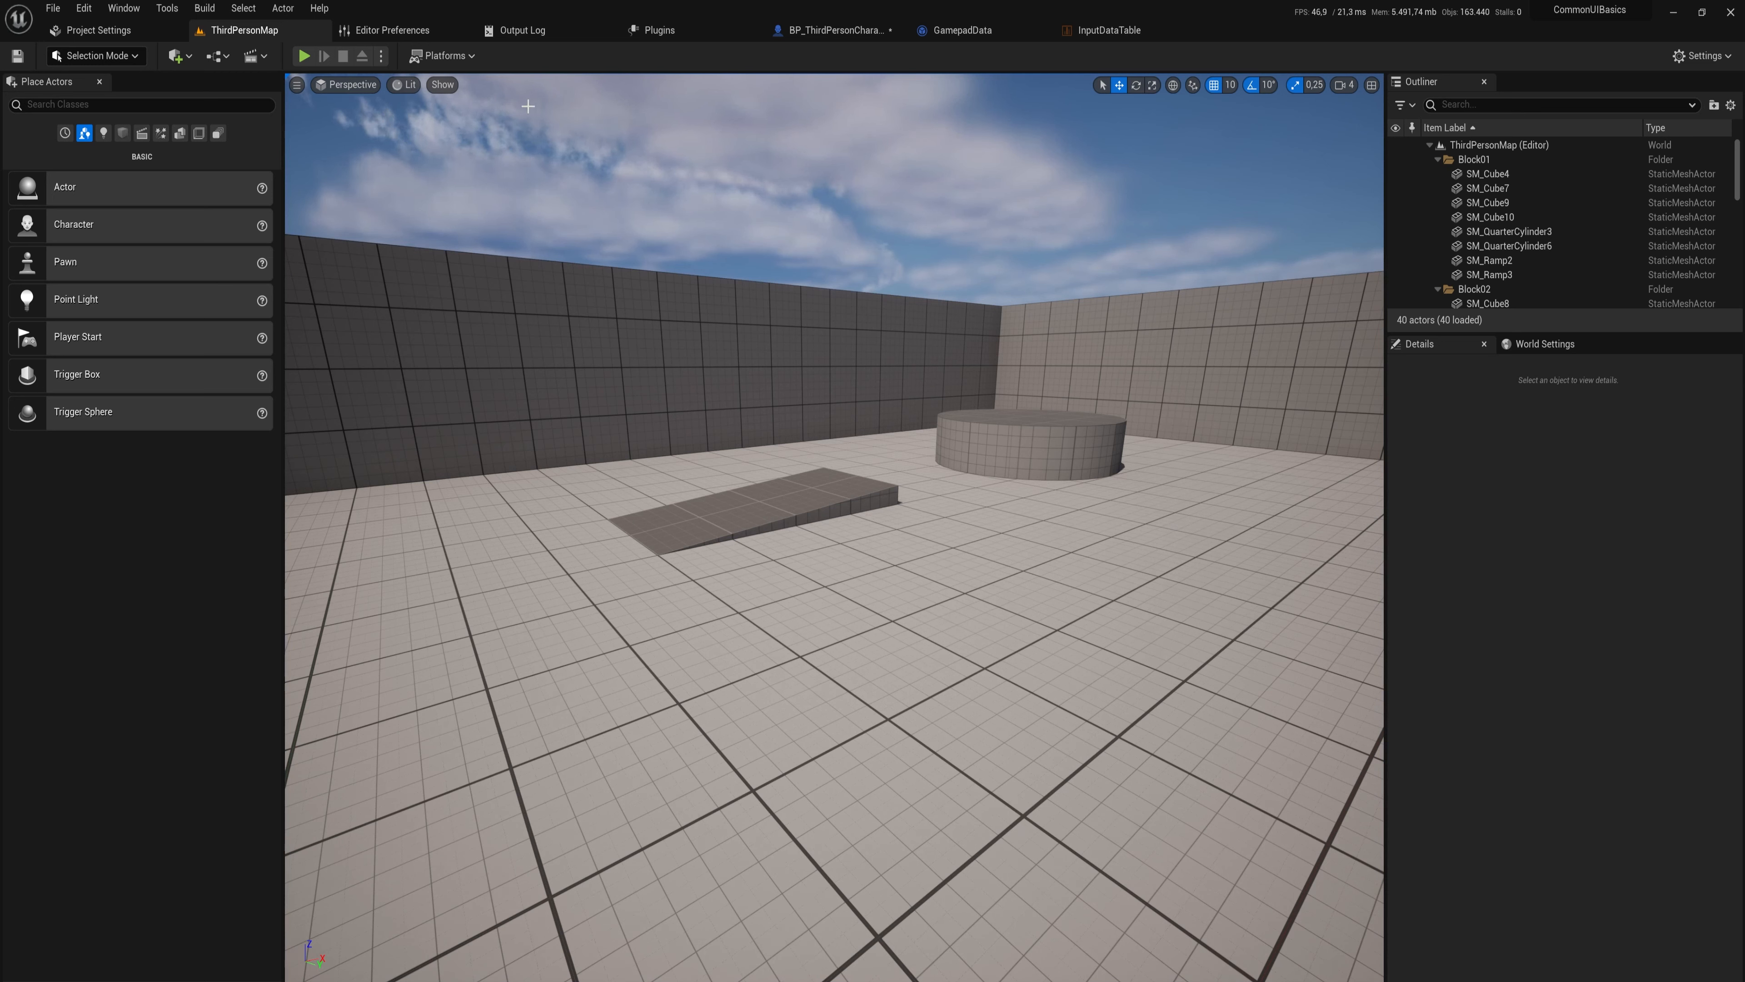
{"action": "left_click", "coordinate": [98, 30]}
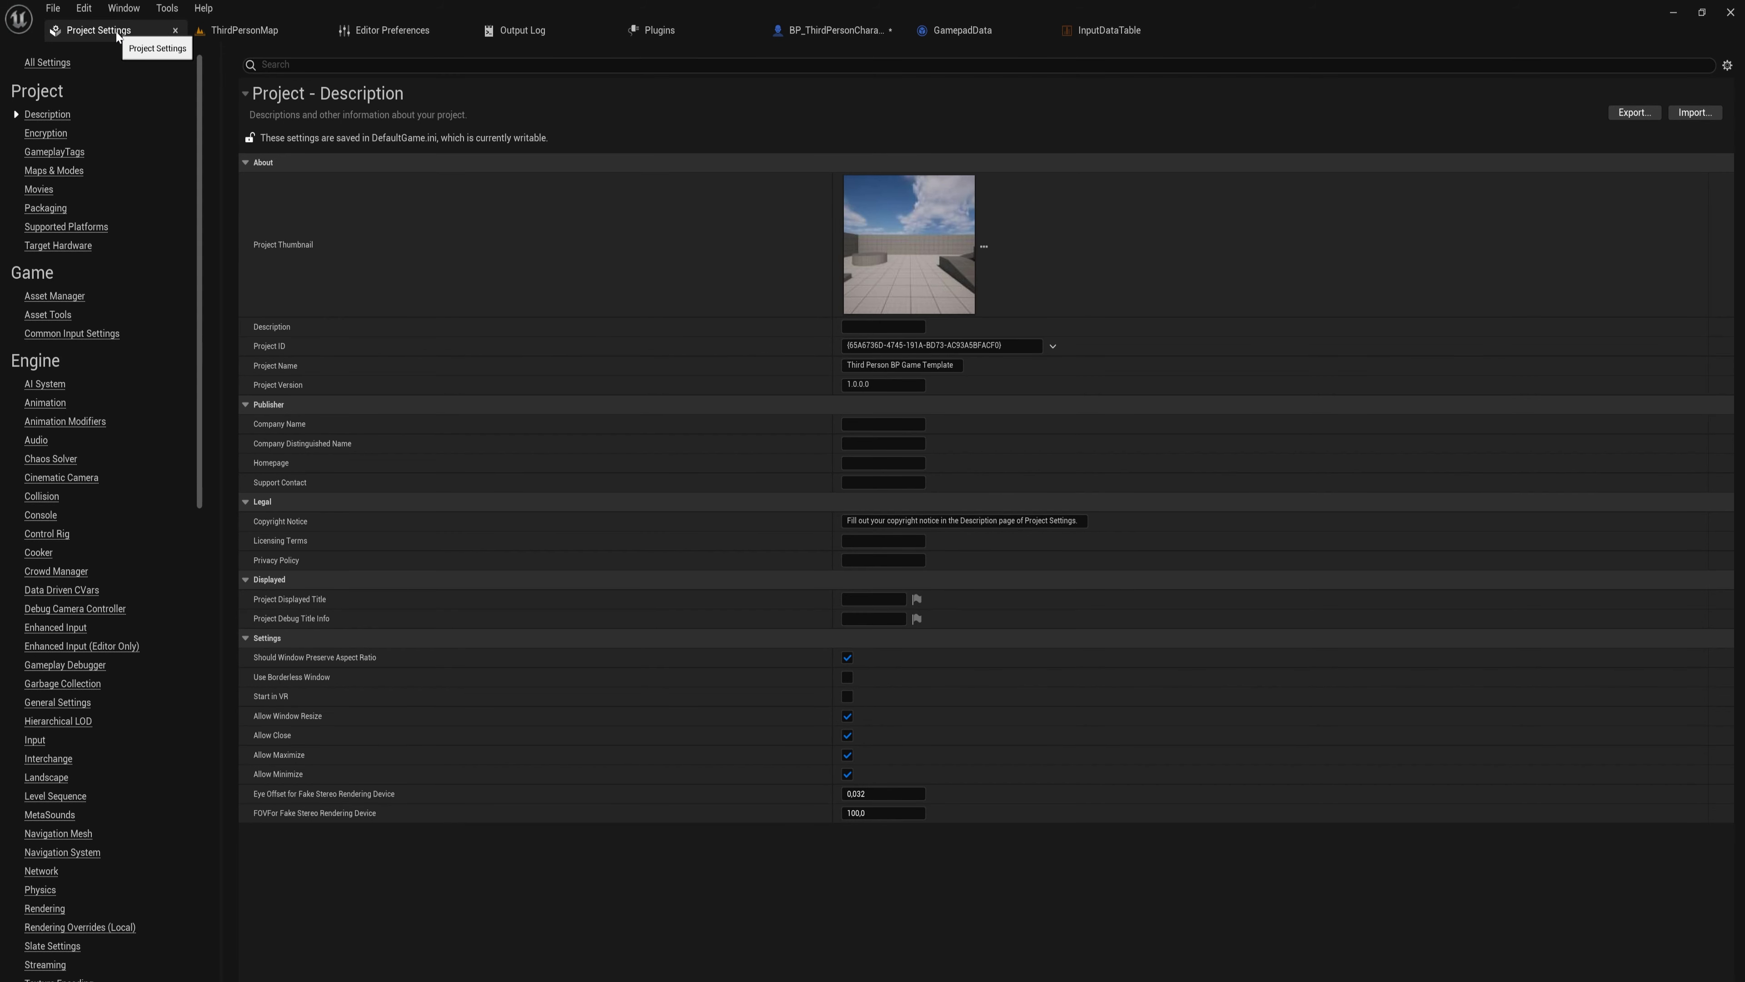
{"action": "mouse_move", "coordinate": [89, 323]}
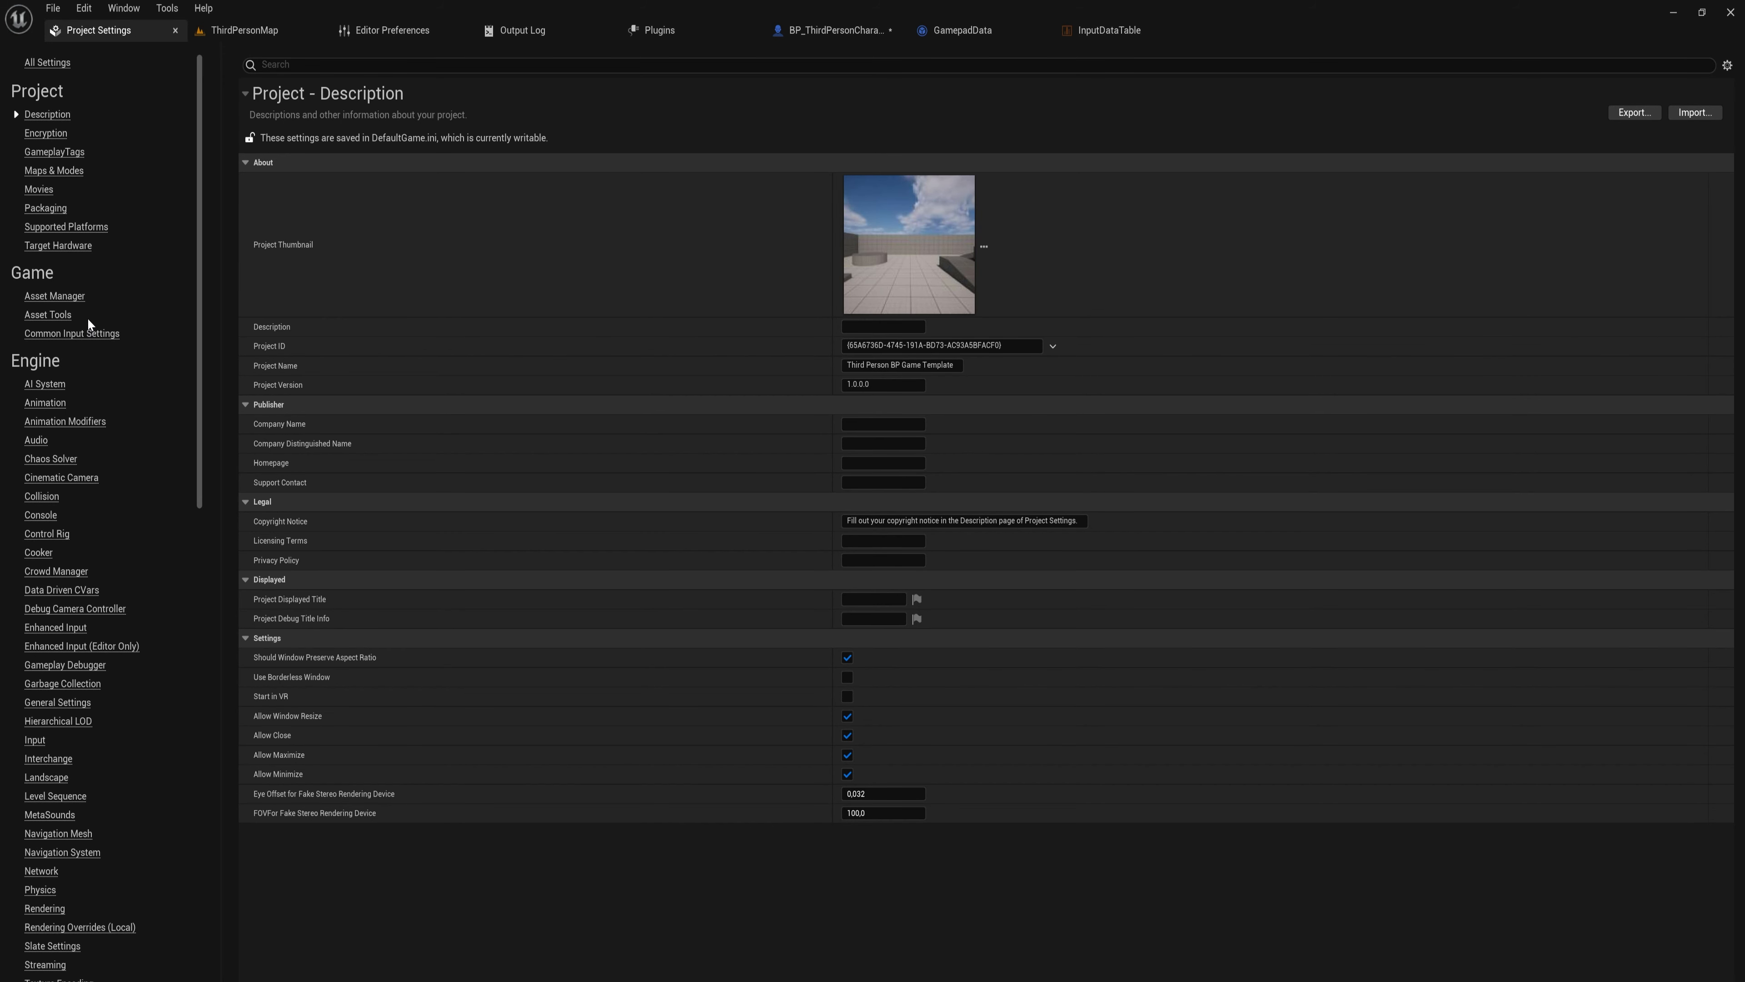
Set the Windows Default Gamepad Name to Generic in Common Input Settings.
{"action": "left_click", "coordinate": [71, 333]}
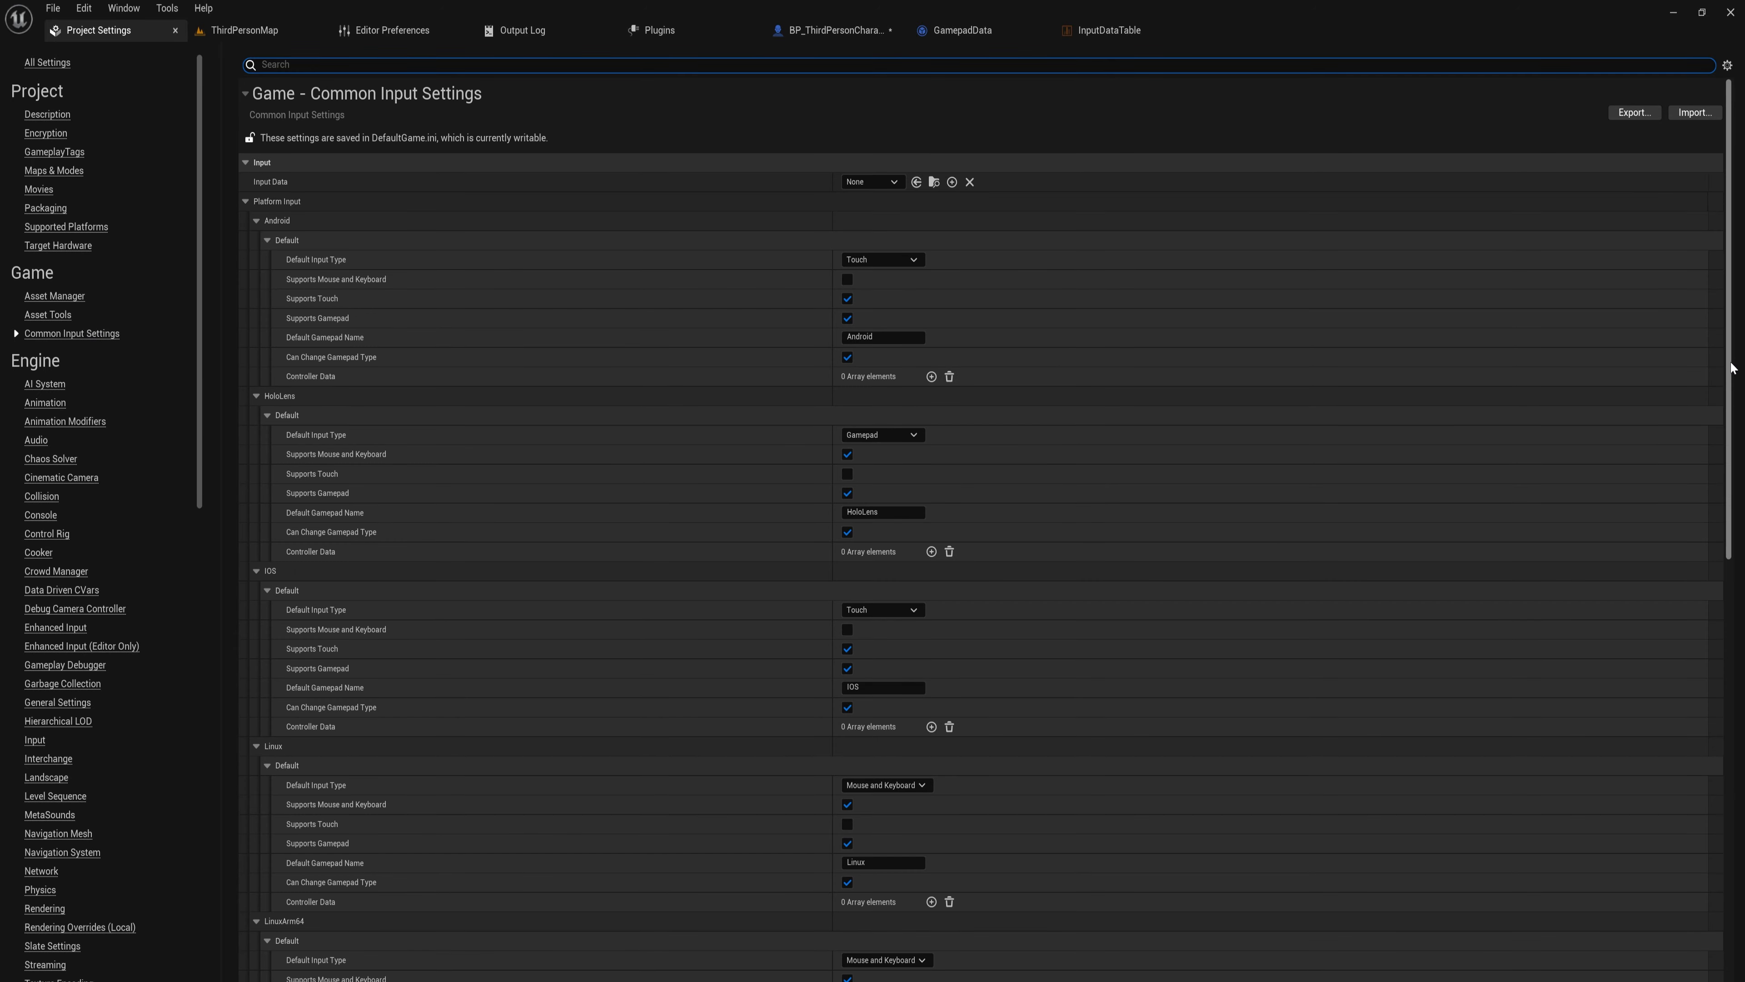
{"action": "scroll", "scroll_direction": "down", "scroll_amount": 3}
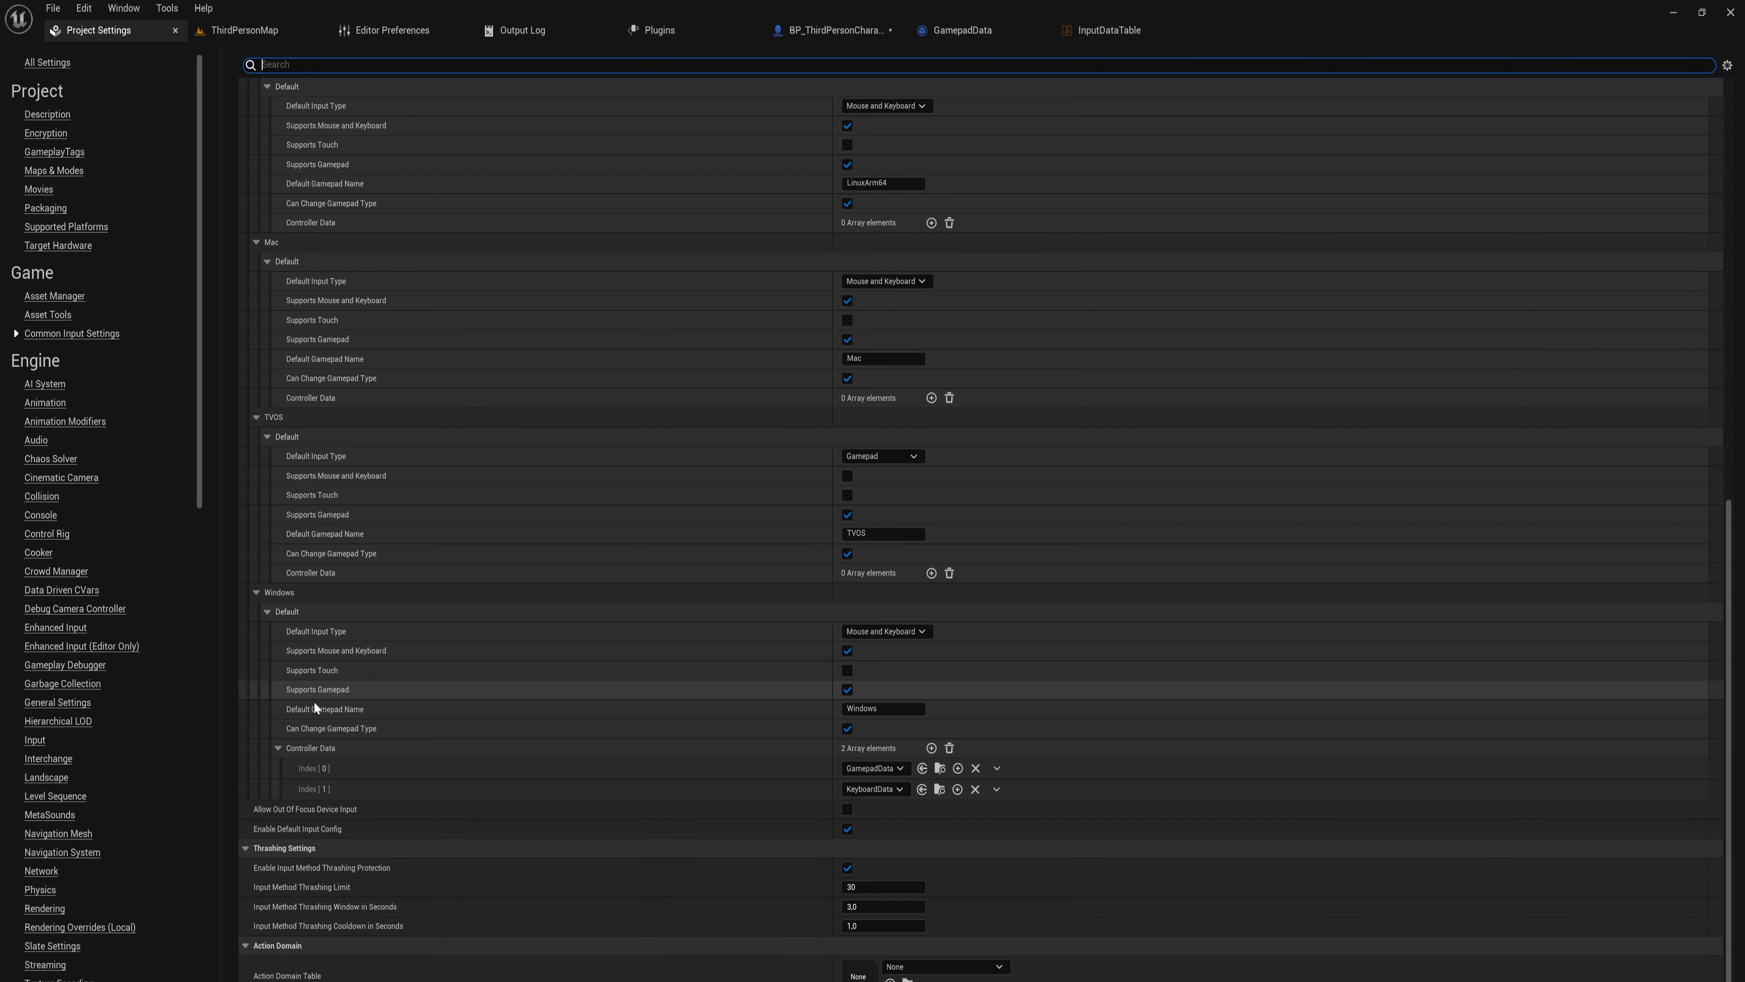
{"action": "mouse_move", "coordinate": [323, 709]}
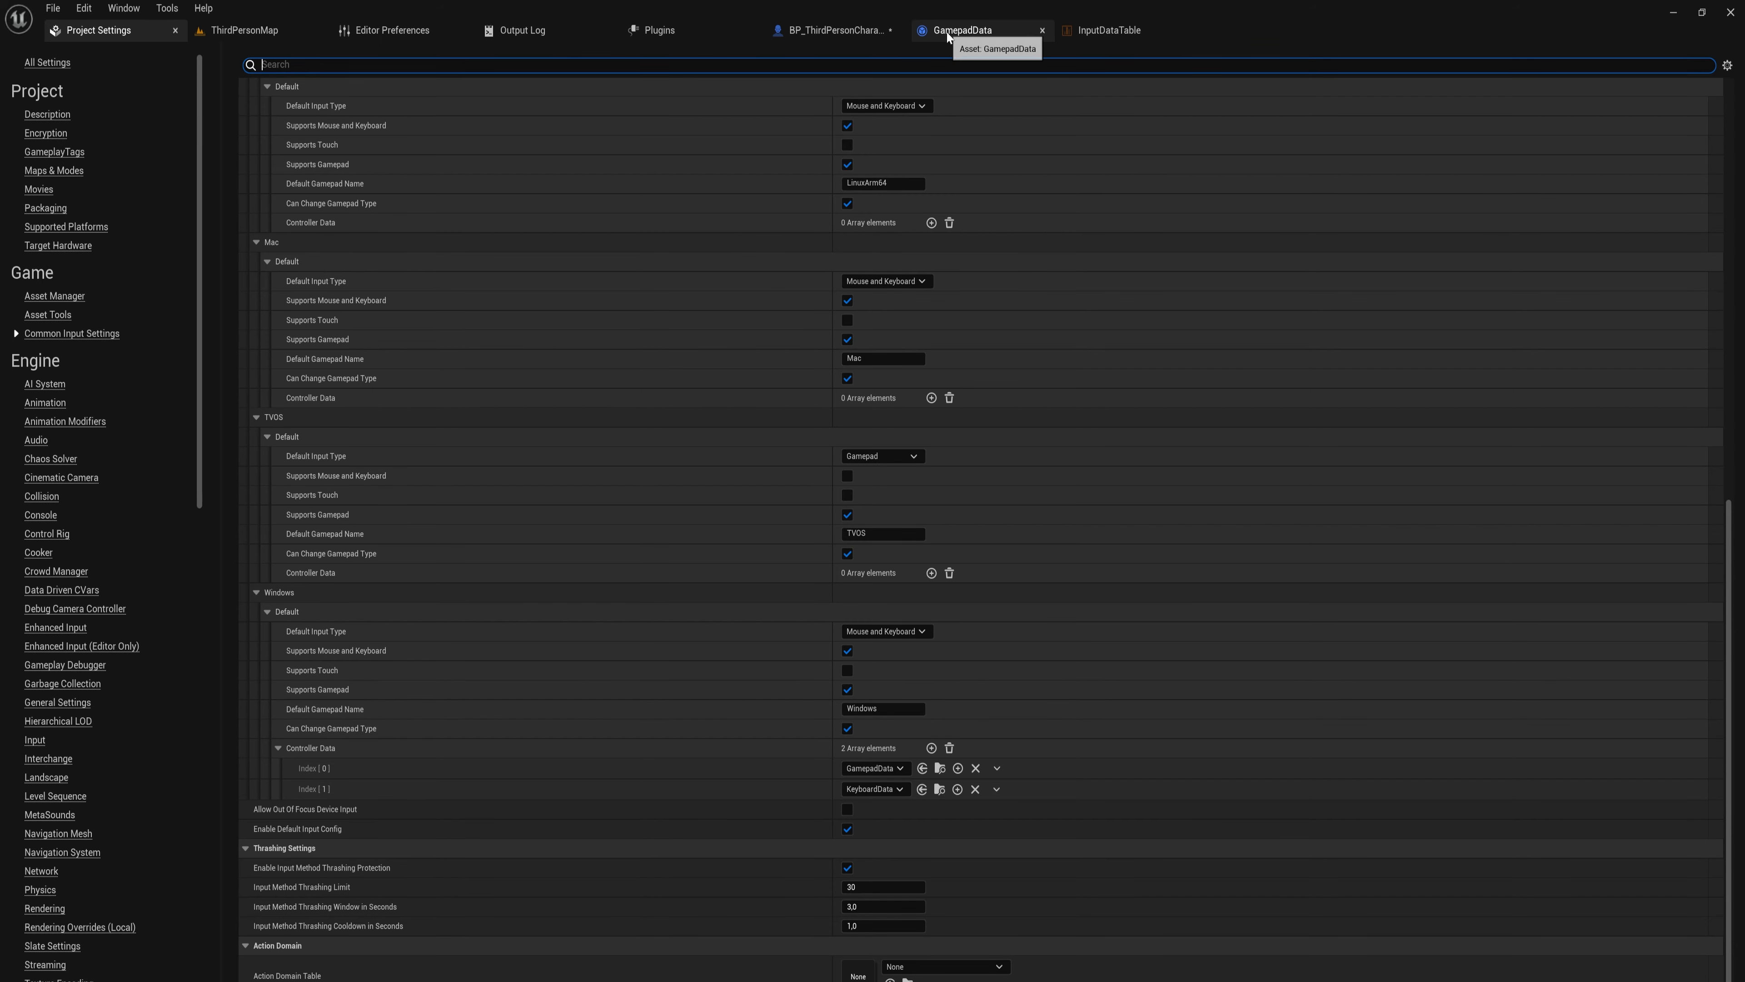
{"action": "left_click", "coordinate": [961, 30]}
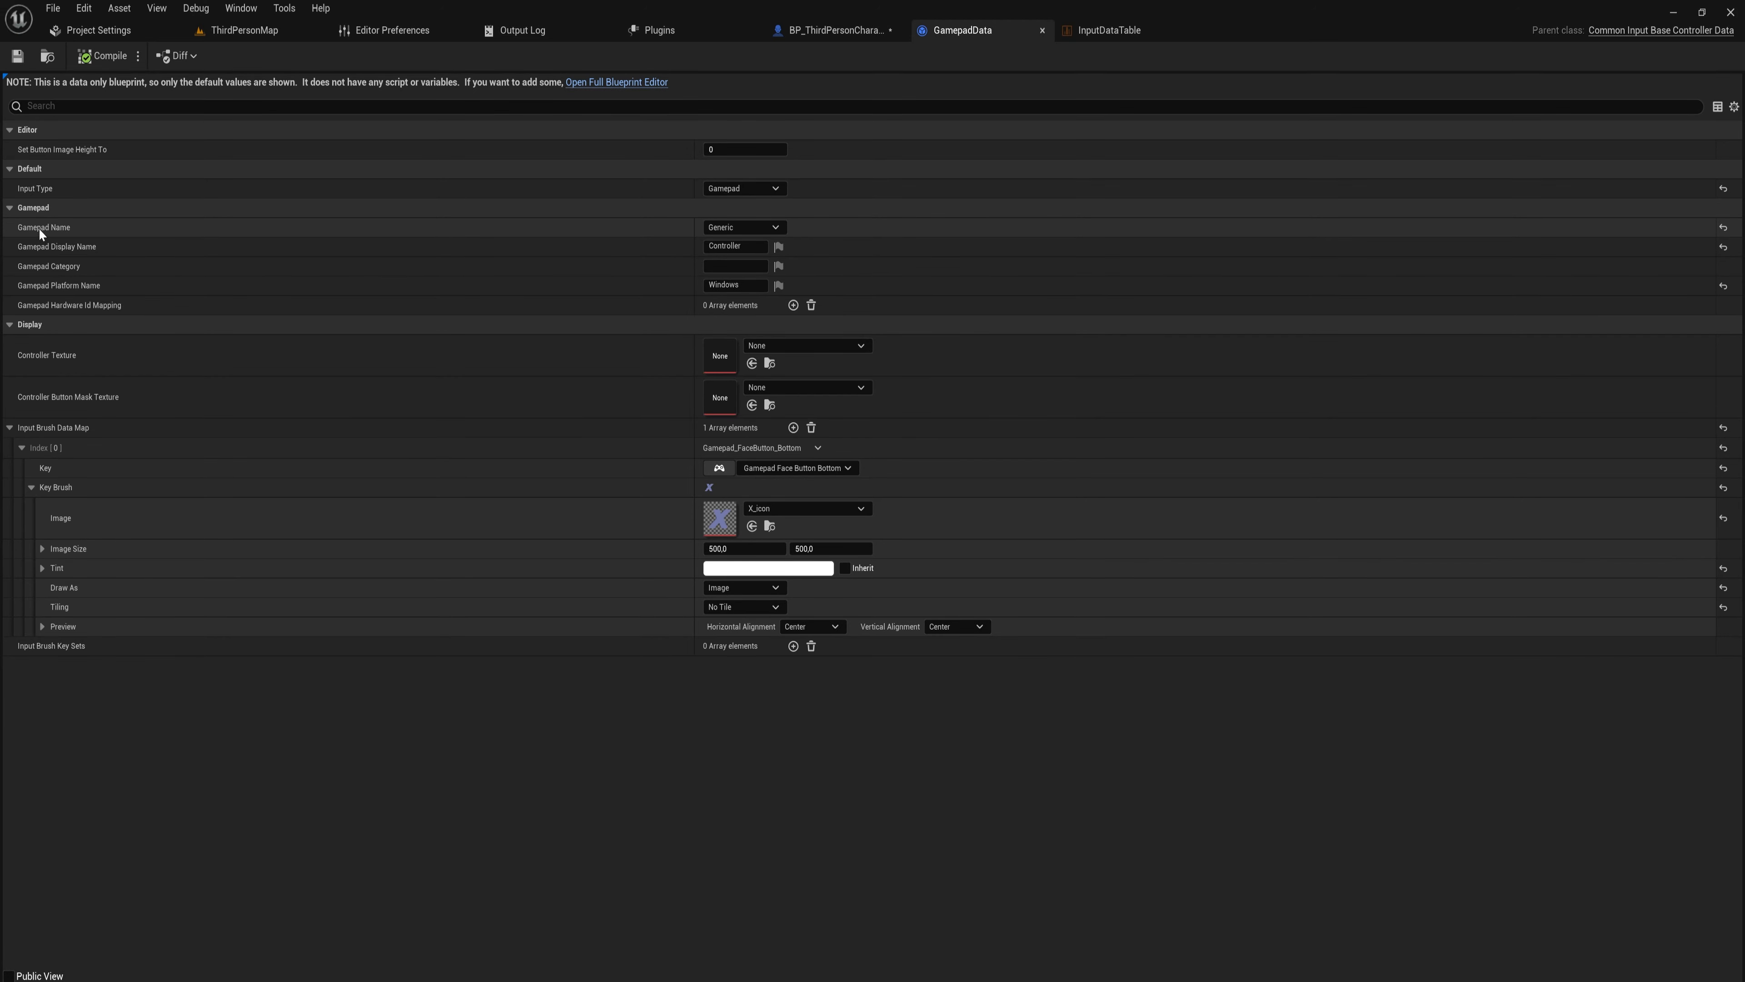
{"action": "left_click", "coordinate": [98, 30]}
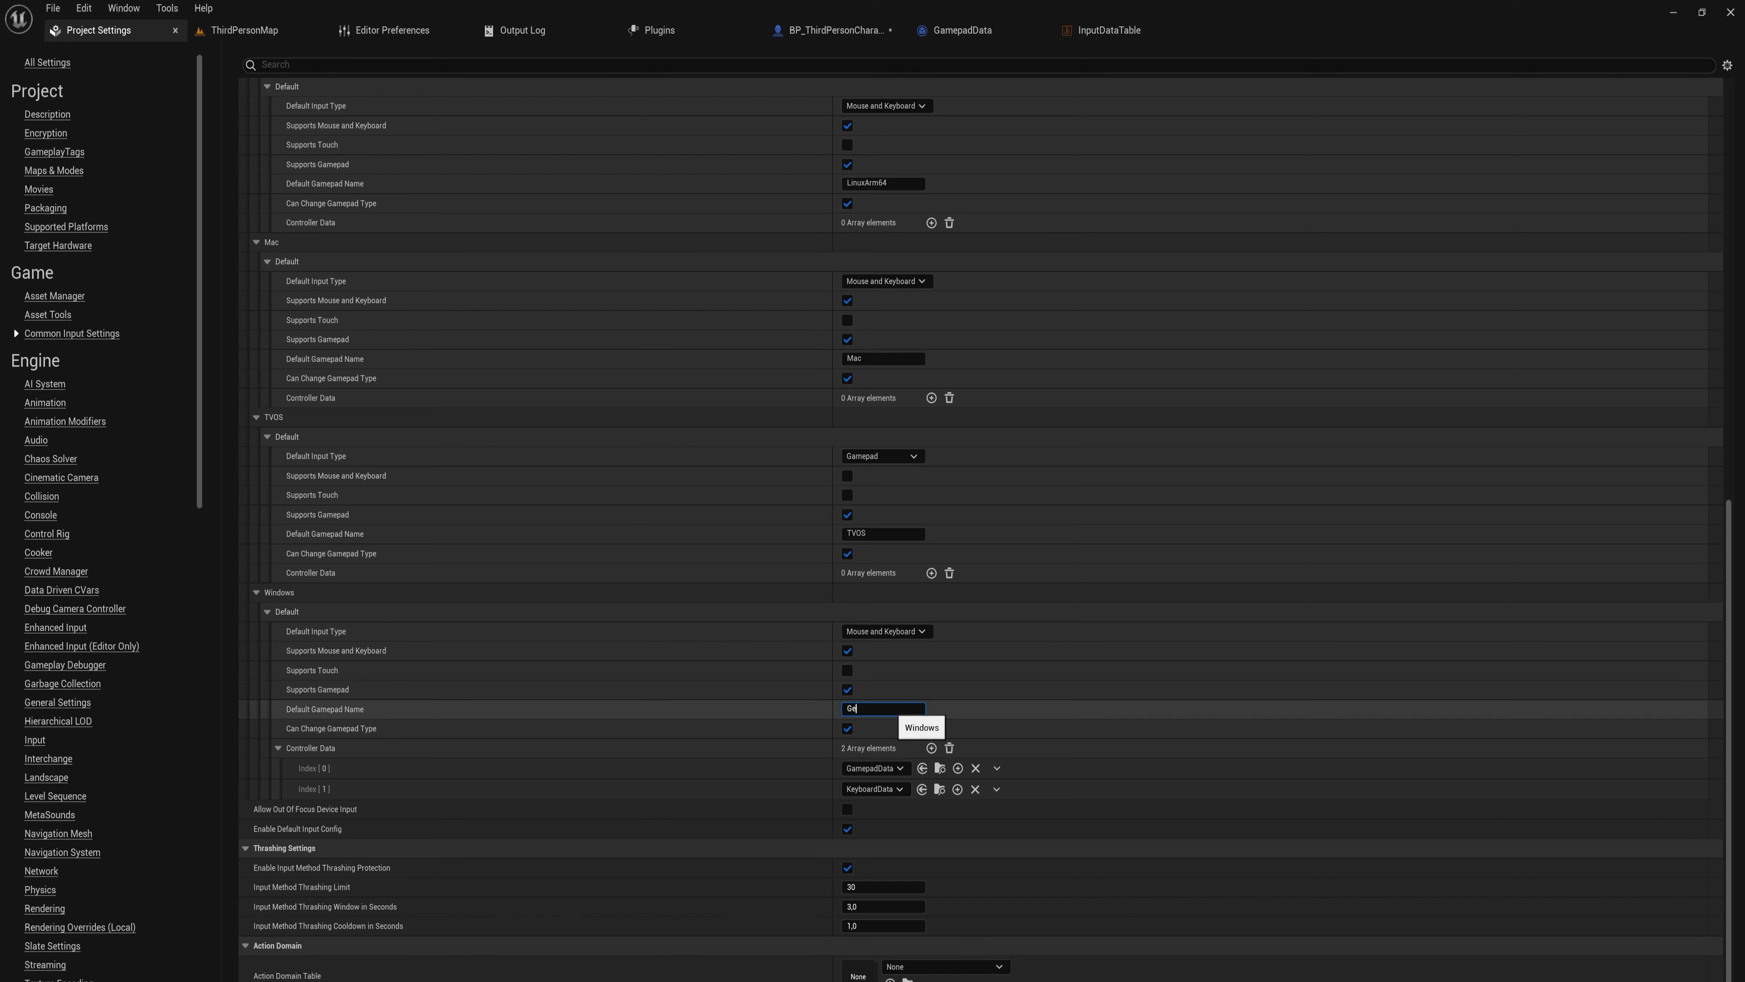
{"action": "type", "text": "Generic"}
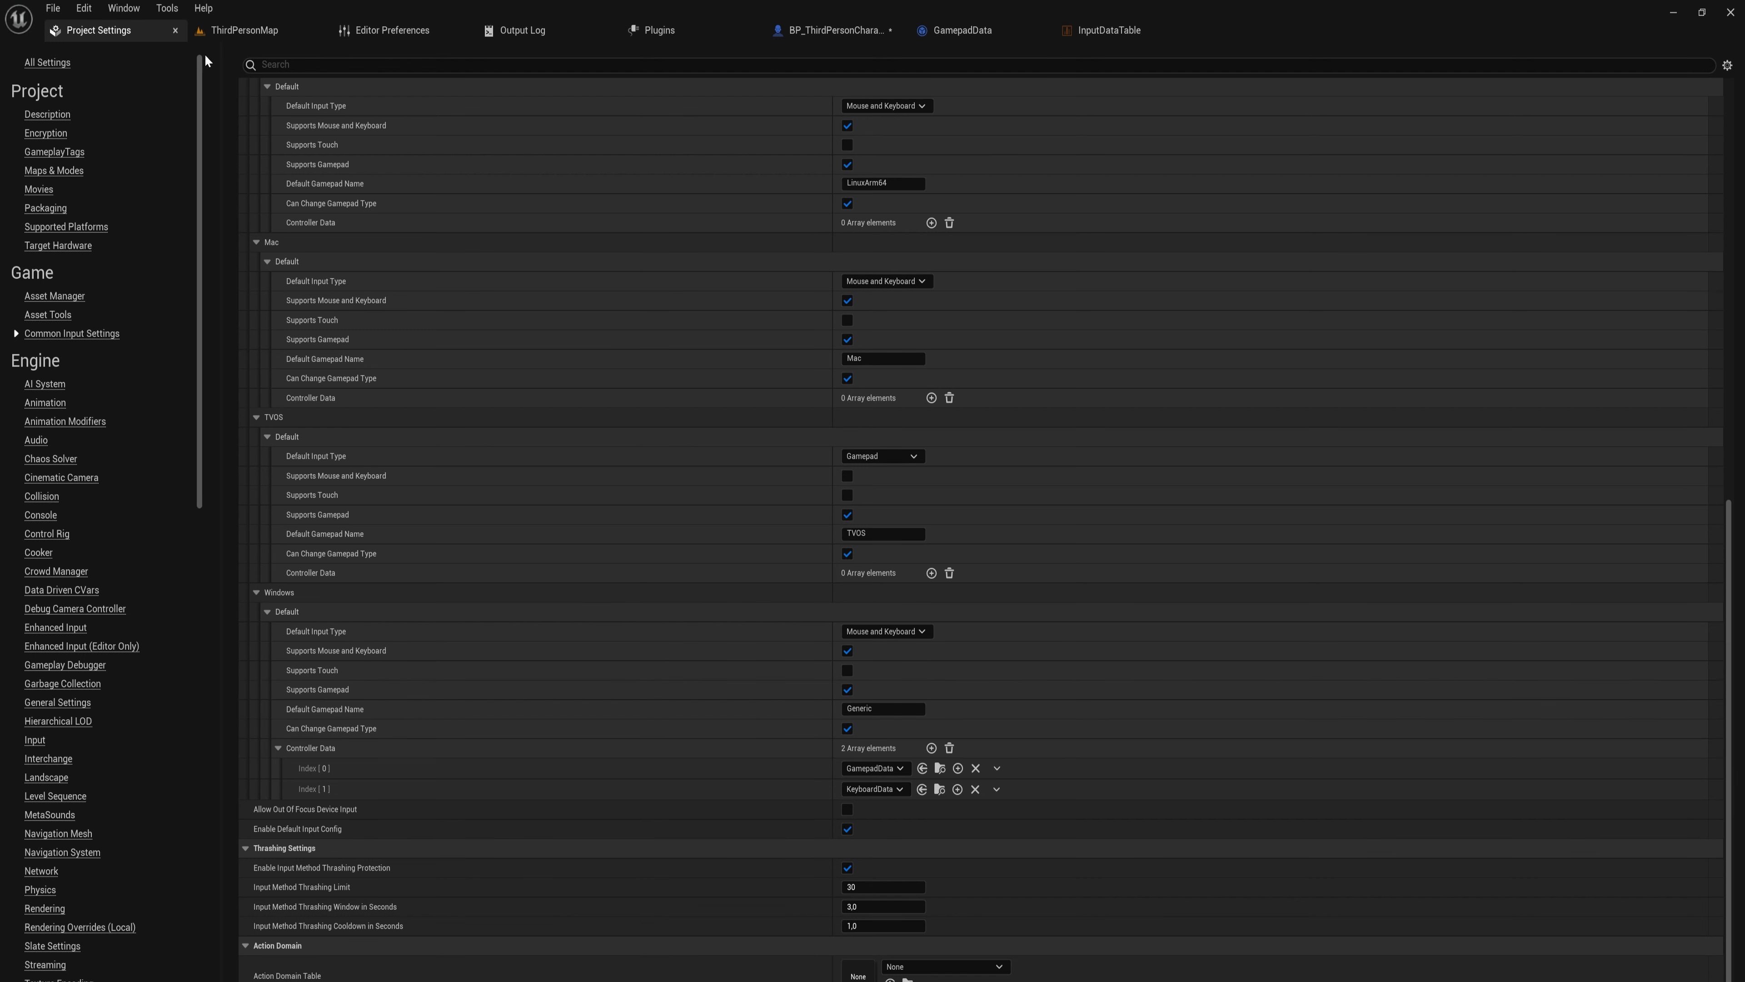
Play the level to confirm the gamepad X icon appears.
{"action": "left_click", "coordinate": [243, 30]}
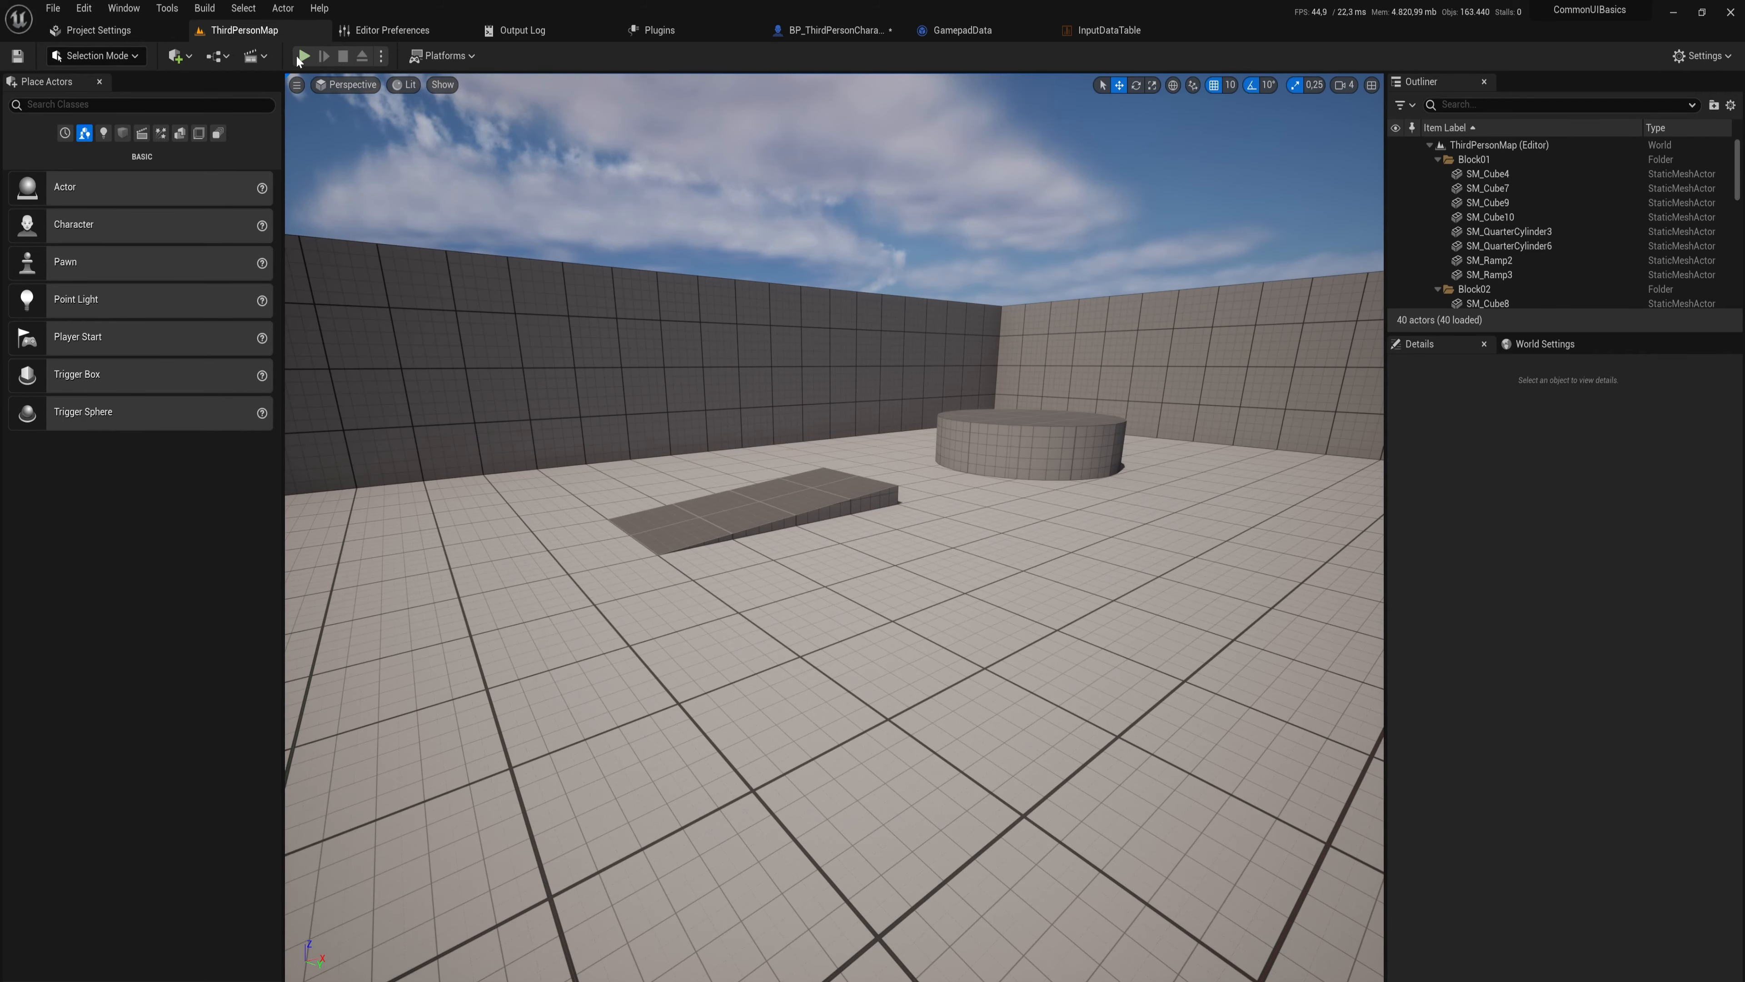
{"action": "left_click", "coordinate": [302, 55]}
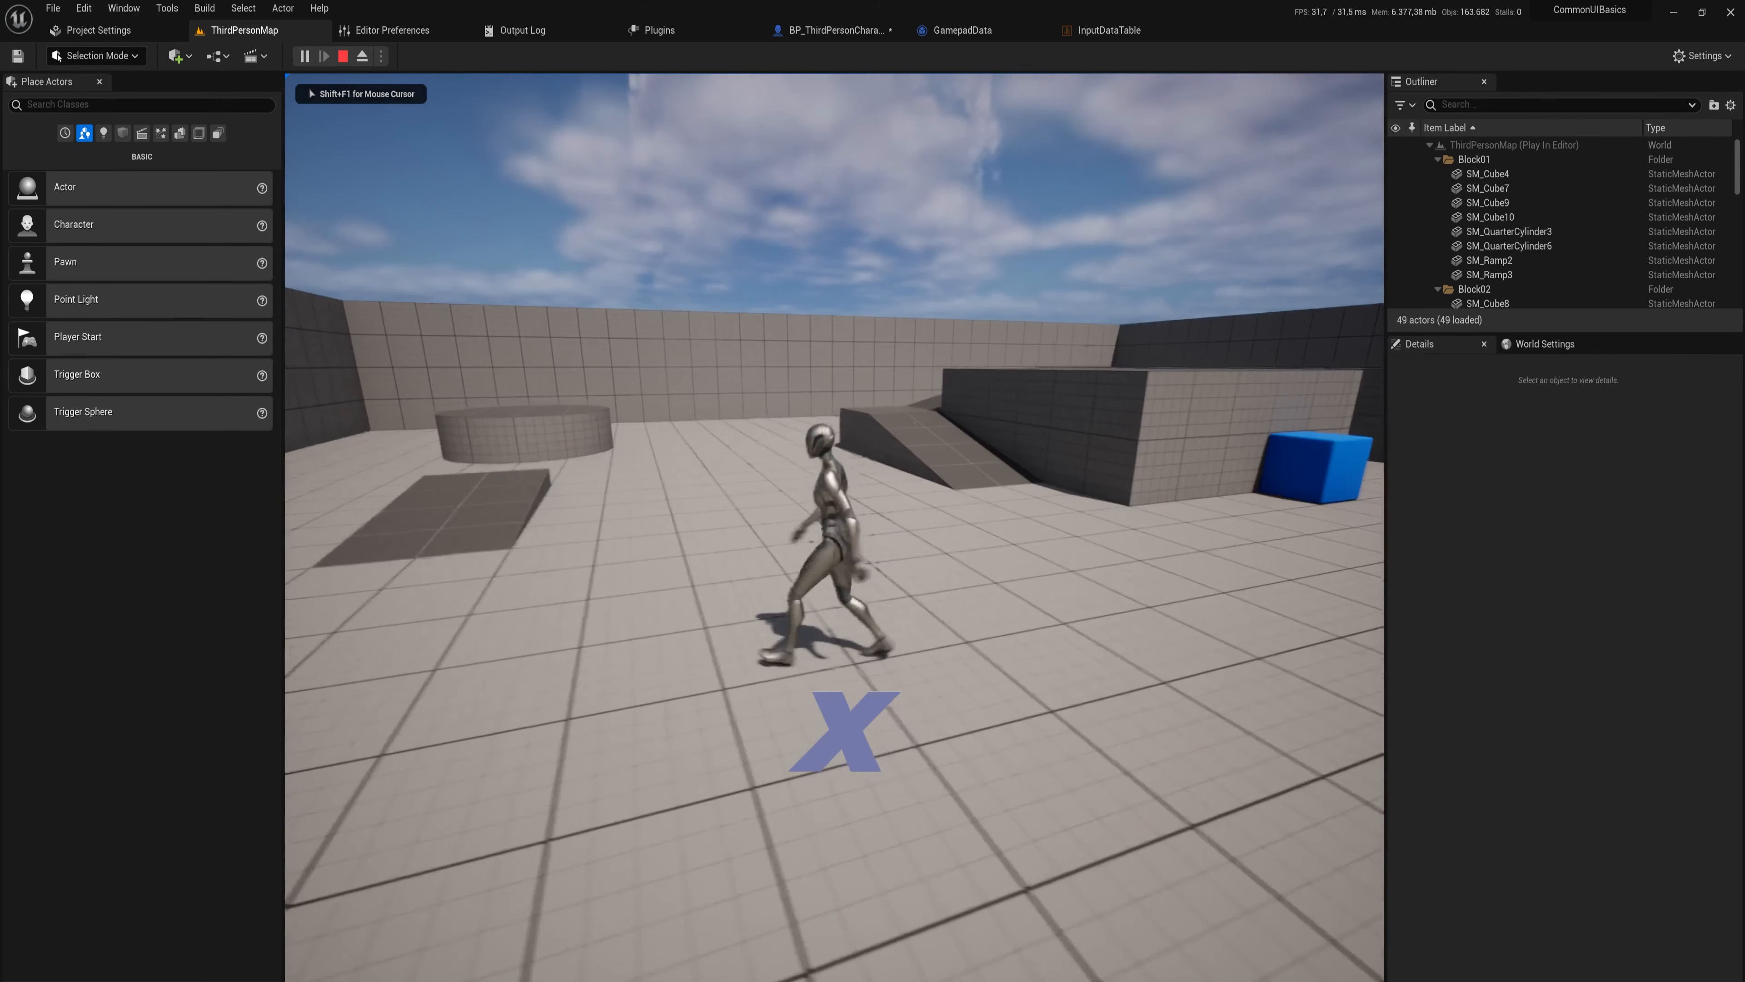